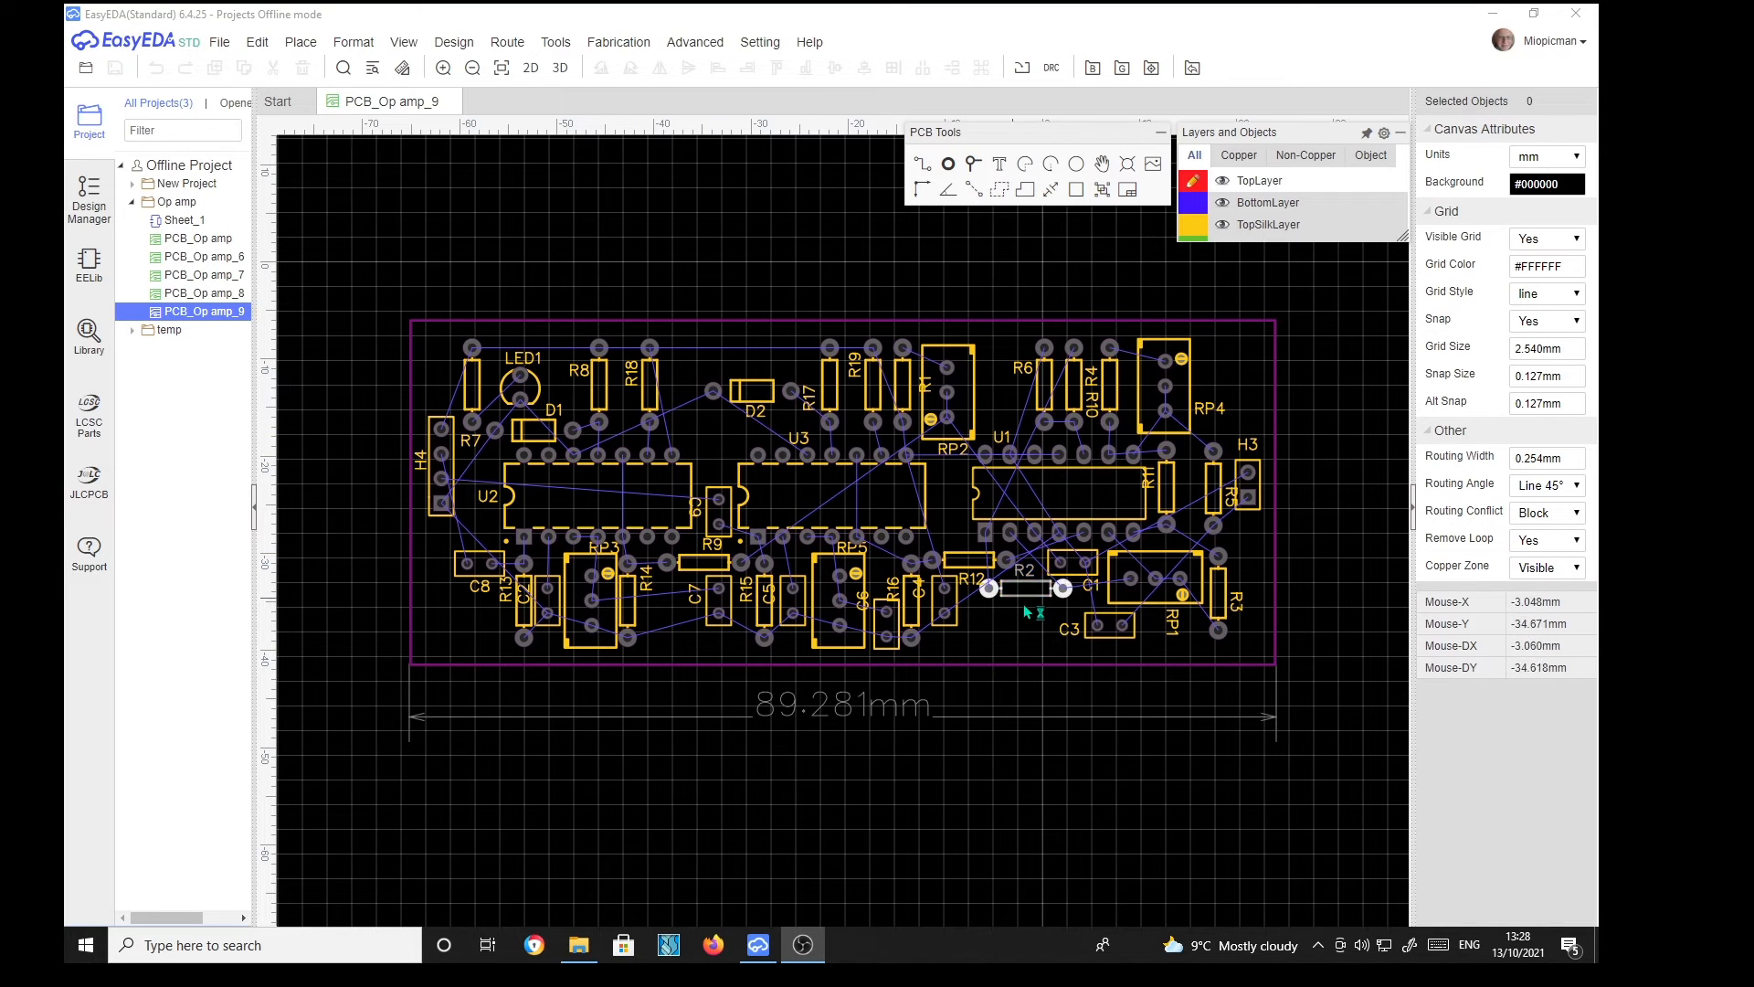
pyautogui.moveTo(837, 270)
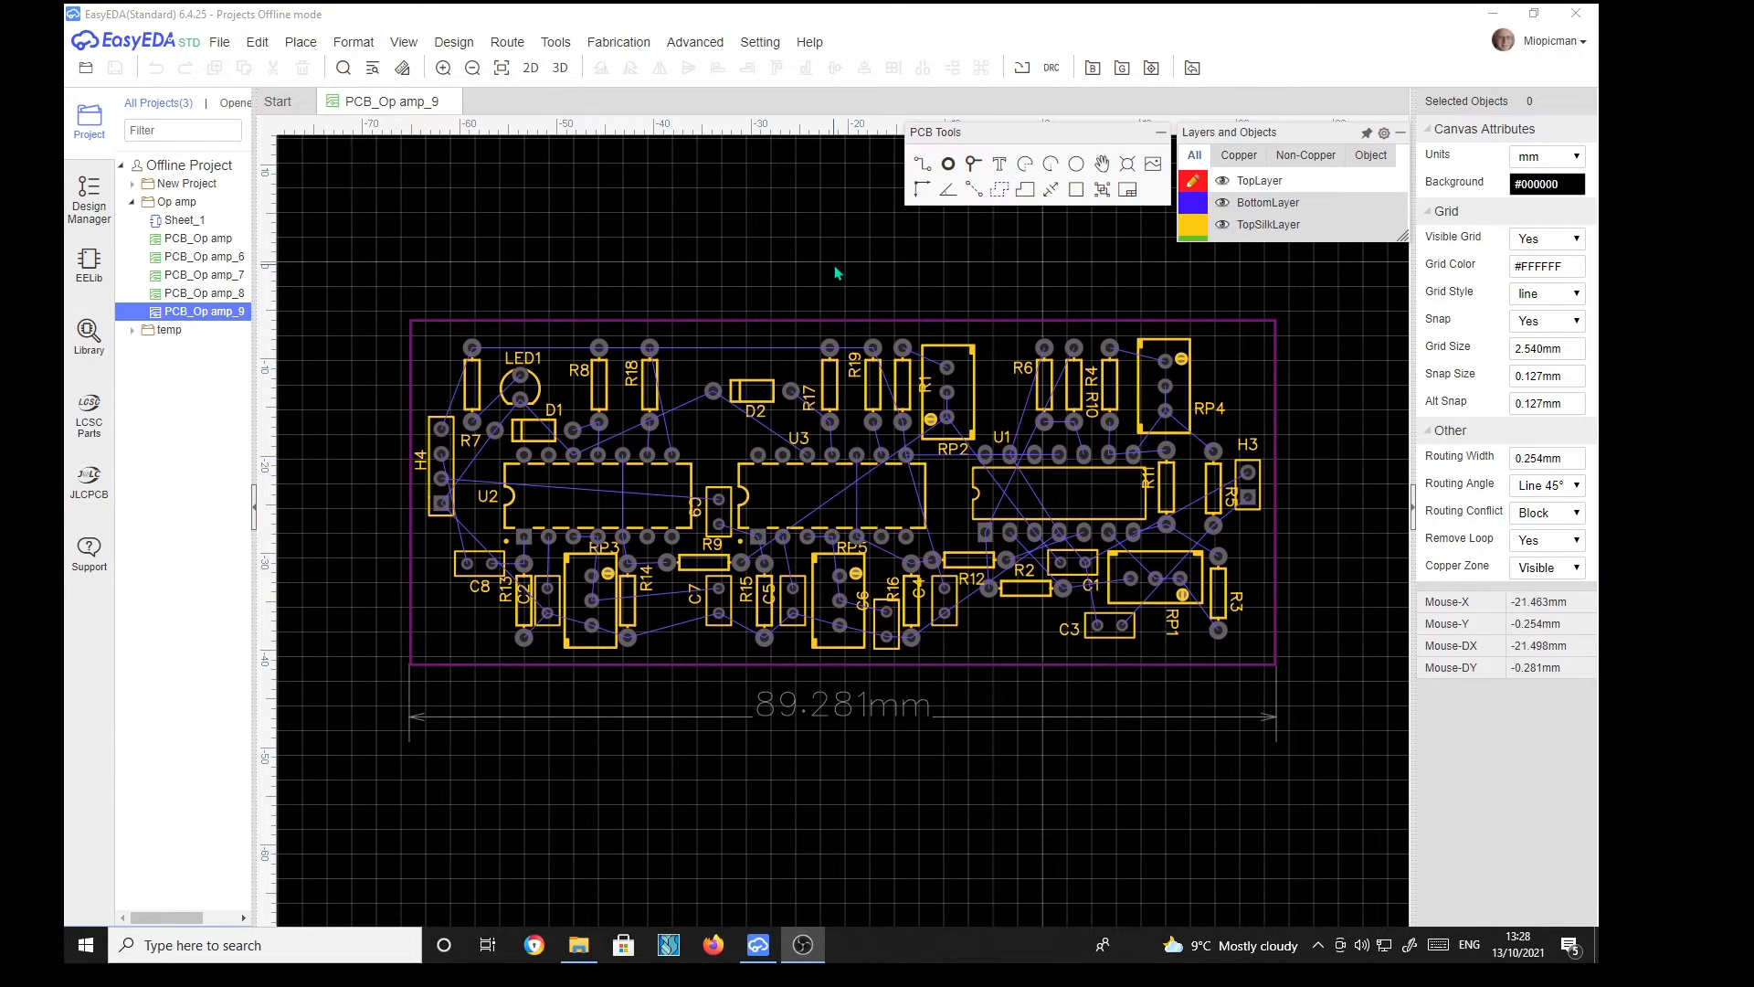
# Step: Show the Route menu's Auto Route commands for the op-amp PCB
pyautogui.click(506, 42)
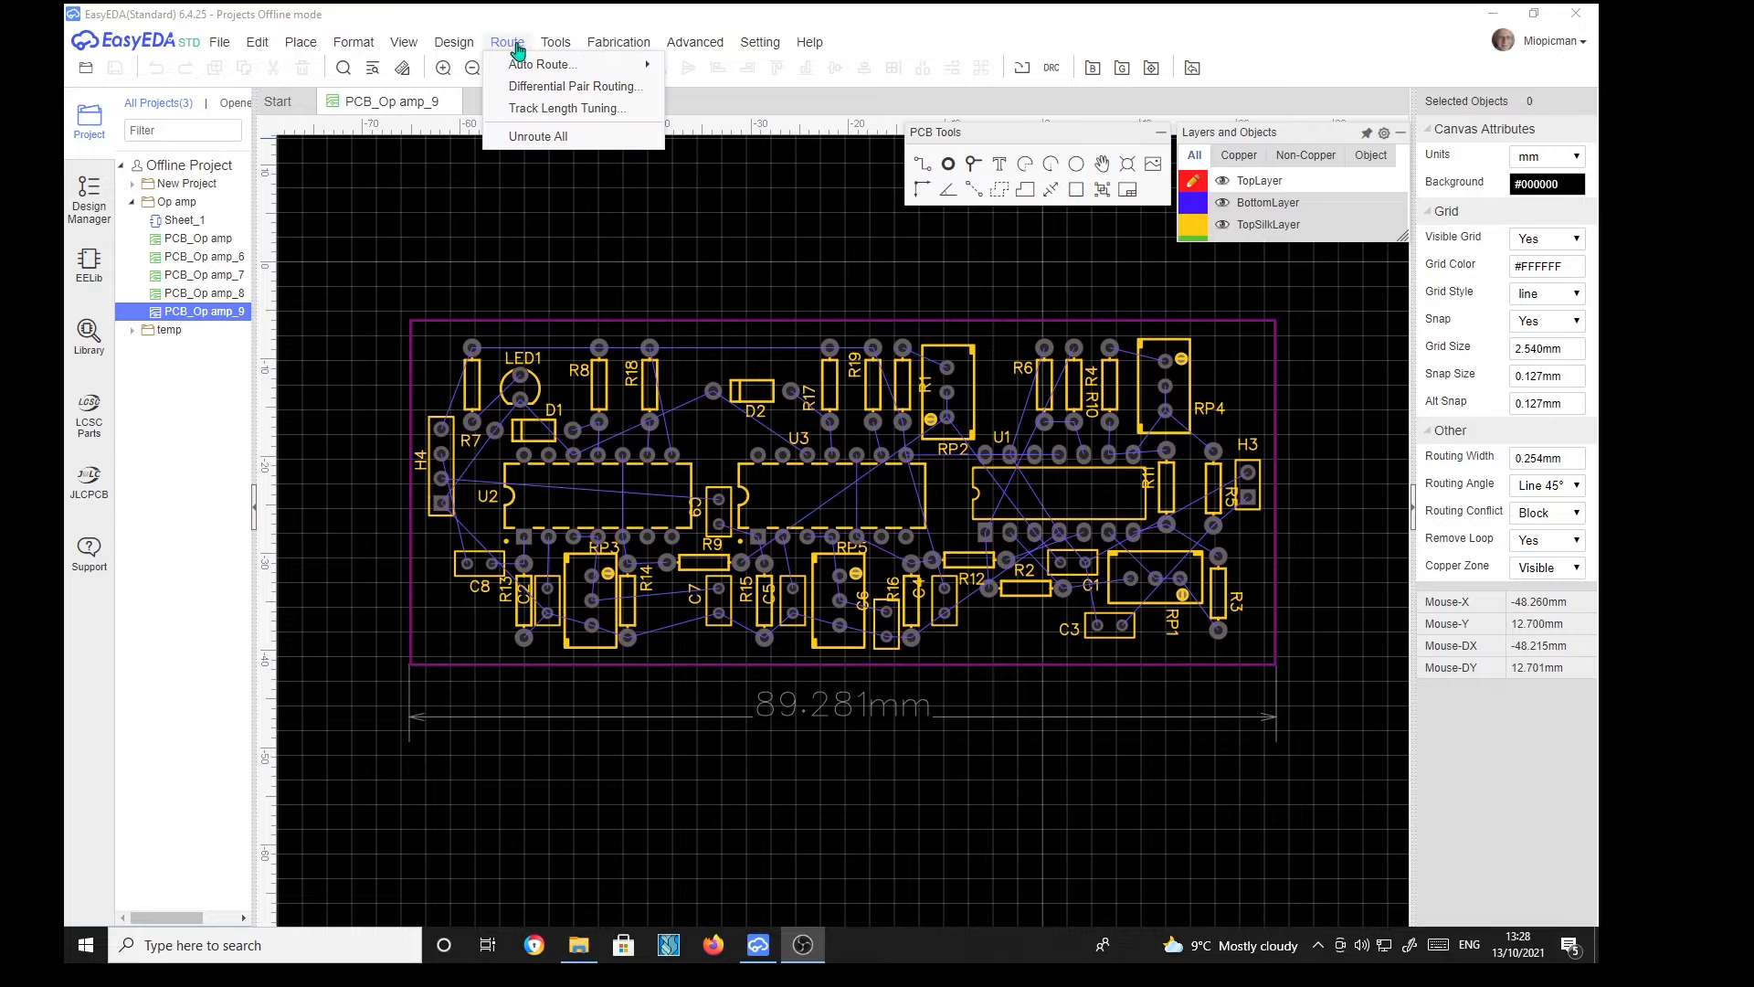
pyautogui.moveTo(541, 64)
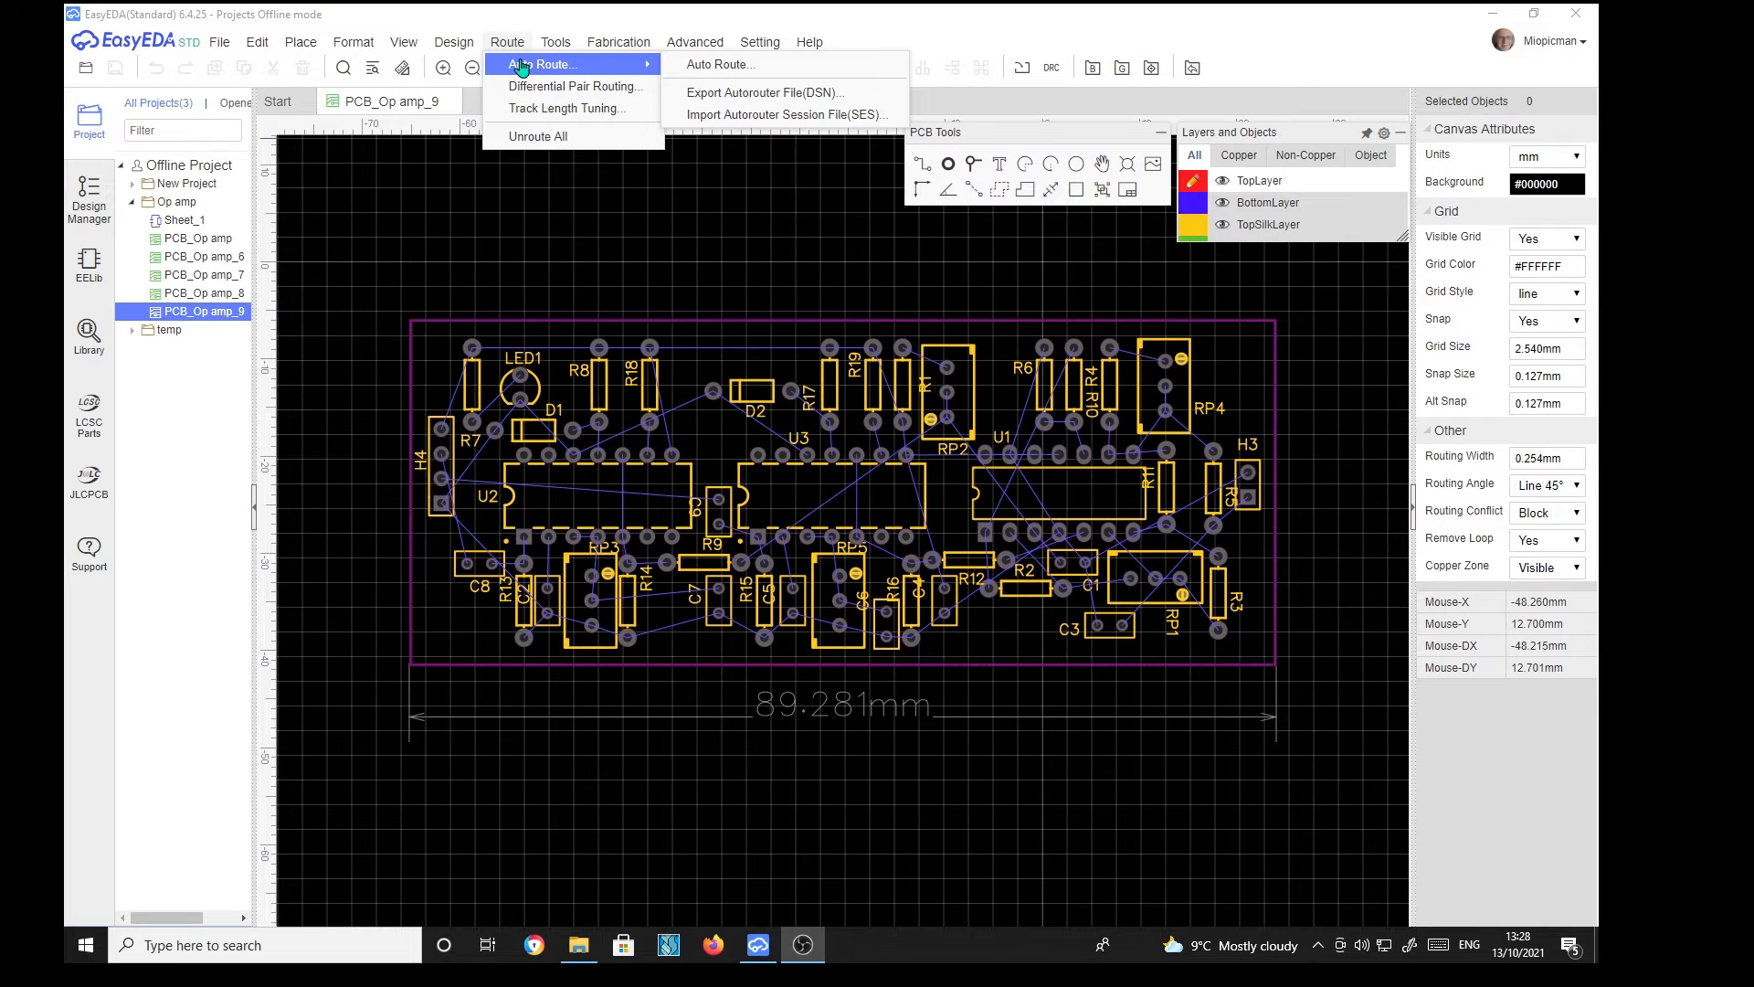
# Step: Bring up the Auto Router Config dialog with cloud server selected for top and bottom layers
pyautogui.click(720, 64)
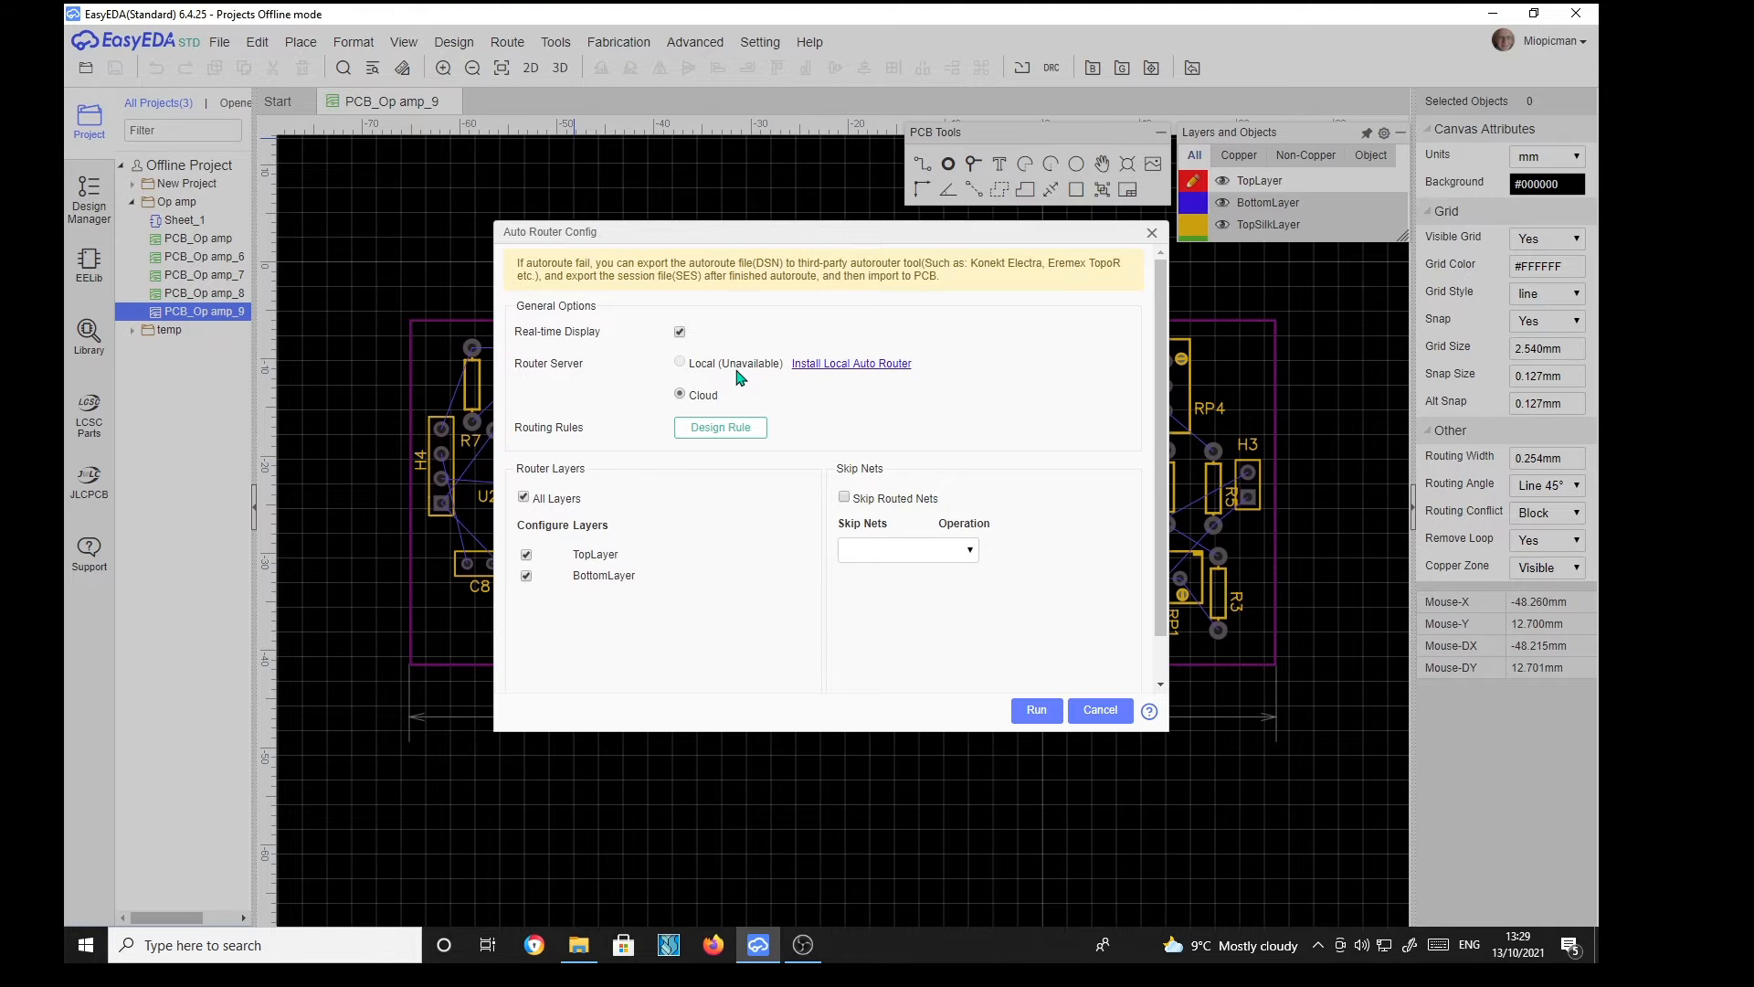
pyautogui.moveTo(870, 388)
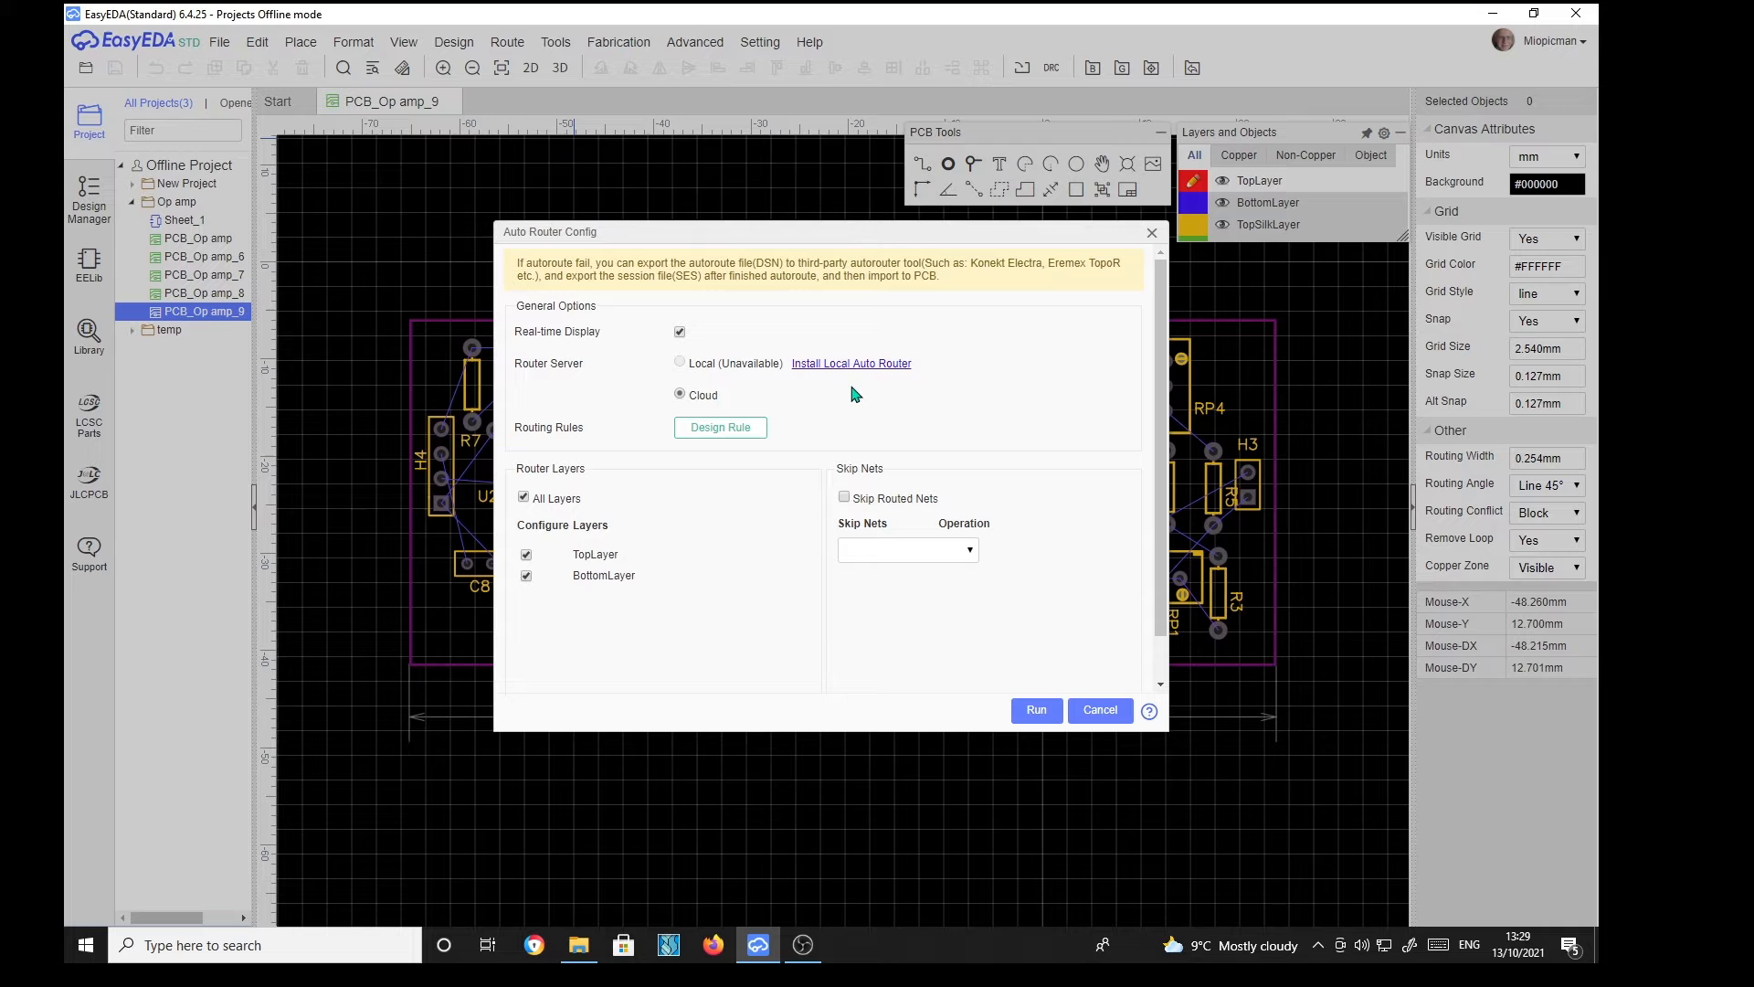
pyautogui.moveTo(817, 398)
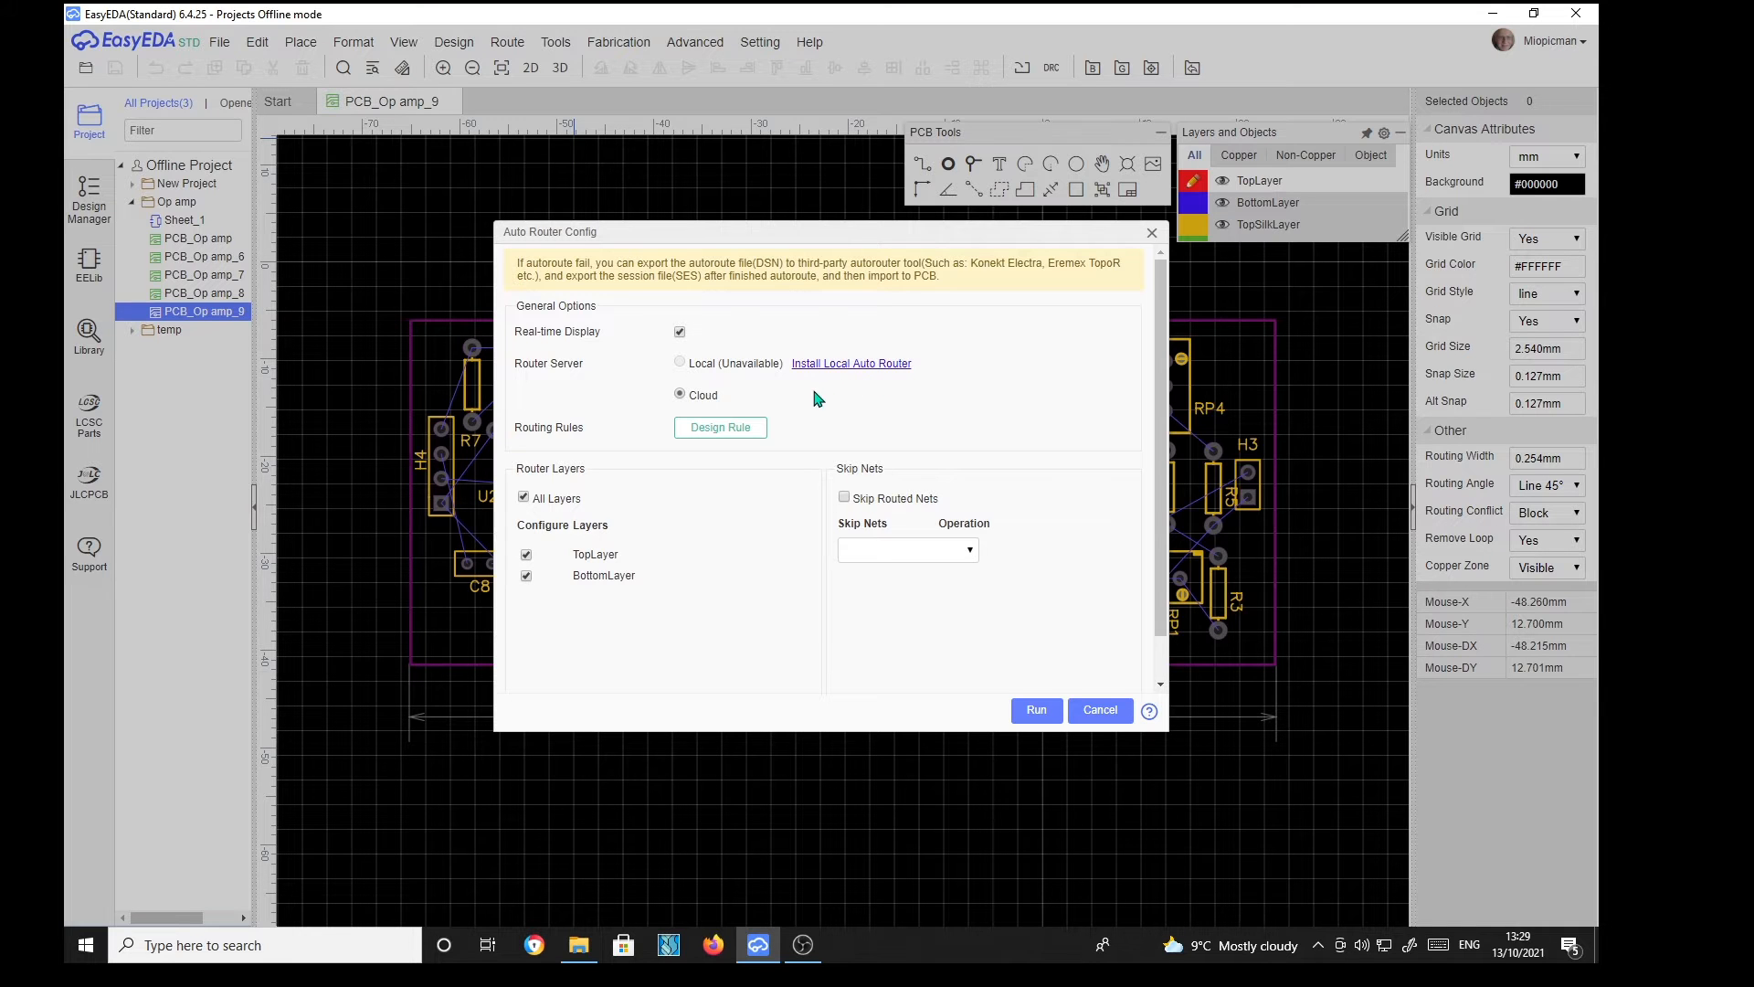
pyautogui.moveTo(771, 401)
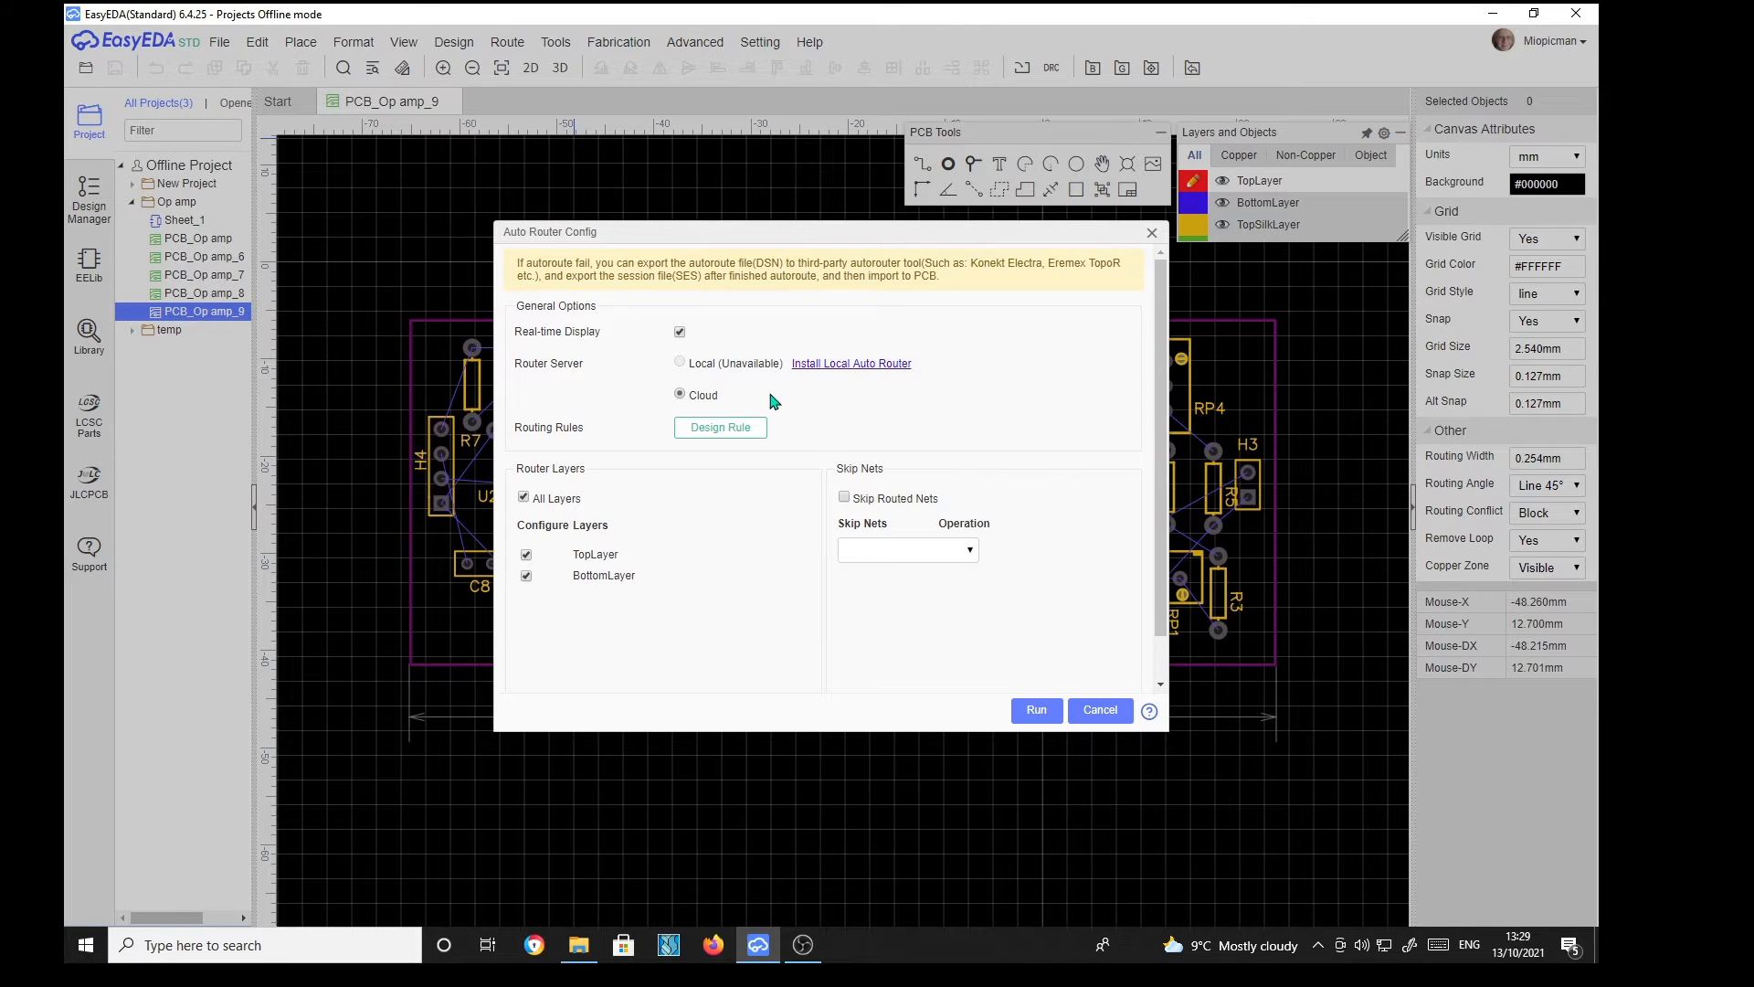
pyautogui.moveTo(837, 388)
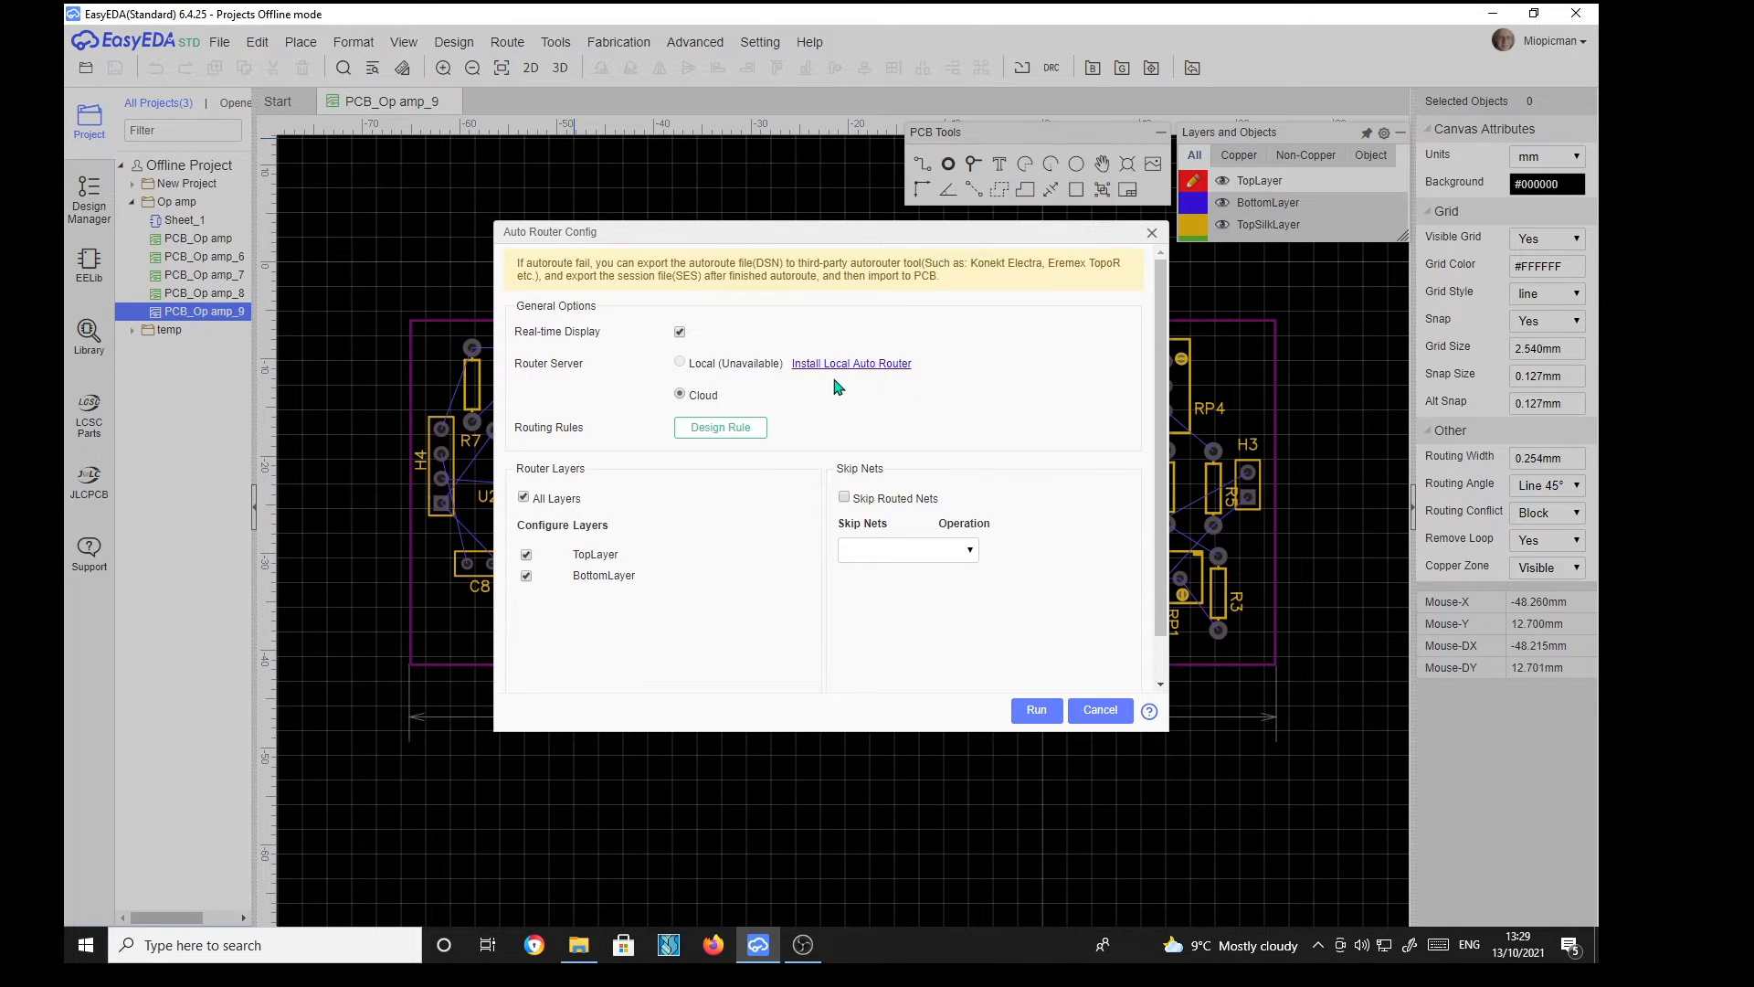
pyautogui.moveTo(848, 391)
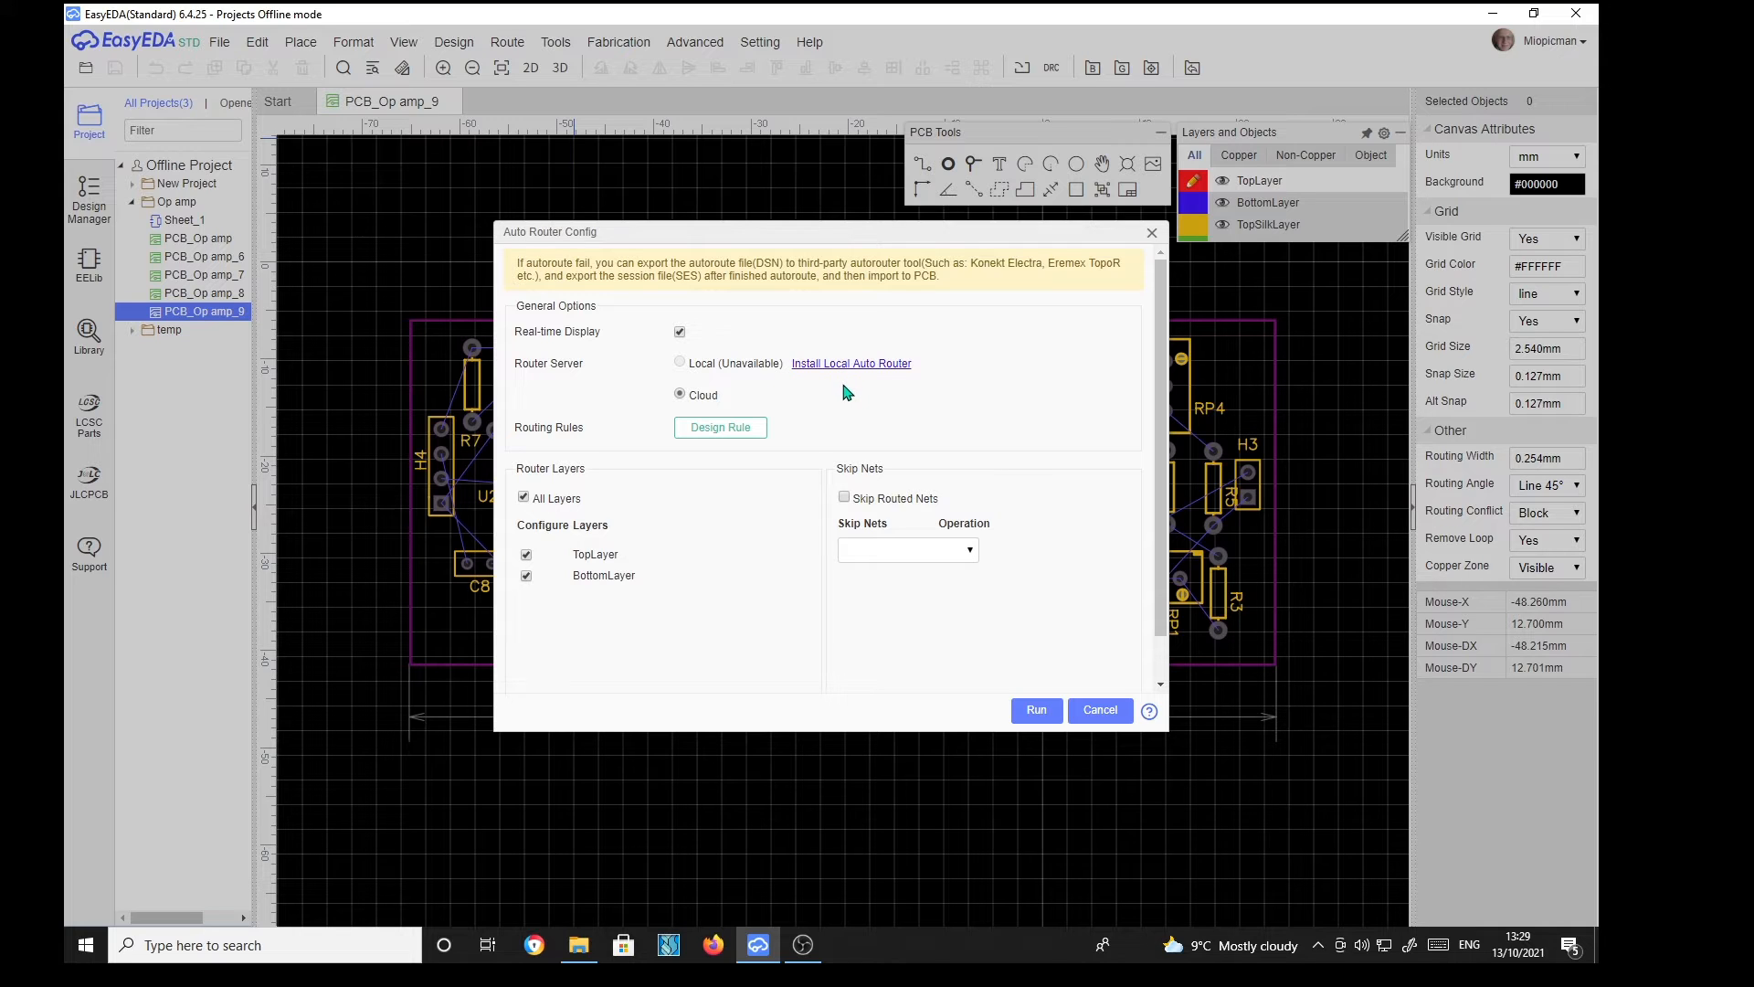
pyautogui.moveTo(850, 377)
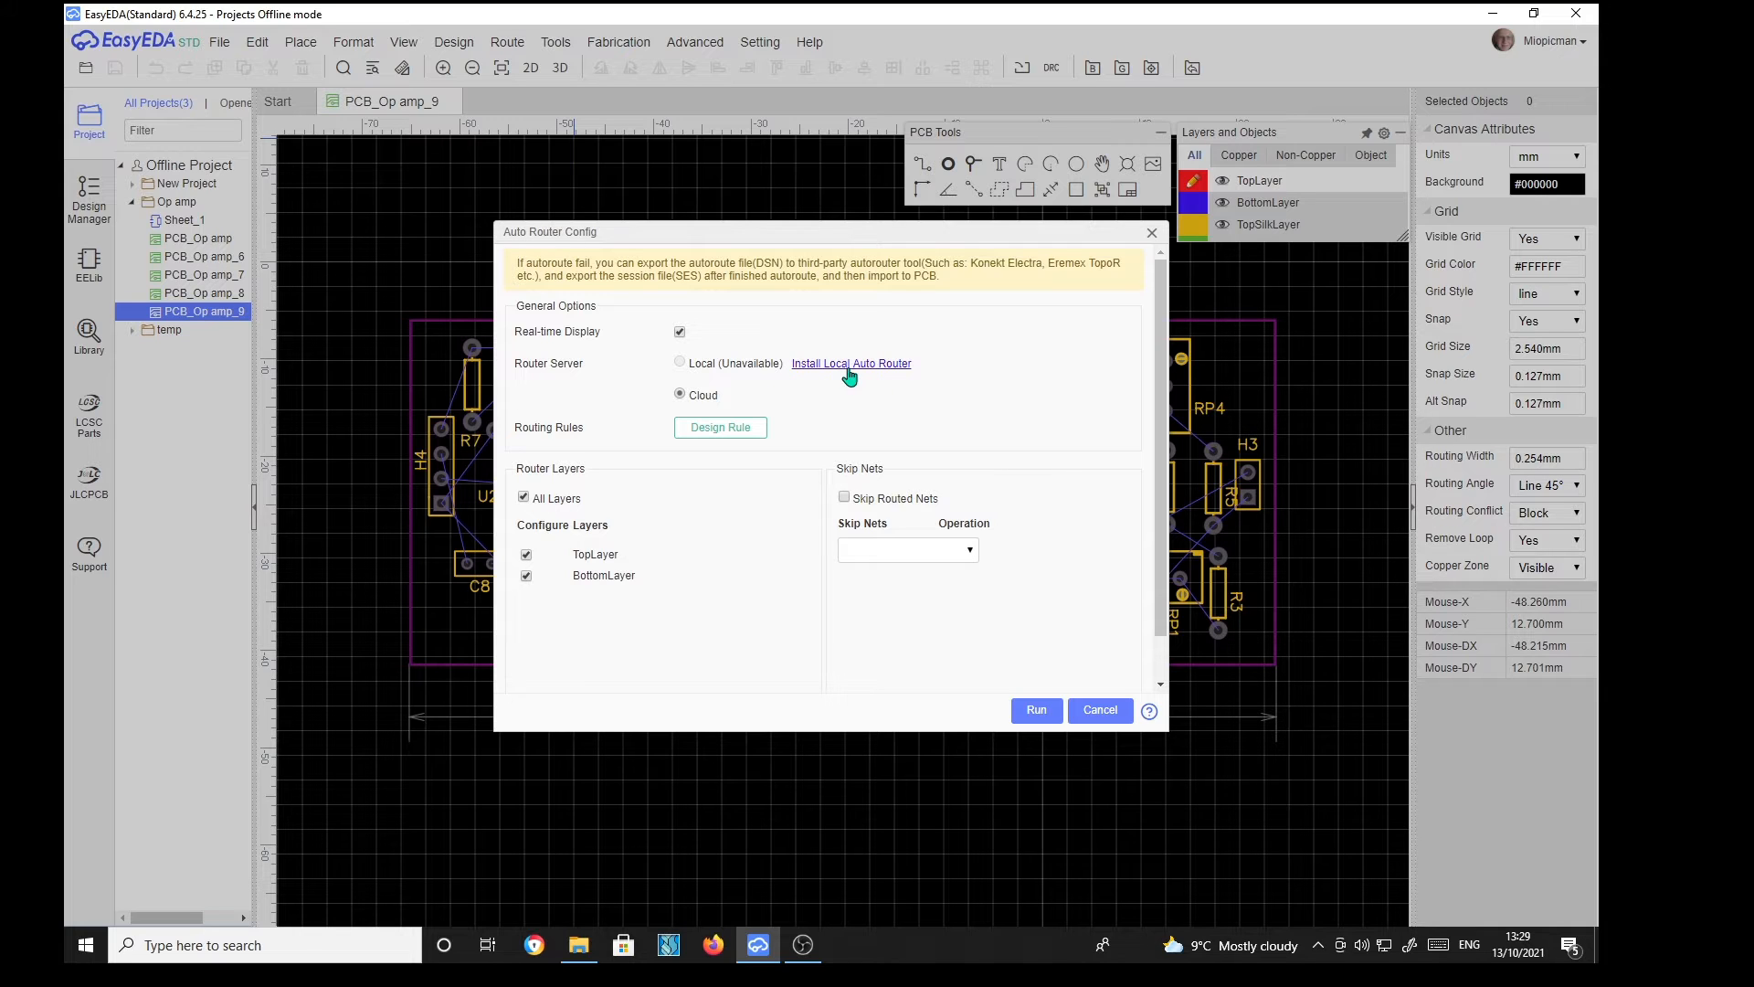
pyautogui.moveTo(840, 376)
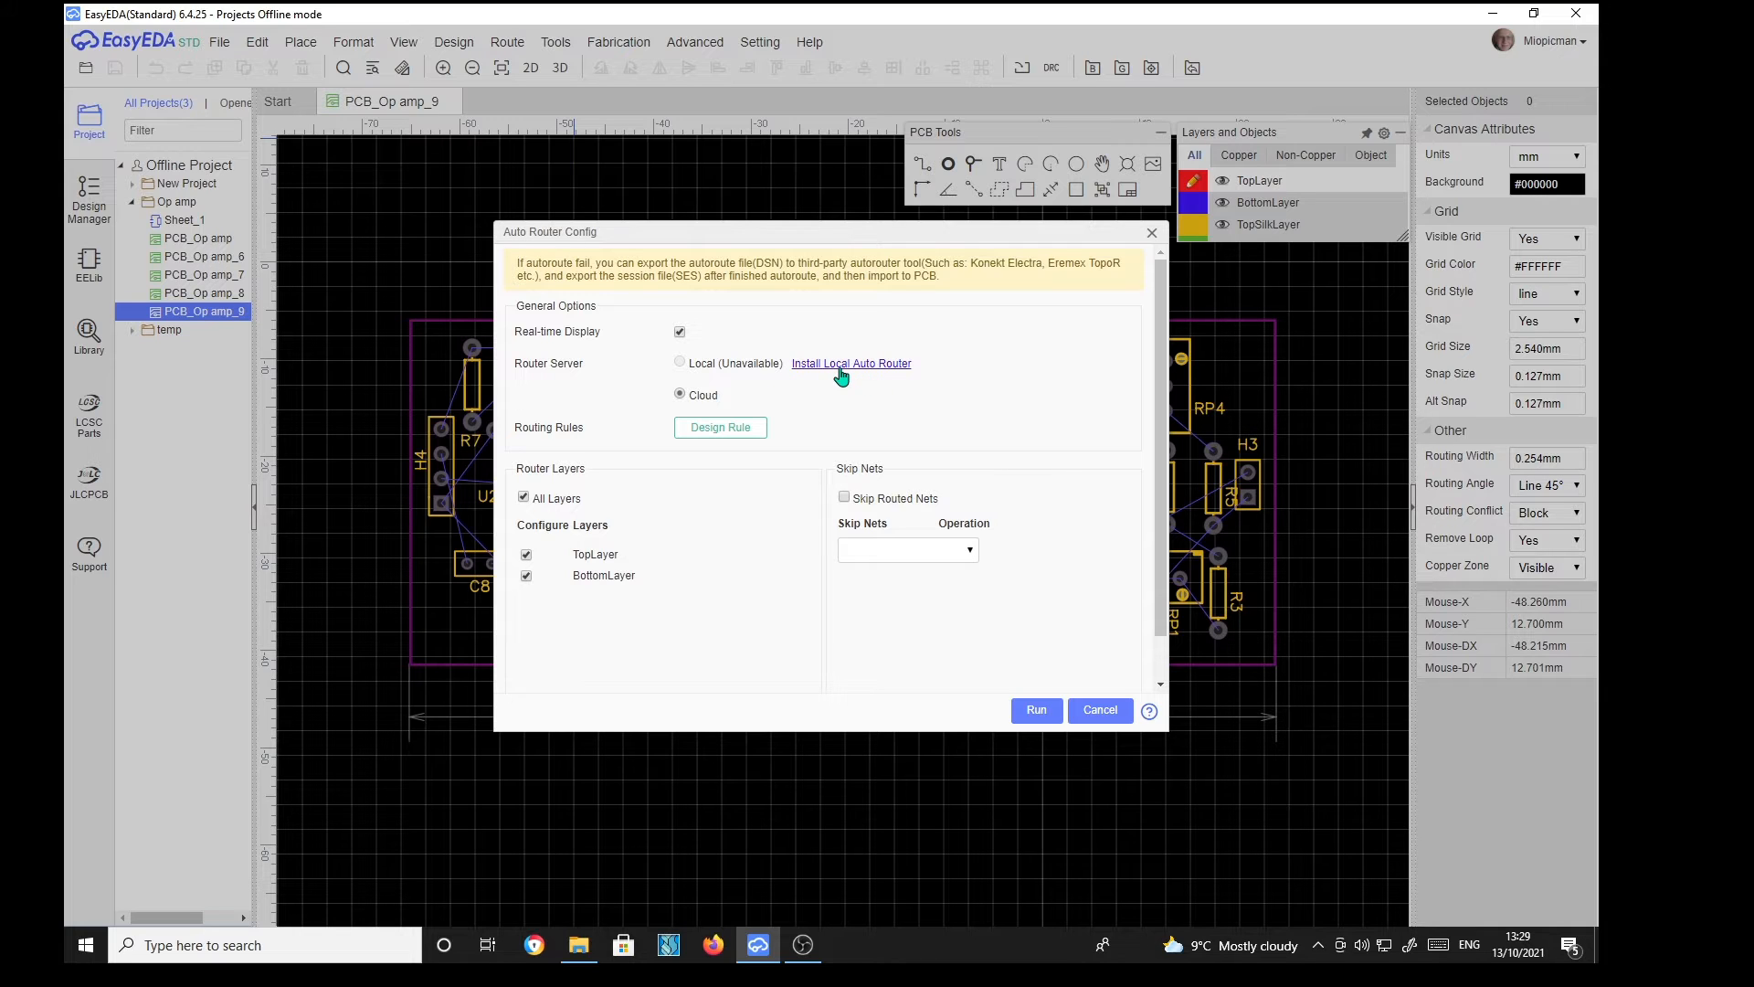
pyautogui.moveTo(870, 377)
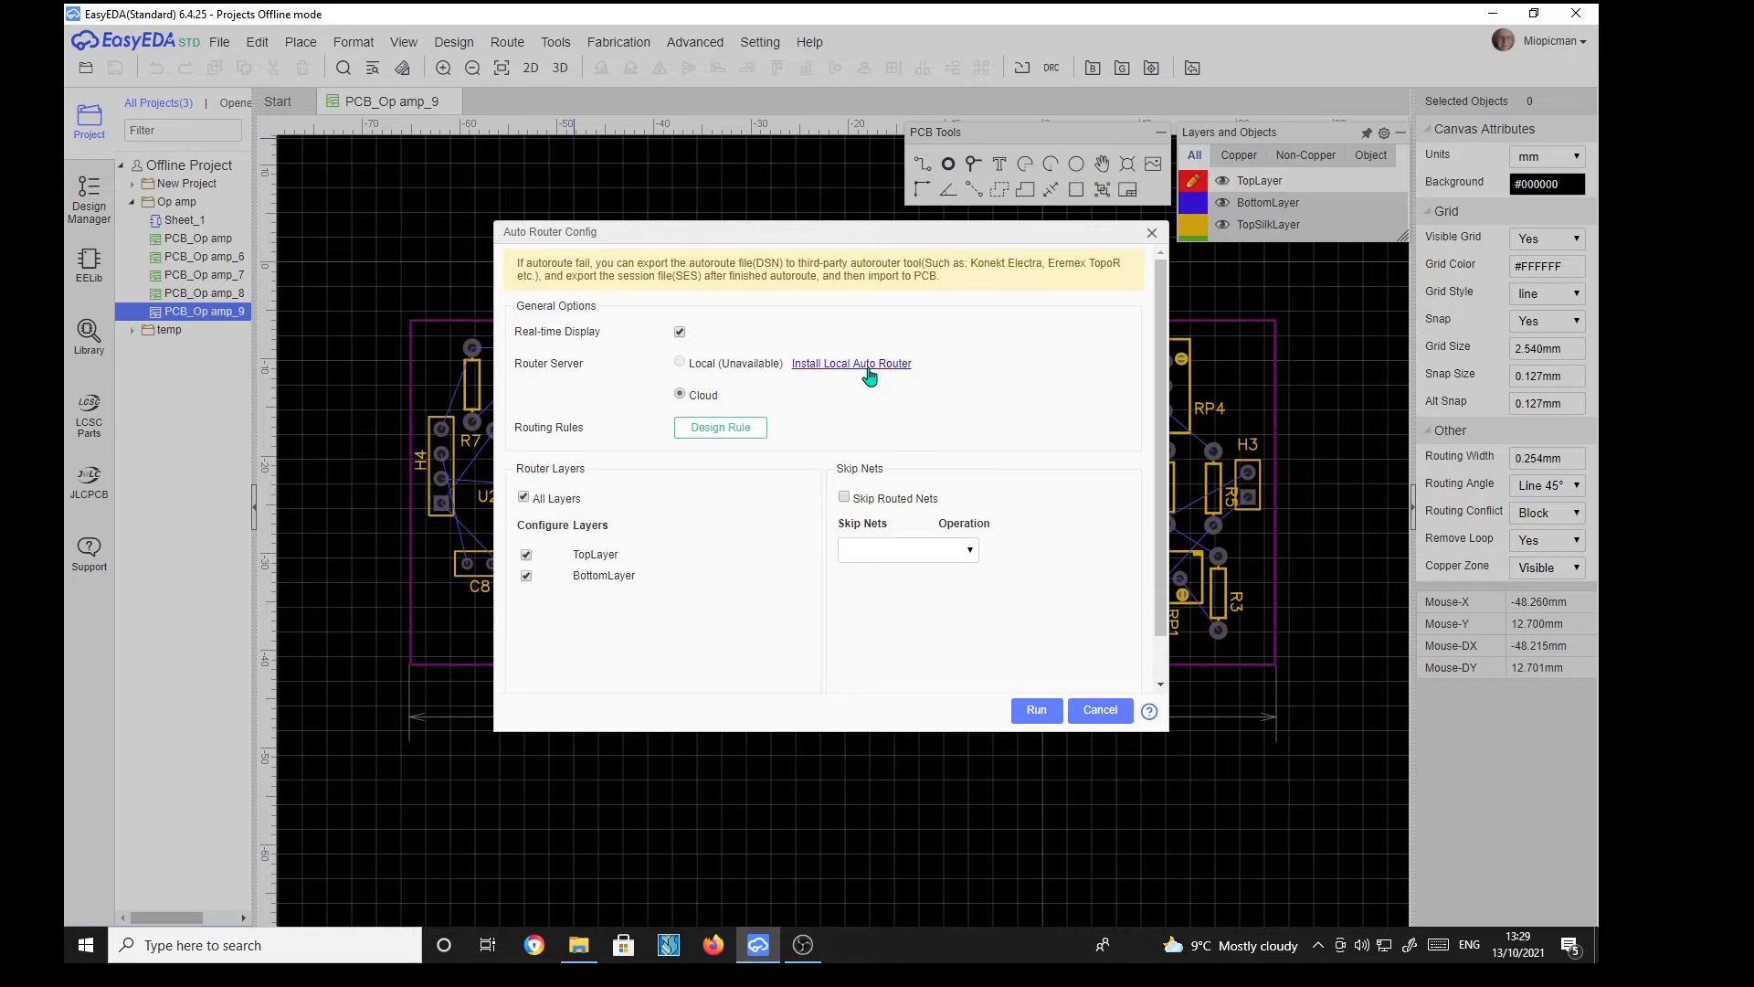
pyautogui.moveTo(808, 424)
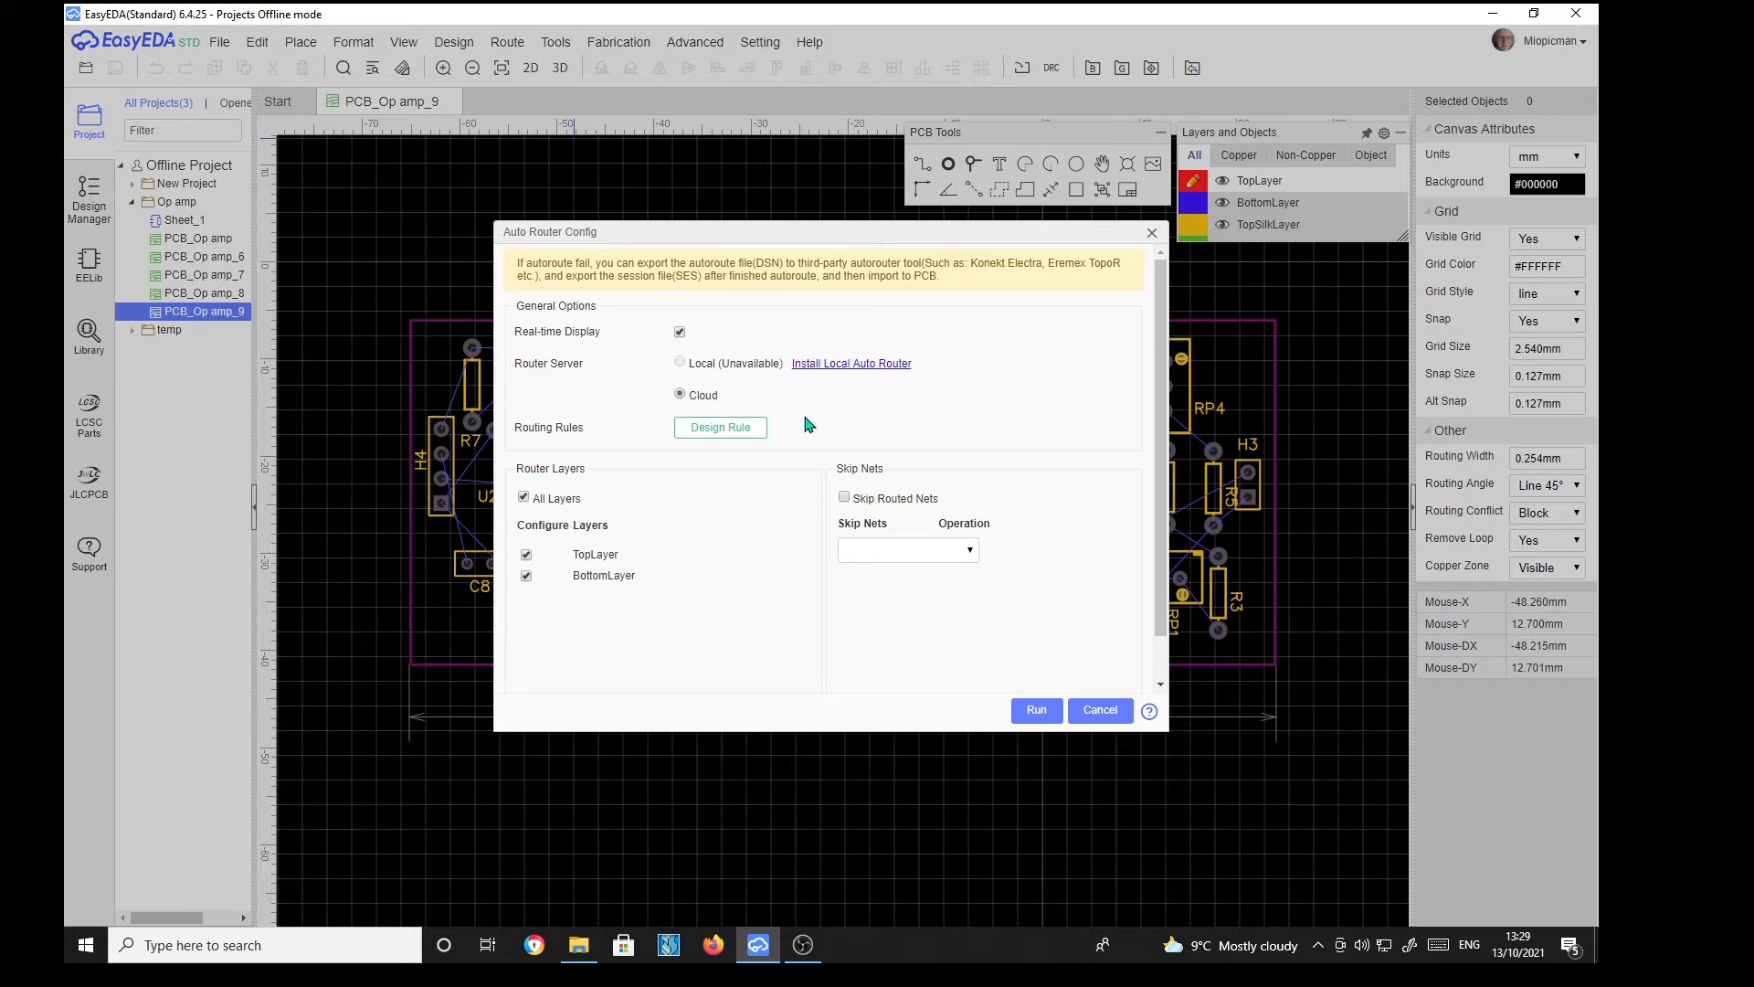
pyautogui.moveTo(762, 400)
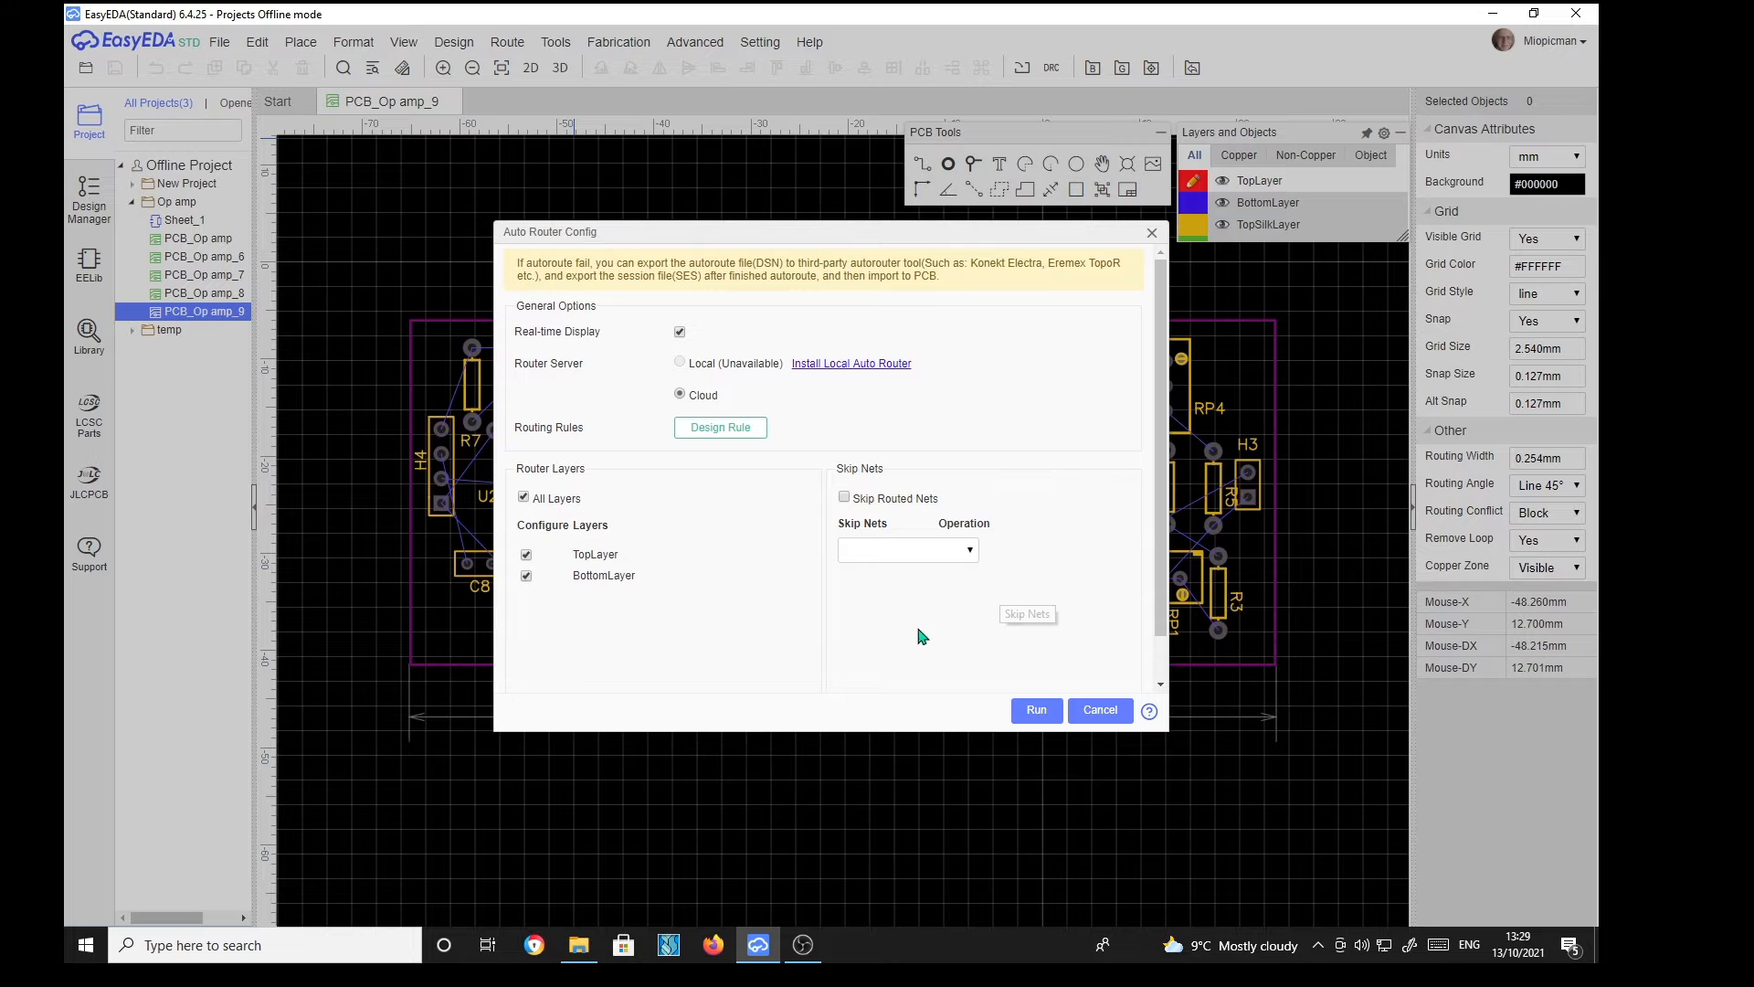
# Step: Run the cloud auto-router on the op-amp board
pyautogui.click(1036, 709)
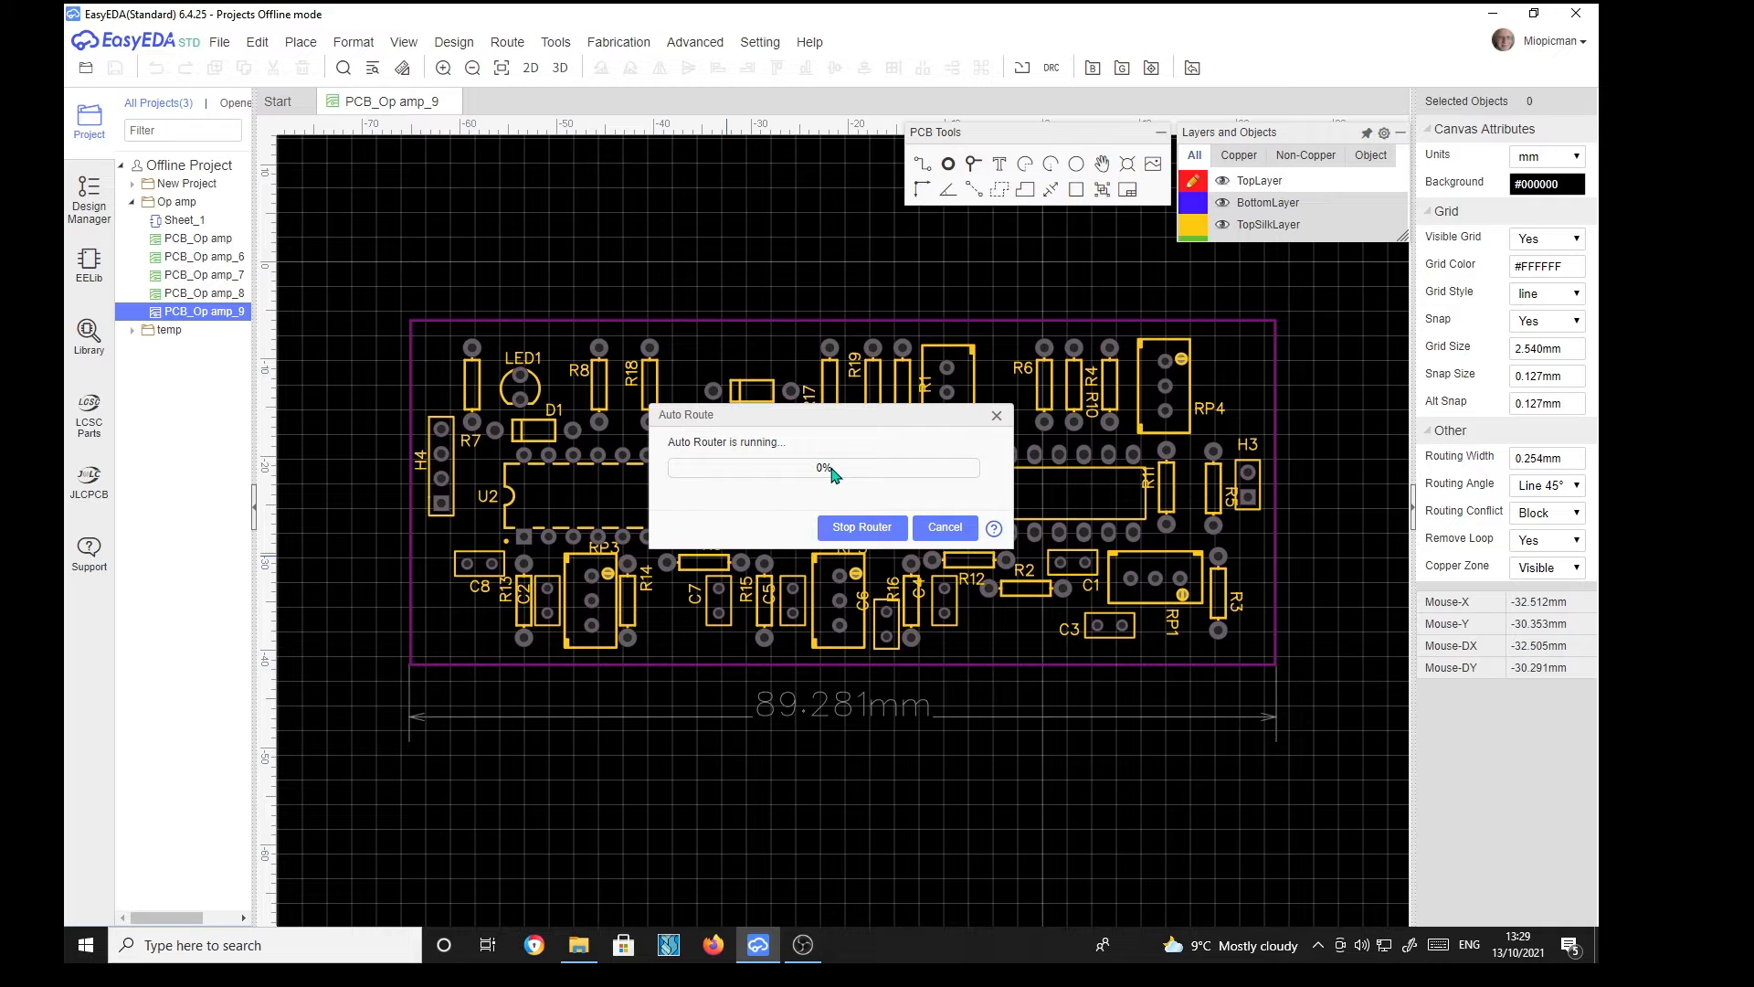
pyautogui.moveTo(812, 791)
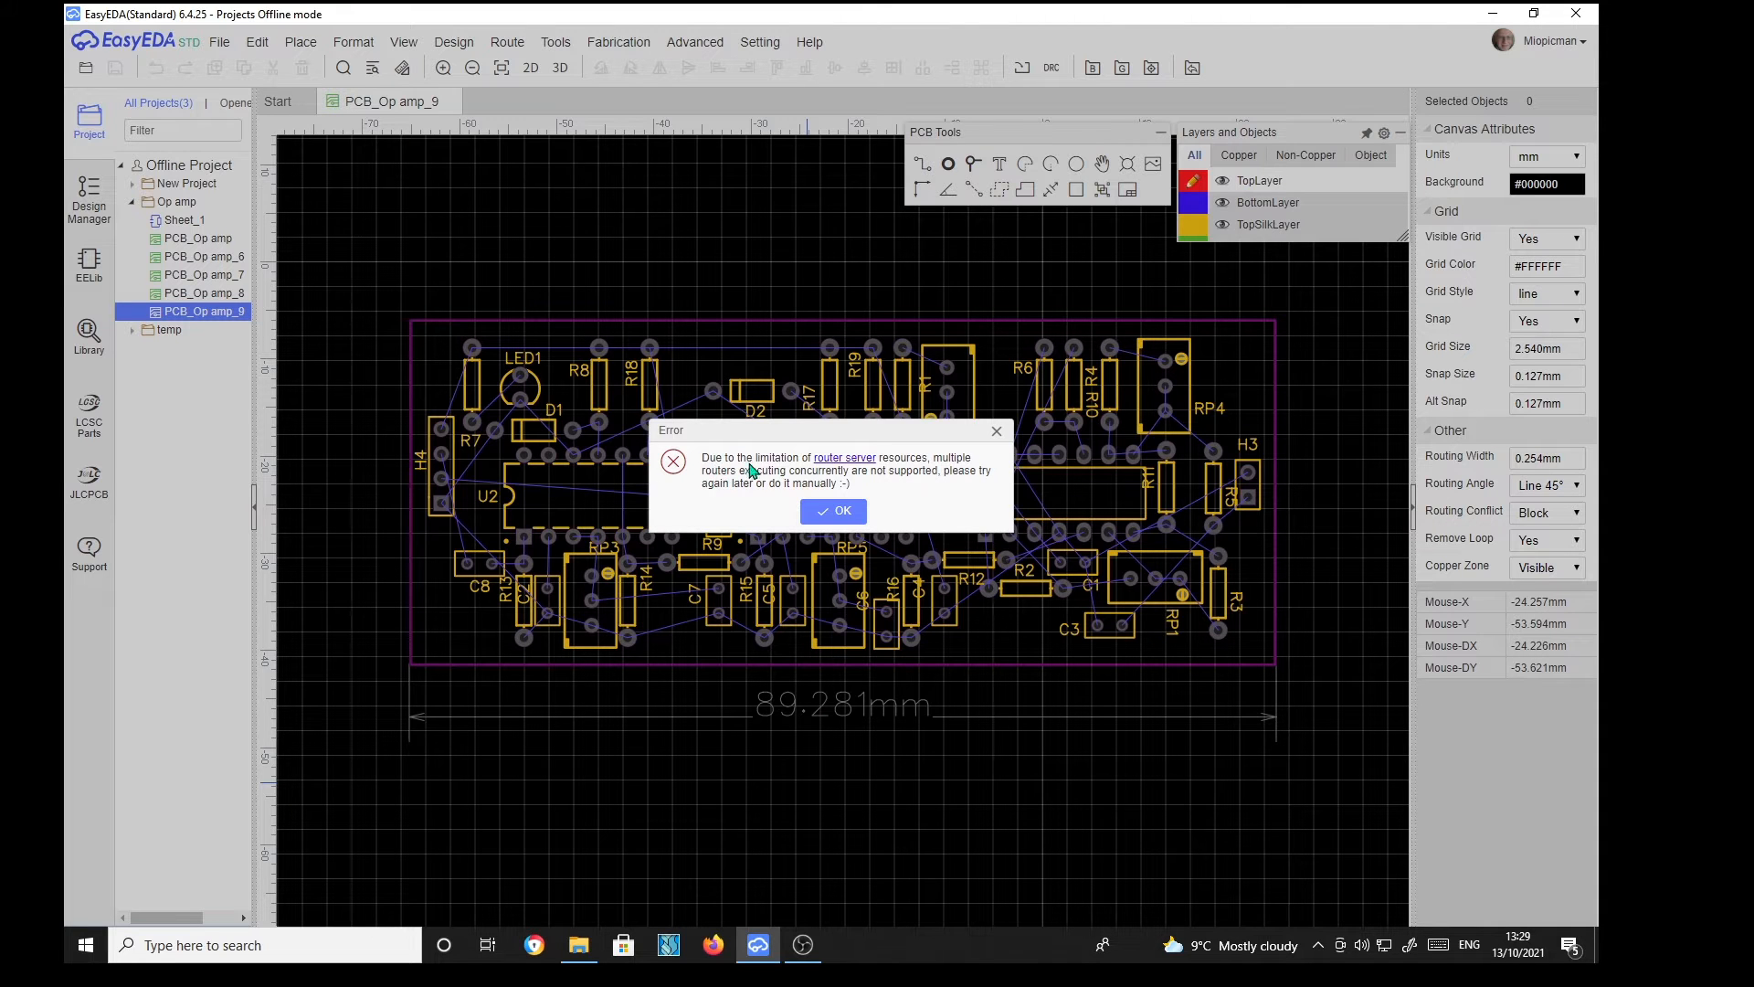
pyautogui.moveTo(918, 471)
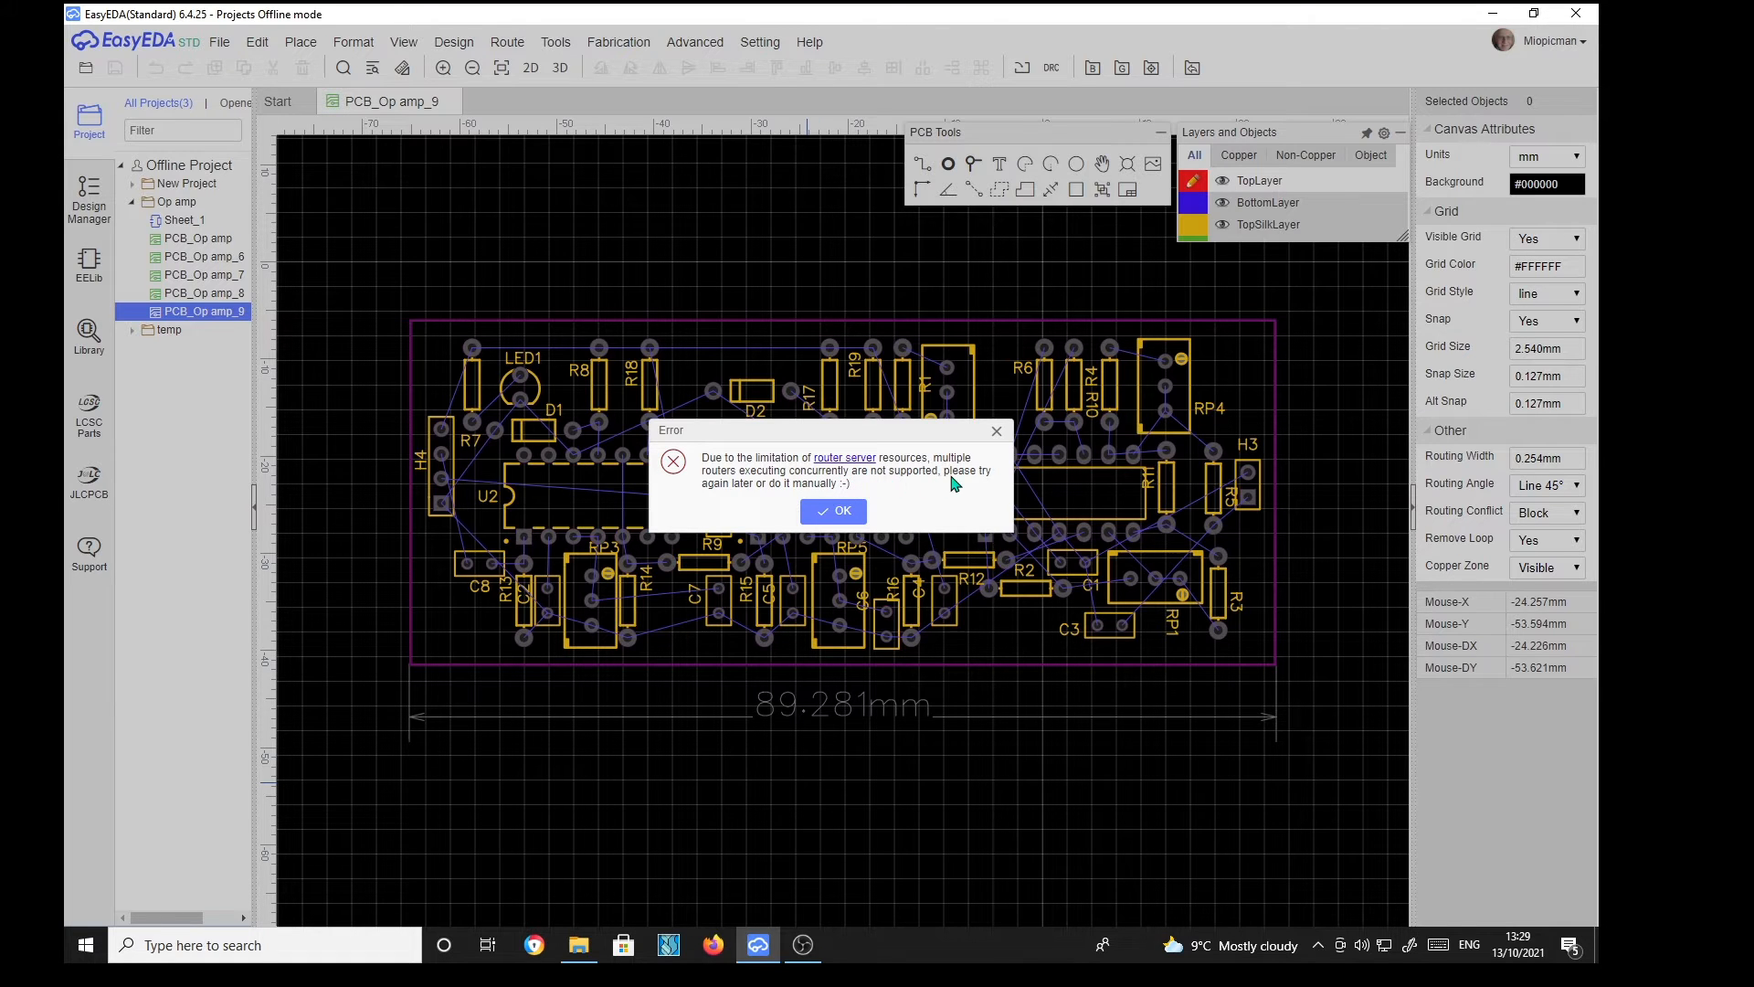
pyautogui.moveTo(790, 491)
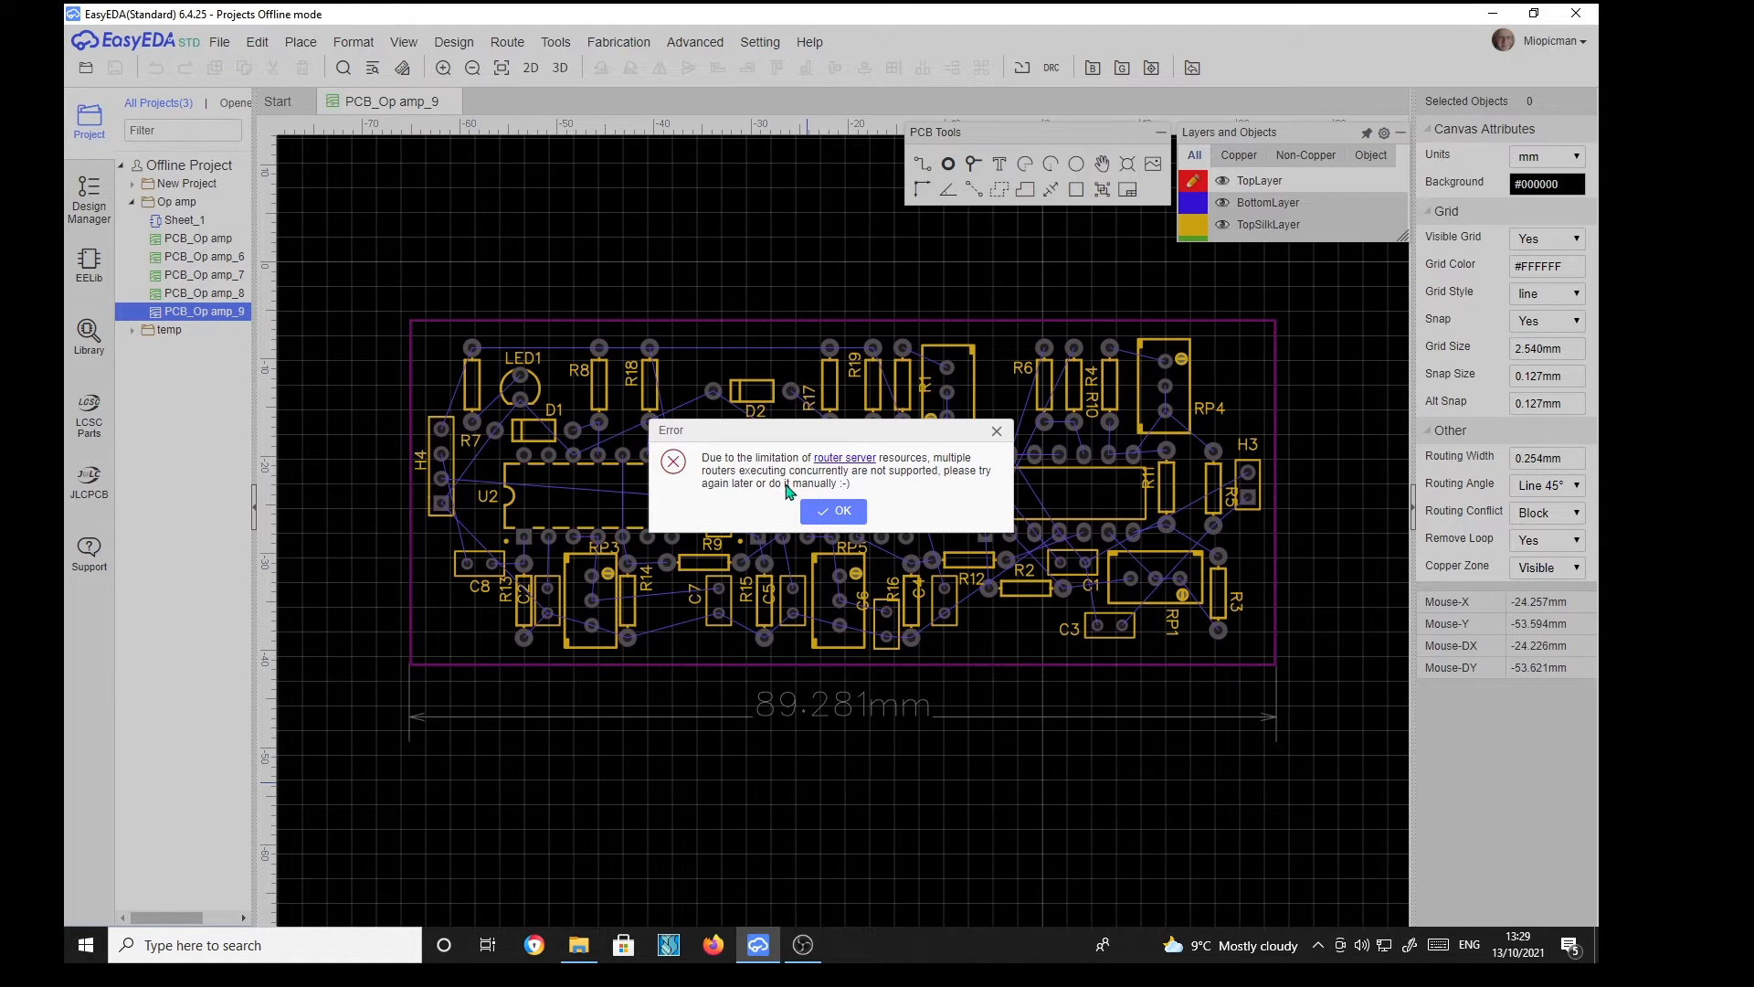
pyautogui.moveTo(880, 515)
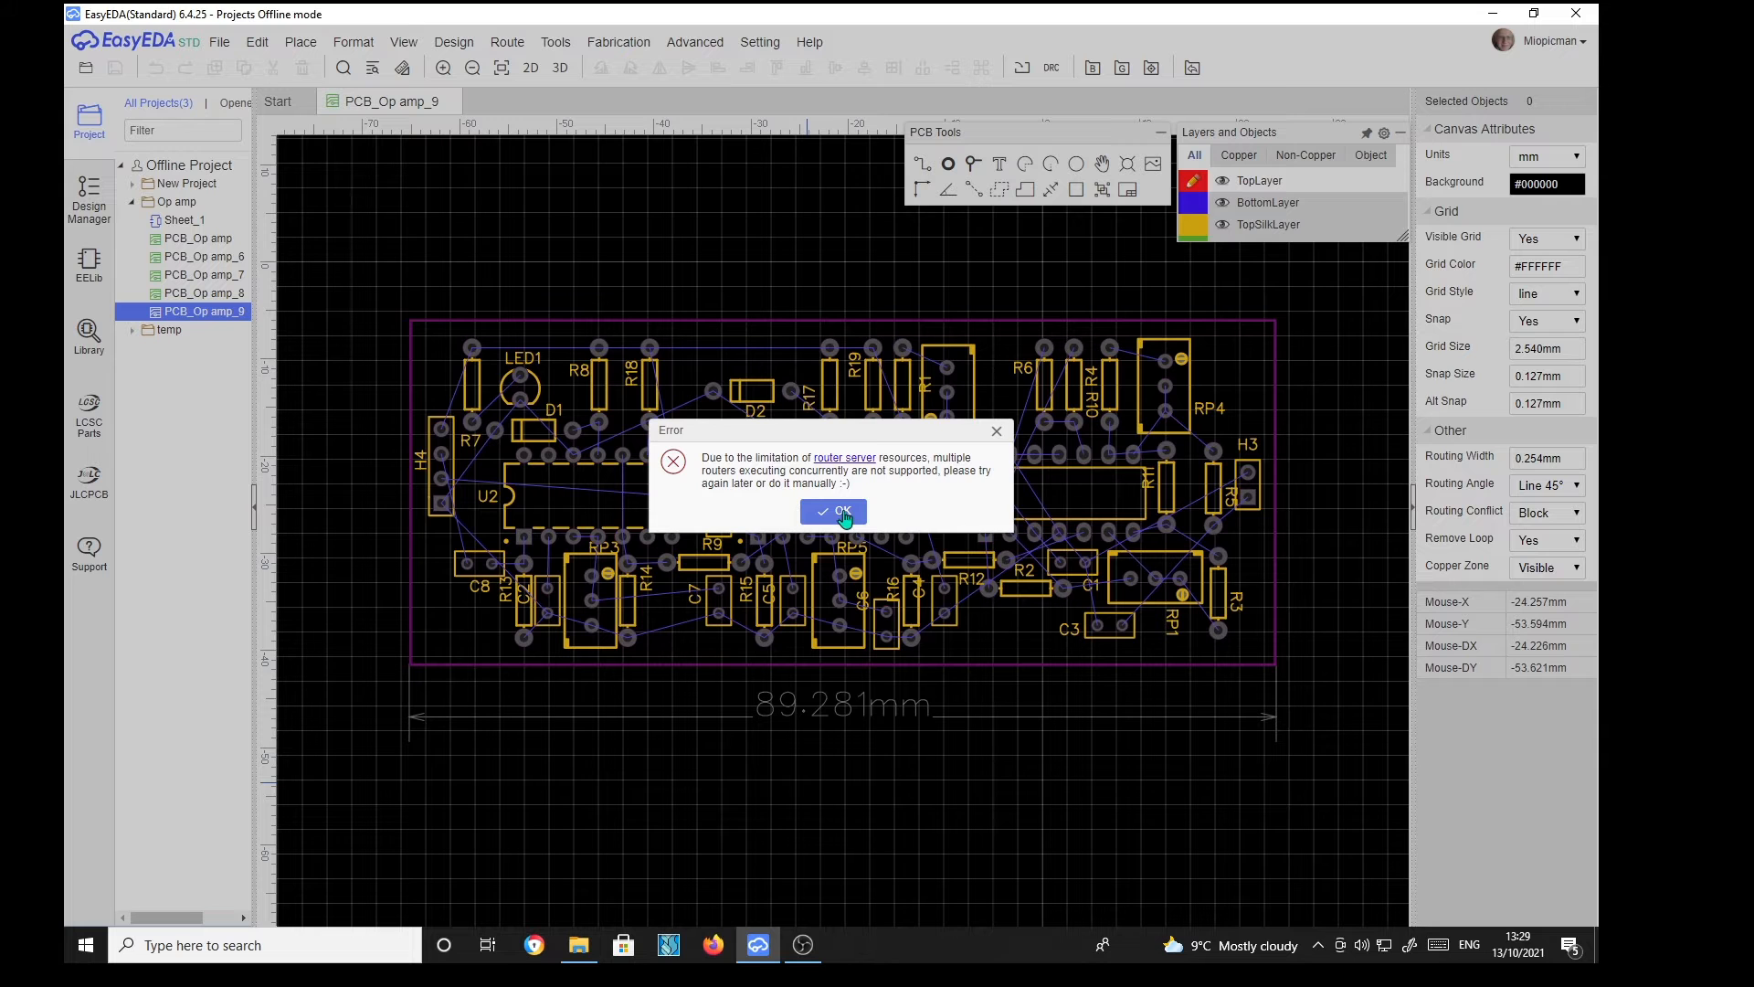
# Step: Dismiss the router server resources error with OK
pyautogui.click(833, 511)
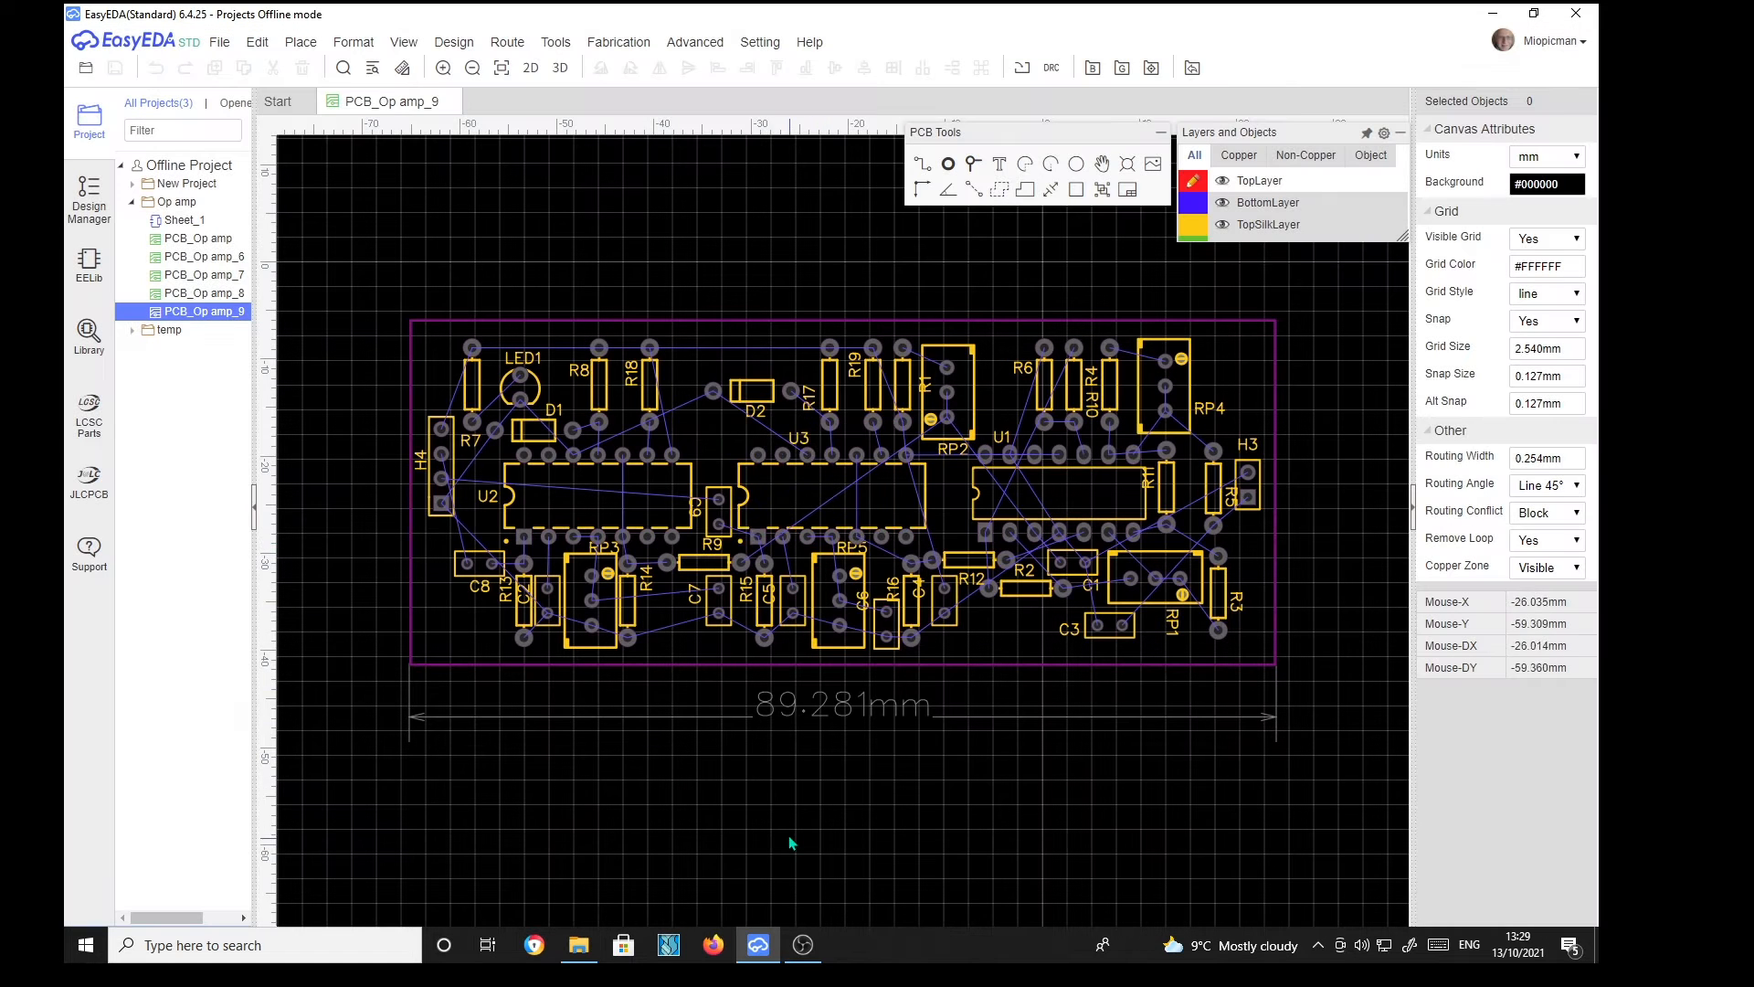
pyautogui.moveTo(757, 791)
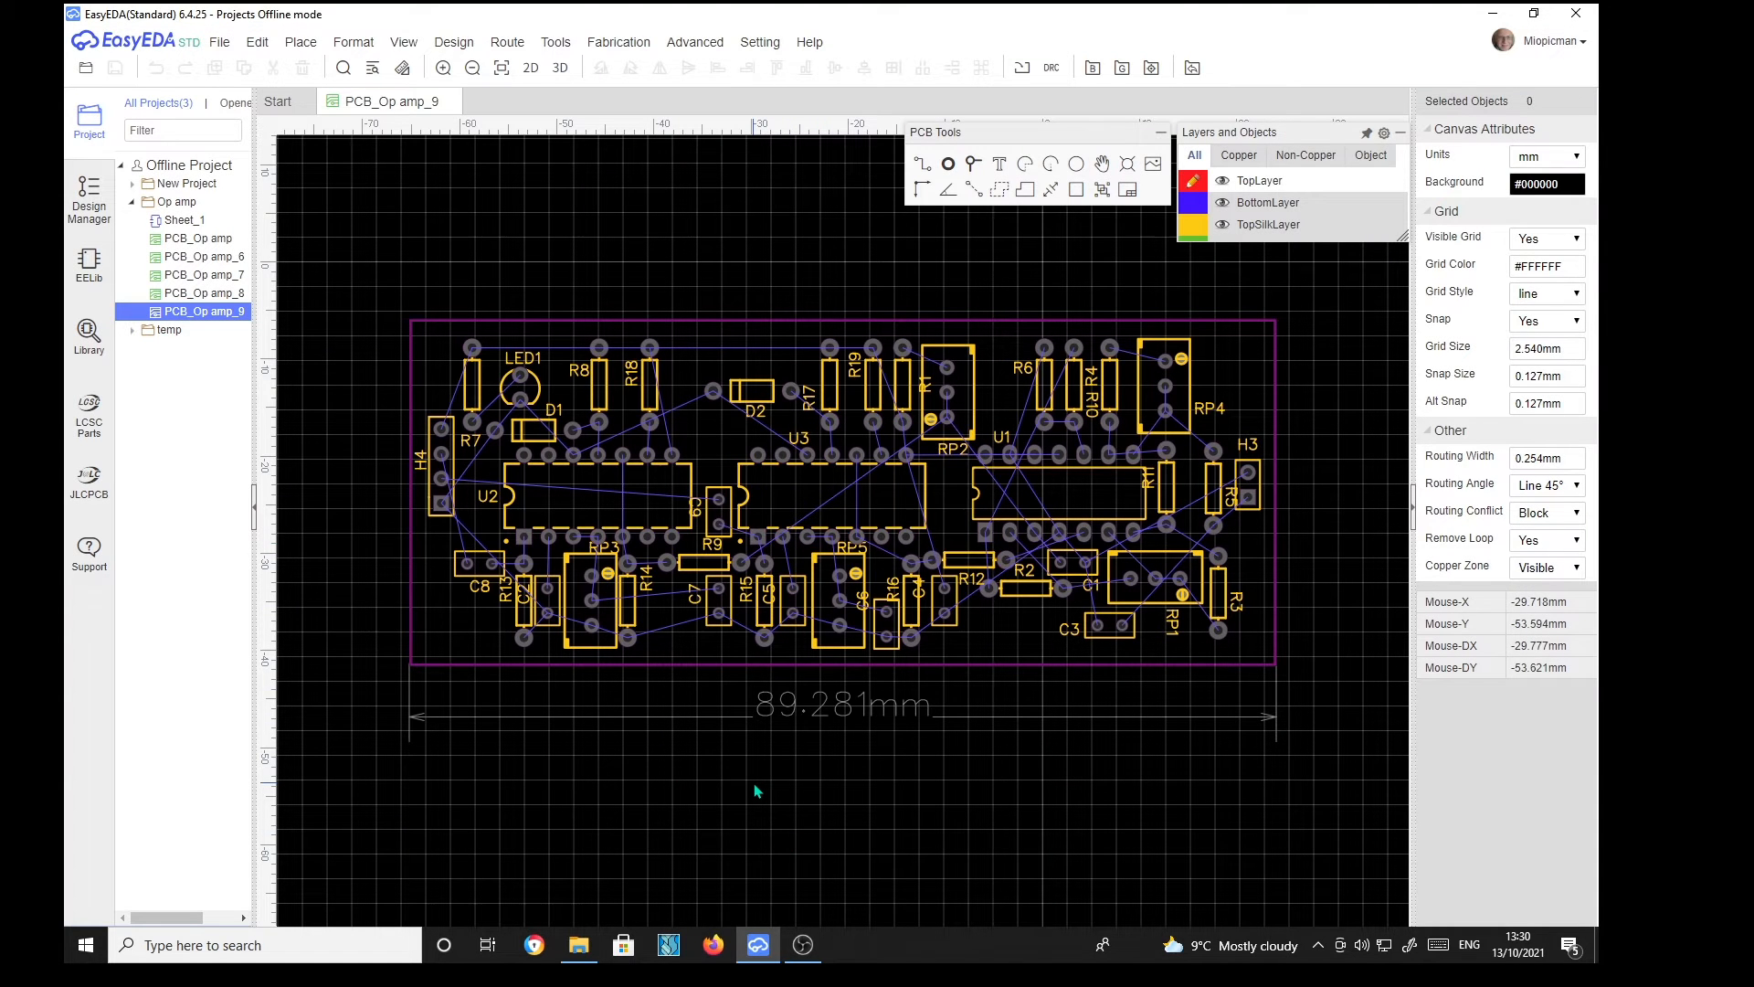
pyautogui.moveTo(960, 782)
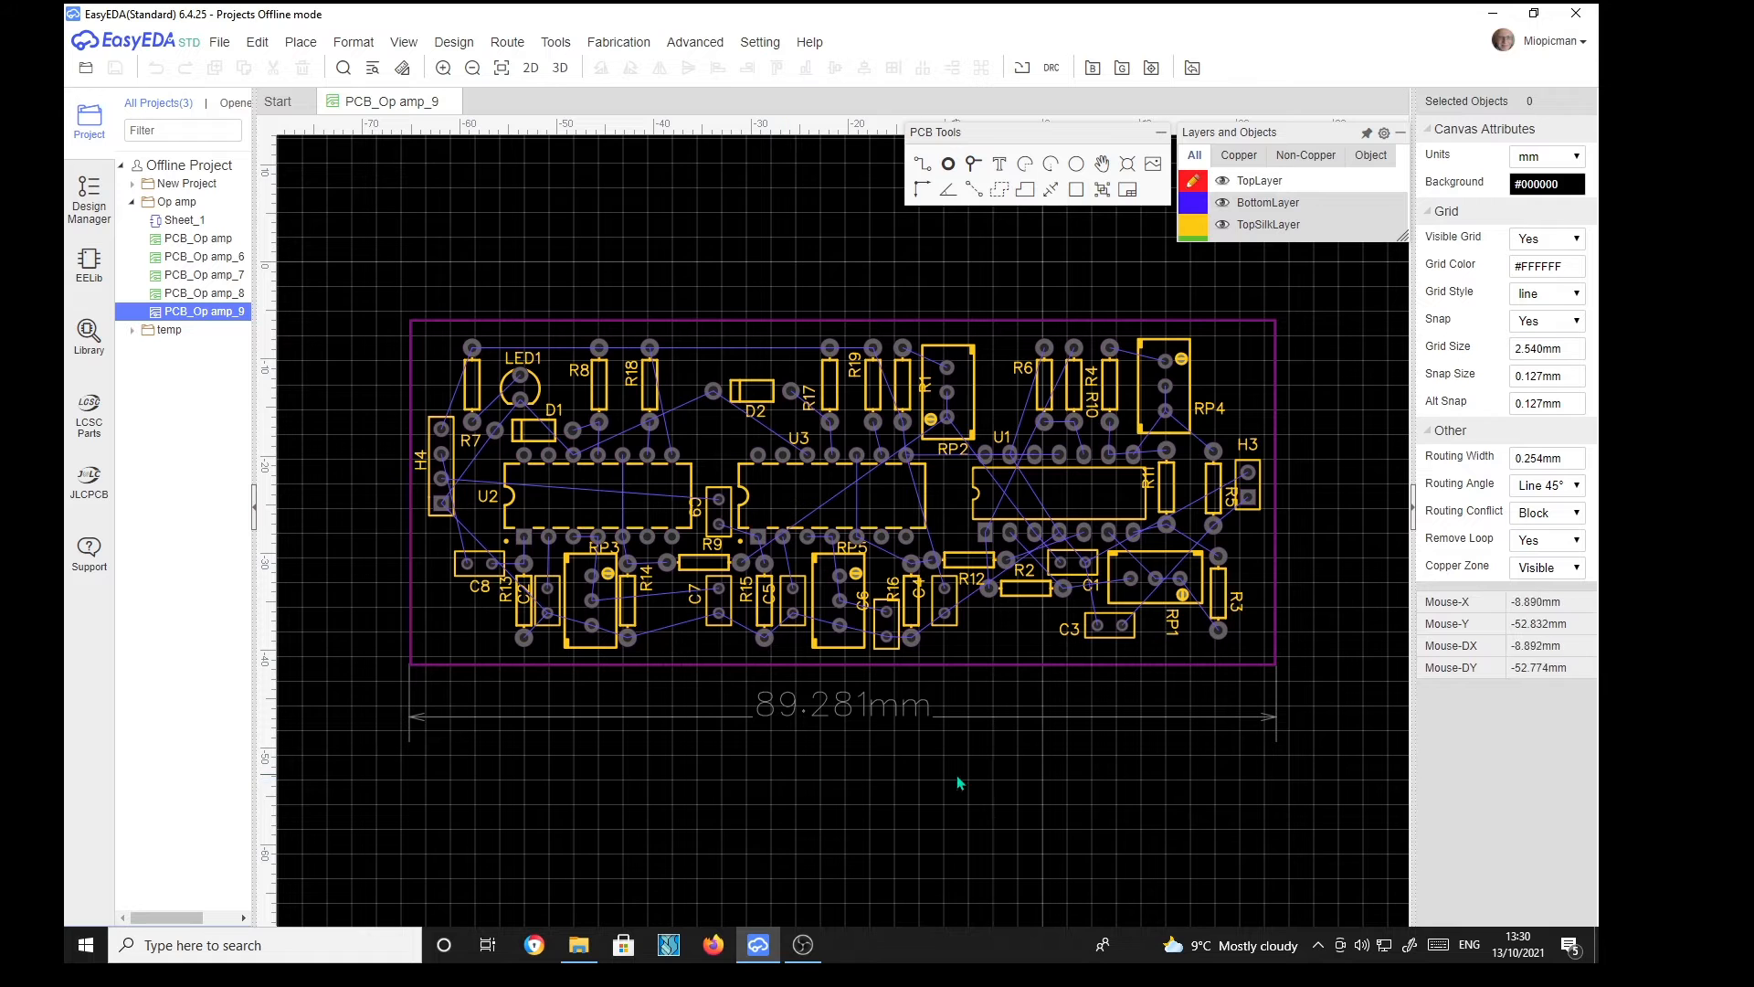
pyautogui.moveTo(1323, 700)
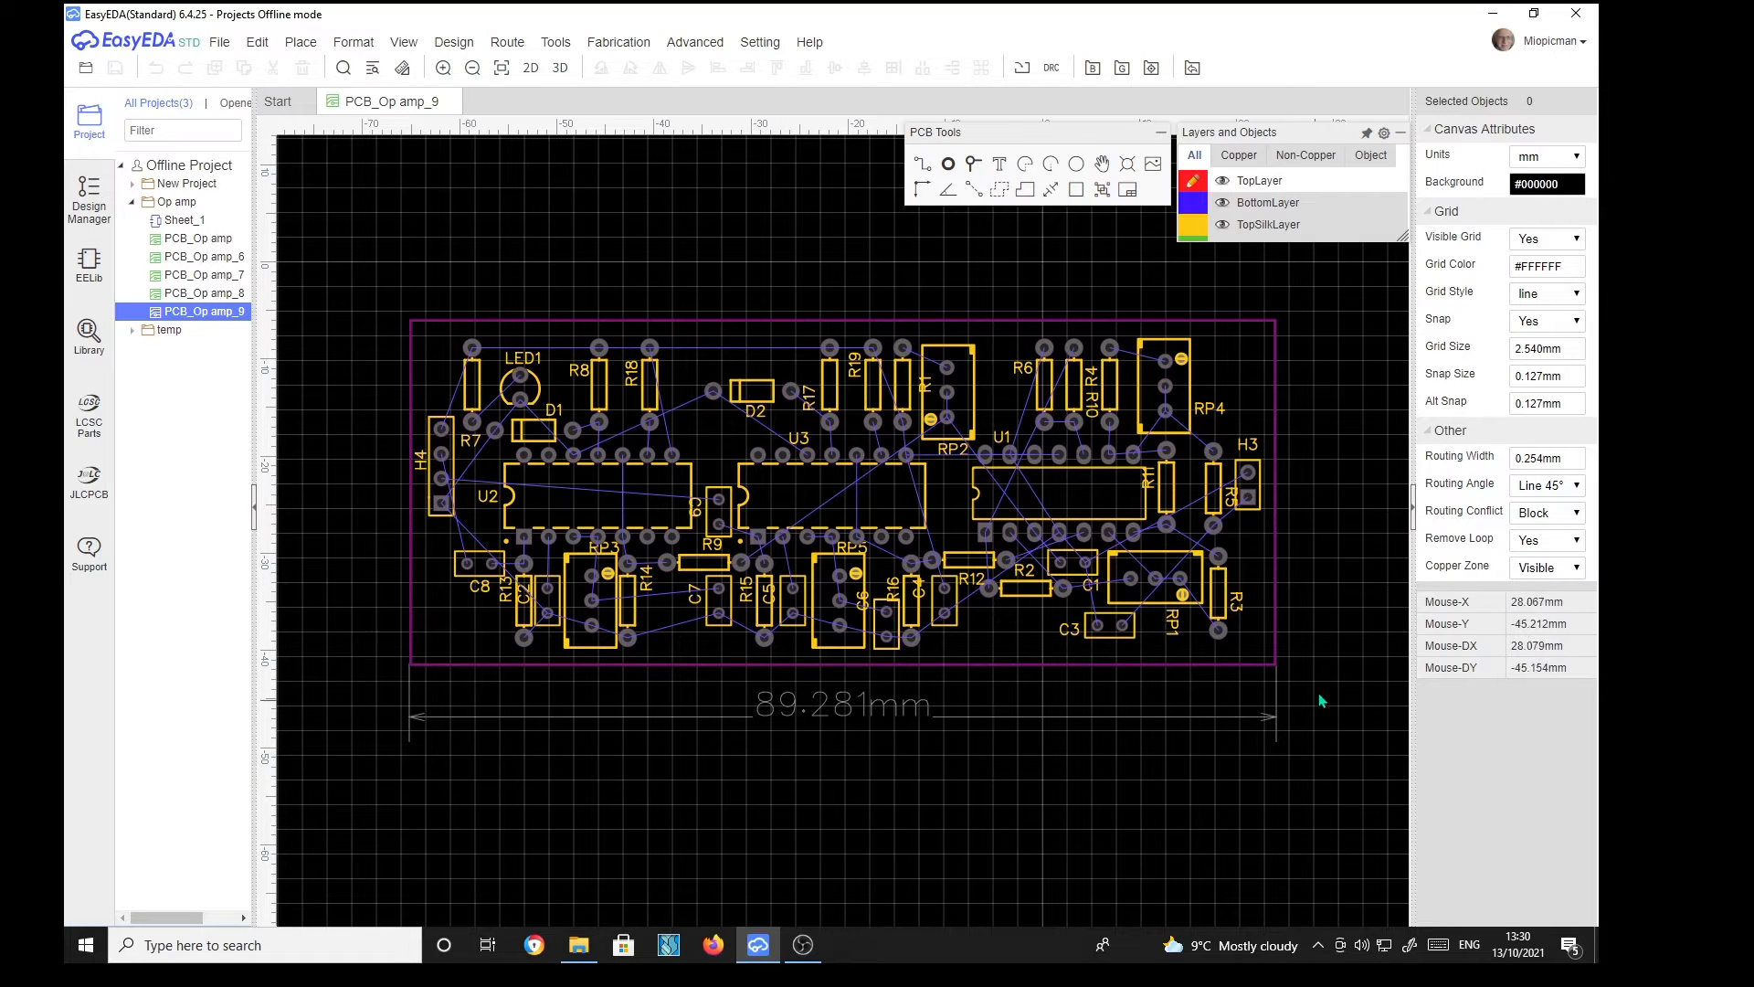
pyautogui.moveTo(1324, 467)
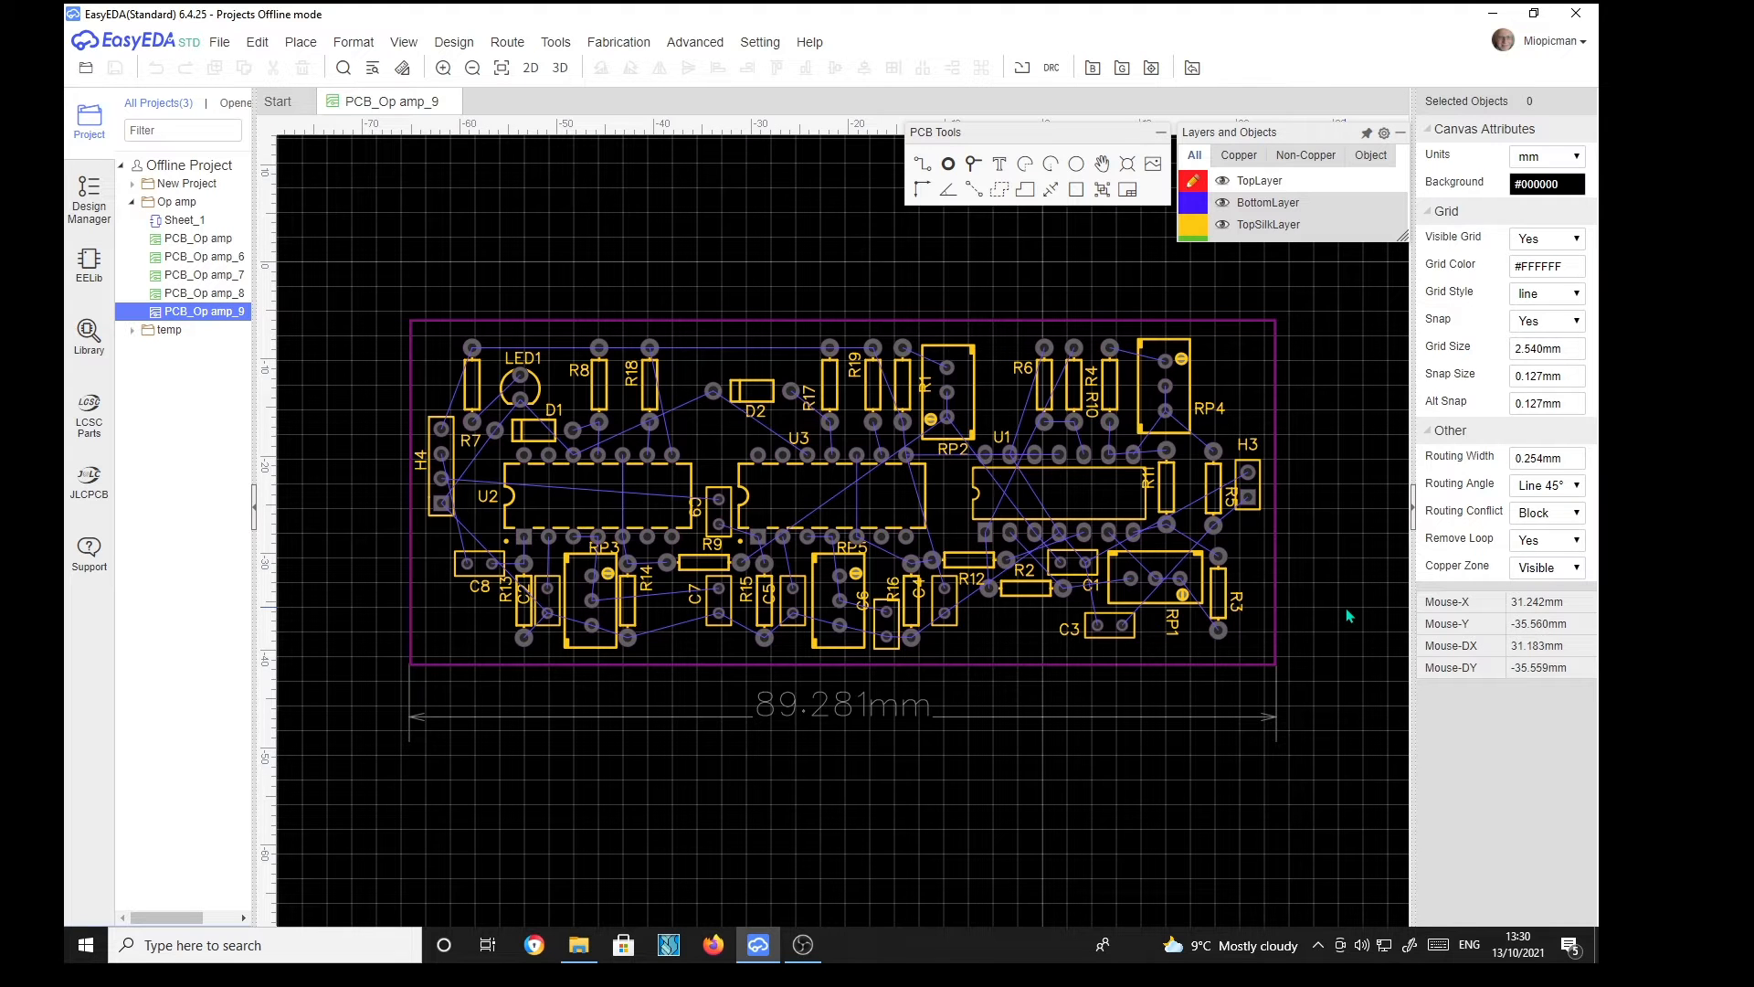
pyautogui.moveTo(1316, 457)
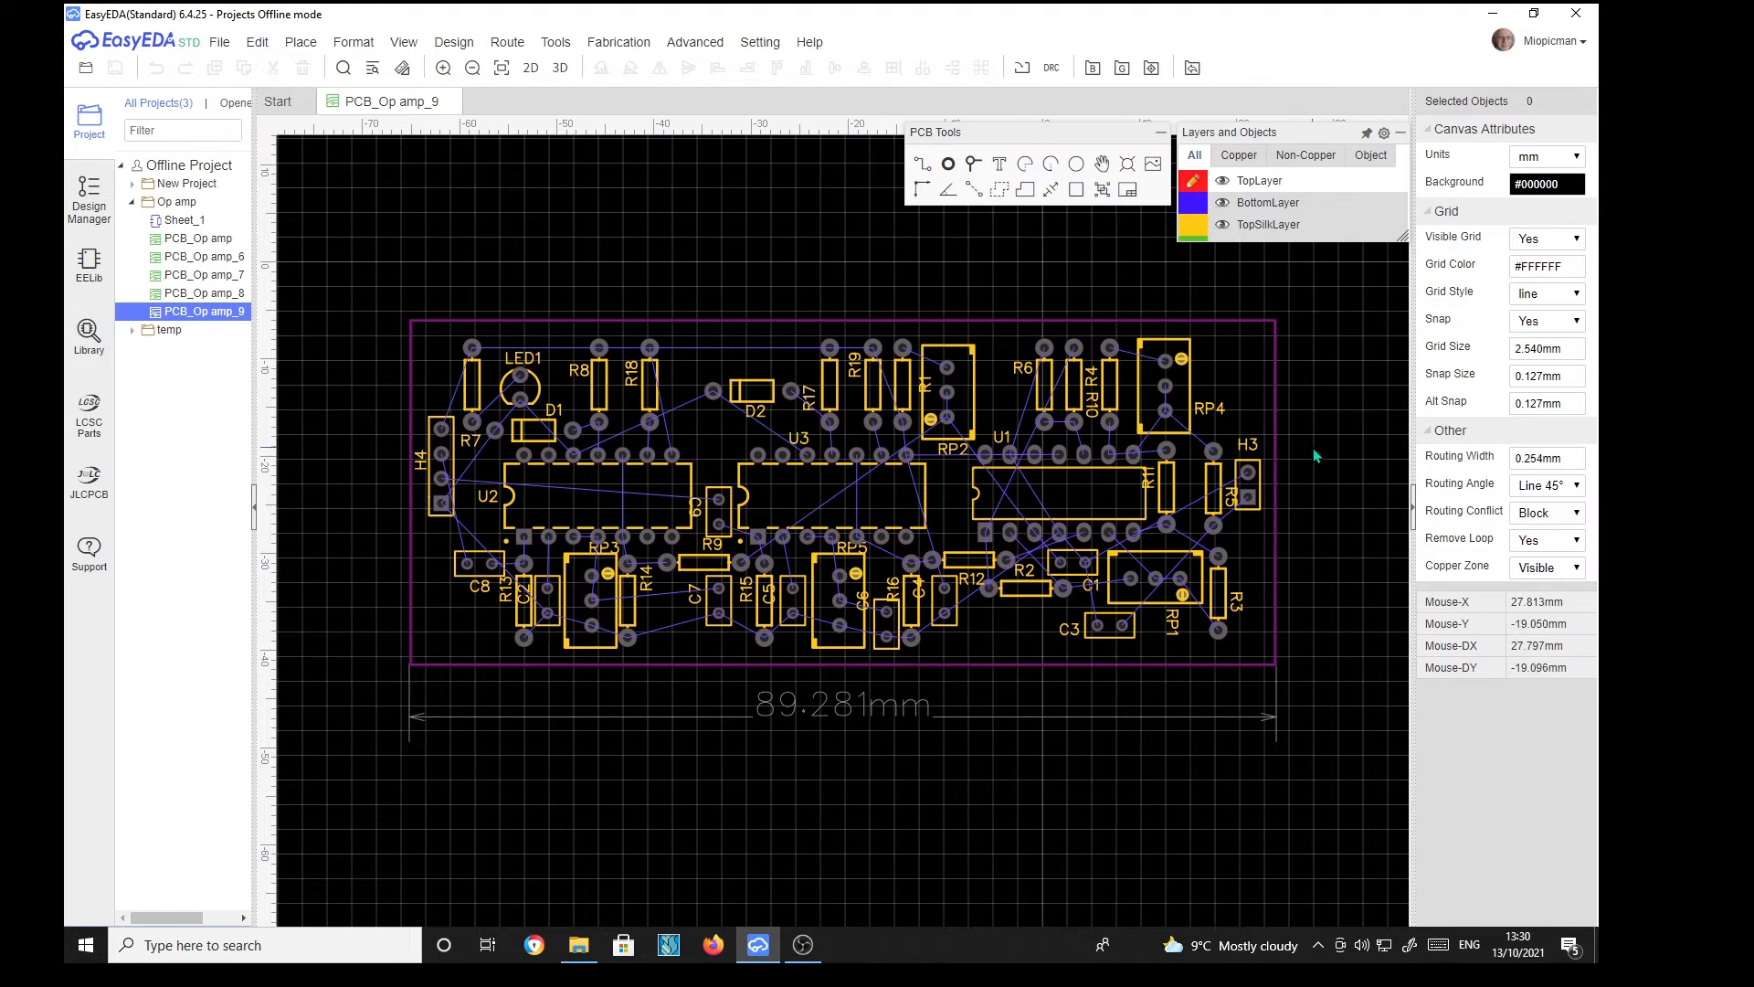
pyautogui.moveTo(1360, 632)
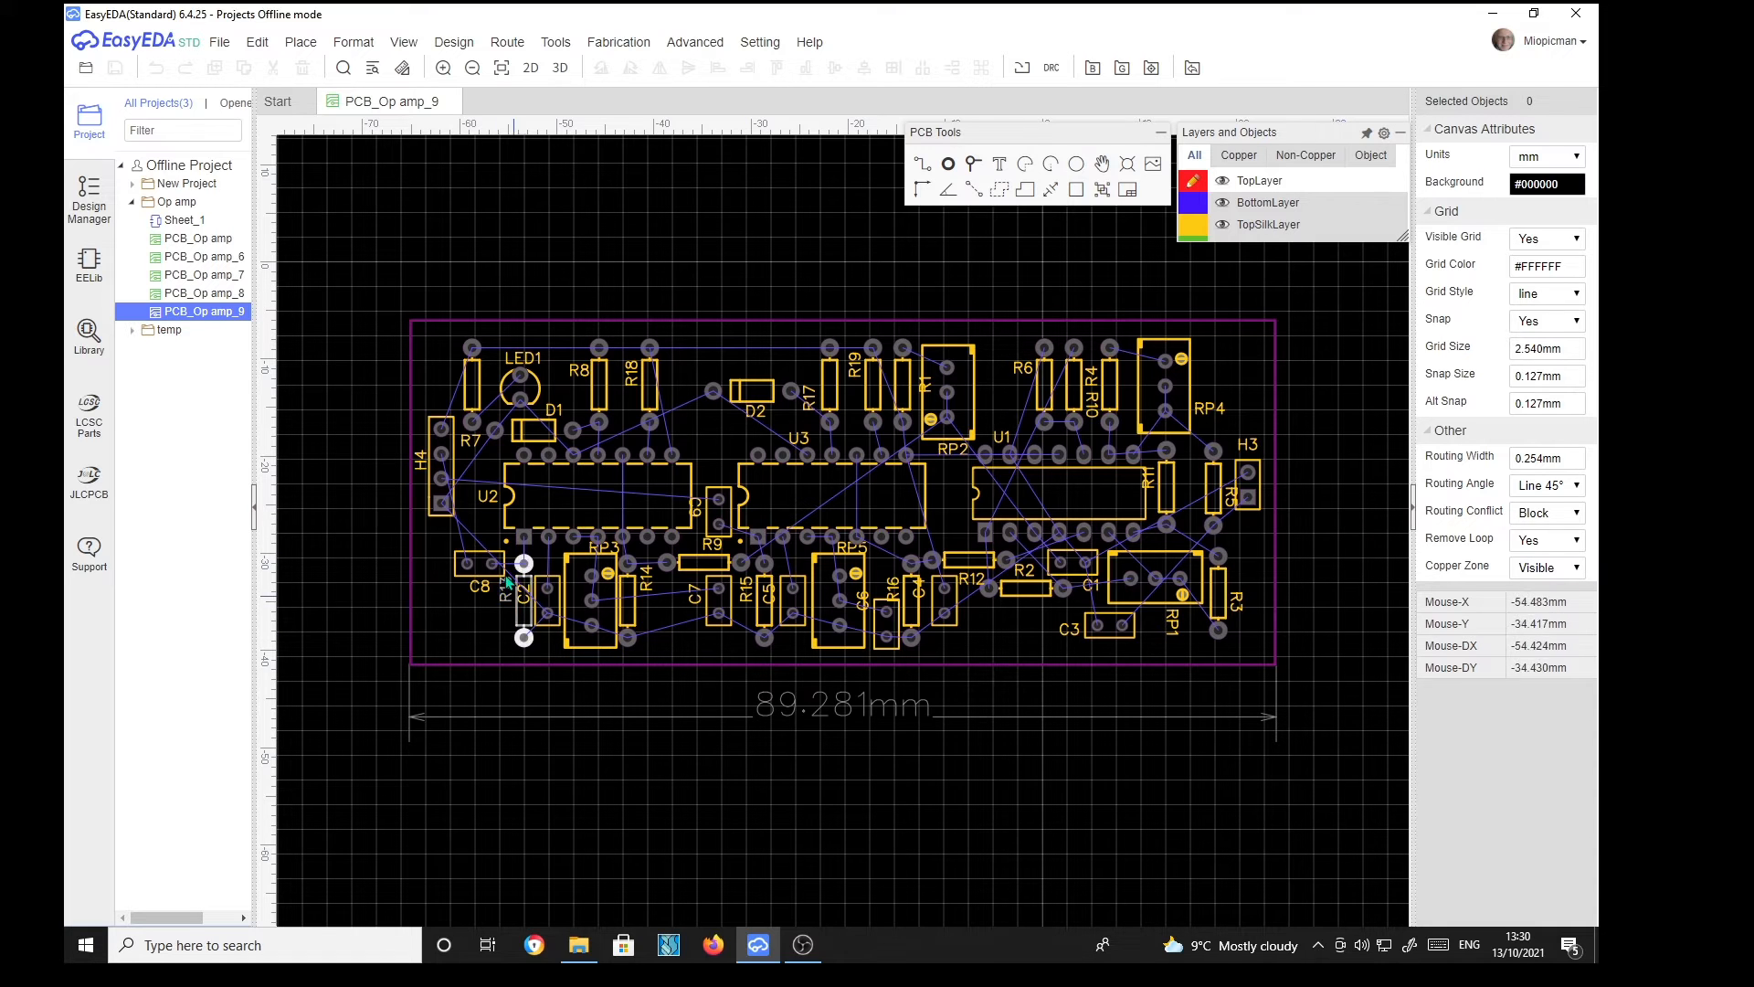
pyautogui.moveTo(1294, 722)
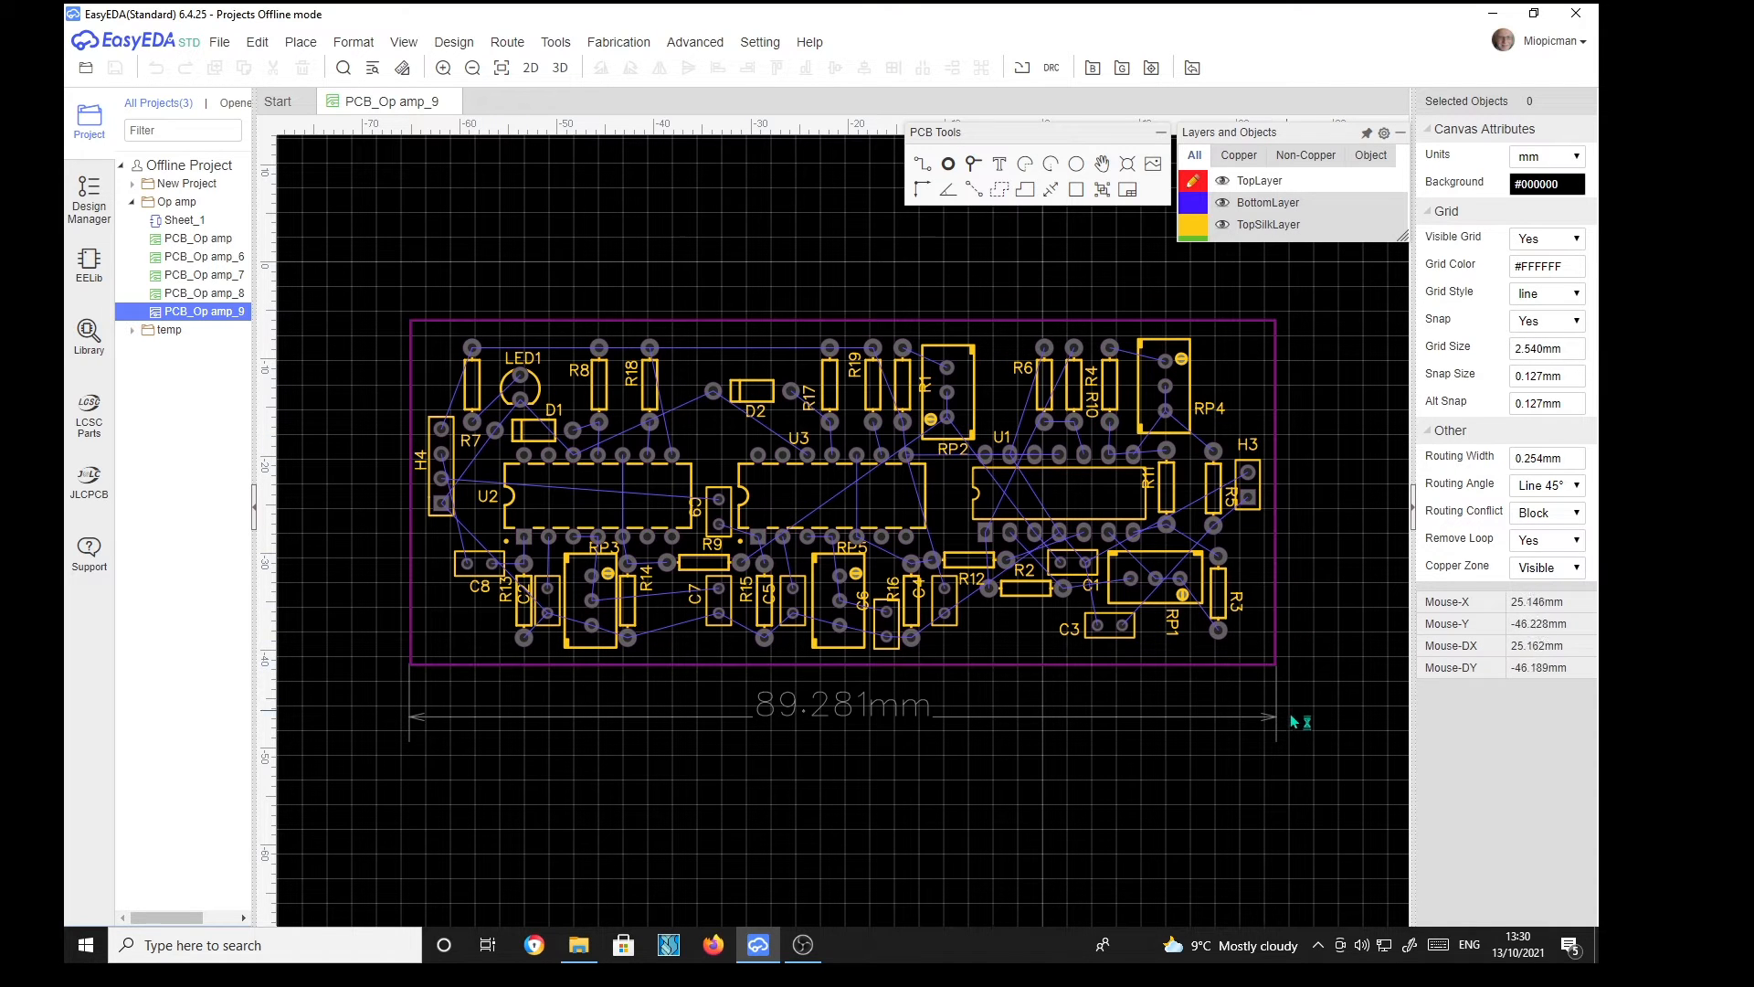
pyautogui.moveTo(1327, 523)
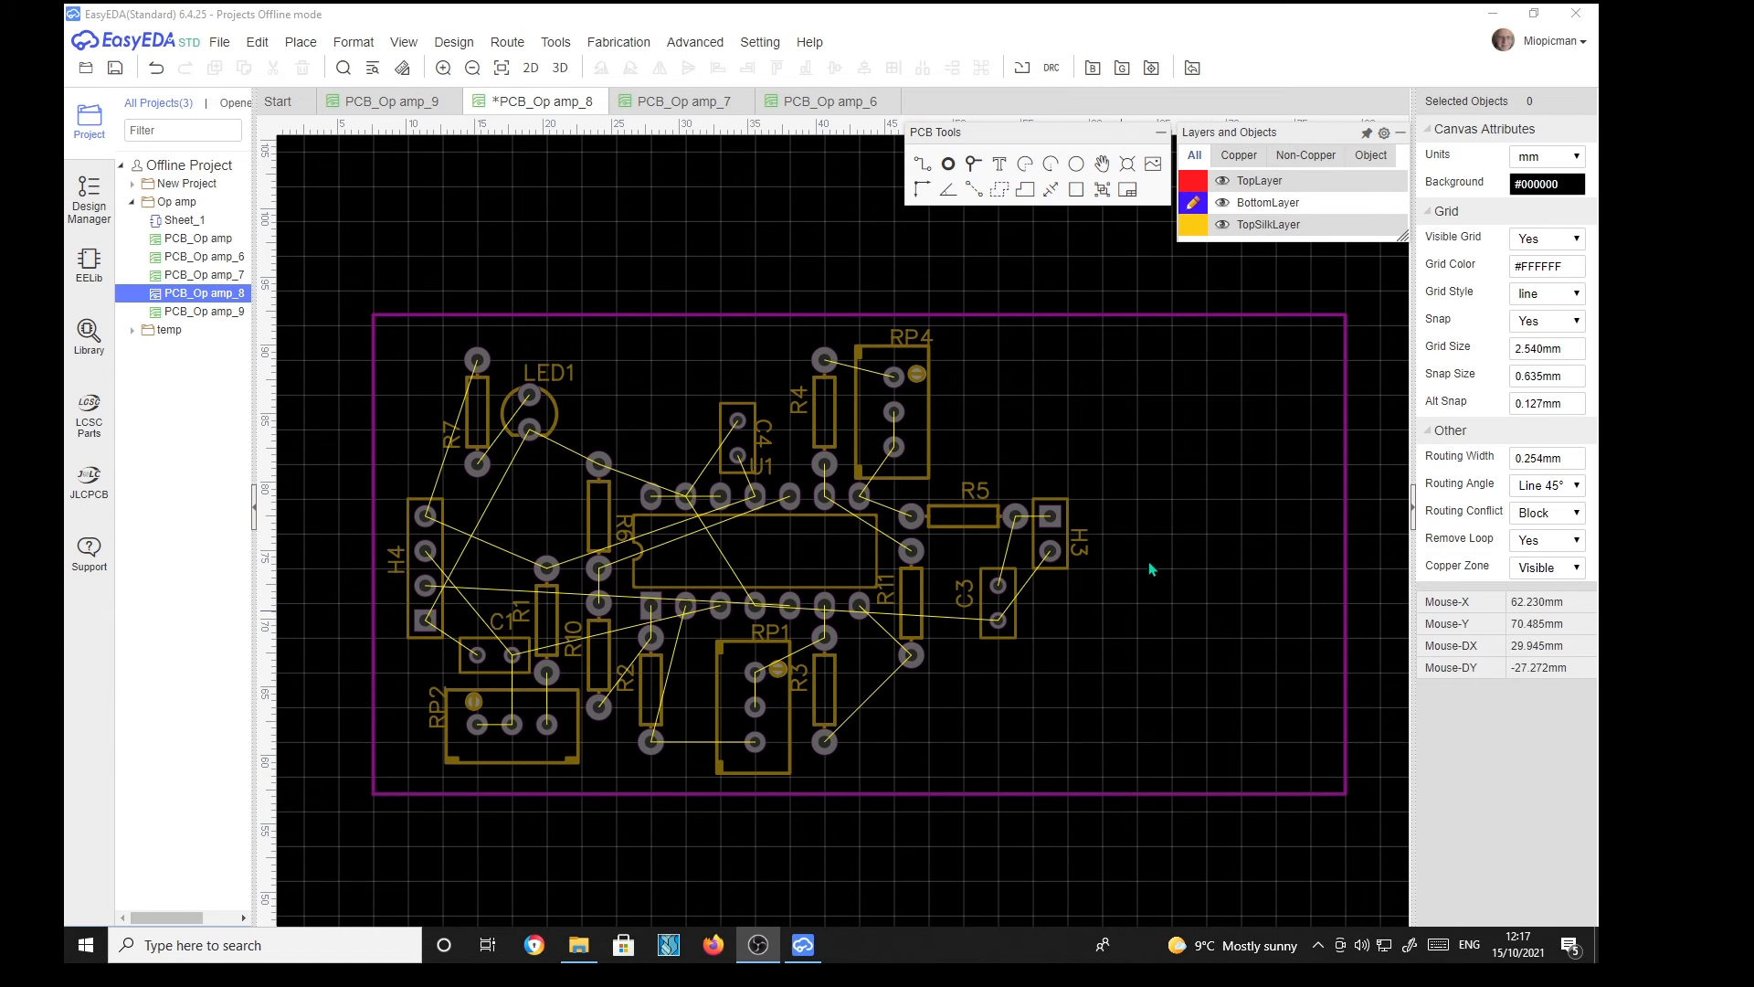
pyautogui.moveTo(1141, 420)
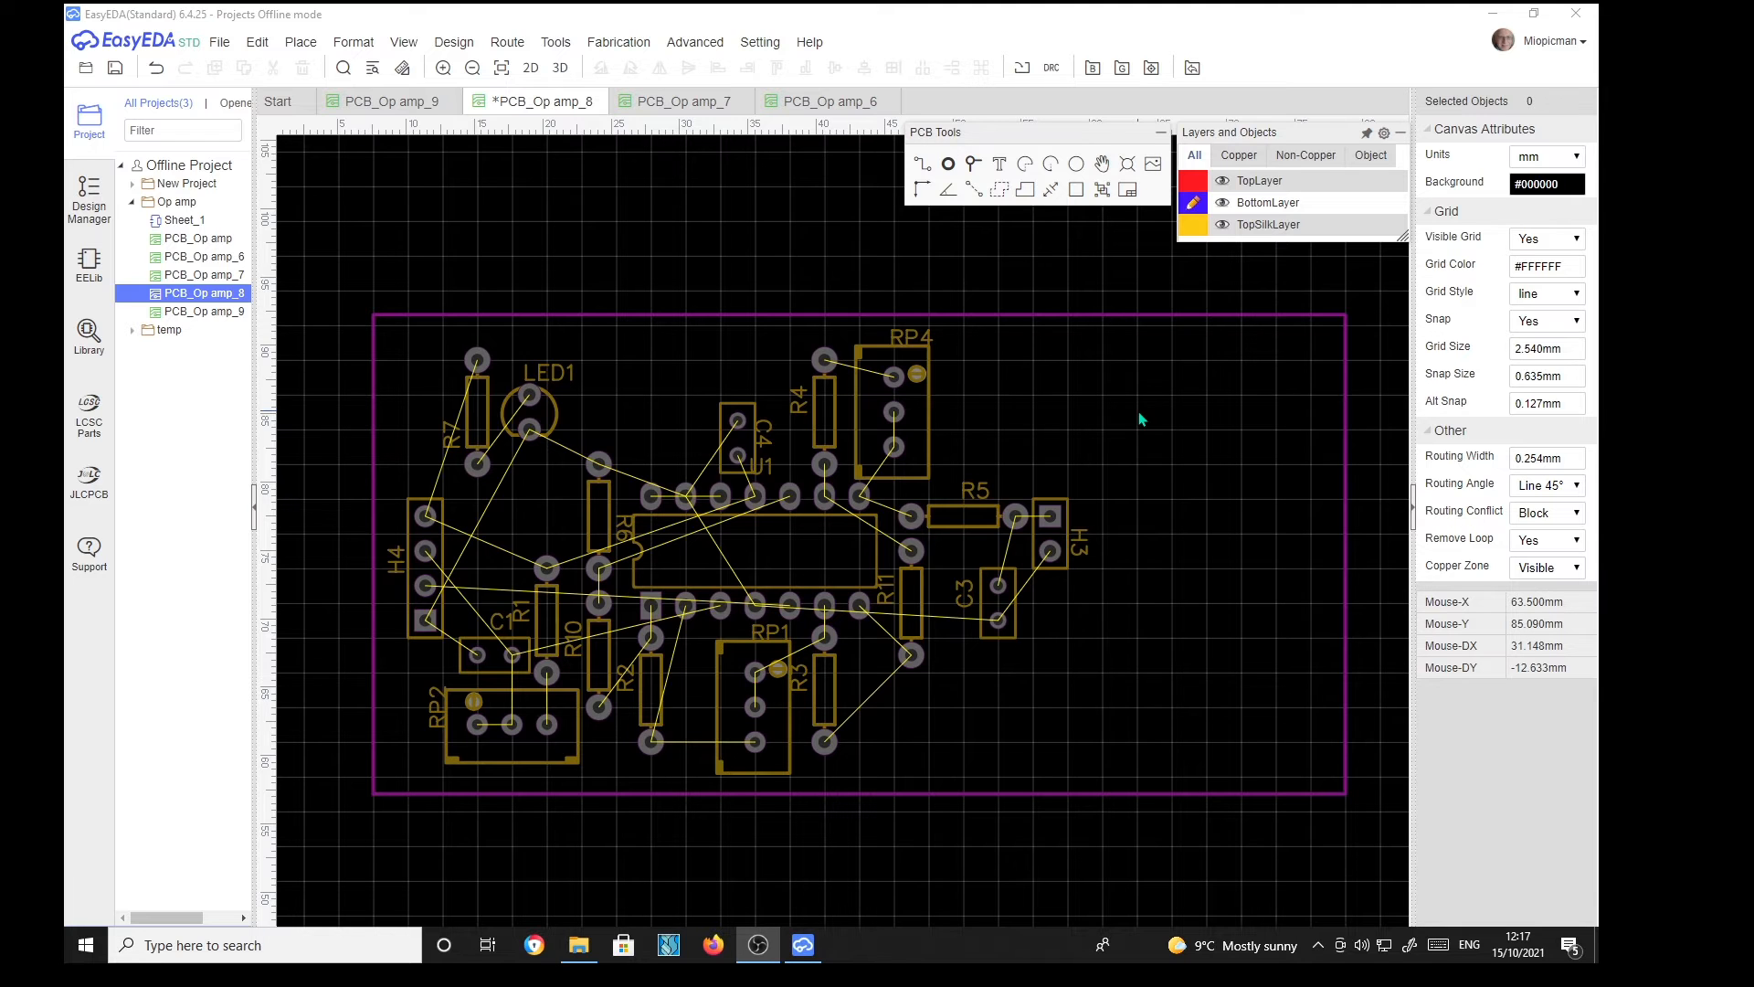
pyautogui.moveTo(680, 369)
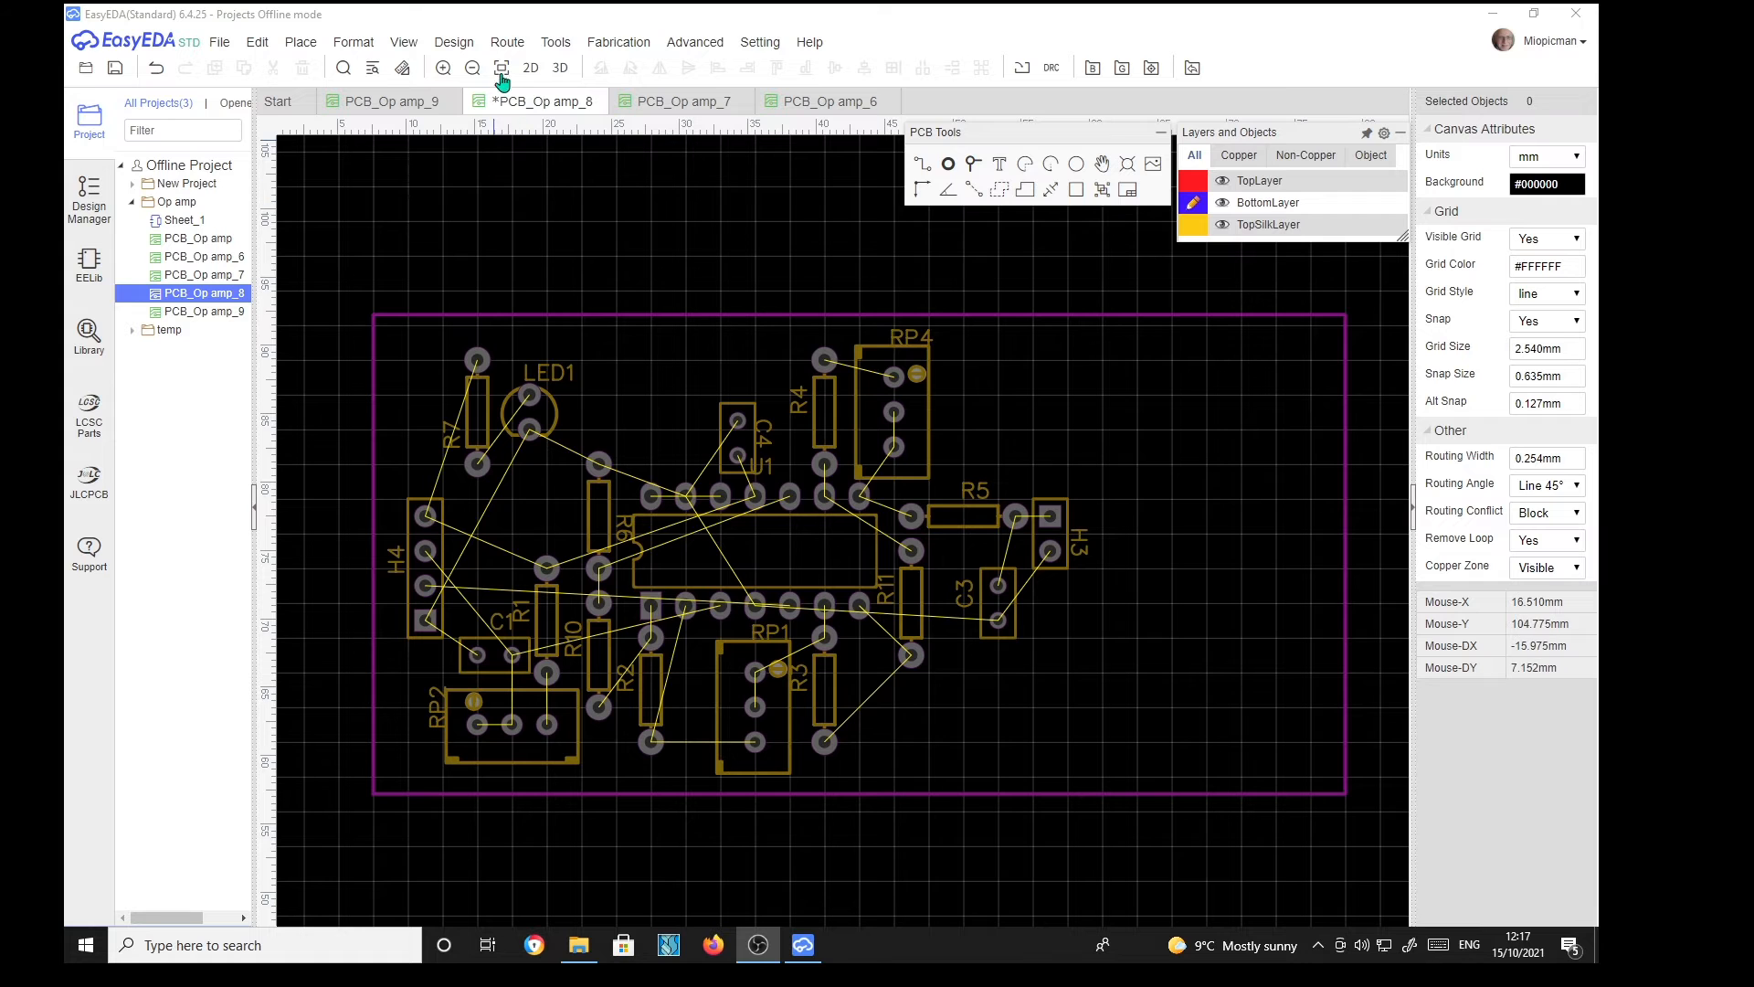
# Step: Show the Route menu's Auto Route commands for the smaller op-amp PCB
pyautogui.click(508, 42)
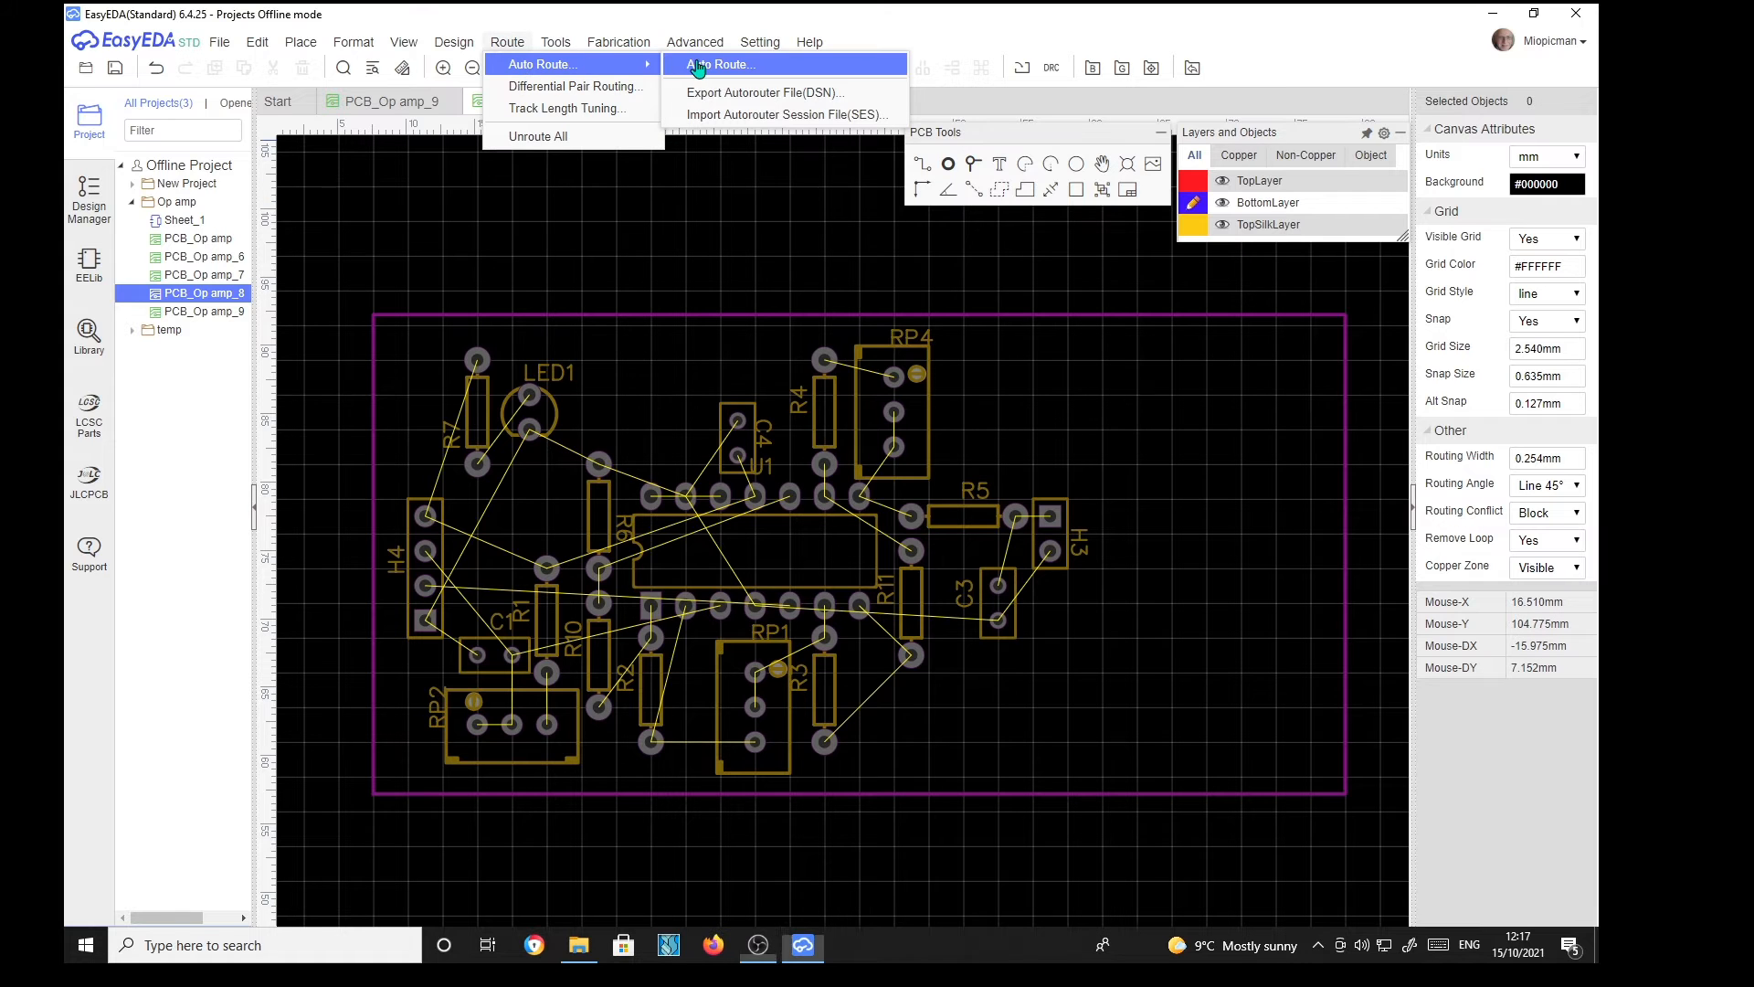
# Step: Bring up the Auto Router Config dialog for the smaller board, cloud server selected
pyautogui.click(724, 64)
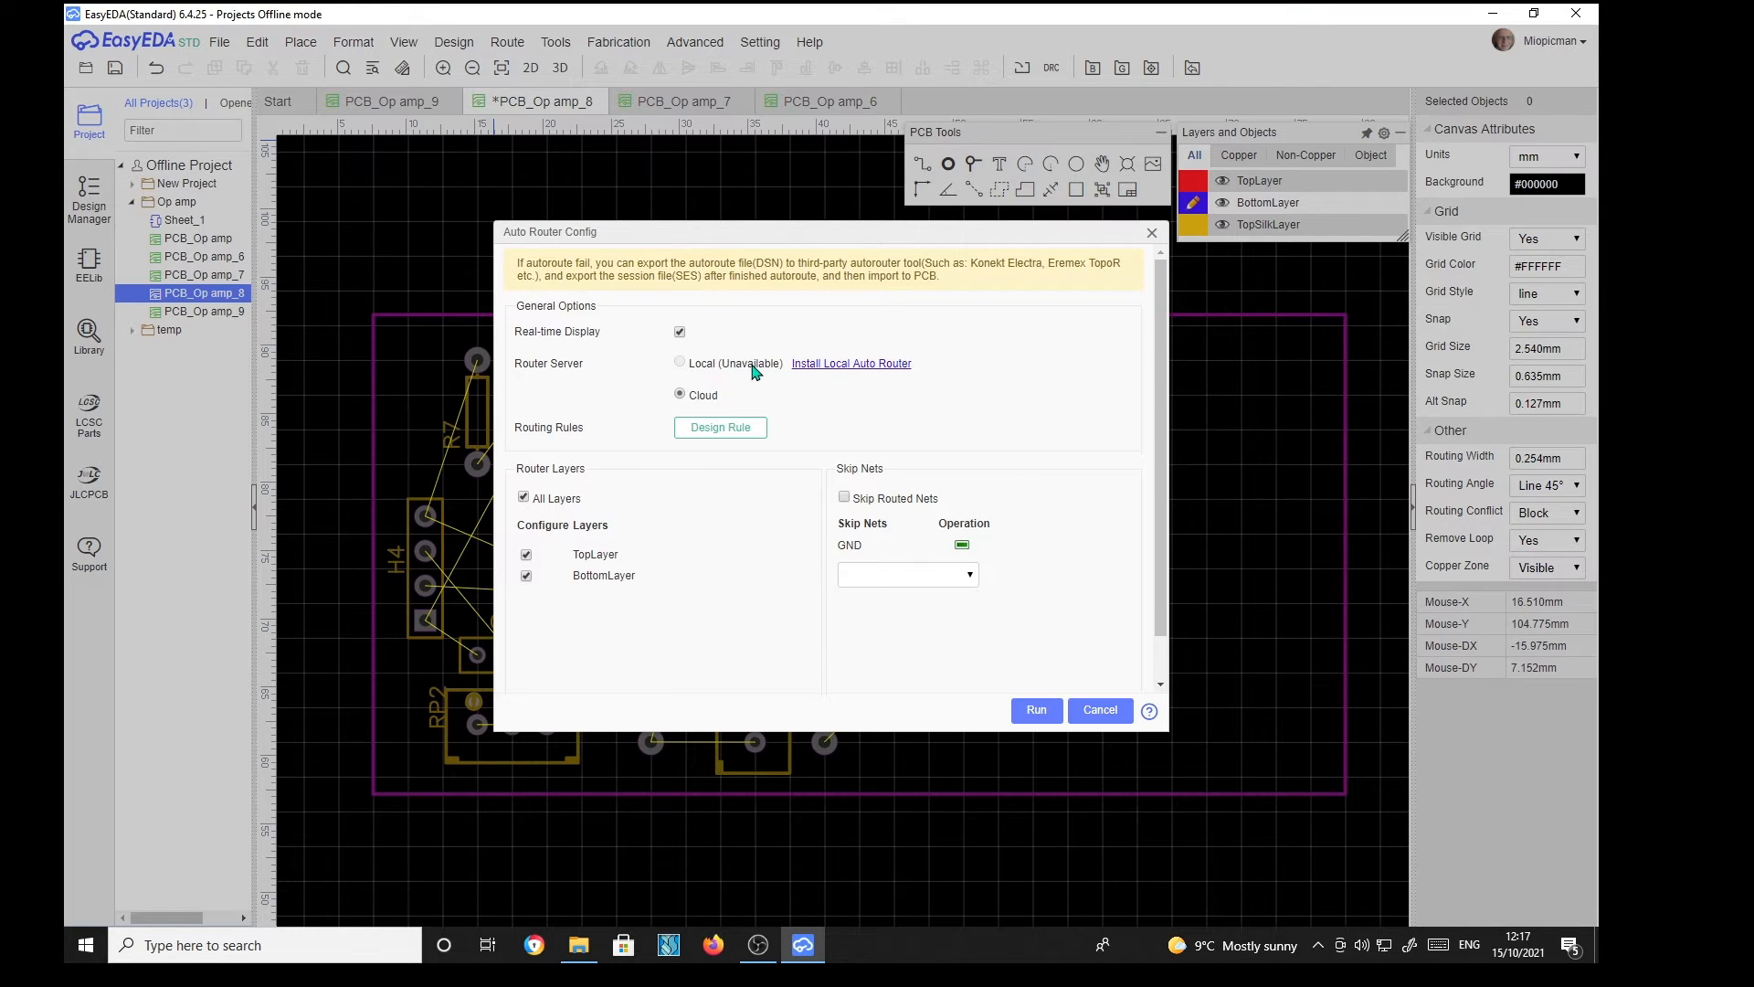
pyautogui.moveTo(858, 395)
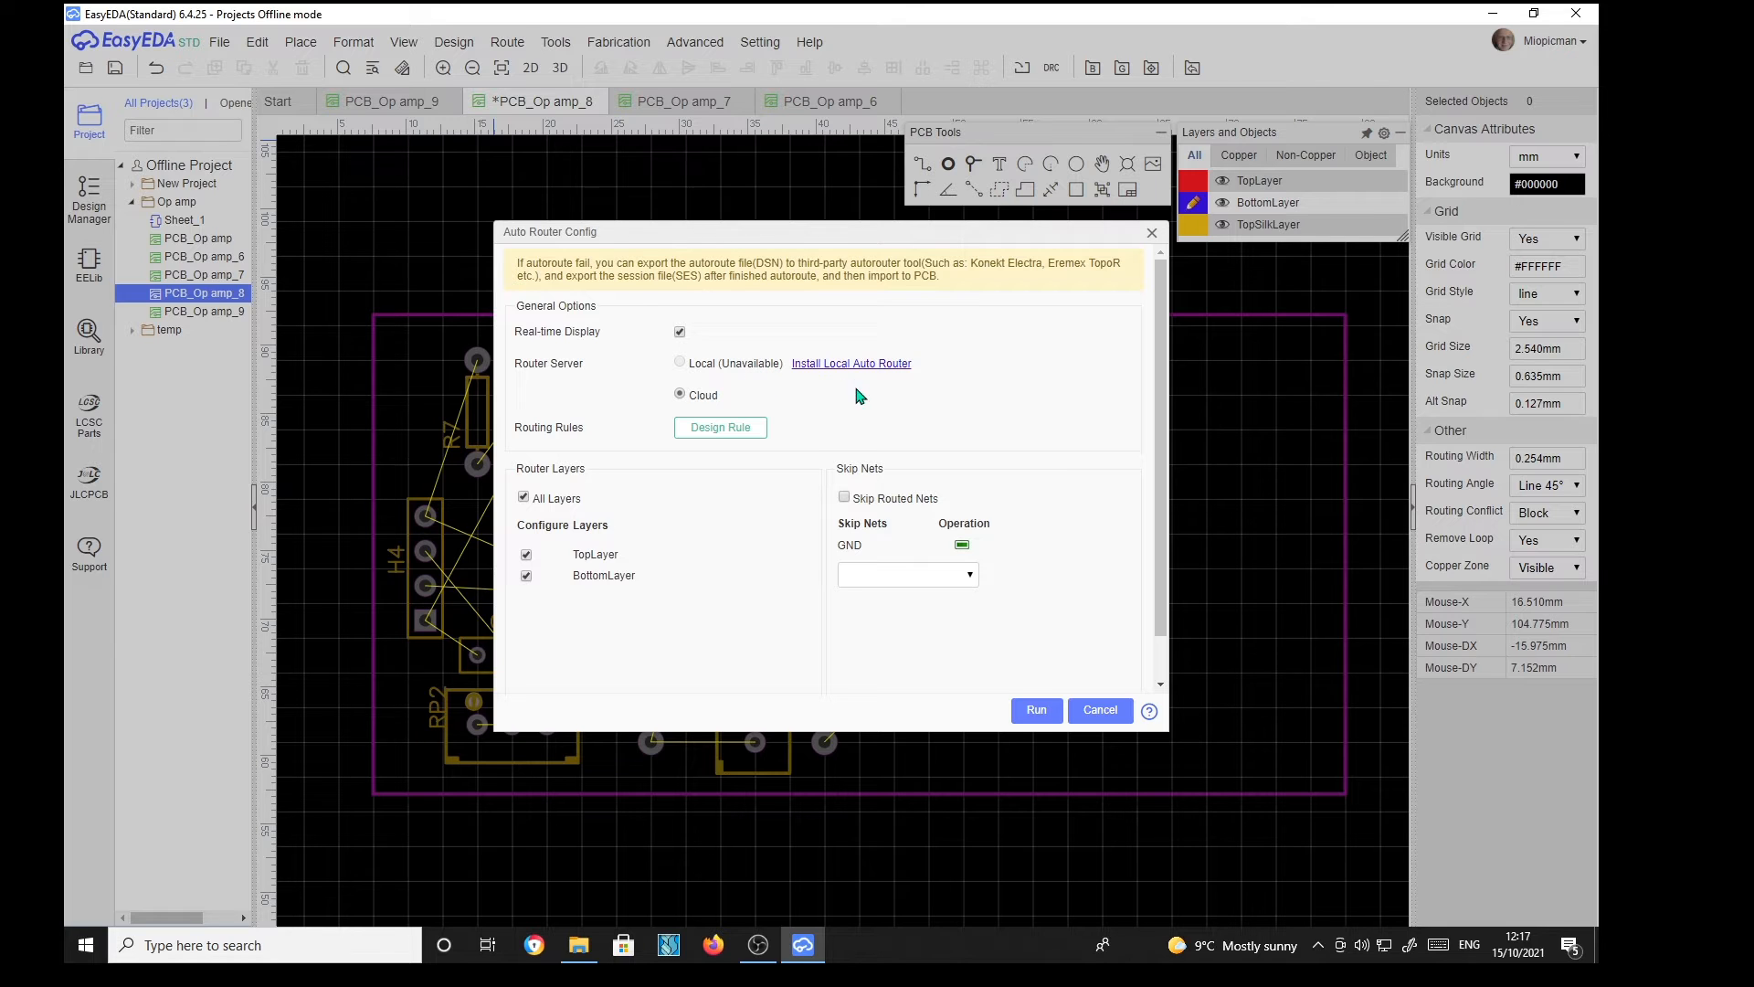
pyautogui.moveTo(862, 407)
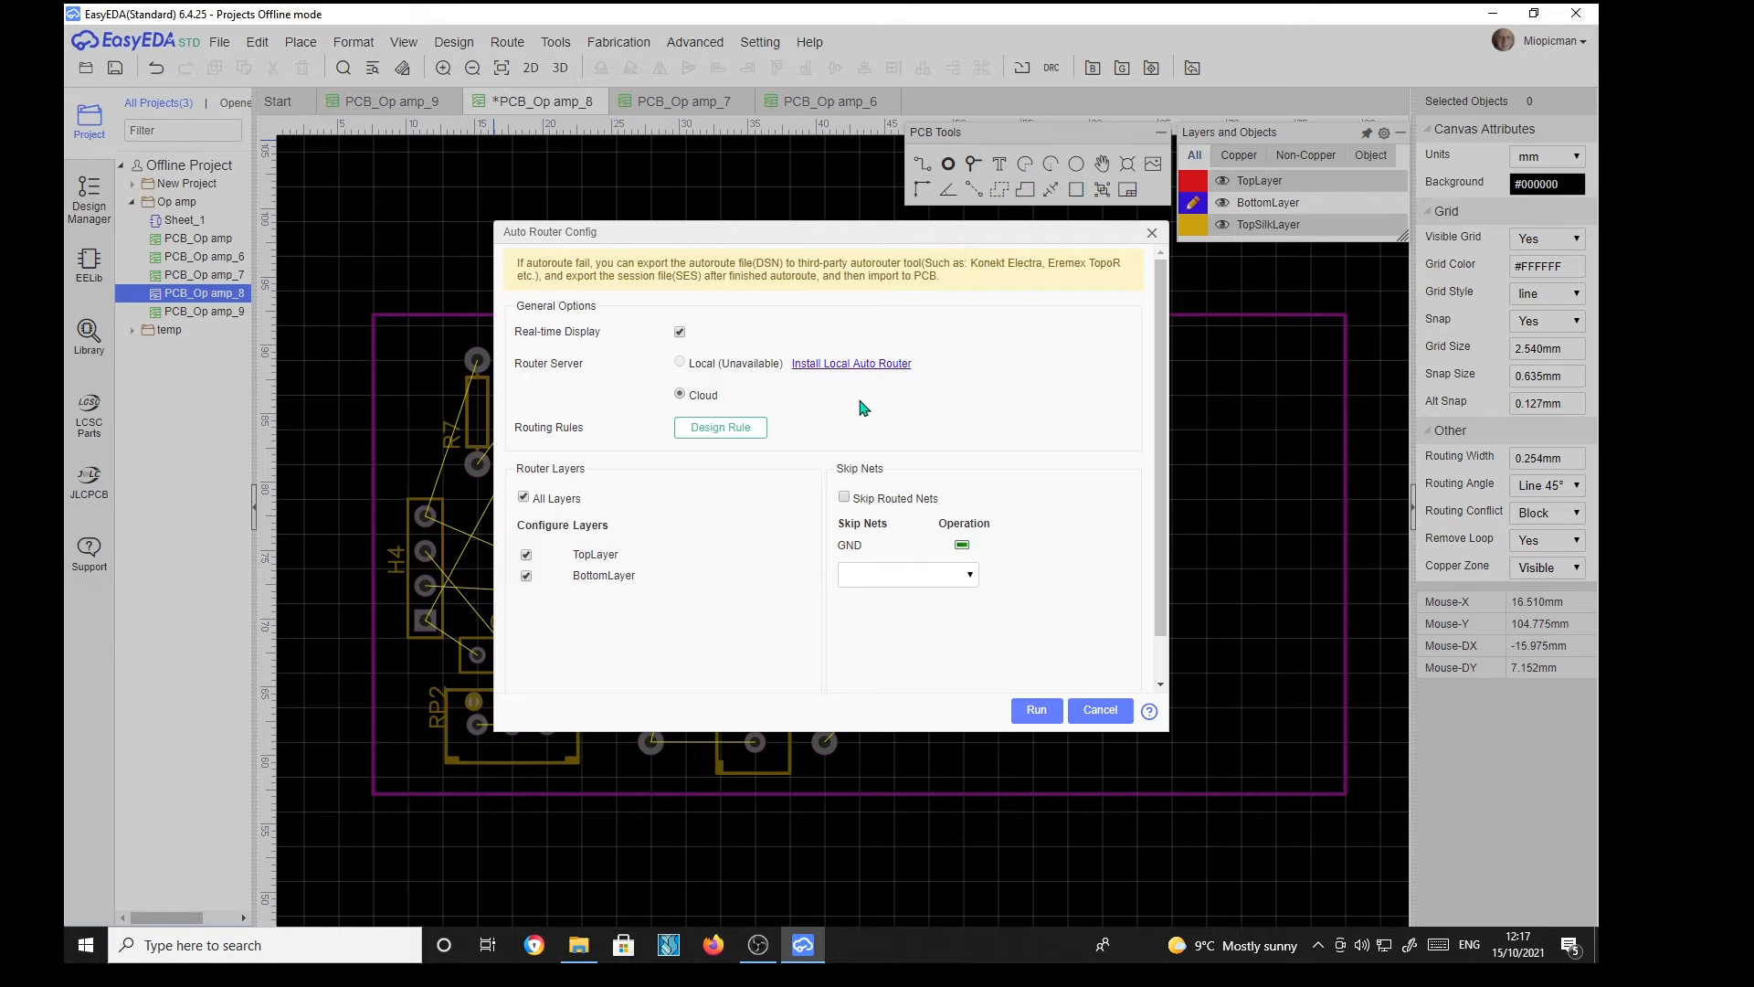
pyautogui.moveTo(843, 369)
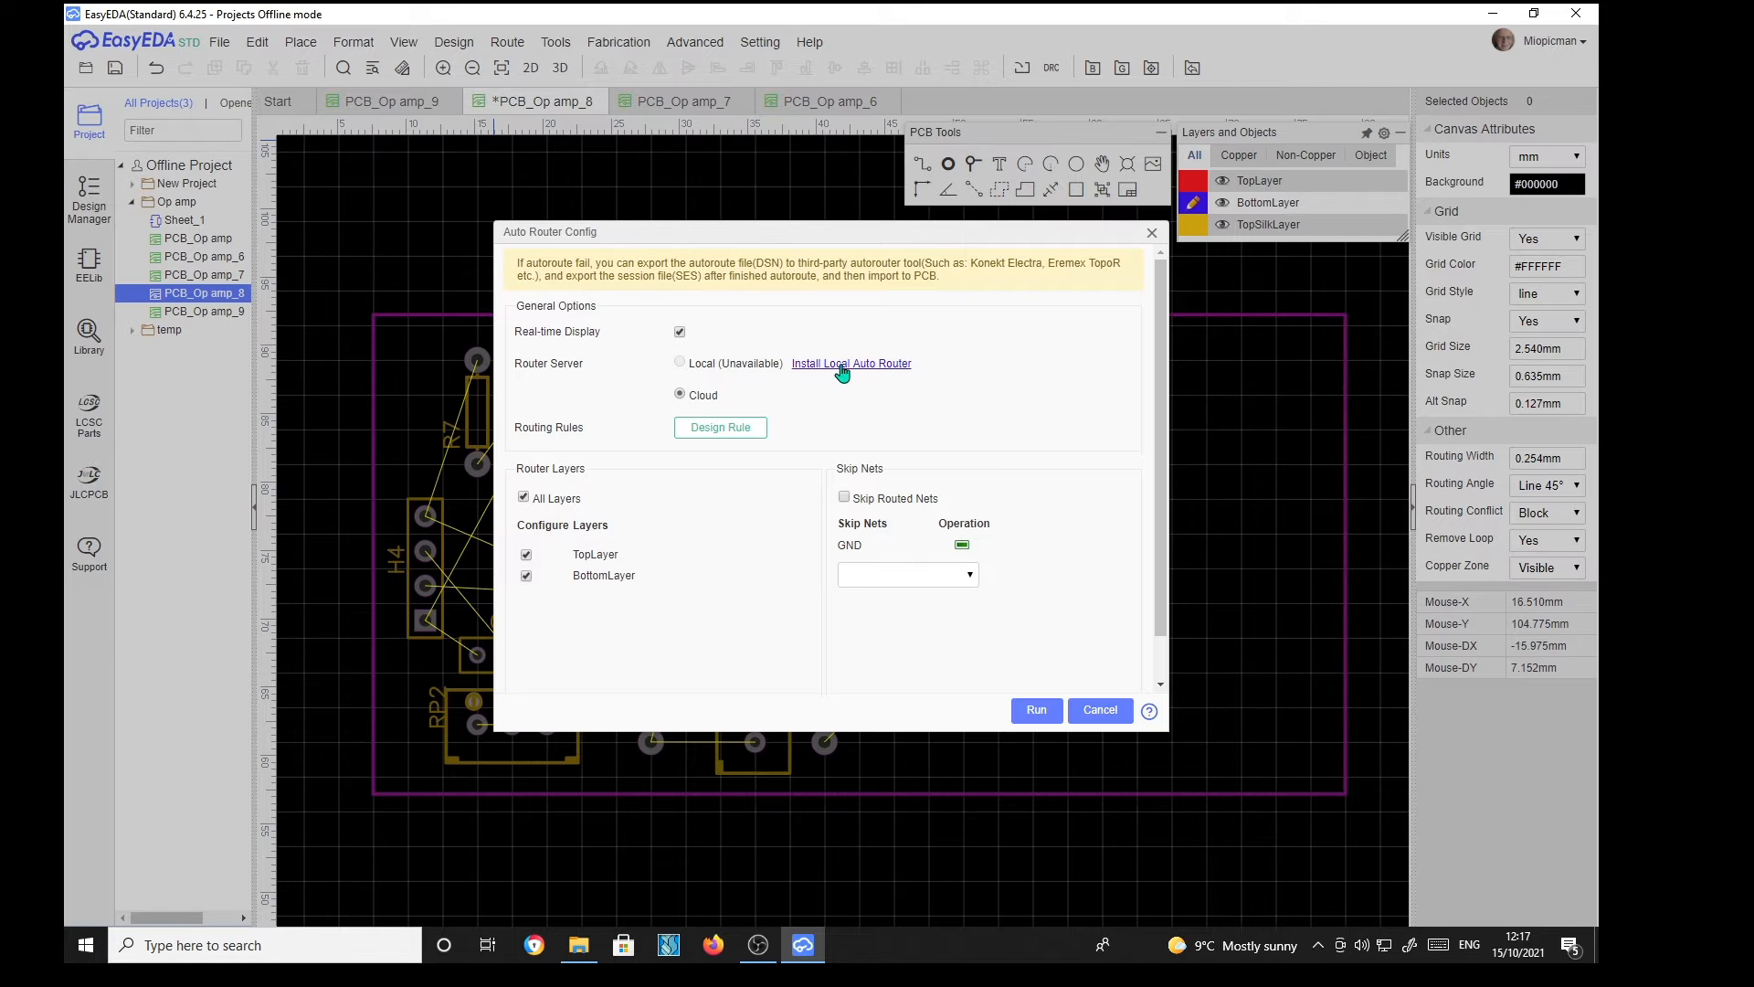
# Step: Follow Install Local Auto Router to the tutorial and download easyeda-router-windows-x64-v0.8.11.zip
pyautogui.click(851, 362)
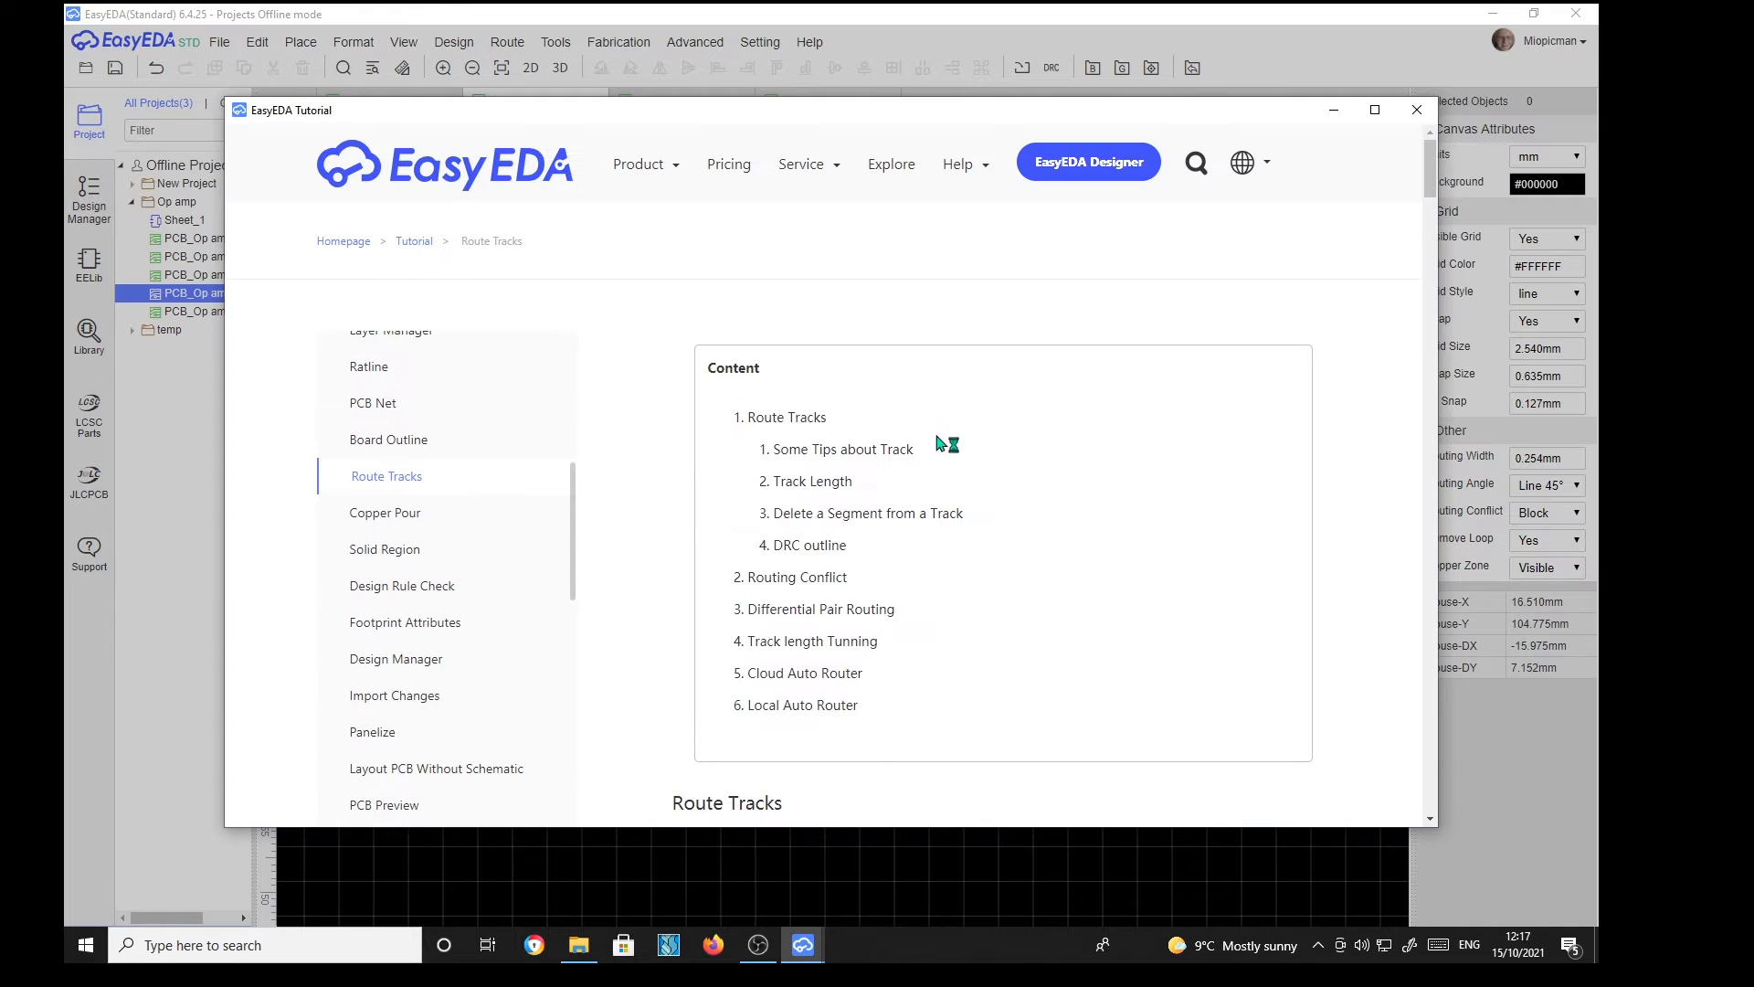
pyautogui.moveTo(508, 530)
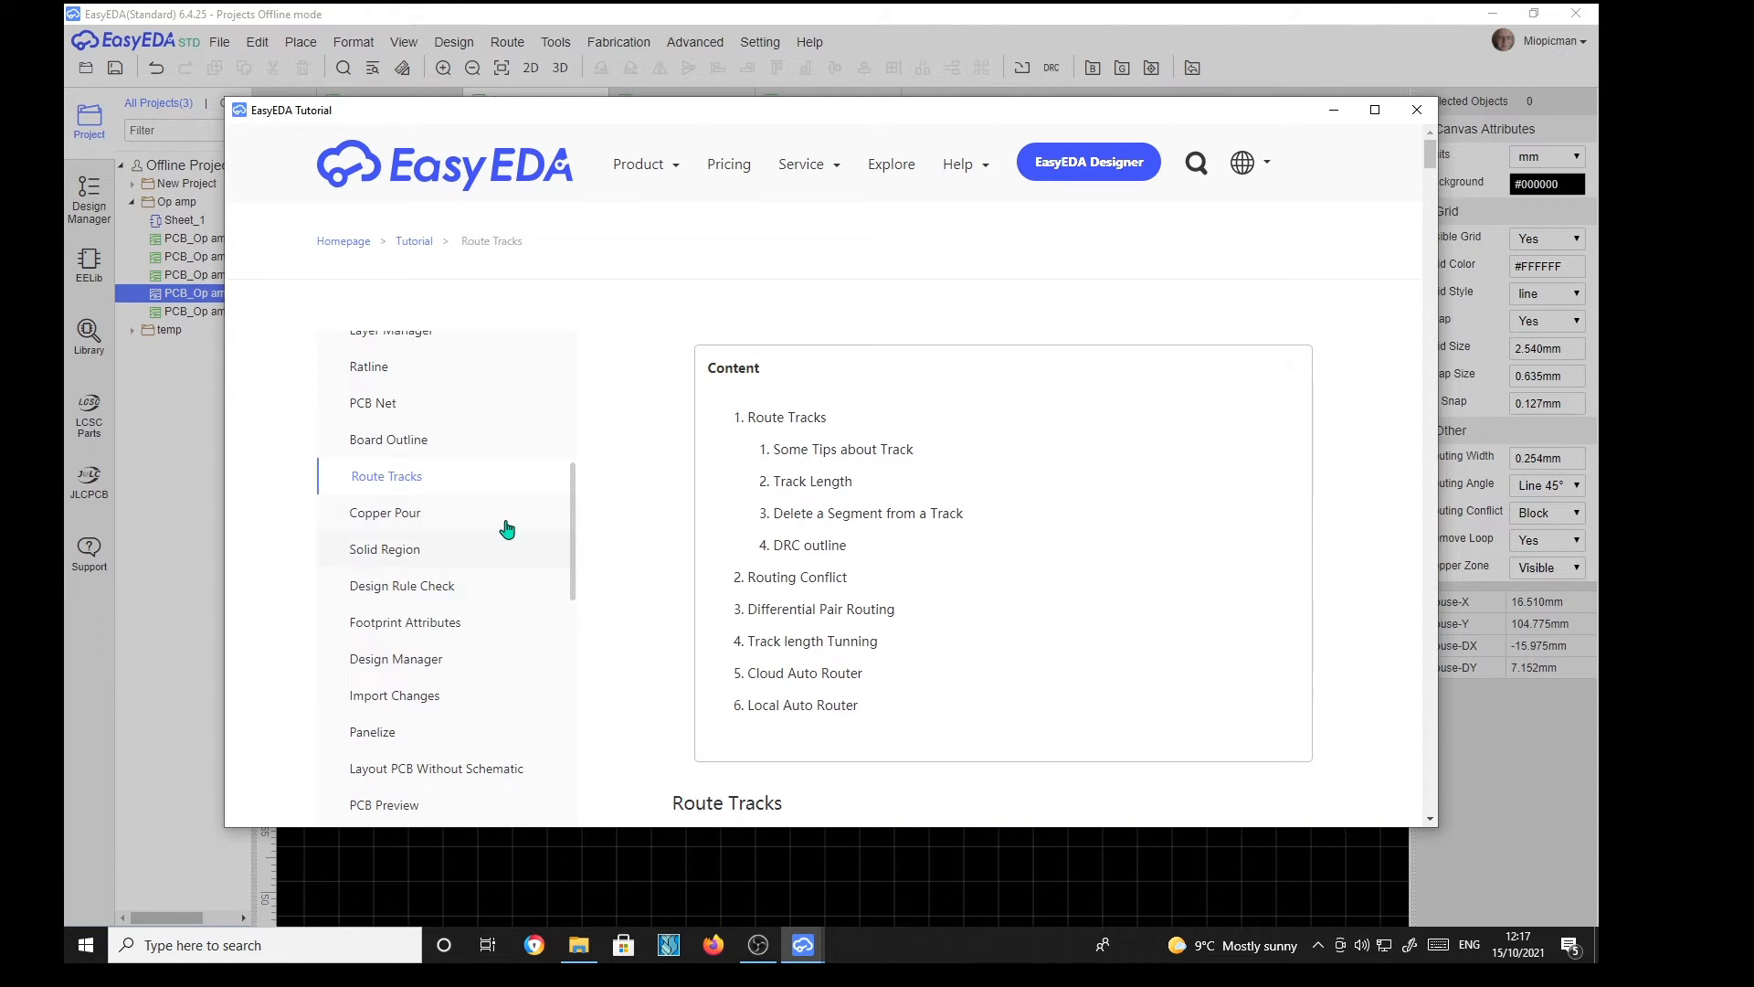
pyautogui.moveTo(801, 432)
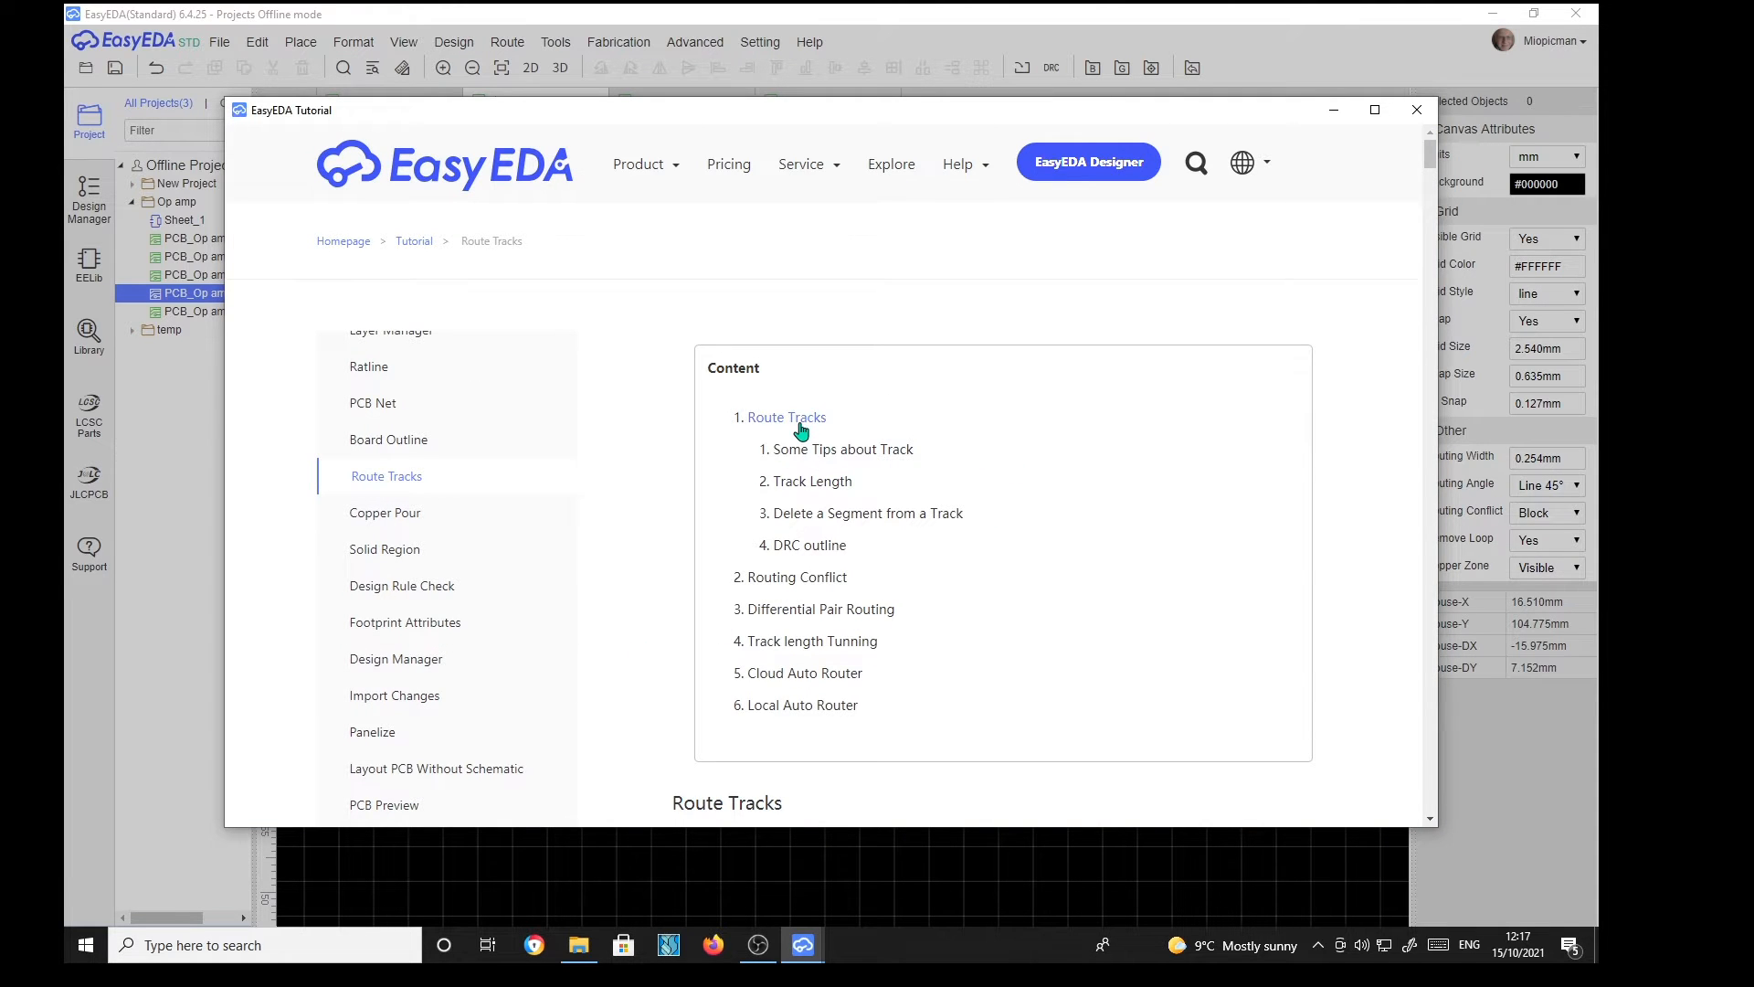
pyautogui.moveTo(786, 717)
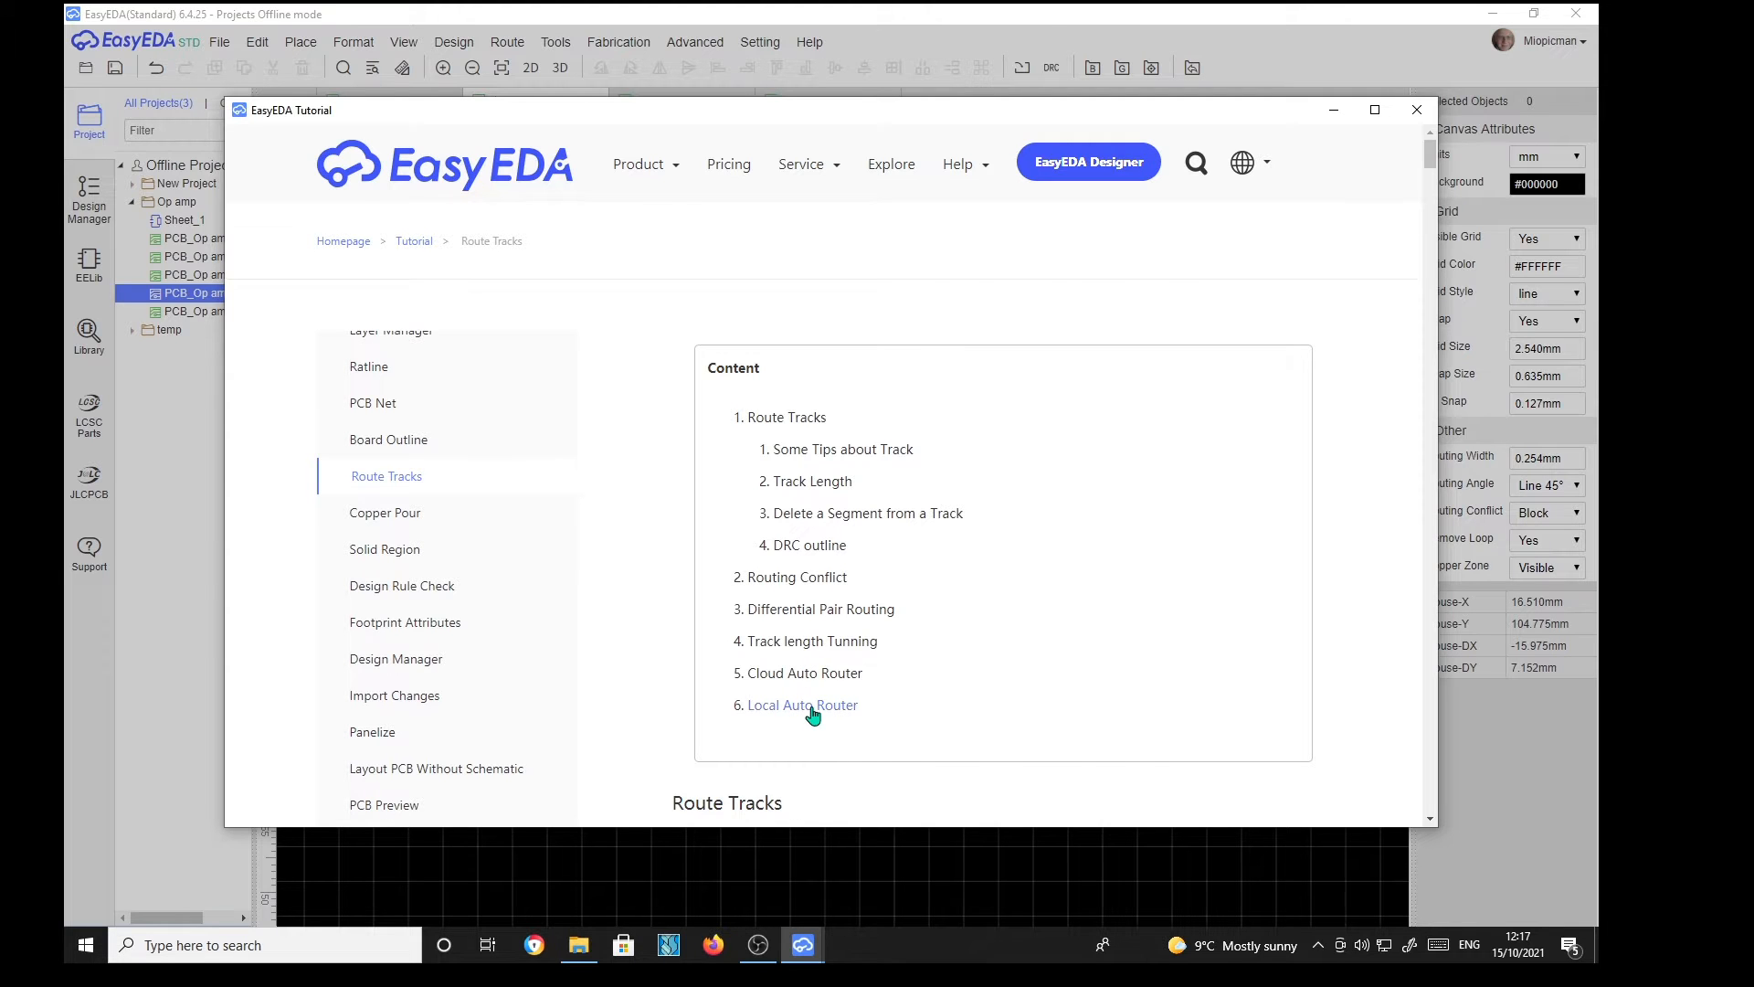
pyautogui.click(802, 706)
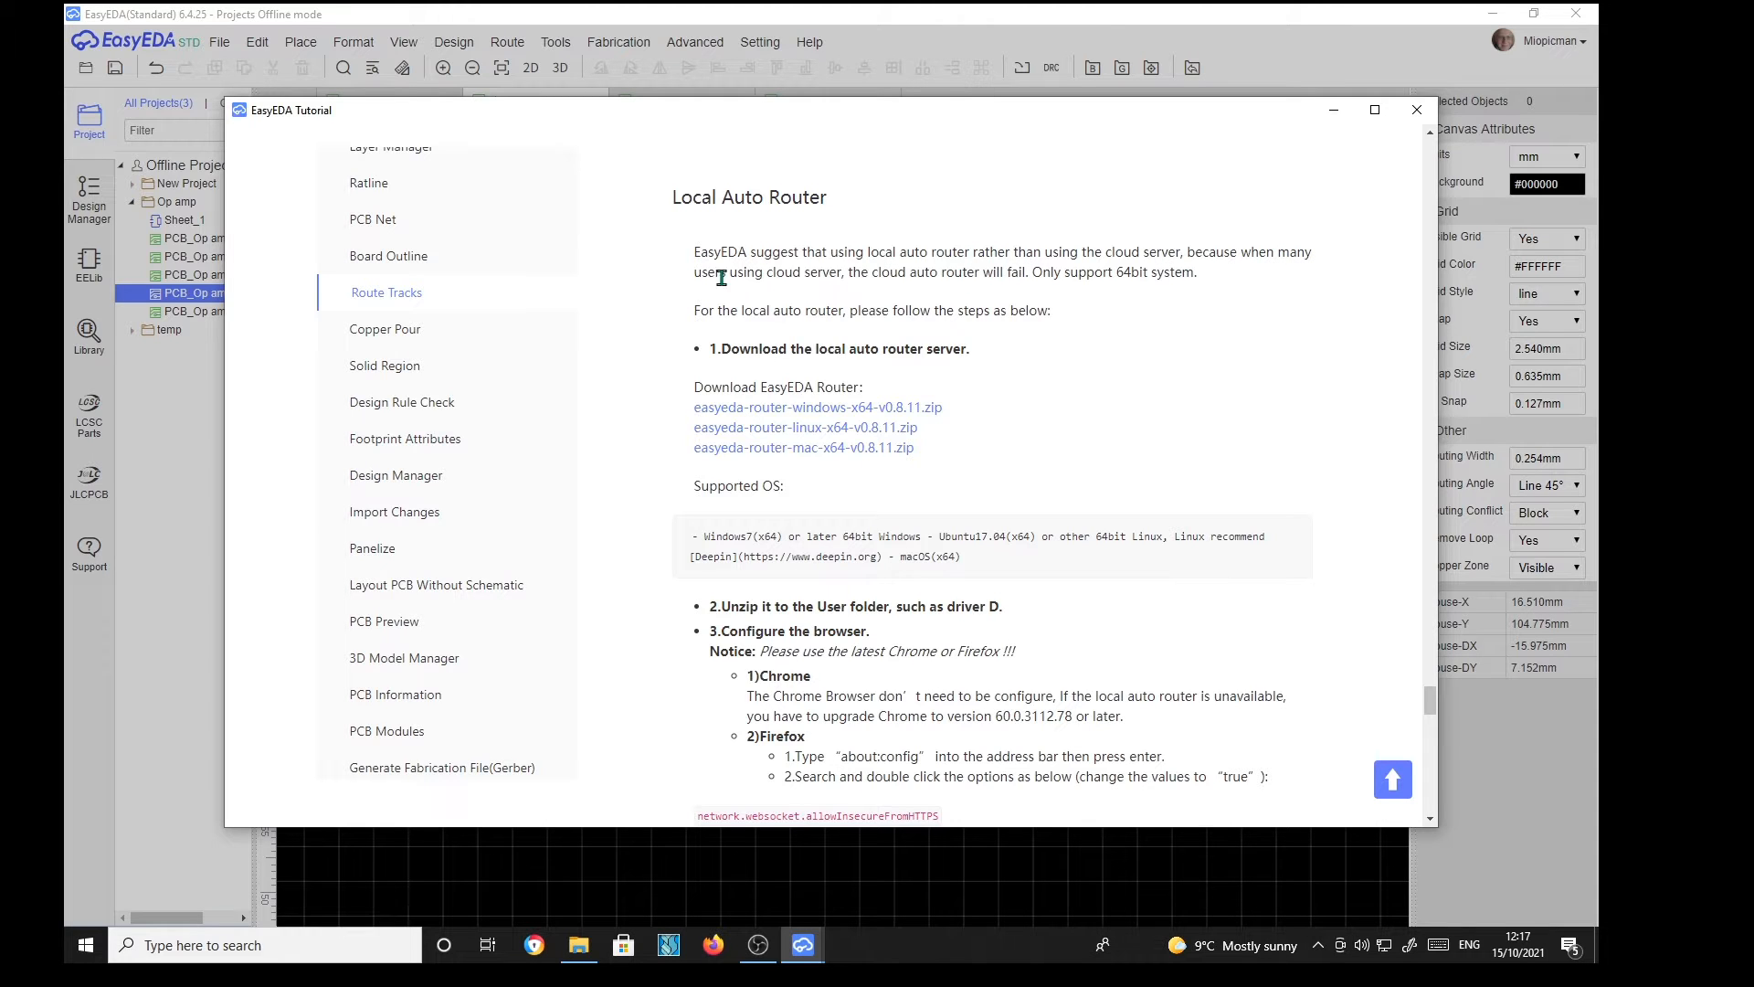
pyautogui.moveTo(842, 282)
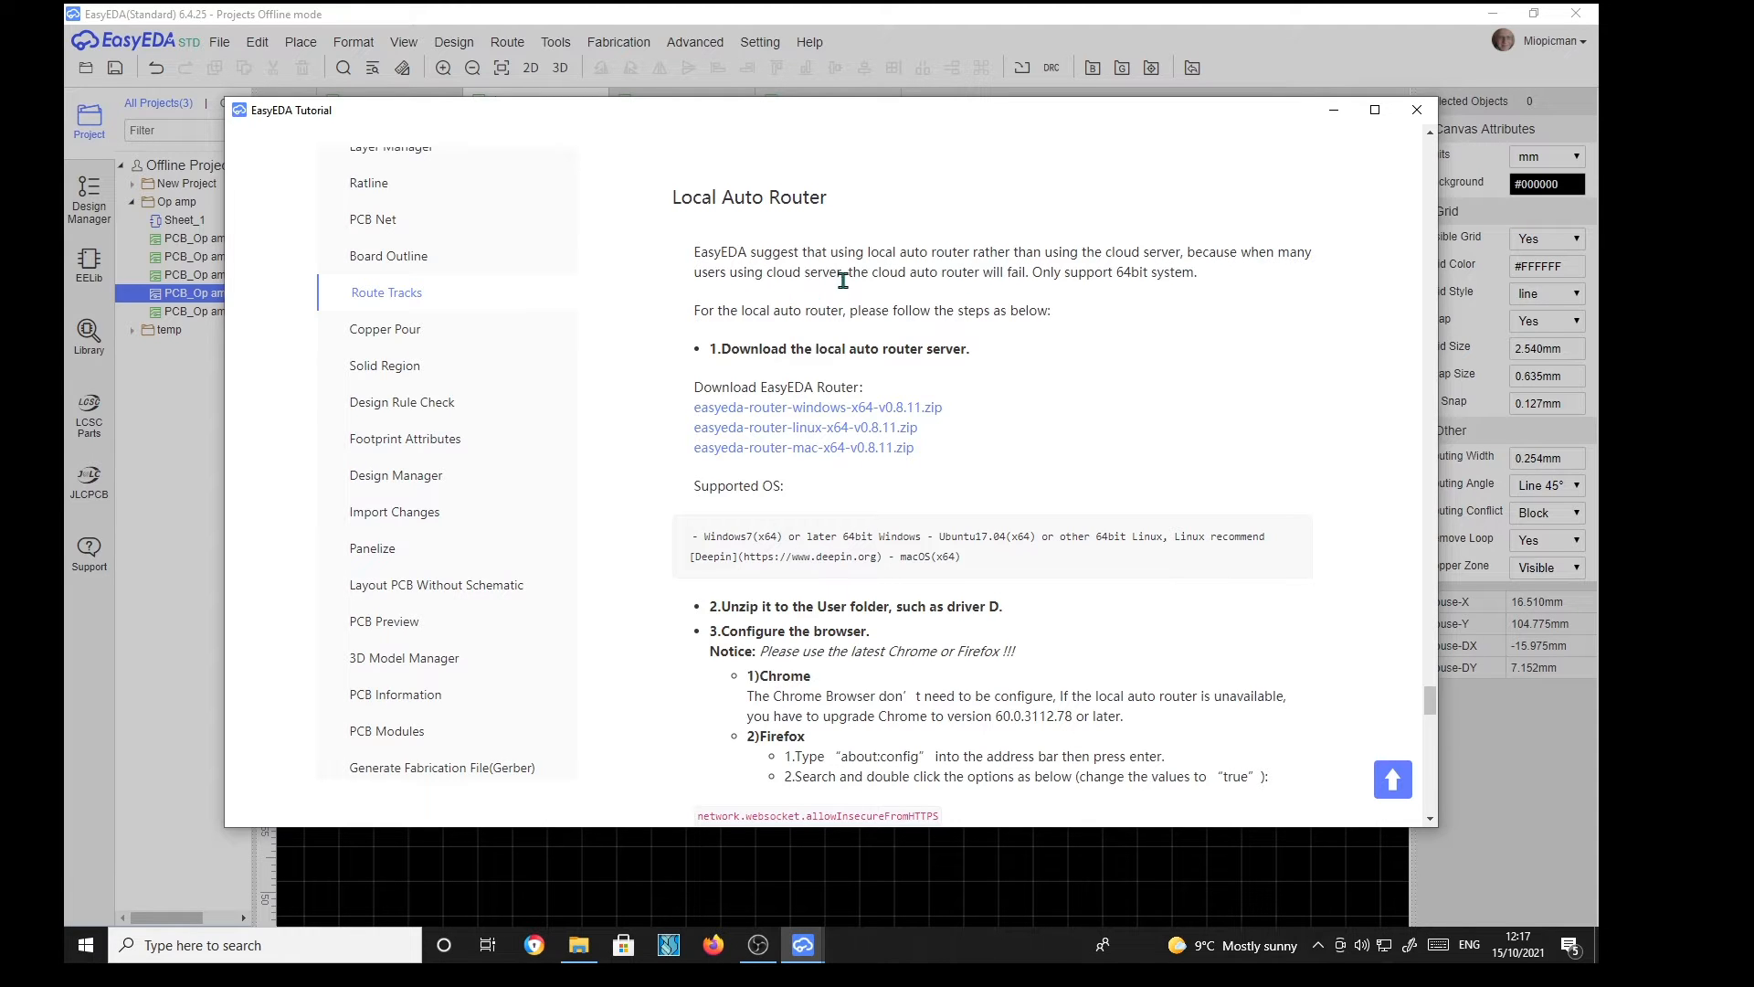
pyautogui.moveTo(958, 289)
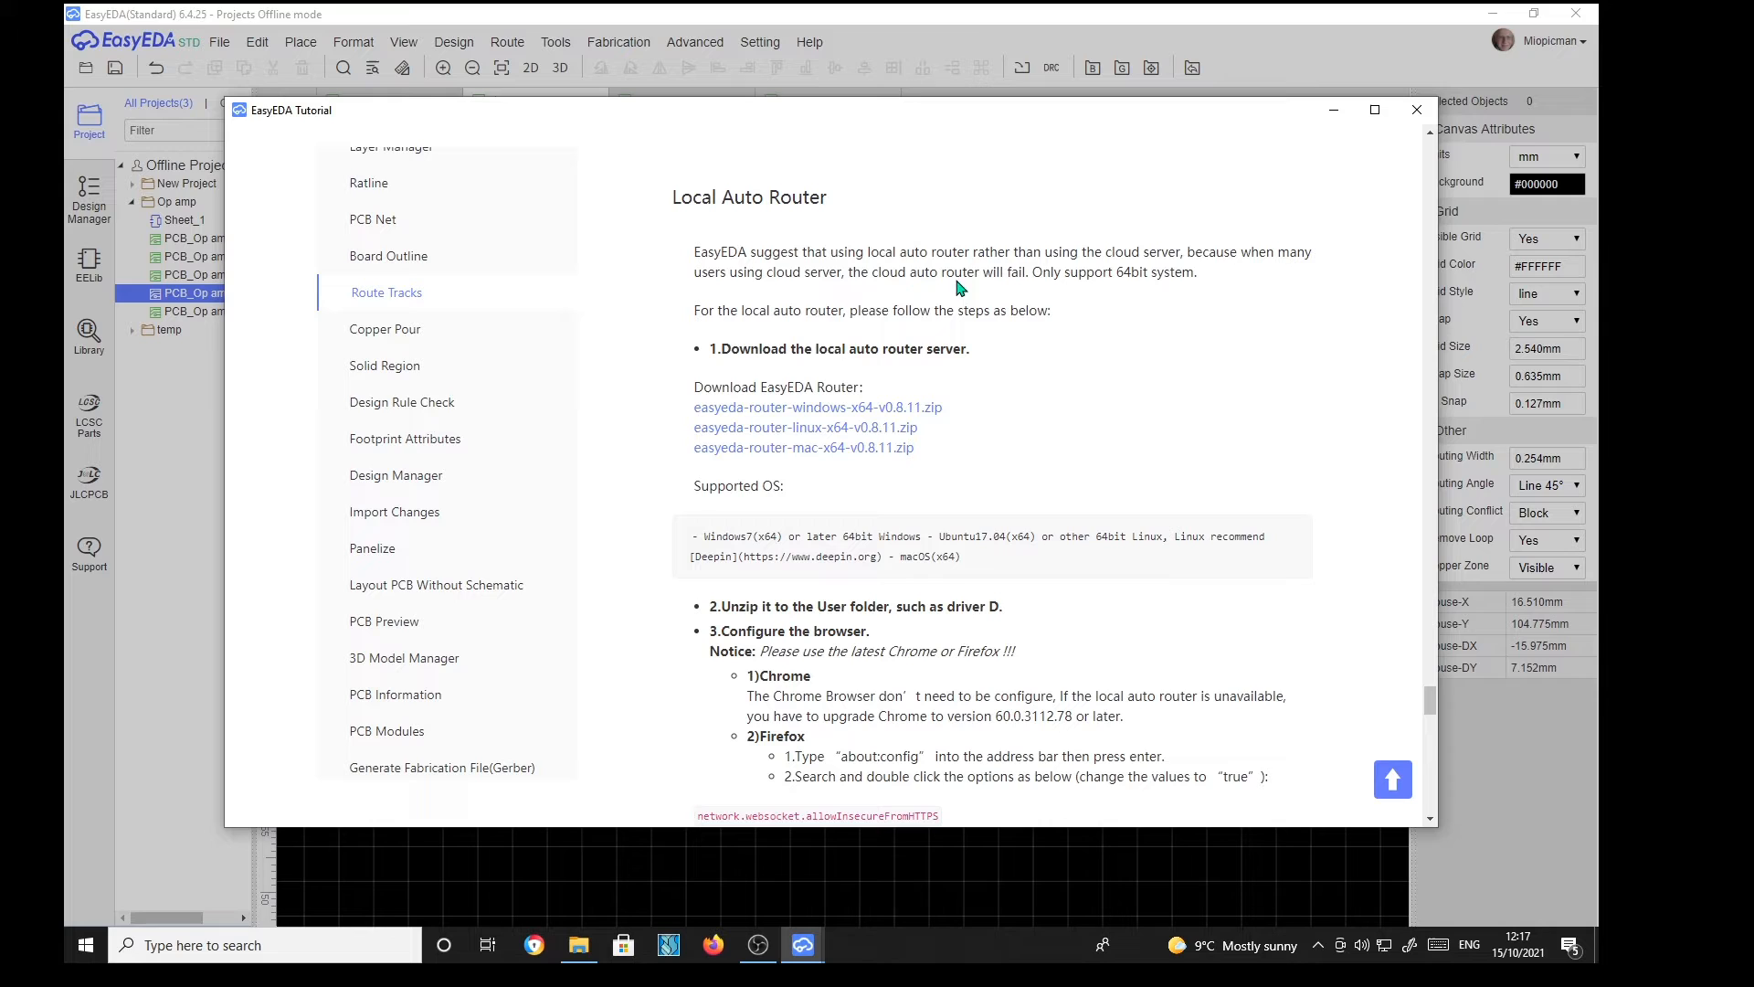
pyautogui.moveTo(1086, 283)
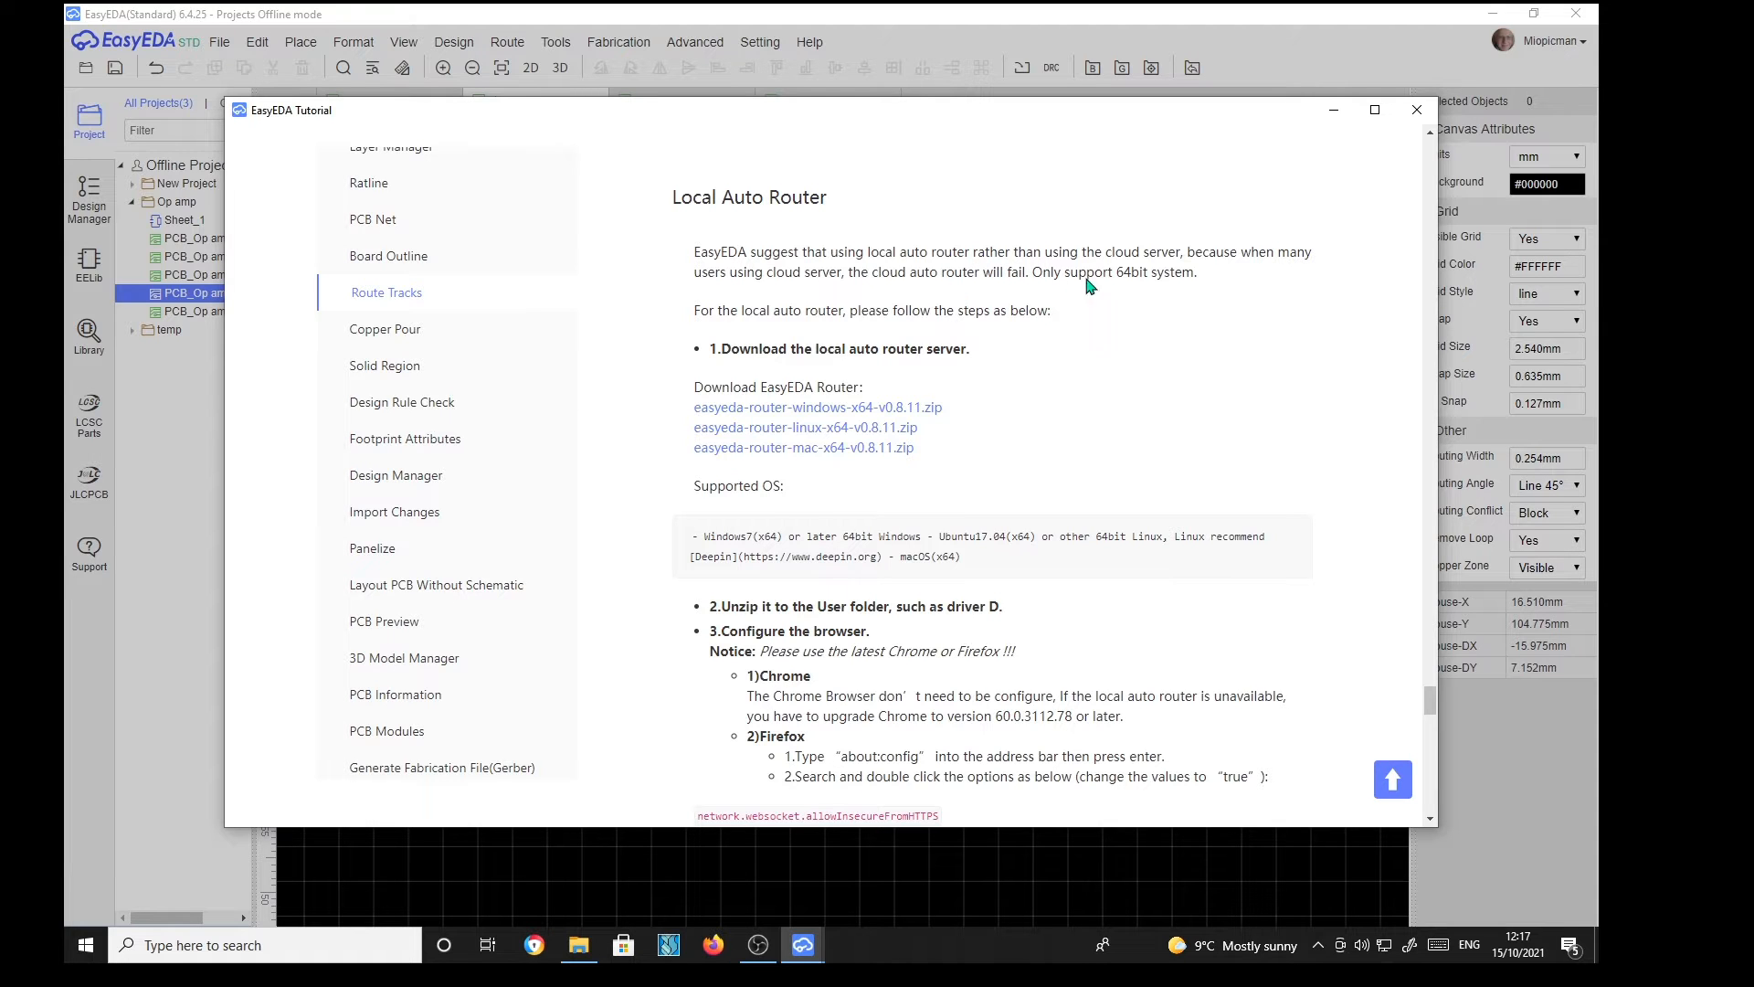
pyautogui.moveTo(1197, 303)
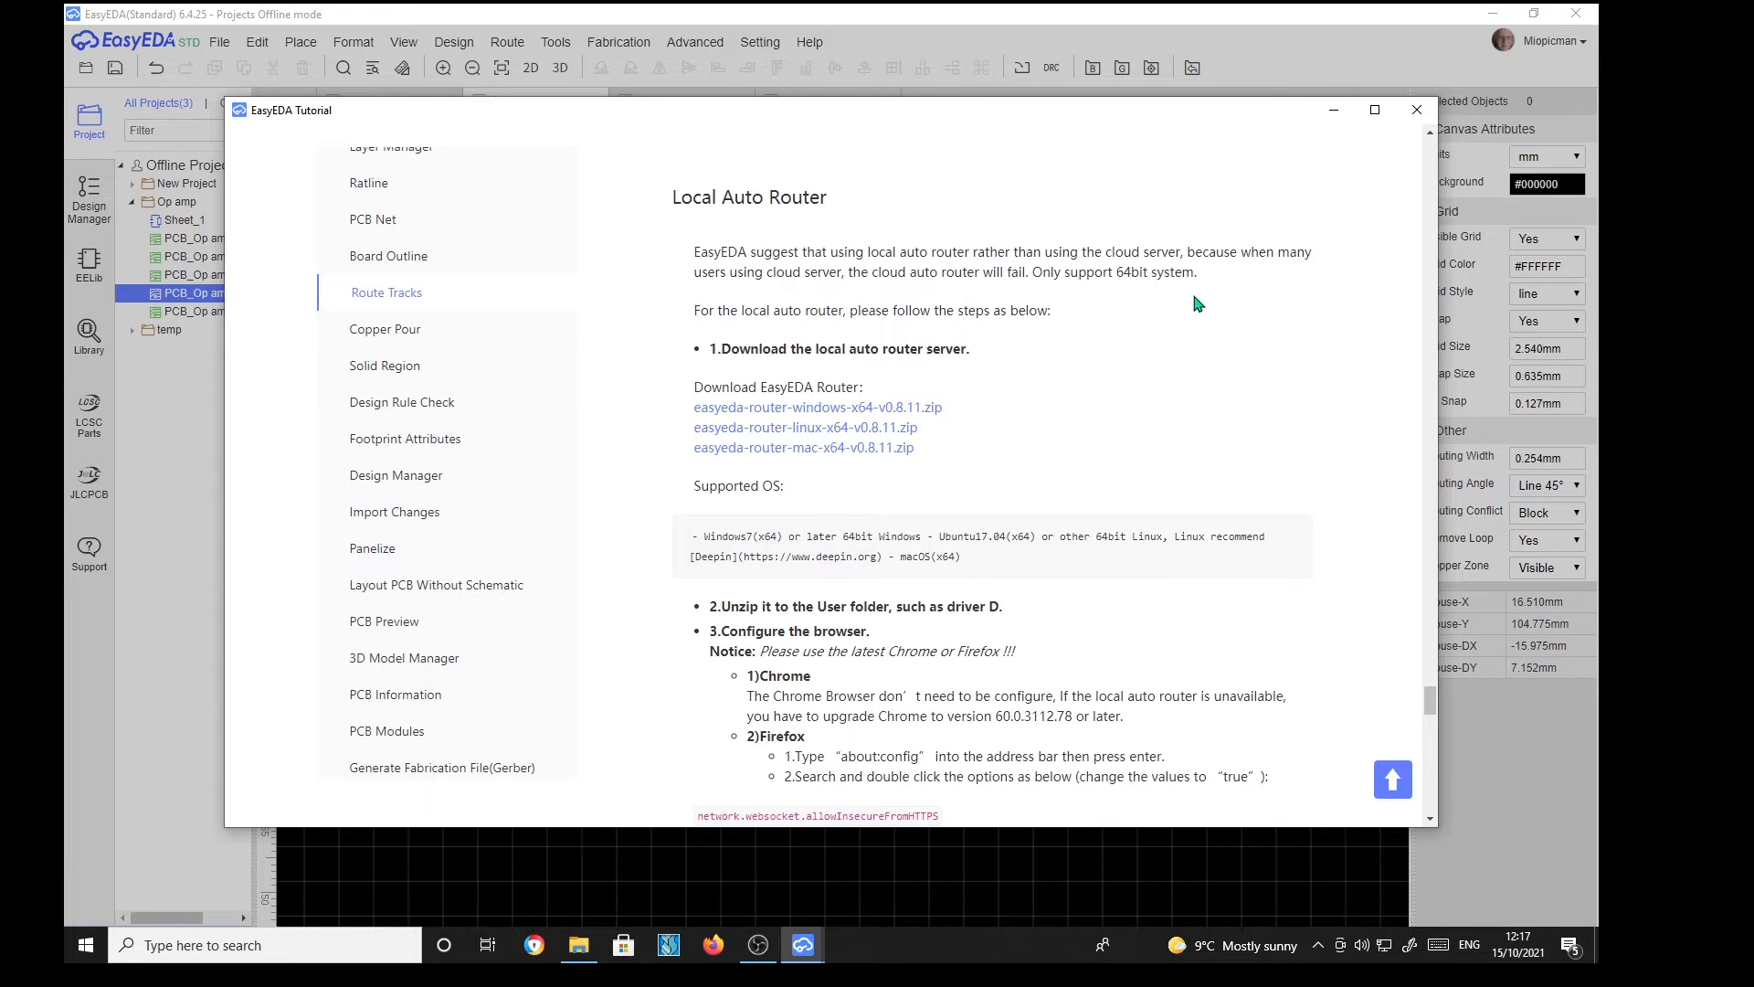
pyautogui.moveTo(910, 355)
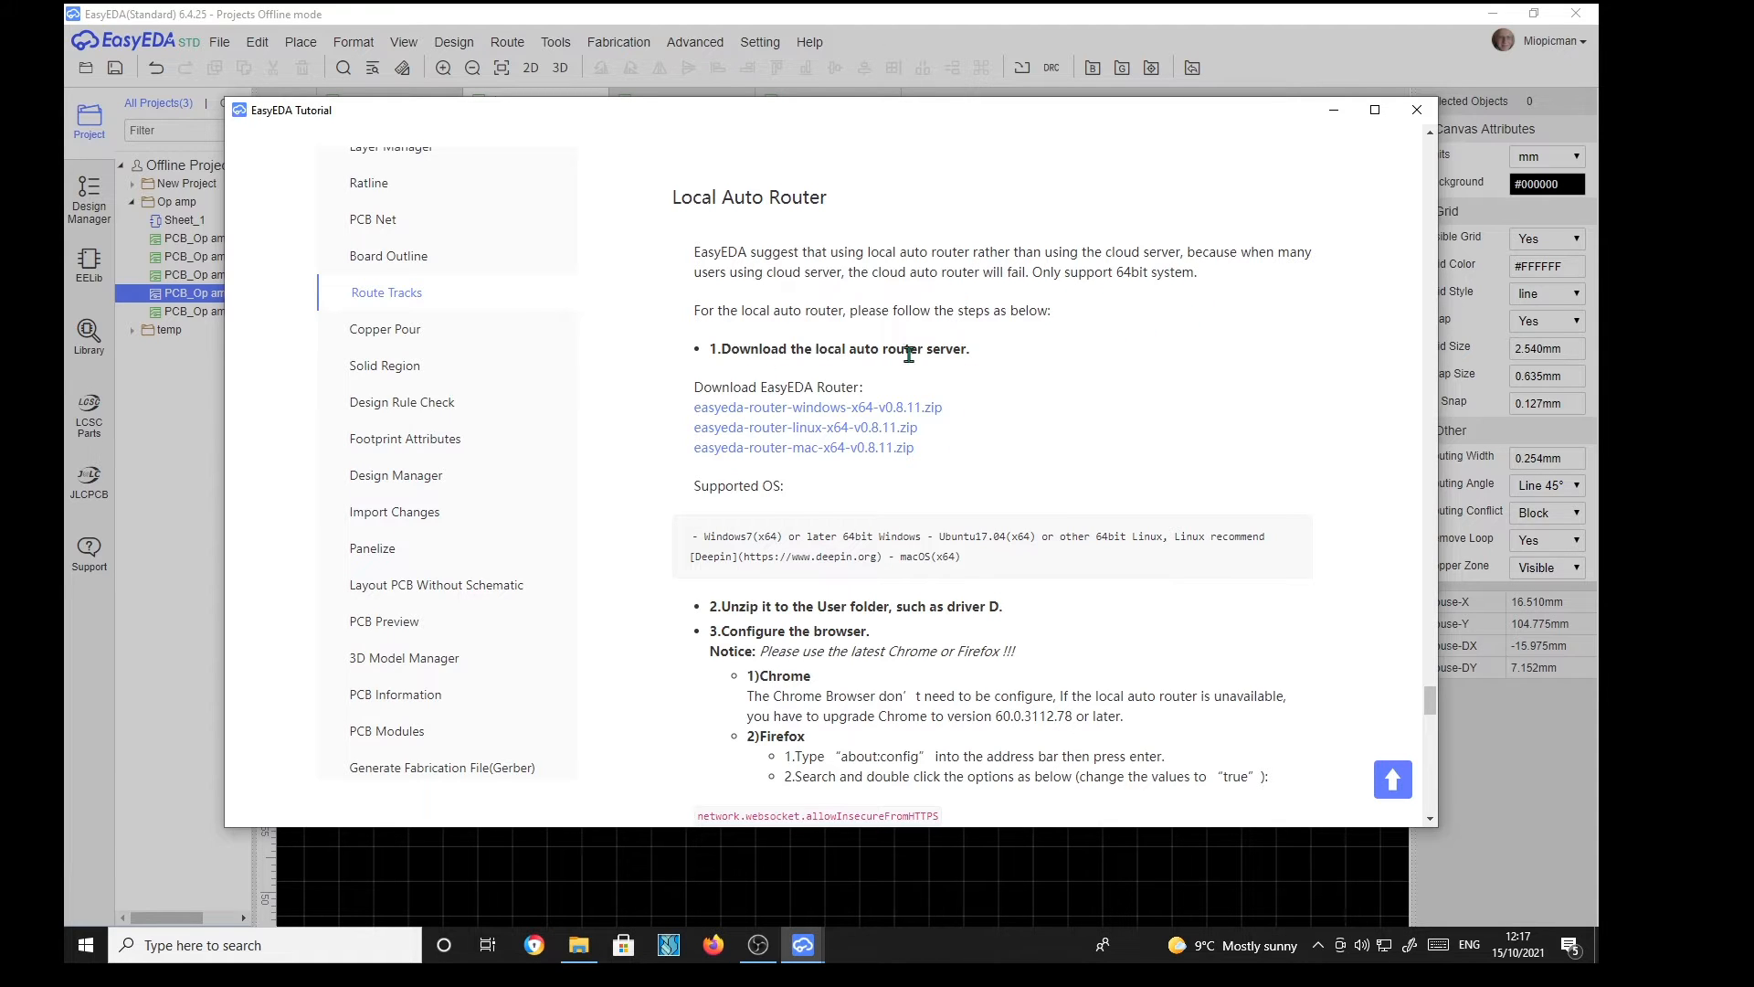
pyautogui.moveTo(985, 358)
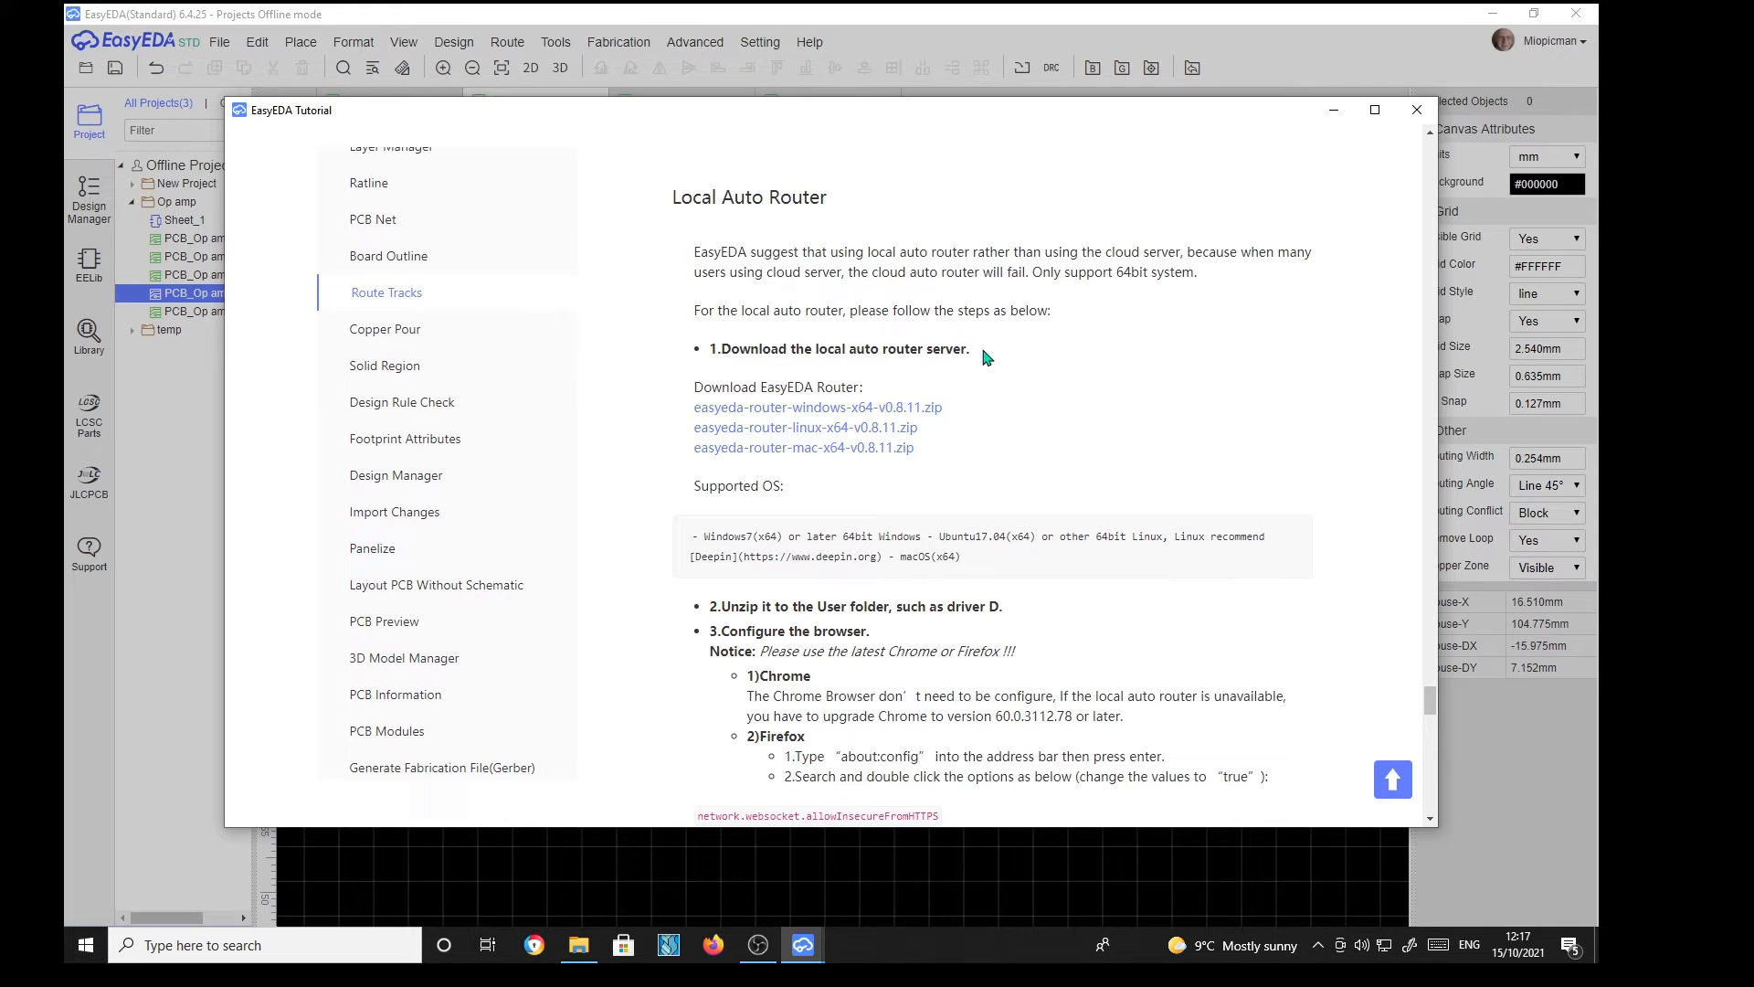
pyautogui.moveTo(715, 382)
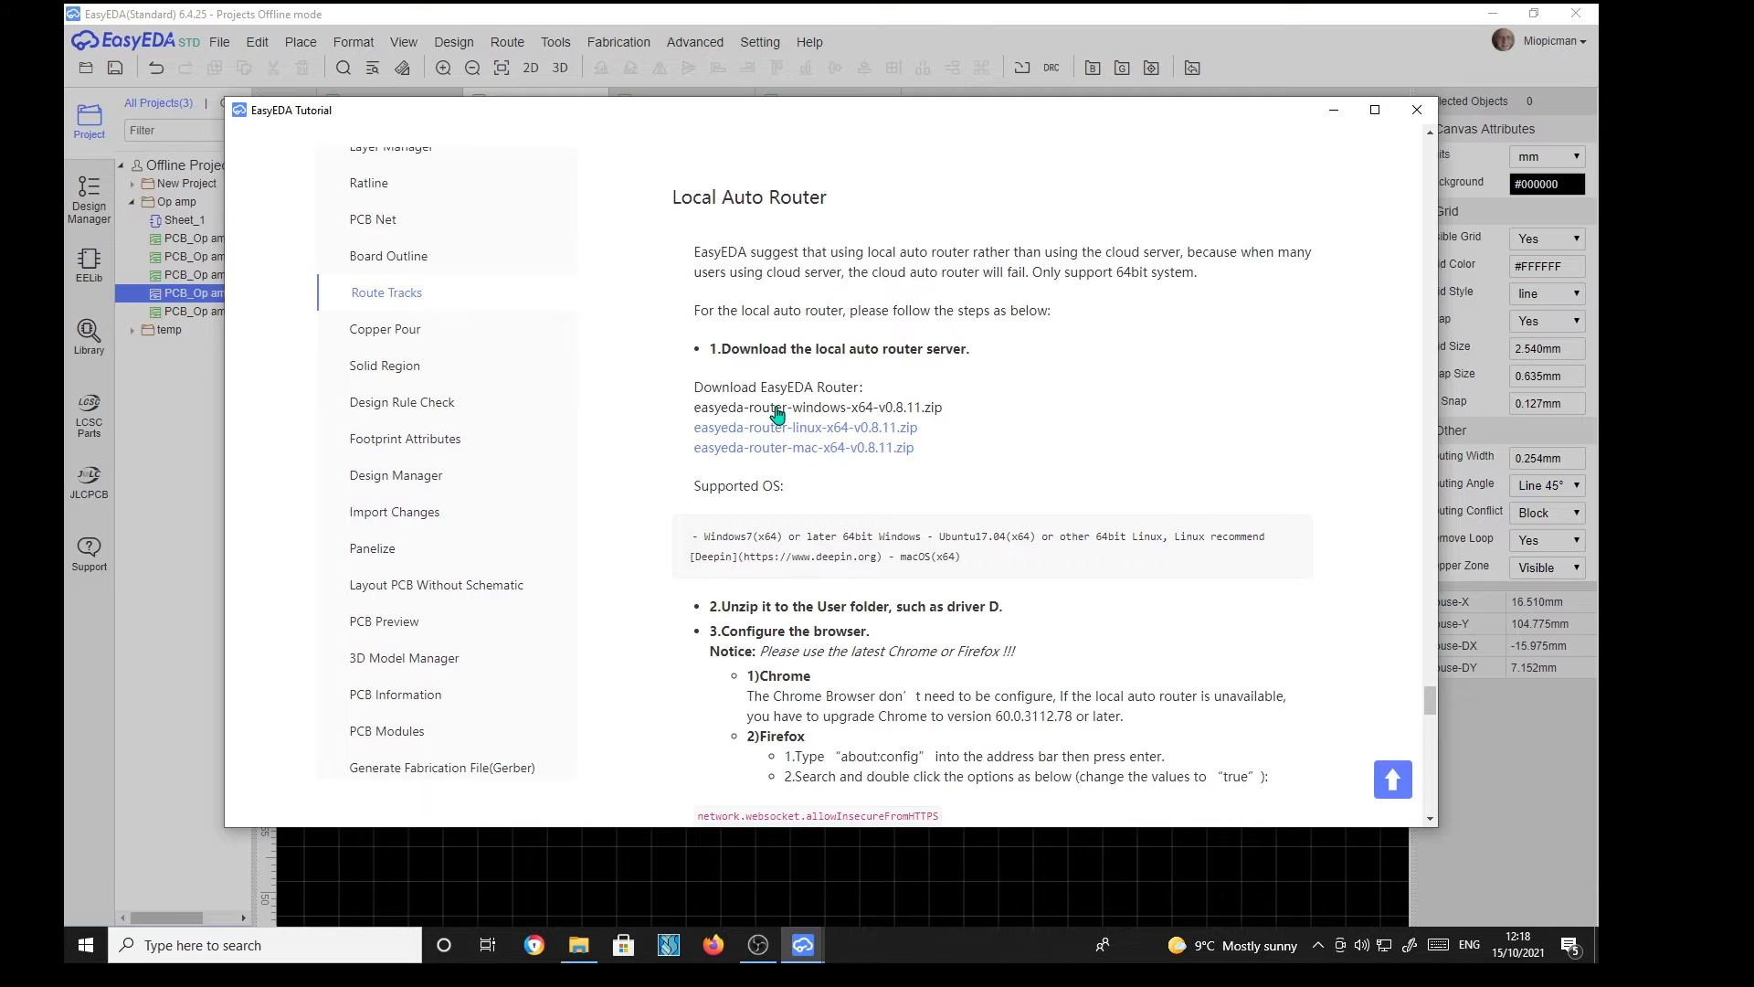
pyautogui.moveTo(788, 413)
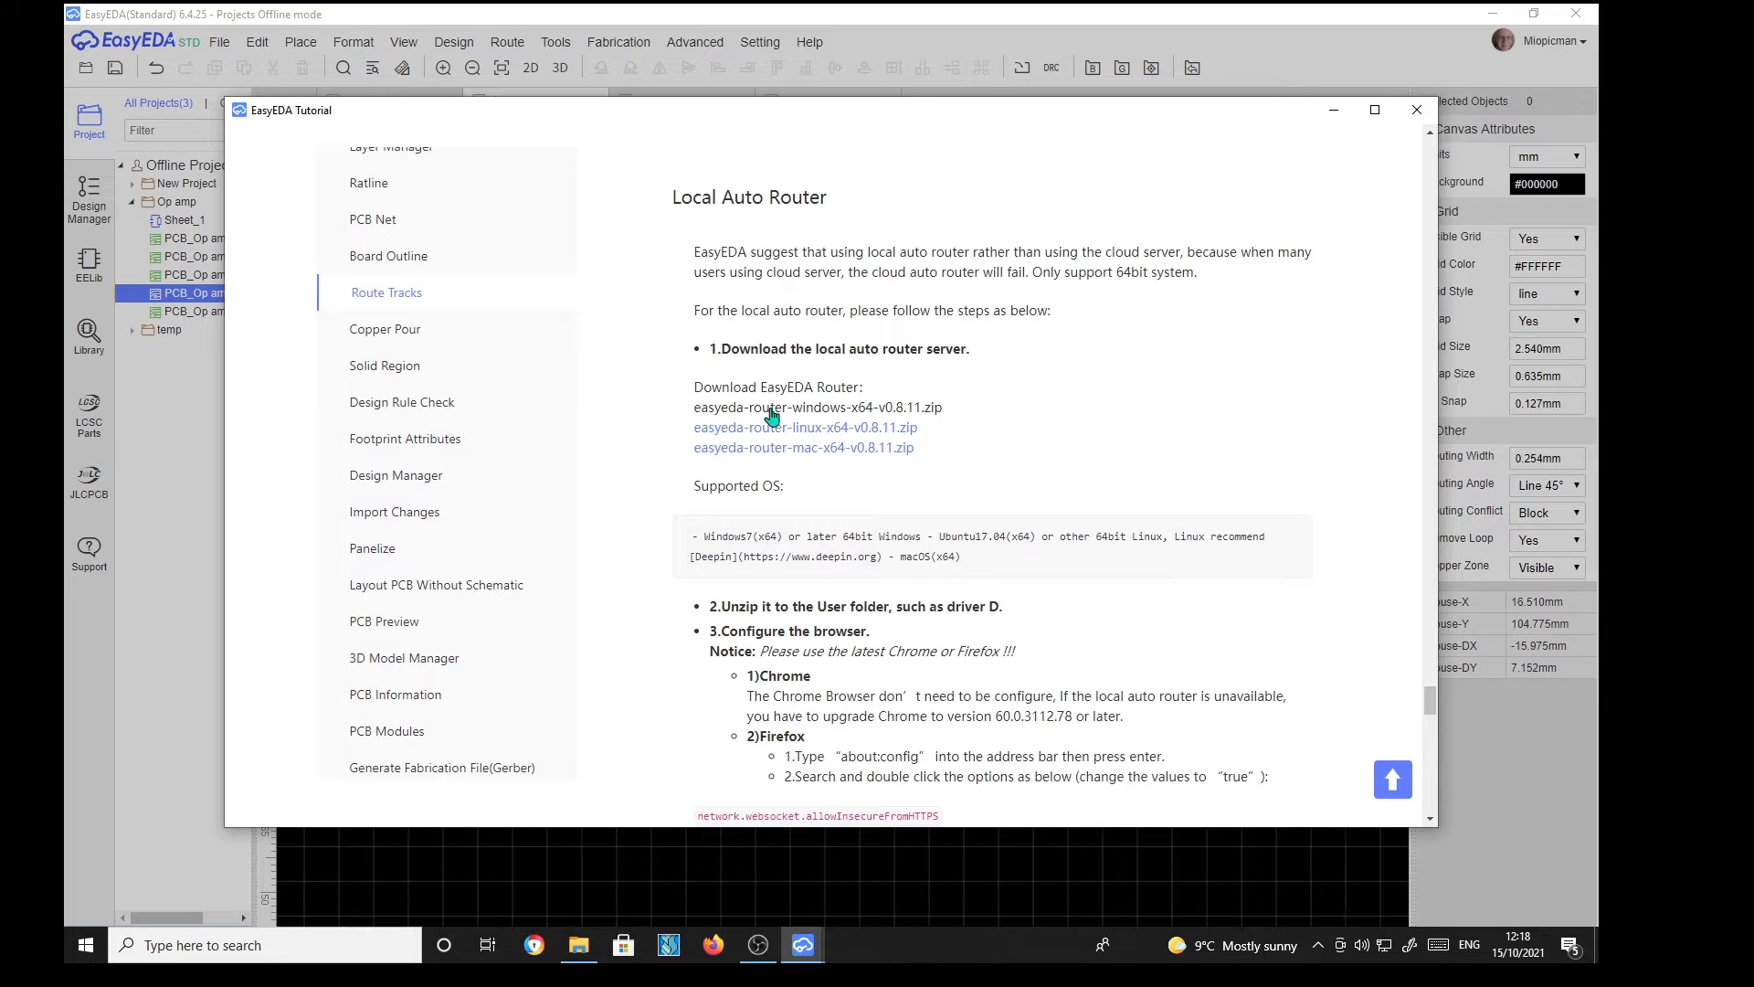
pyautogui.click(778, 406)
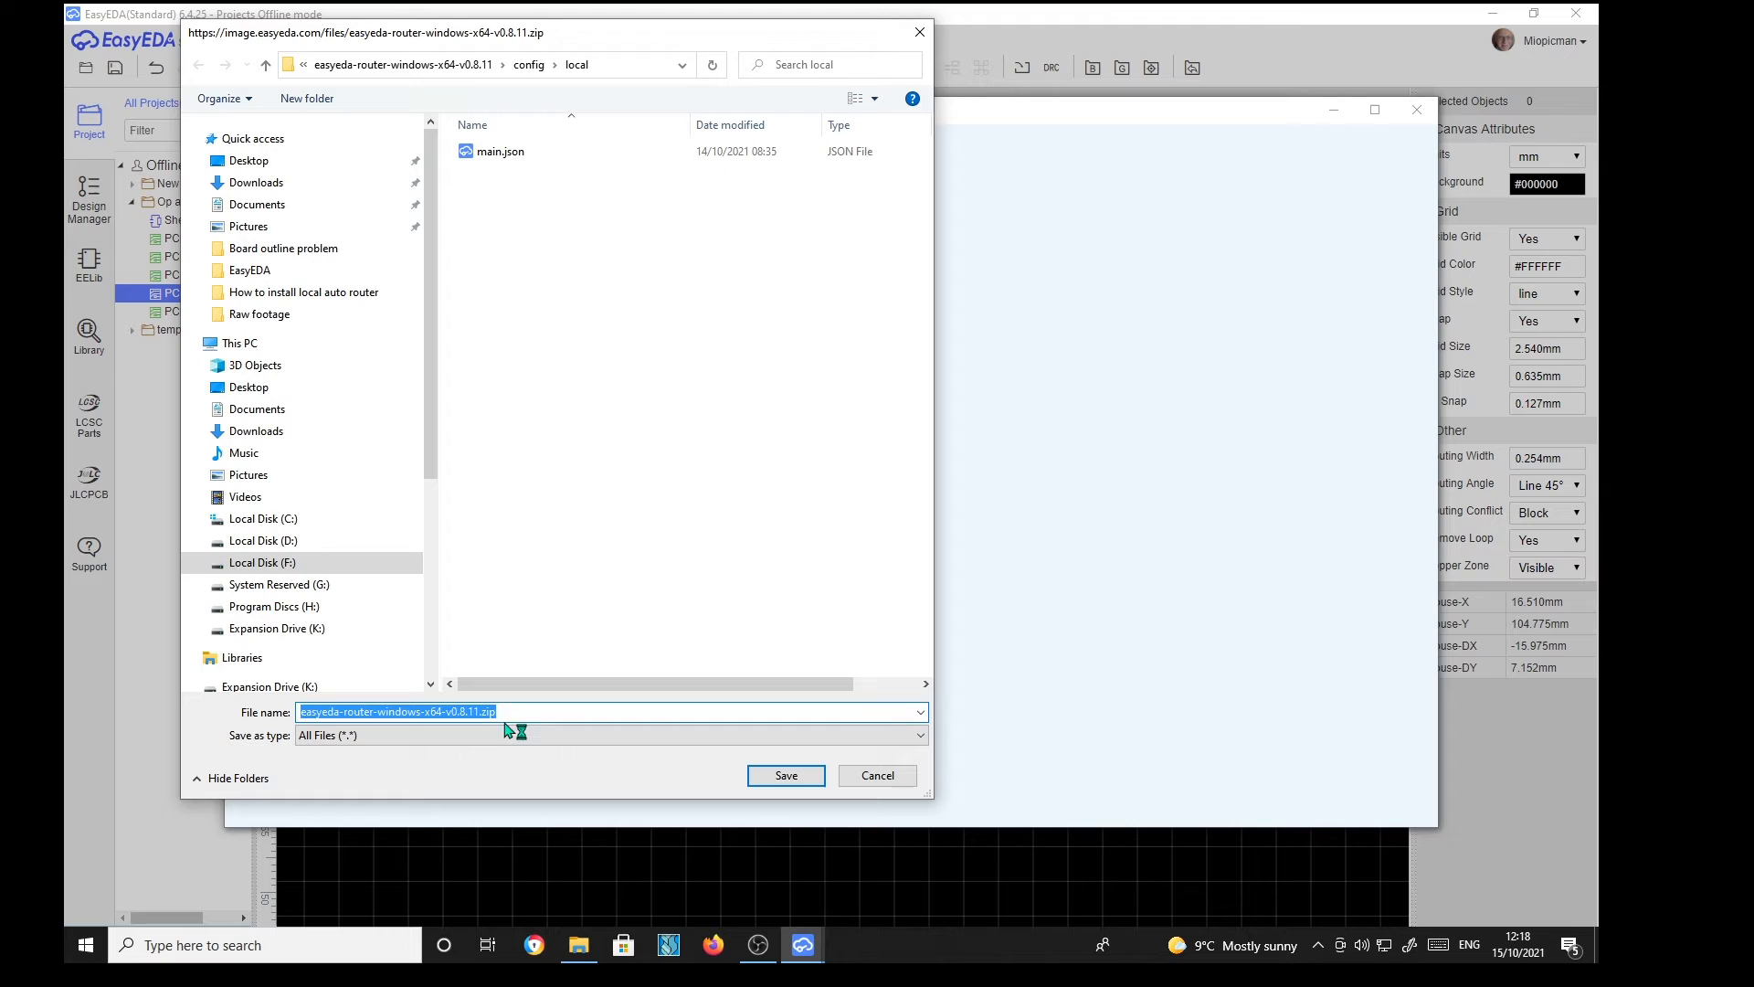
pyautogui.moveTo(724, 398)
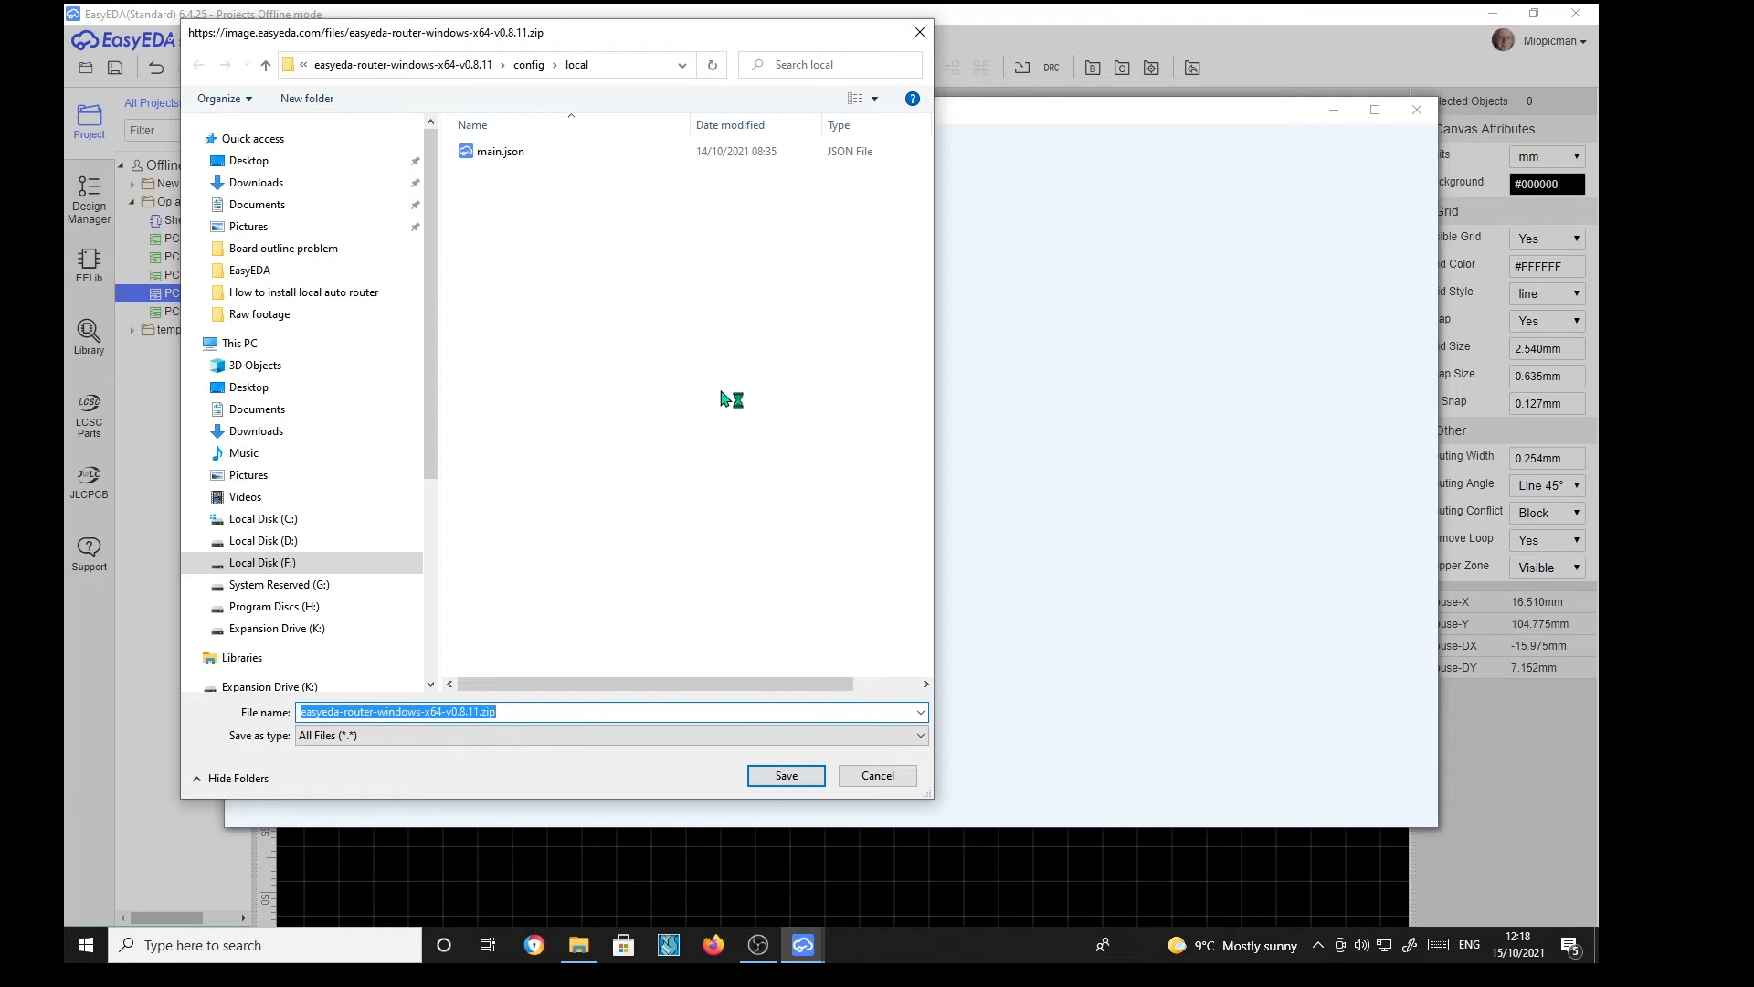
pyautogui.moveTo(917, 29)
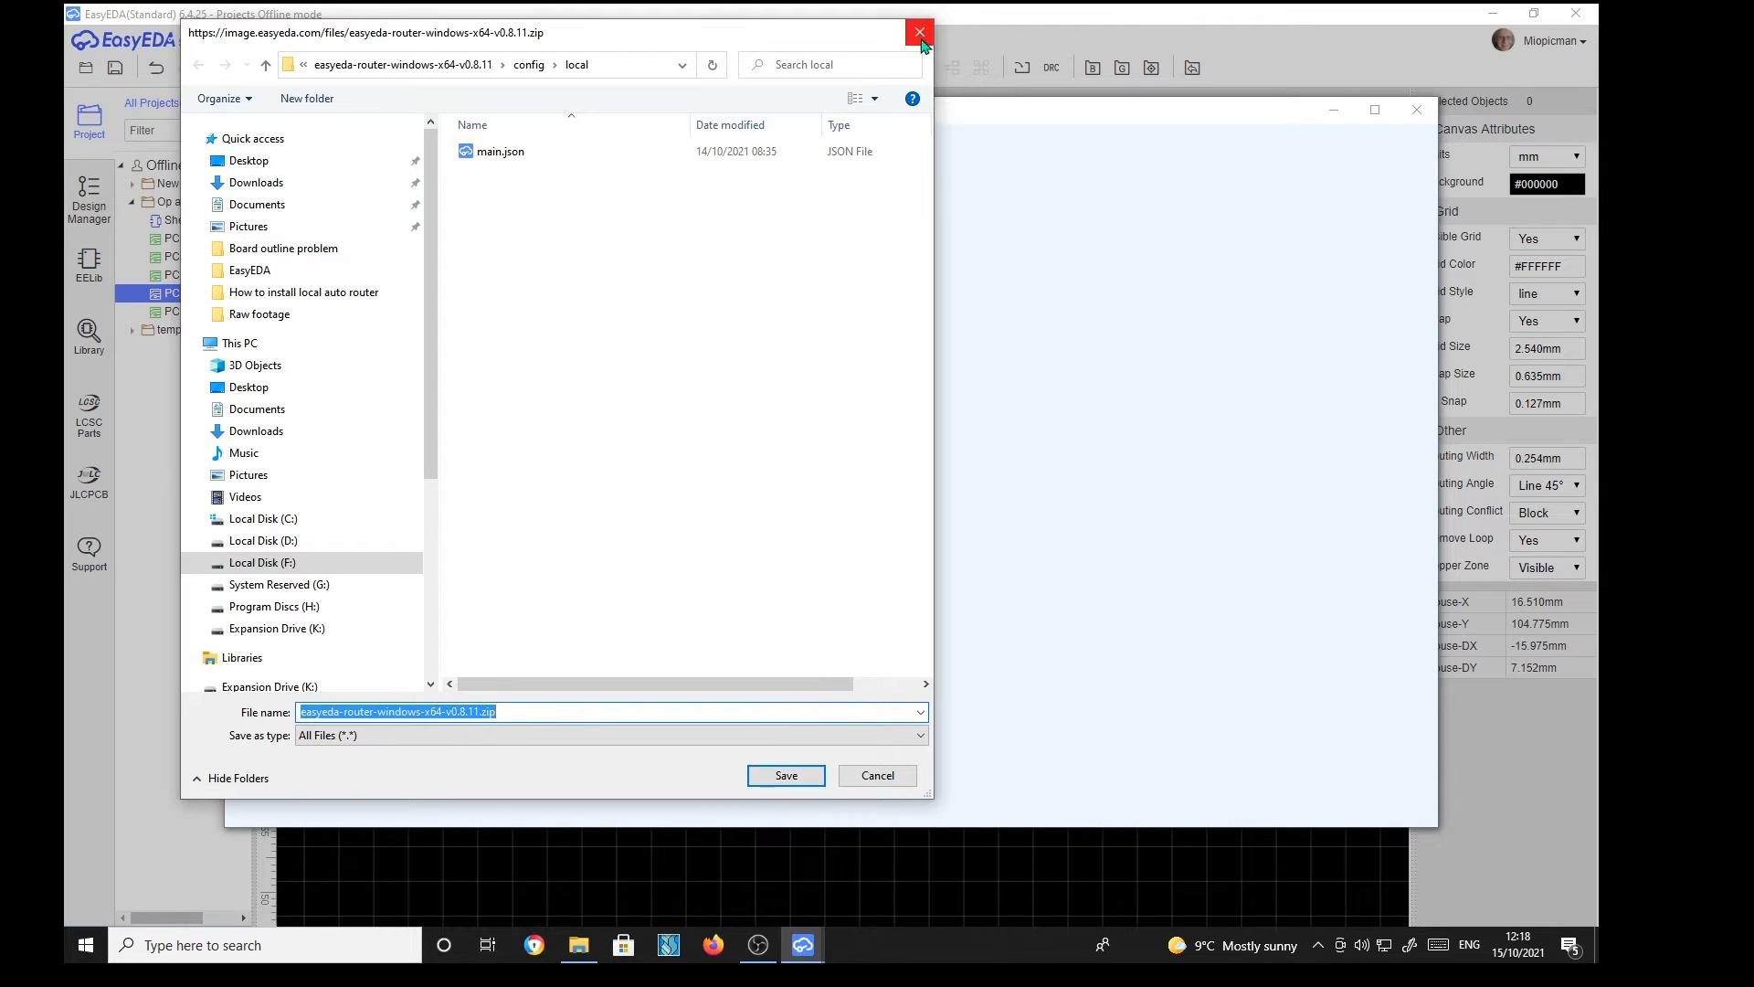
# Step: Cancel the Save As dialog for the router zip without saving
pyautogui.click(913, 29)
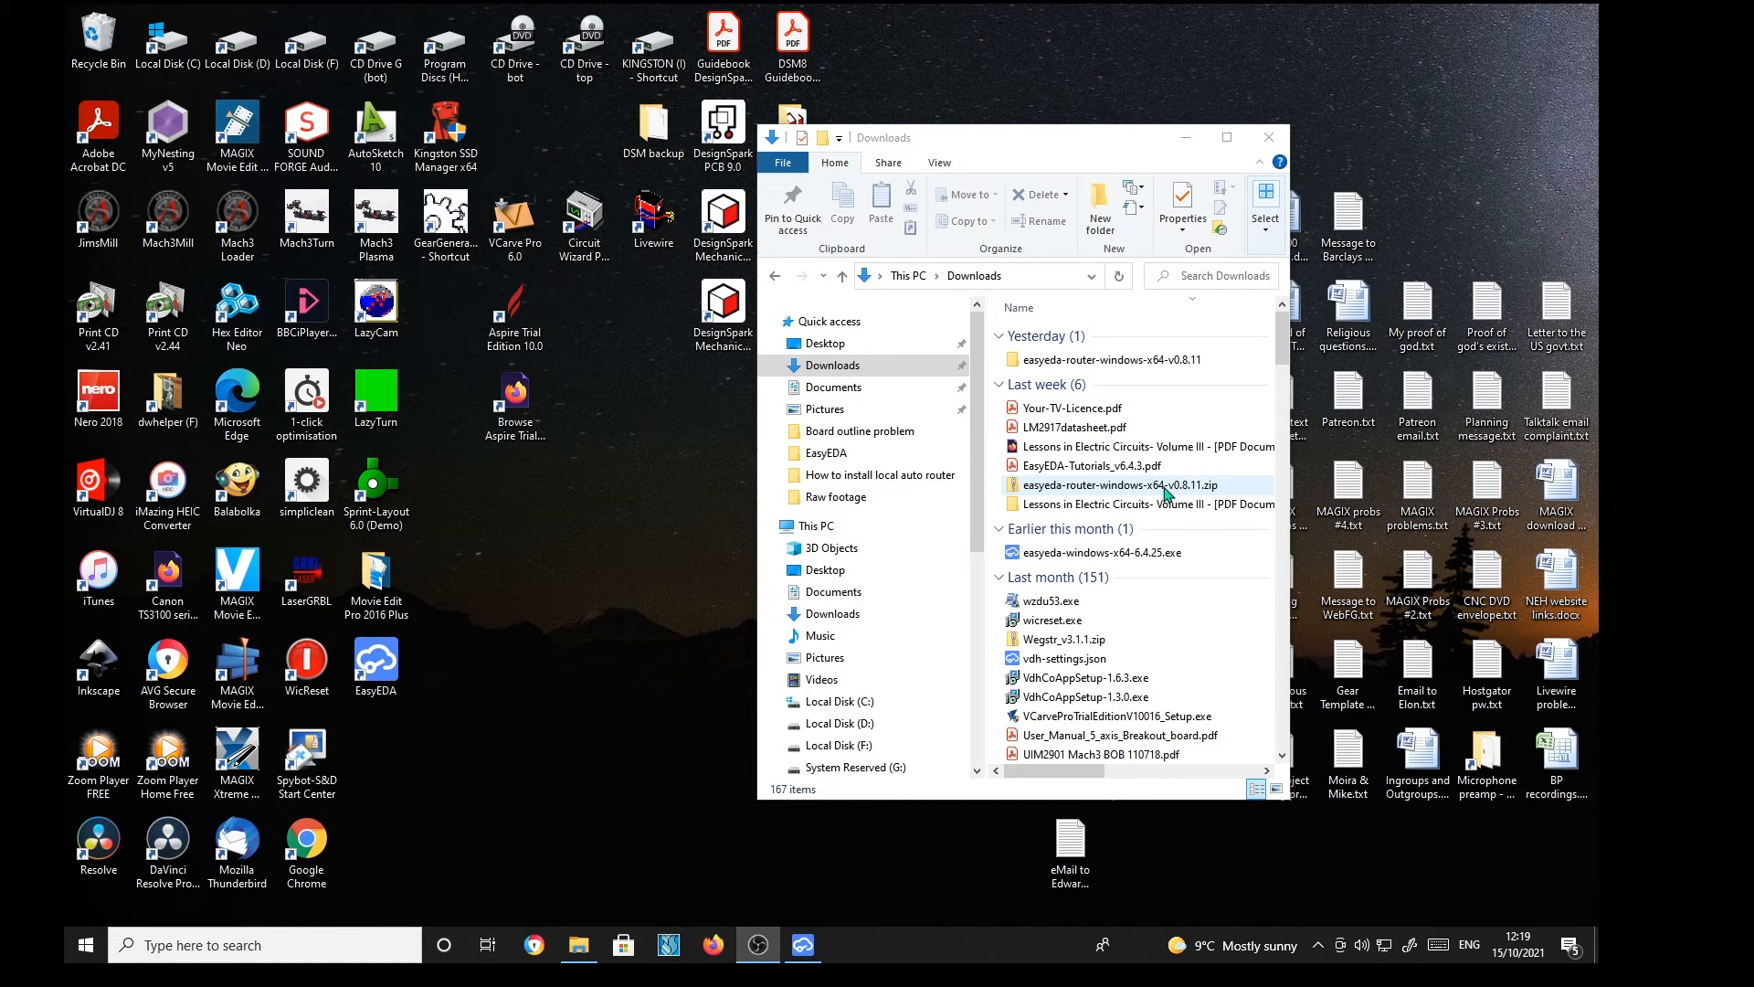
pyautogui.moveTo(1185, 501)
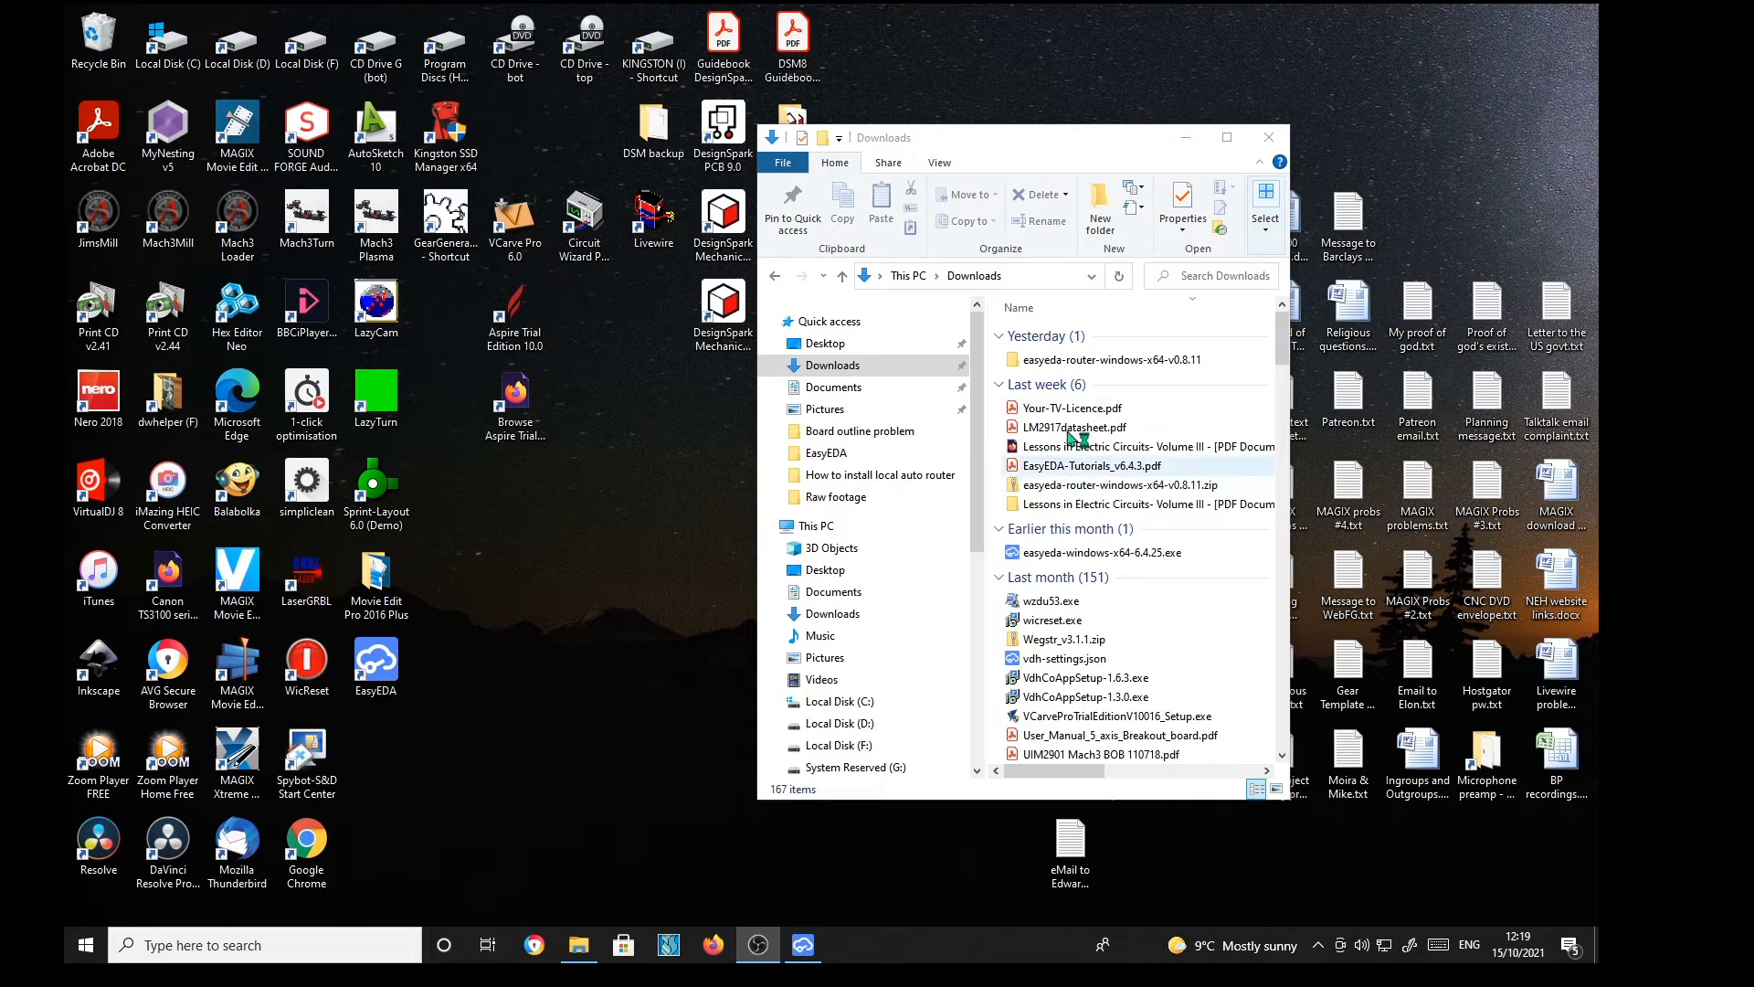
# Step: Navigate to the easyeda-router folder via C:\Program Files\EasyEDA
pyautogui.click(1113, 358)
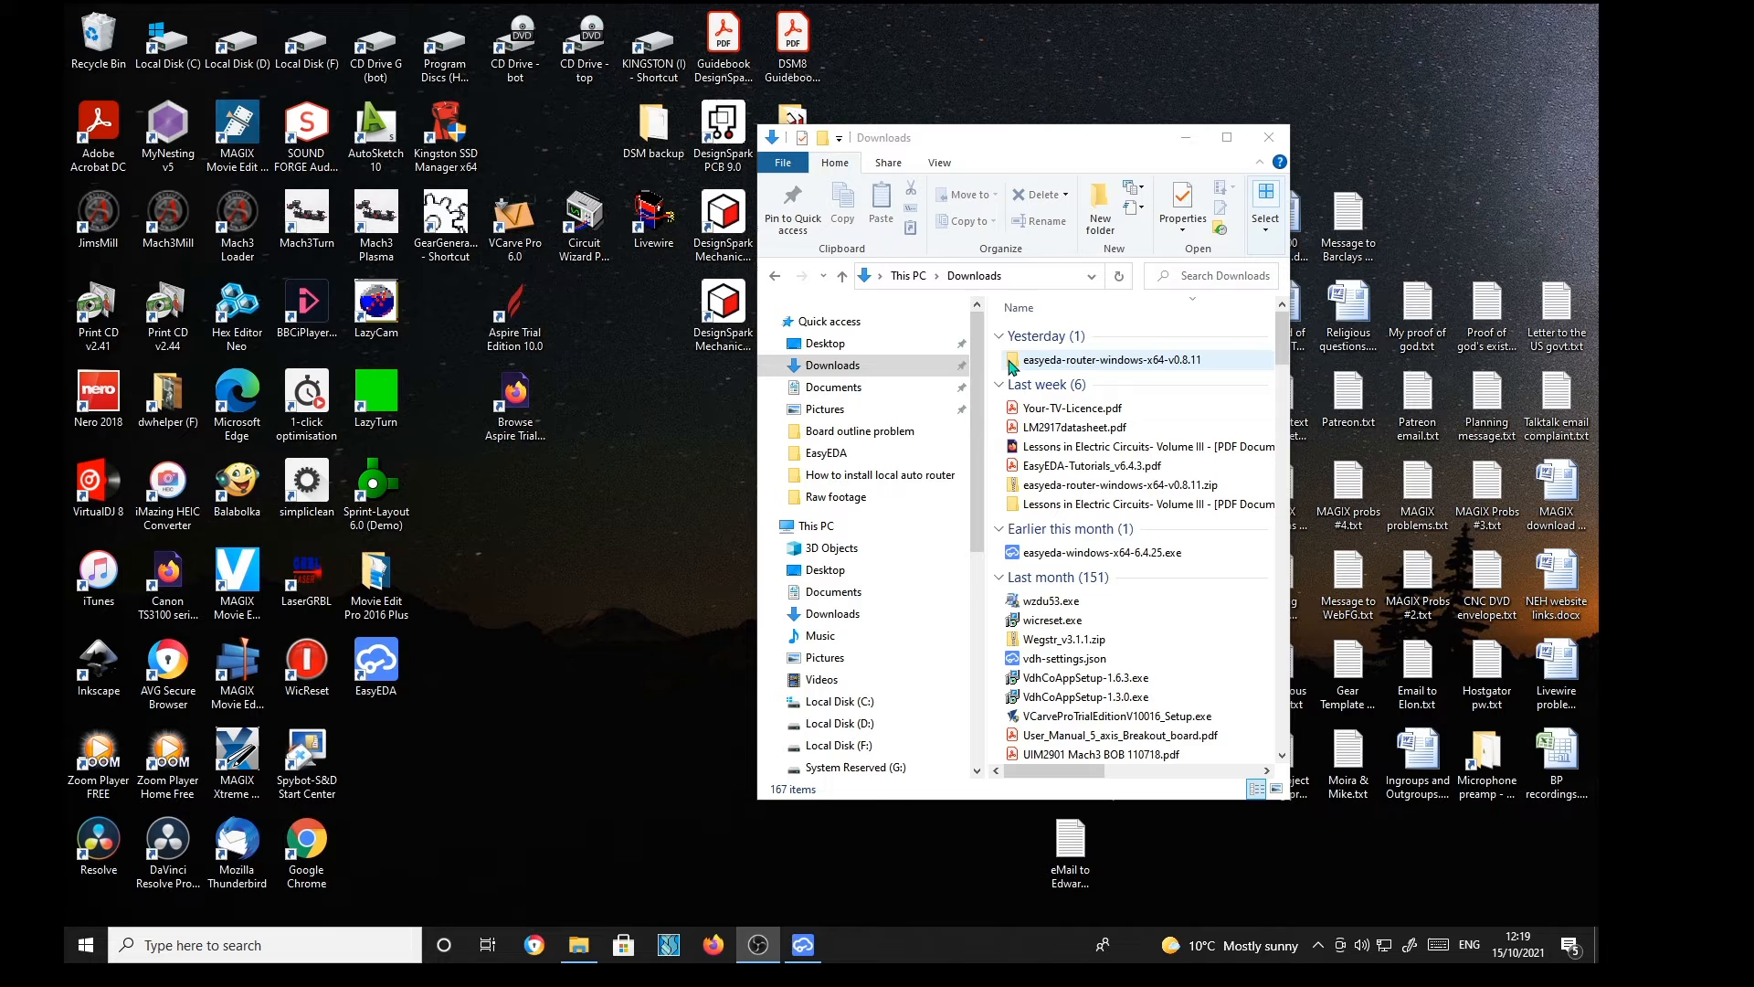
pyautogui.doubleClick(1099, 358)
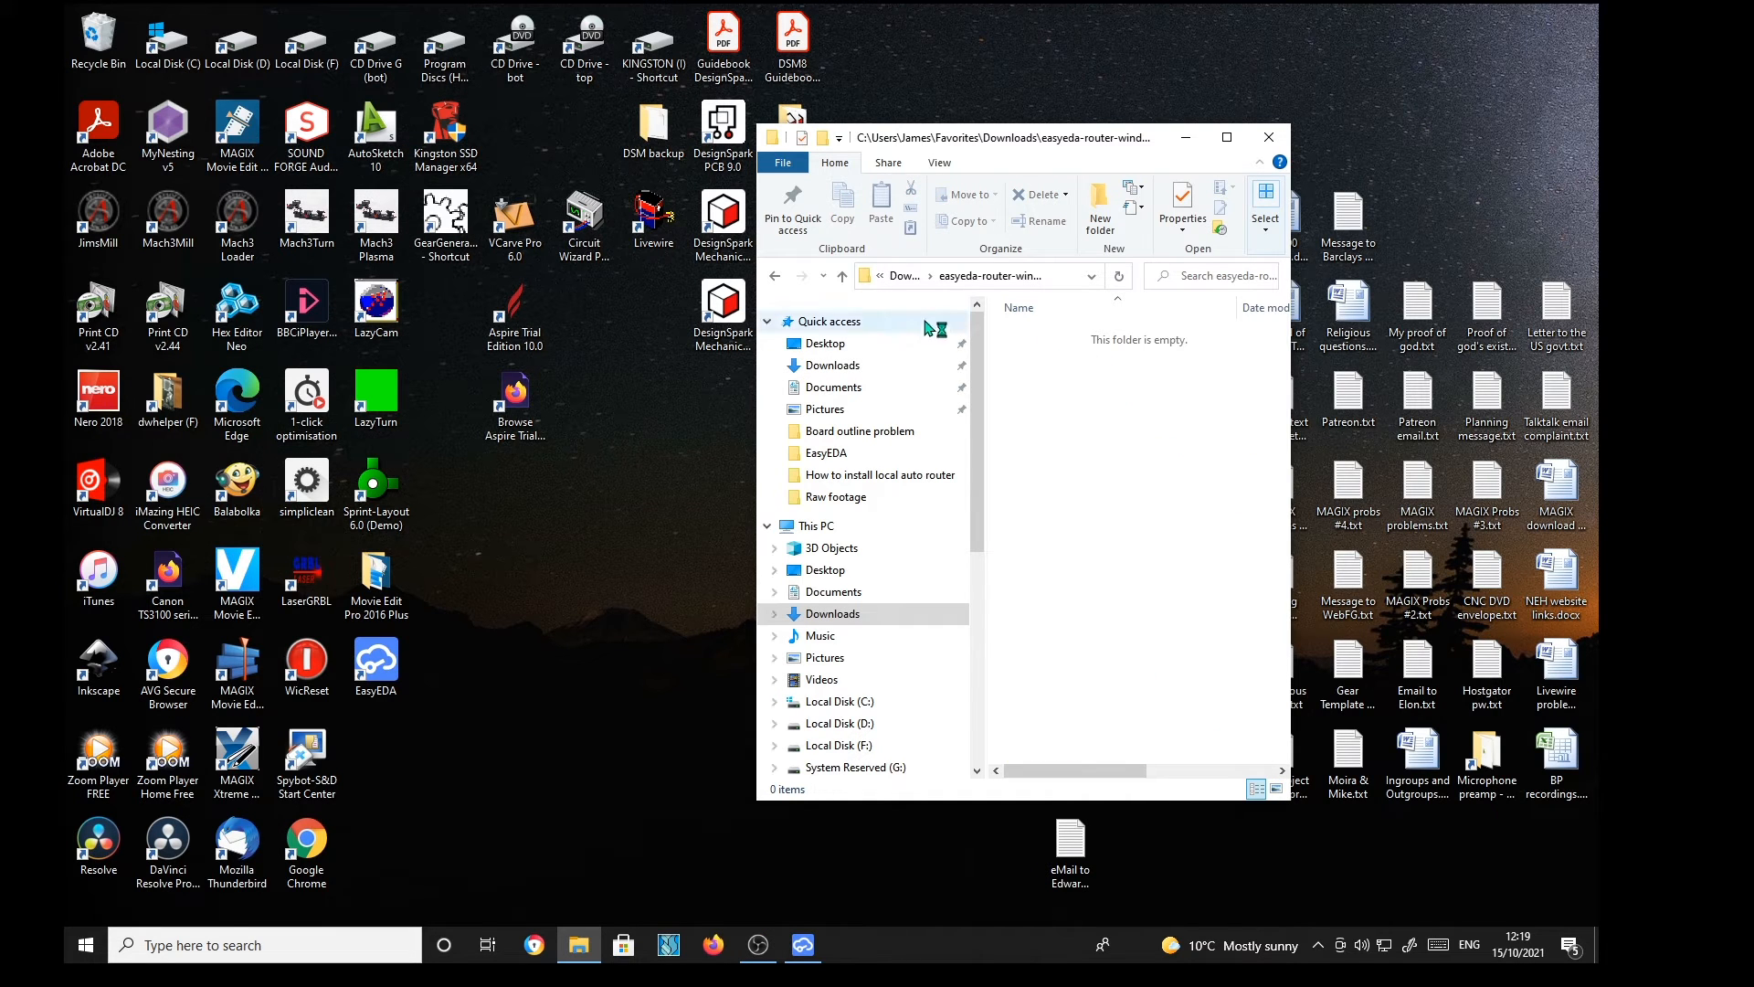
pyautogui.moveTo(848, 302)
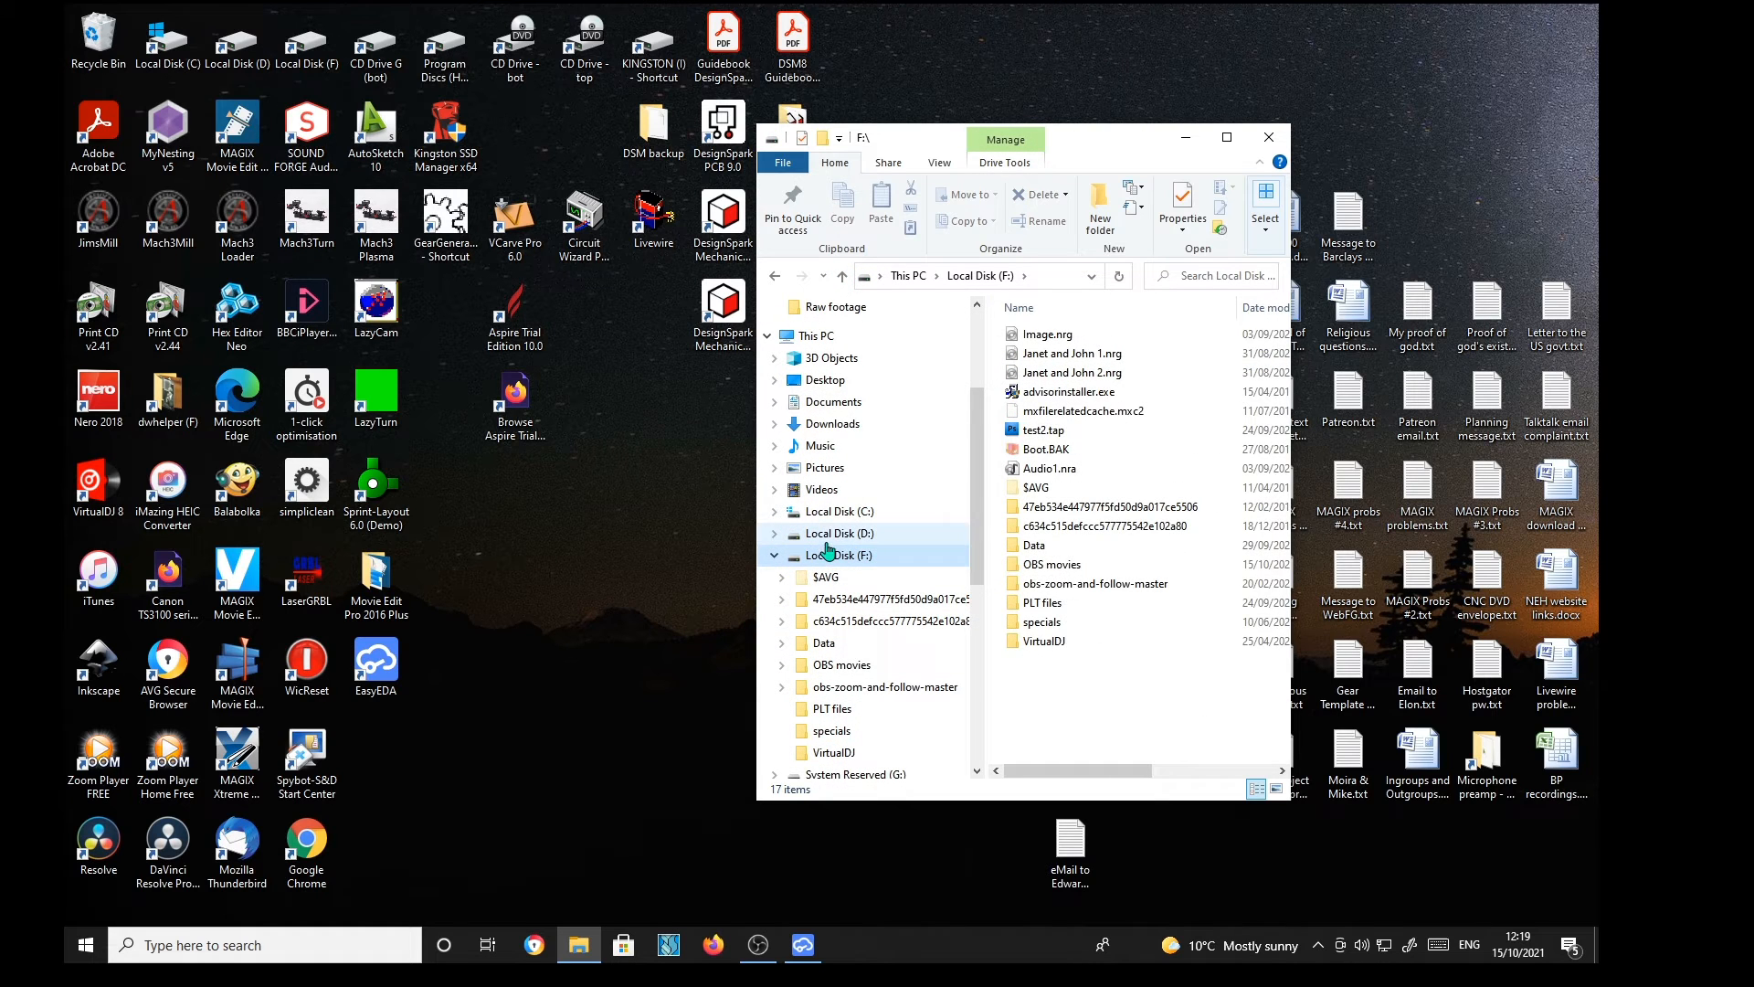
pyautogui.click(839, 512)
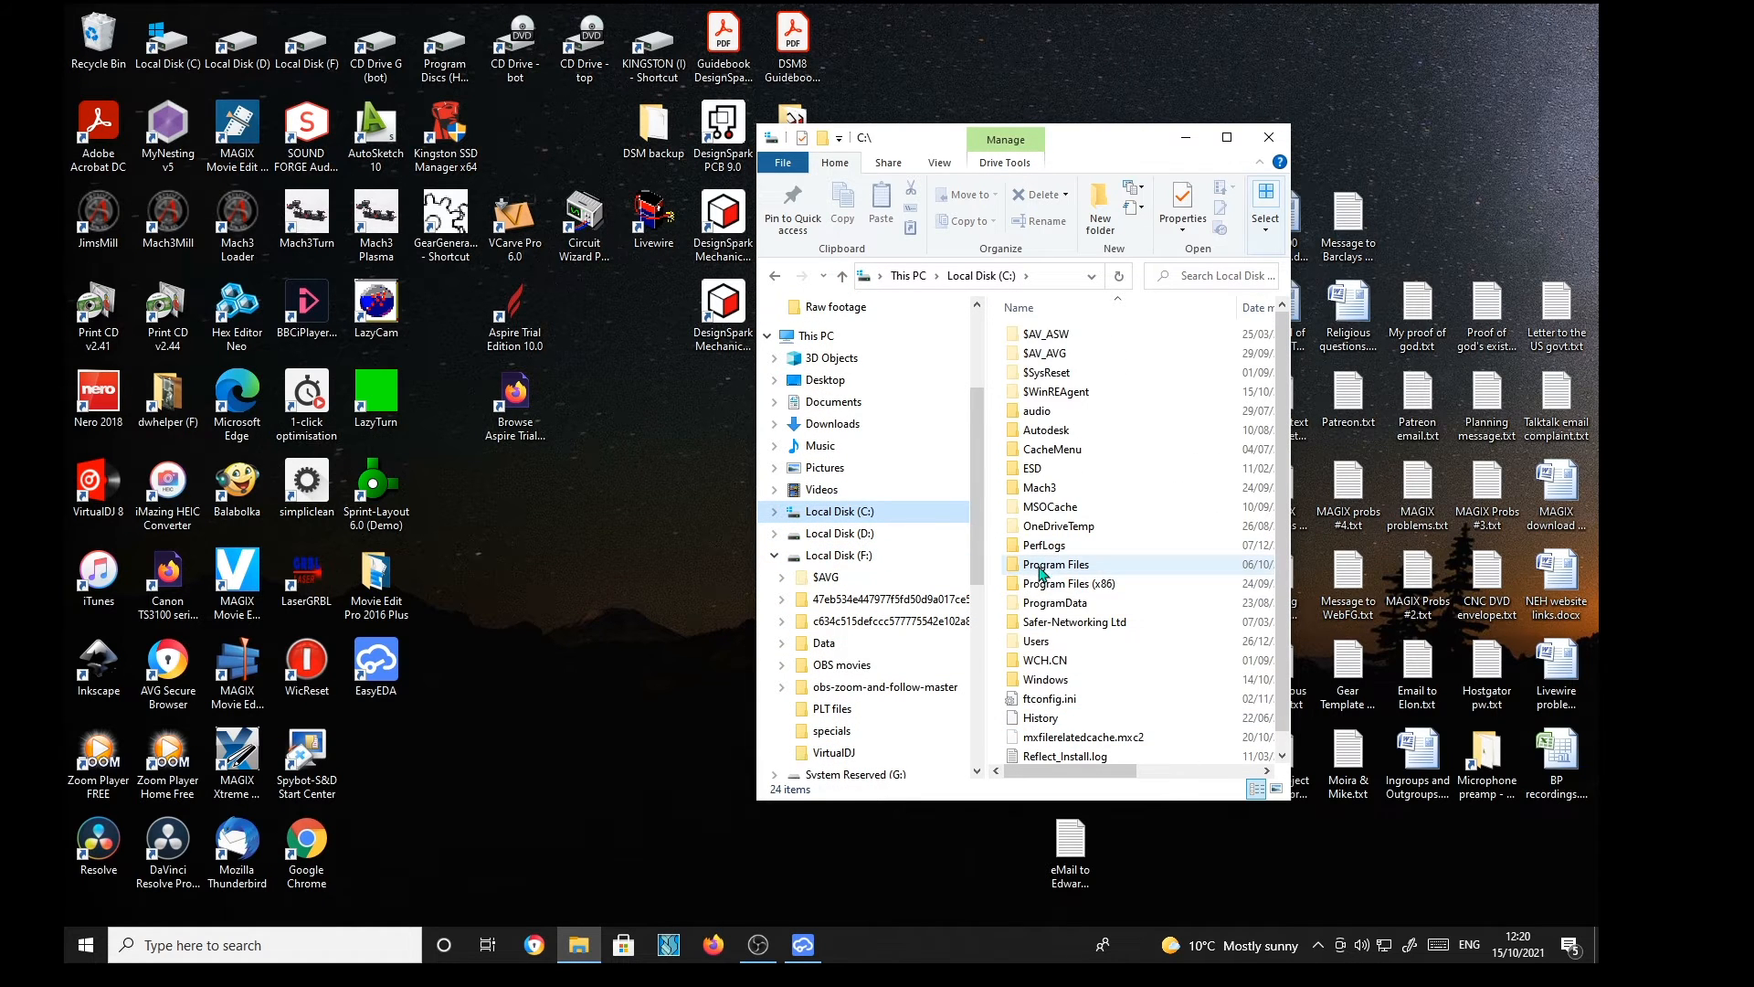
pyautogui.doubleClick(1055, 563)
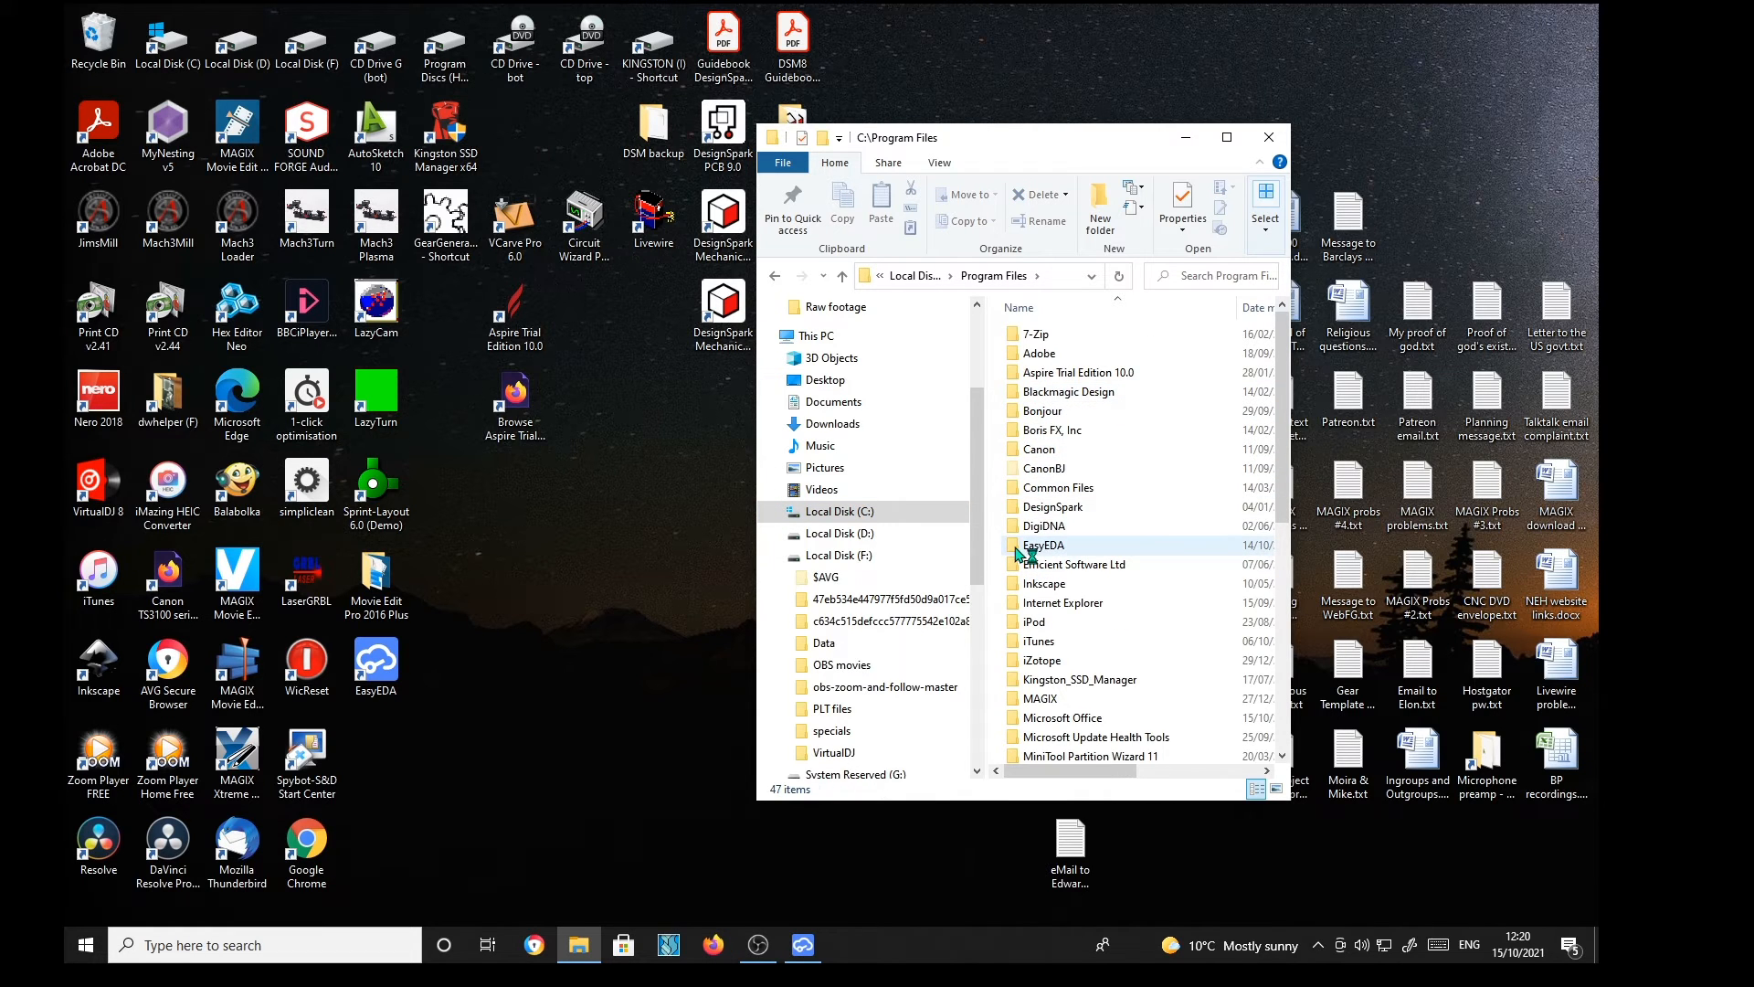
pyautogui.doubleClick(1043, 545)
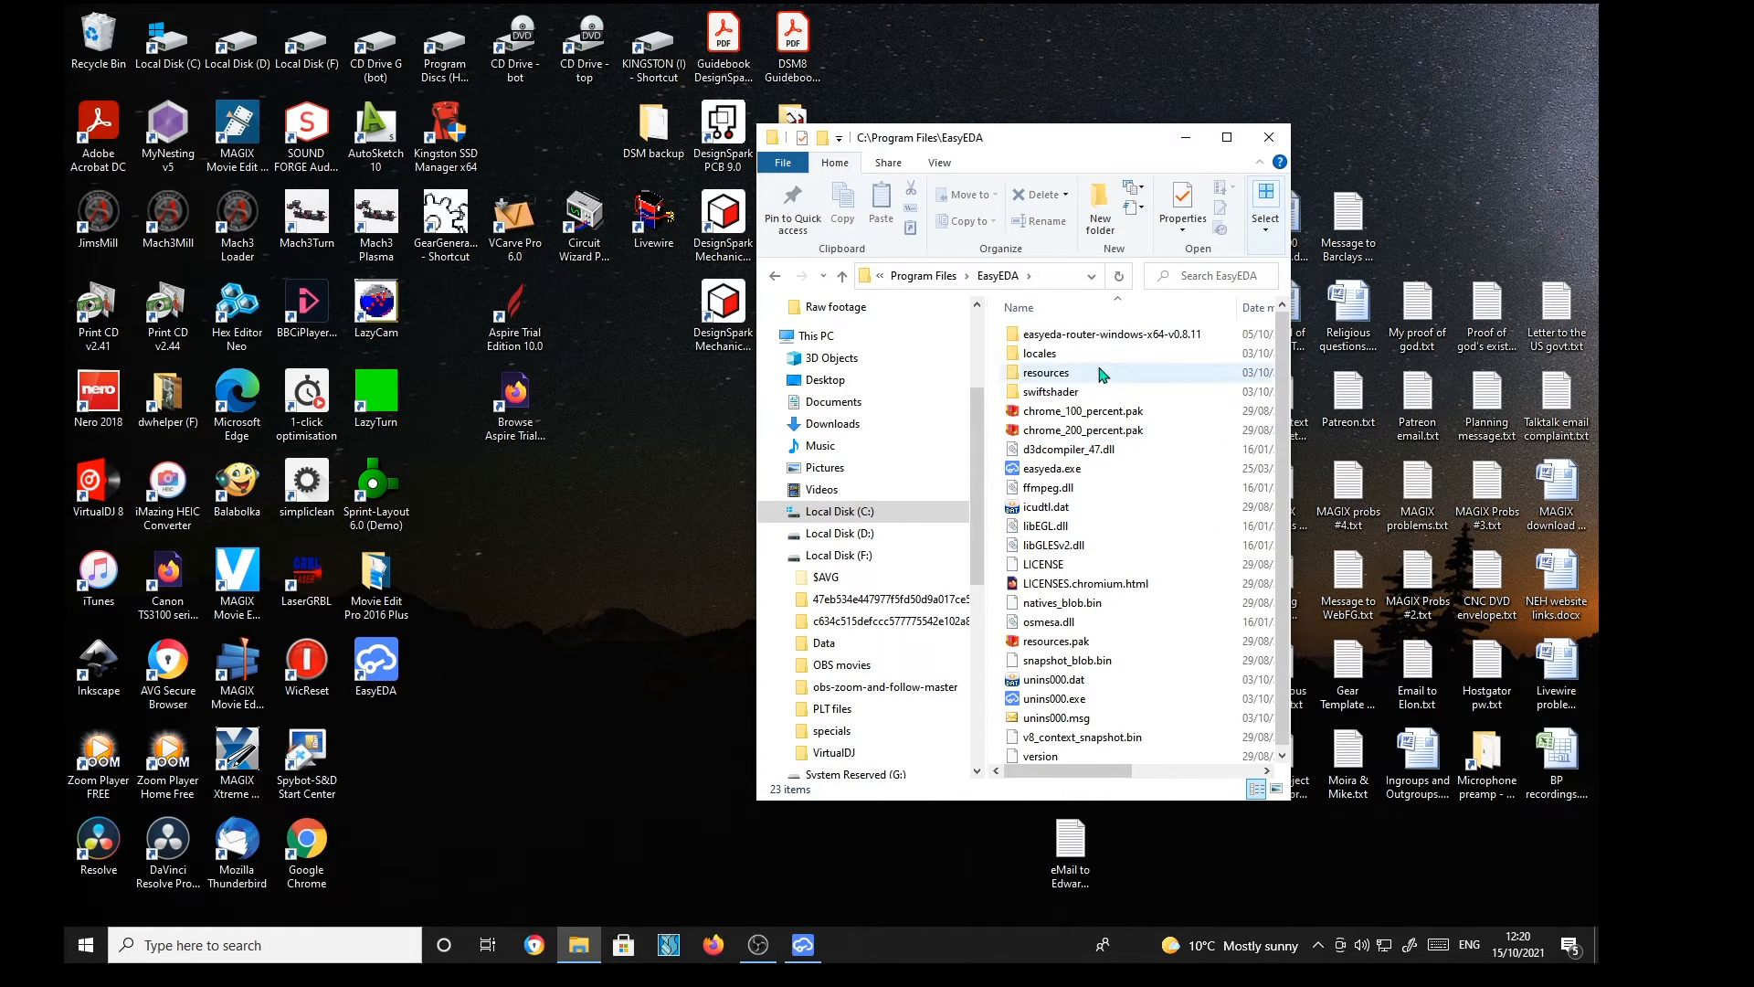
# Step: Enter easyeda-router-windows-x64-v0.8.11 and open How-to-run.txt in Notepad
pyautogui.click(1107, 332)
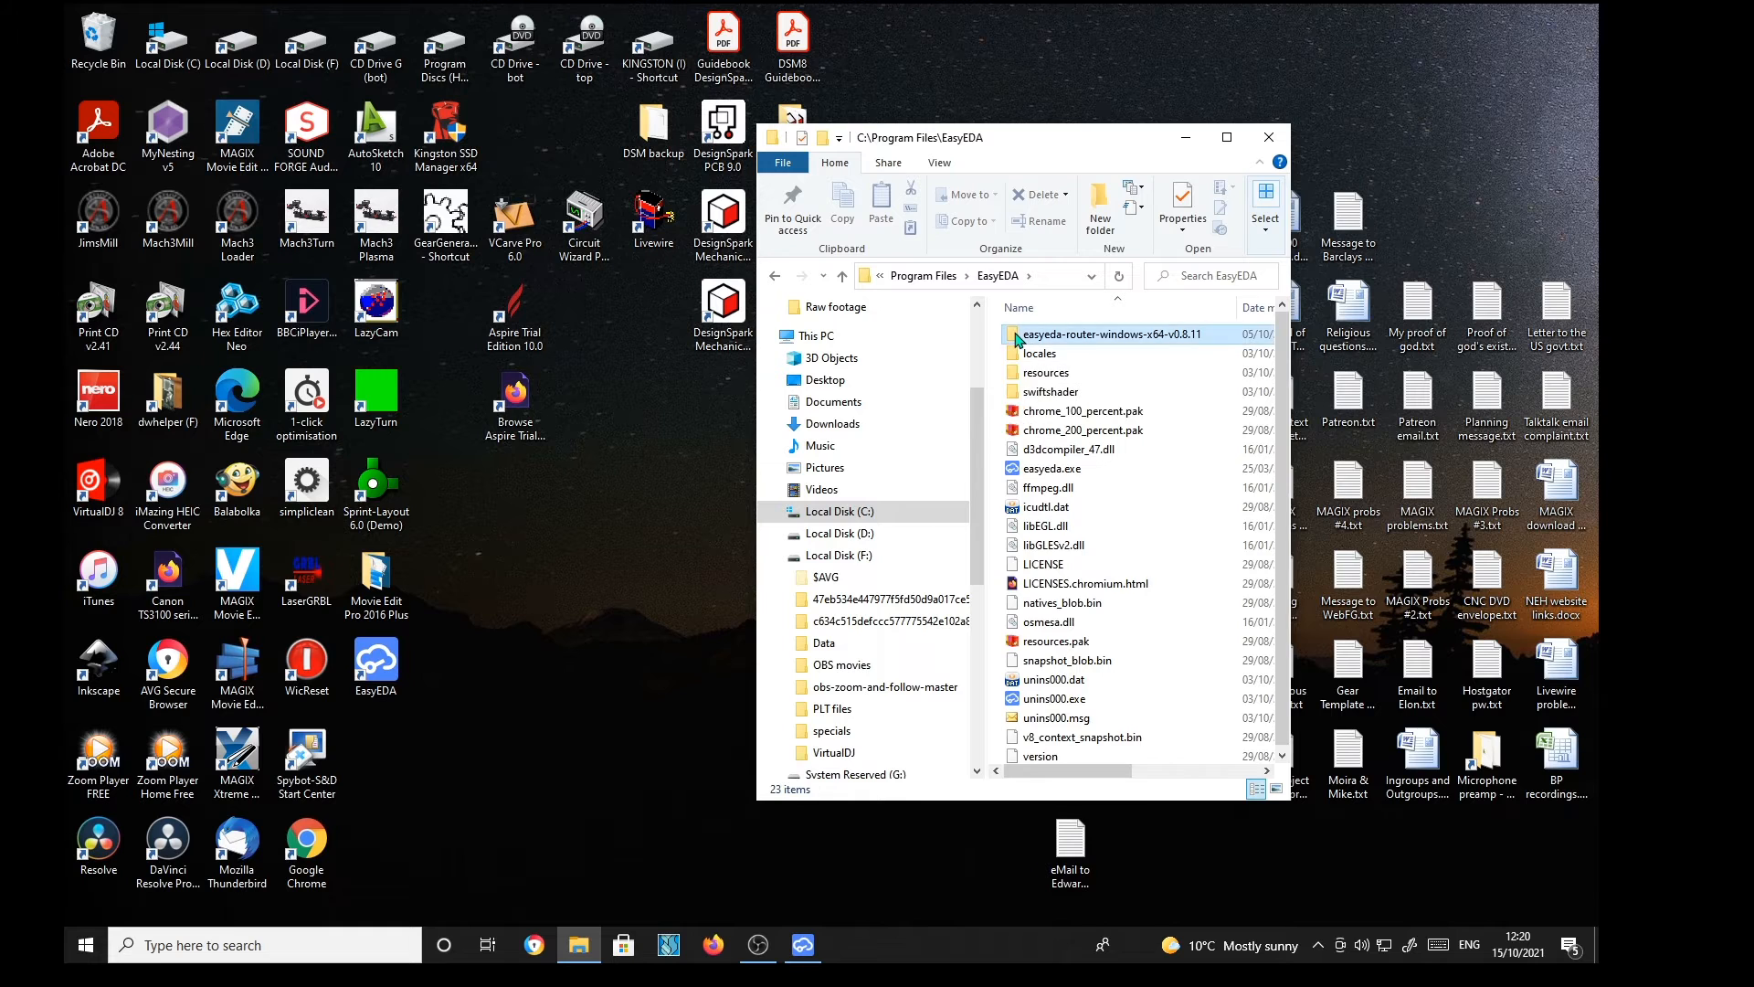
pyautogui.doubleClick(1111, 333)
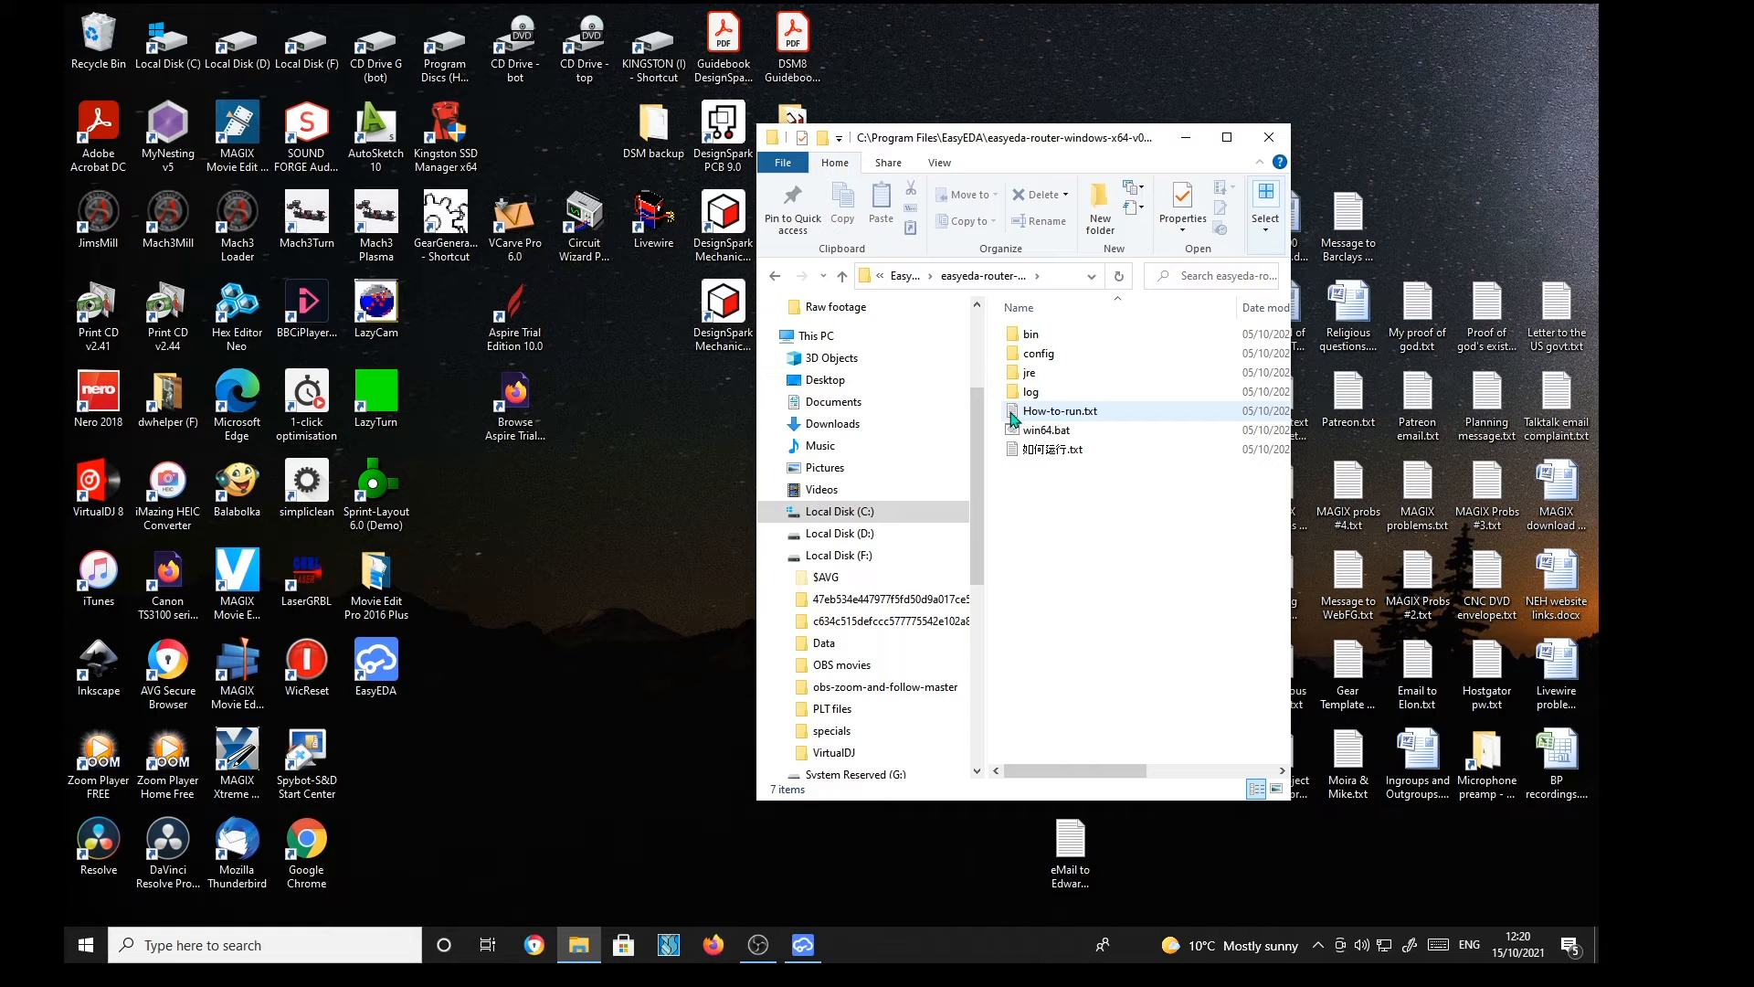
pyautogui.doubleClick(1060, 409)
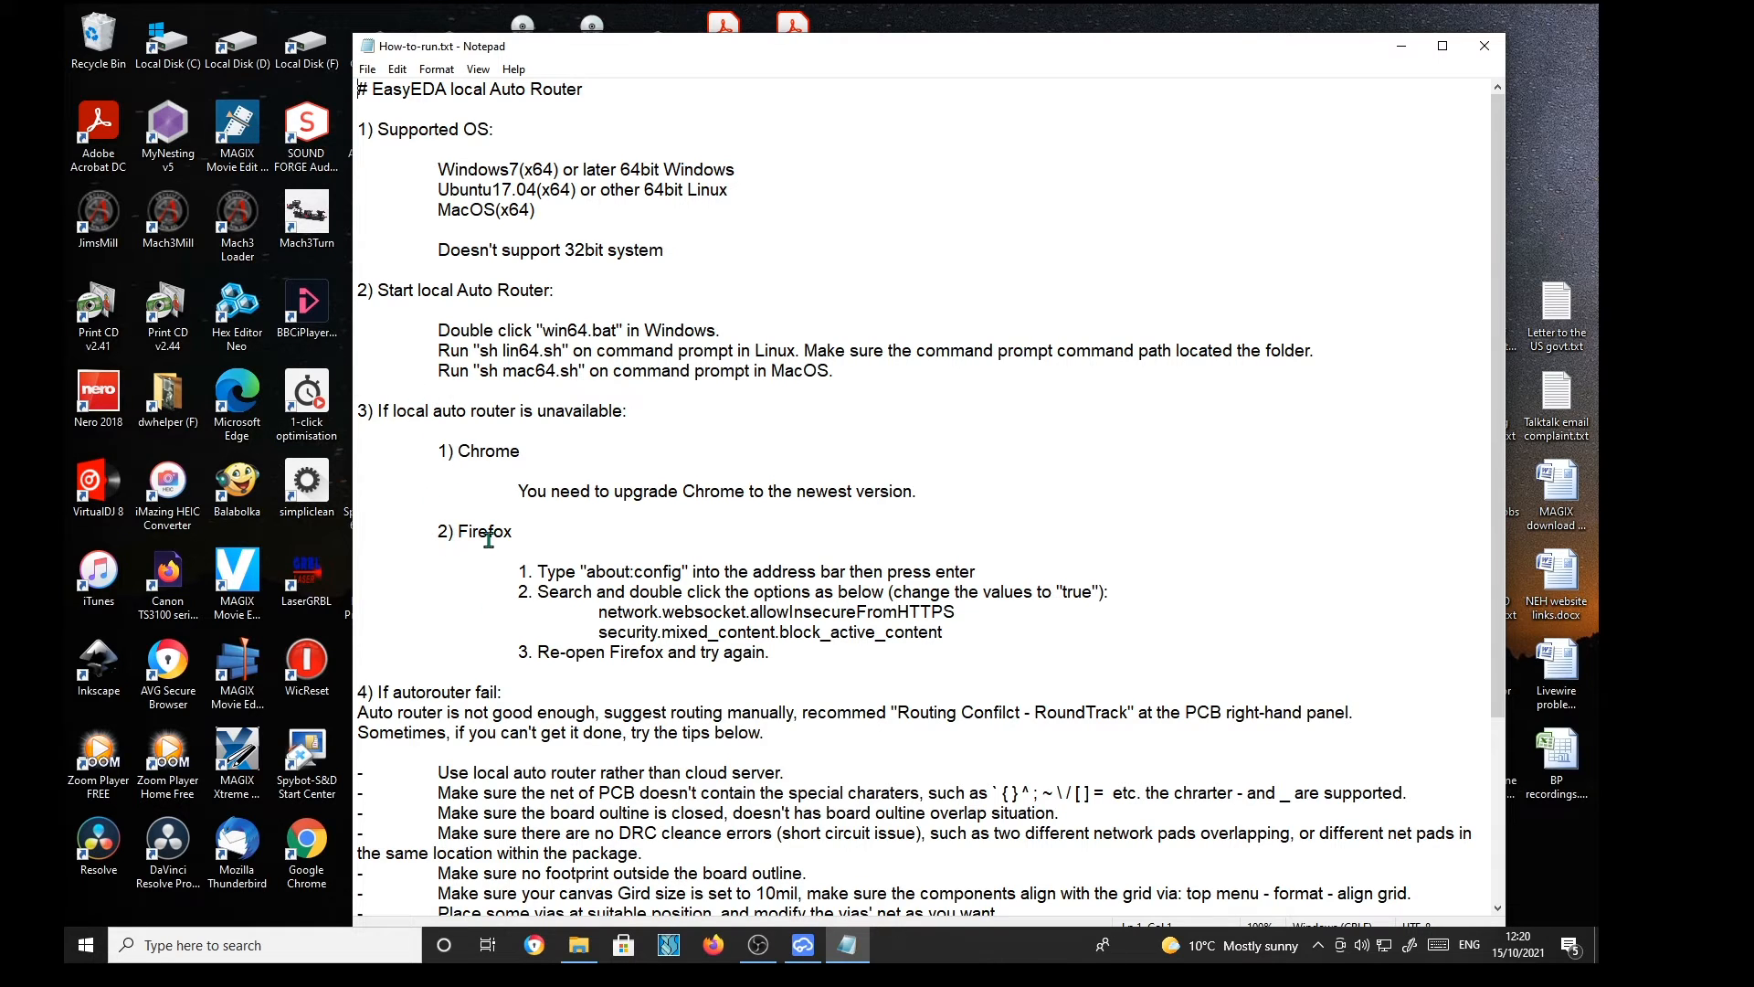
pyautogui.moveTo(577, 577)
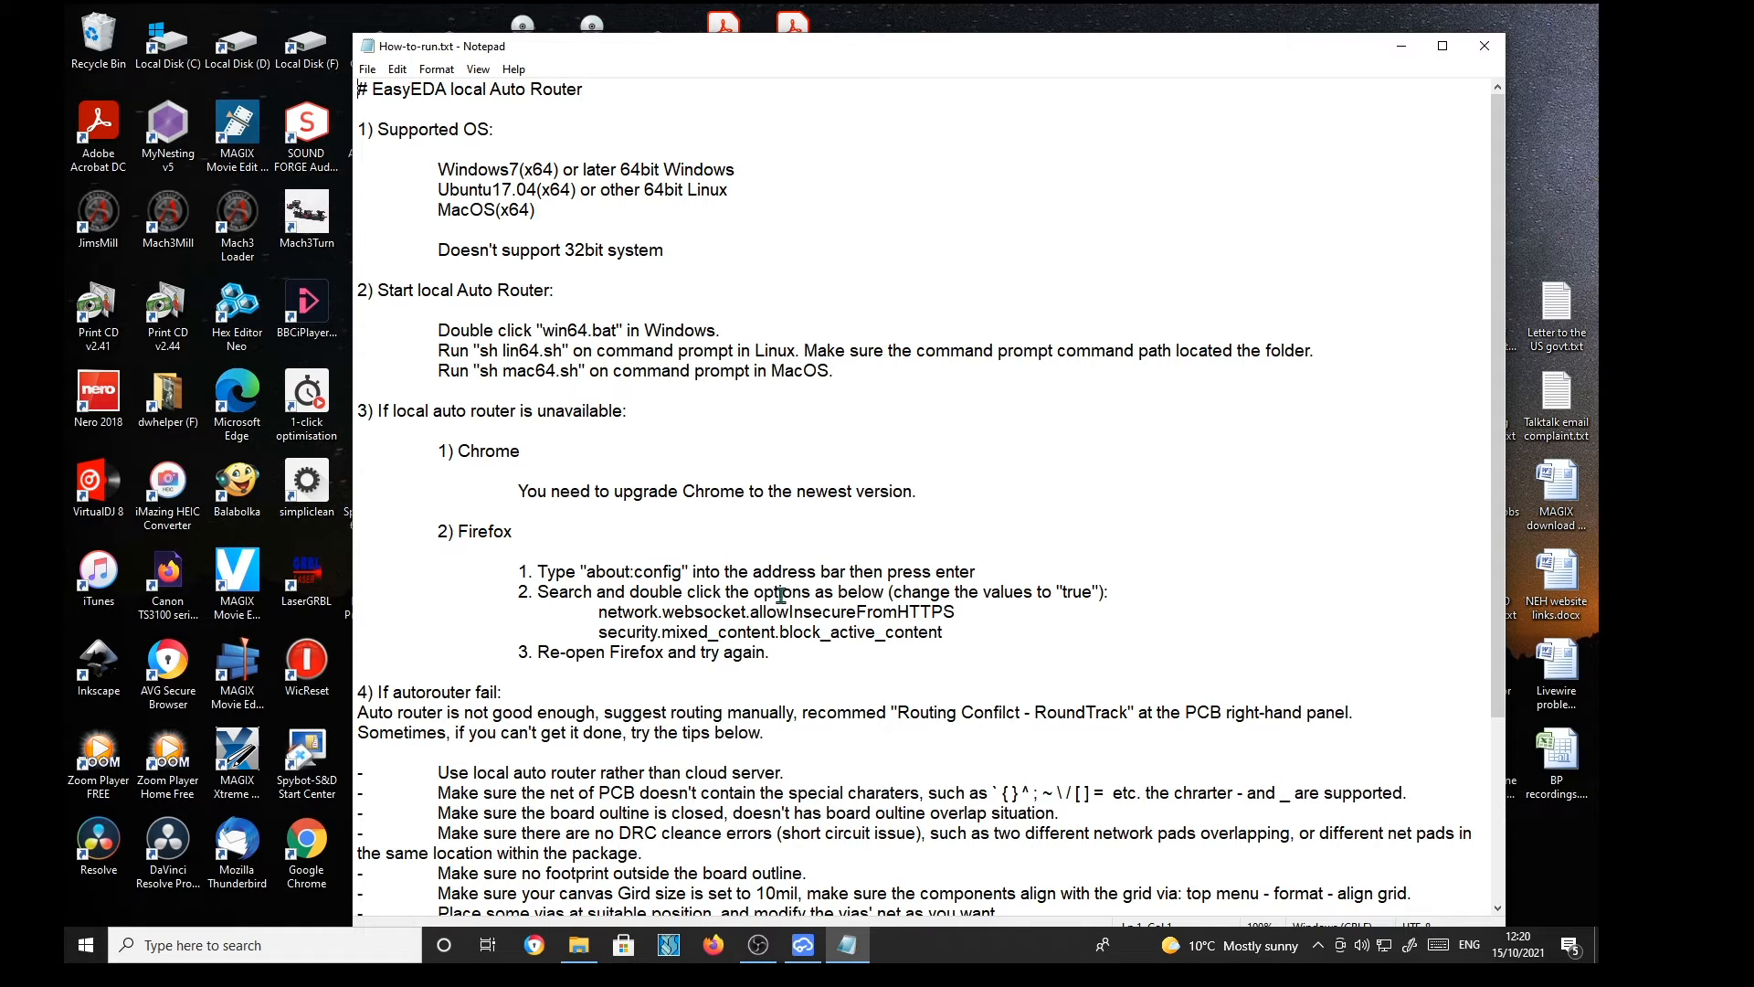
pyautogui.moveTo(863, 651)
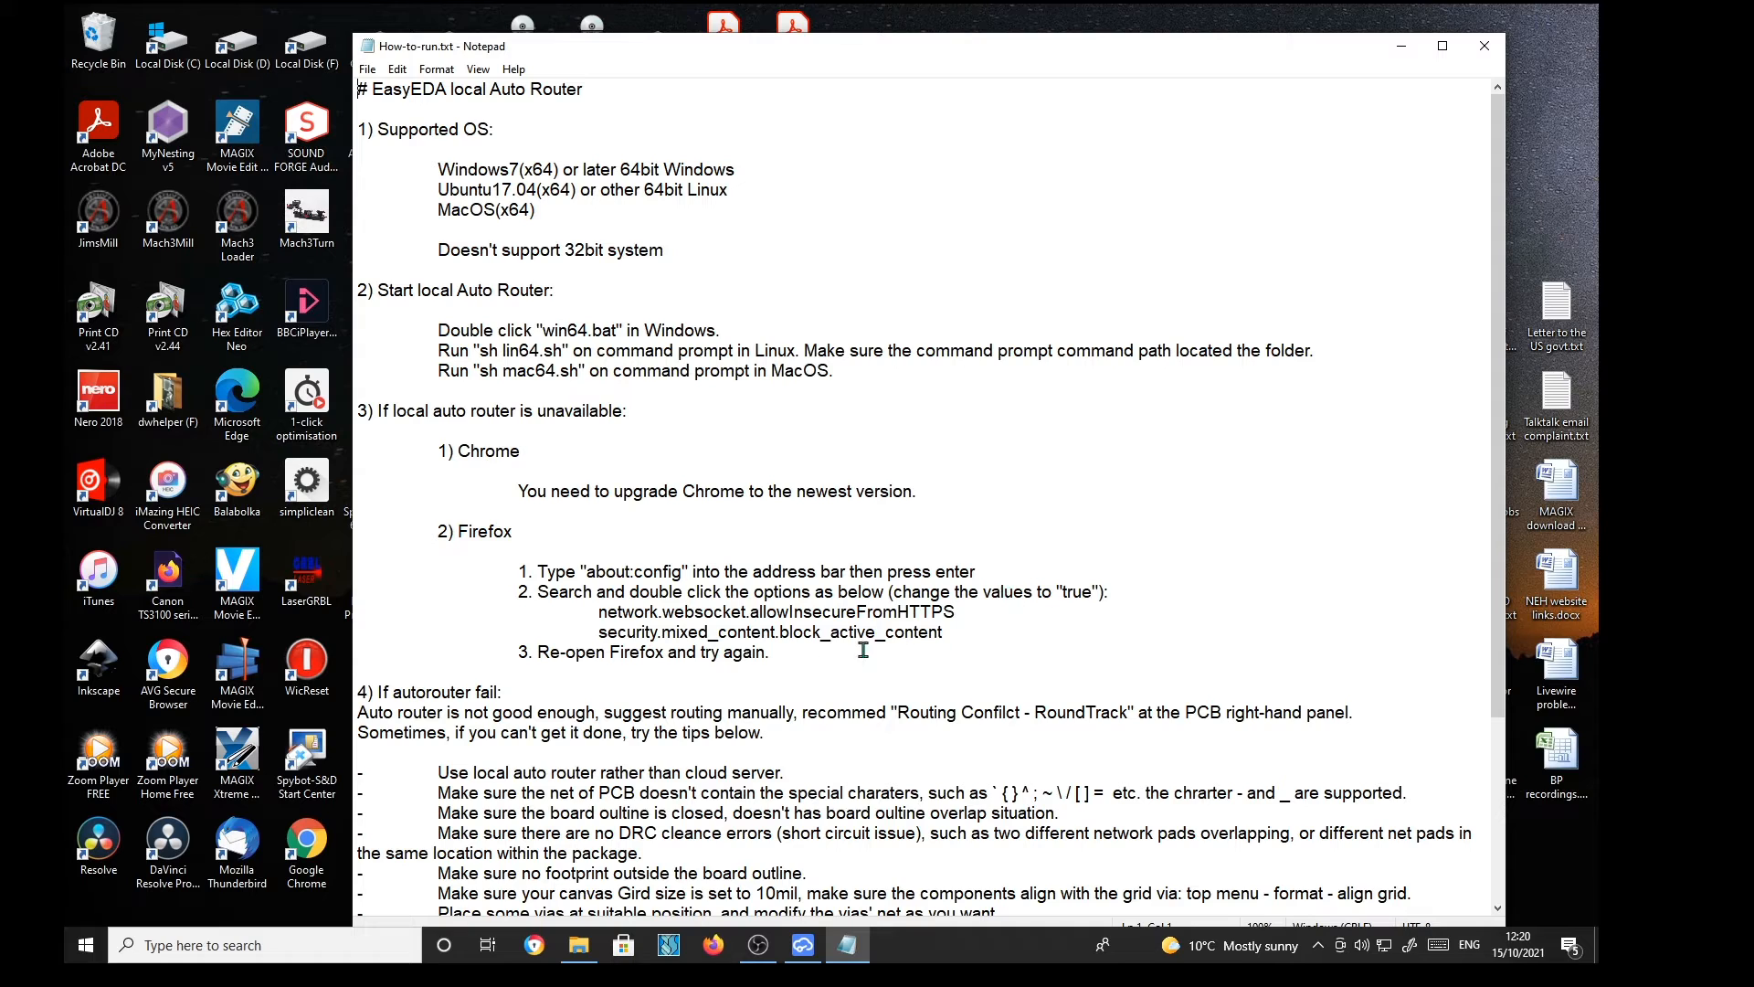
pyautogui.moveTo(610, 635)
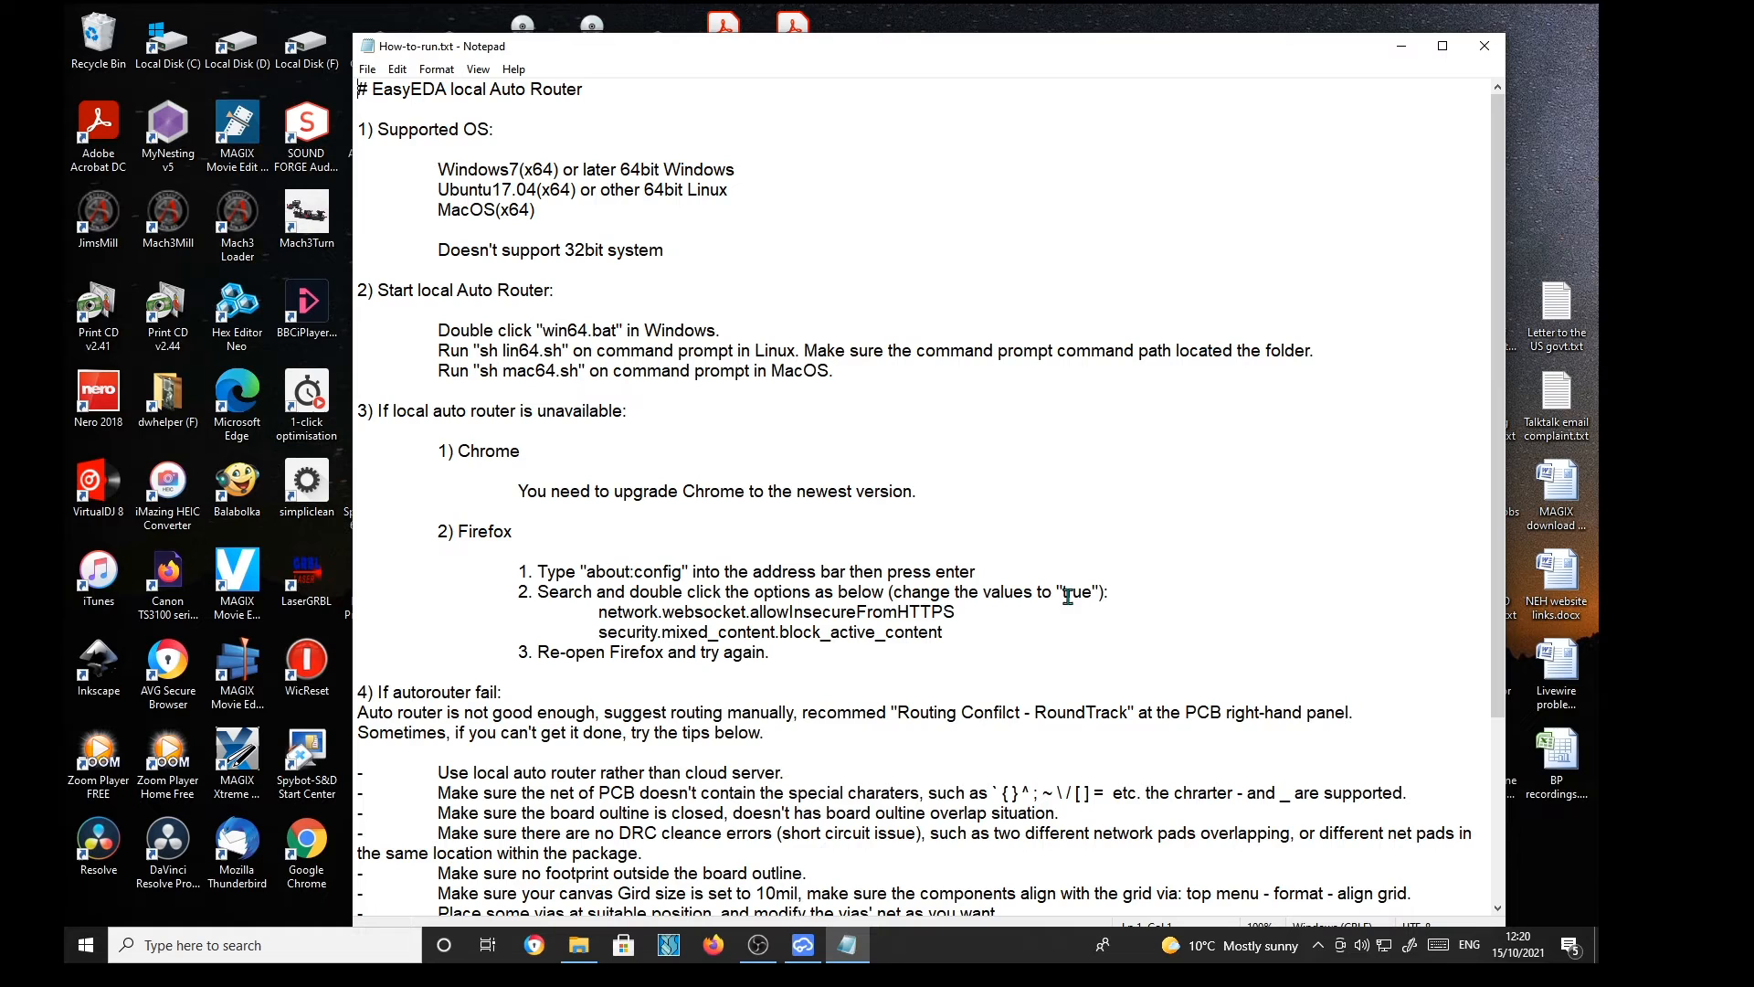
pyautogui.moveTo(808, 646)
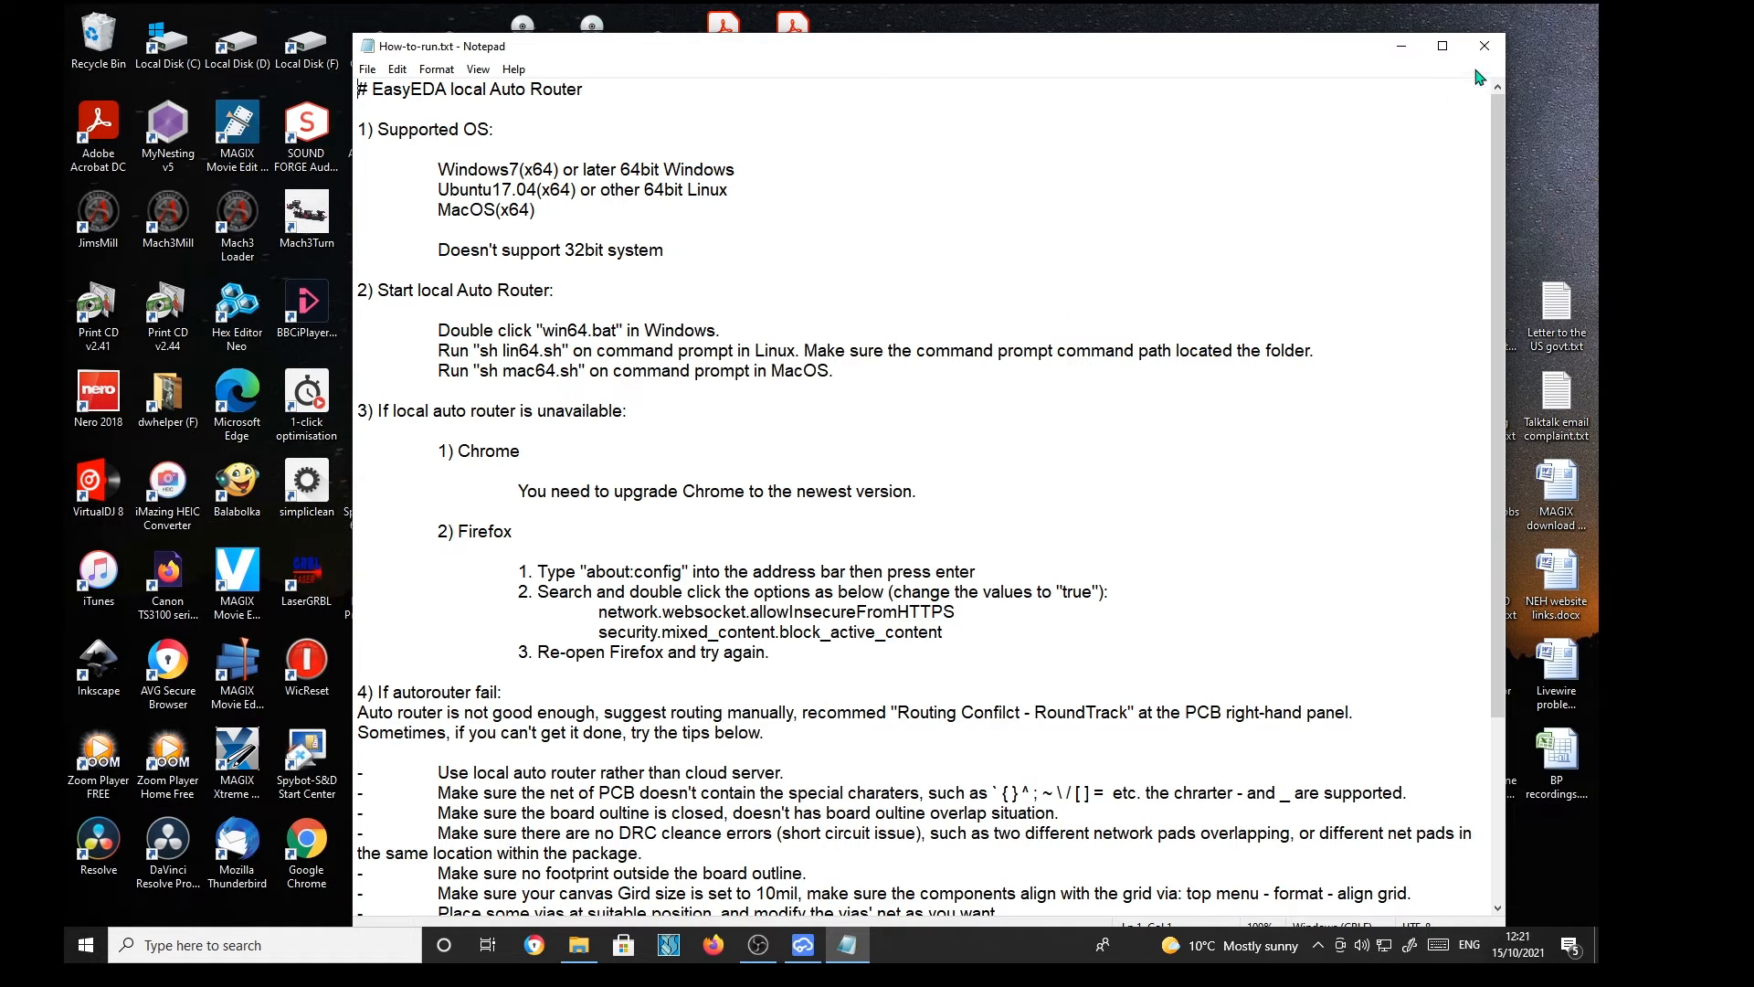
pyautogui.moveTo(1486, 50)
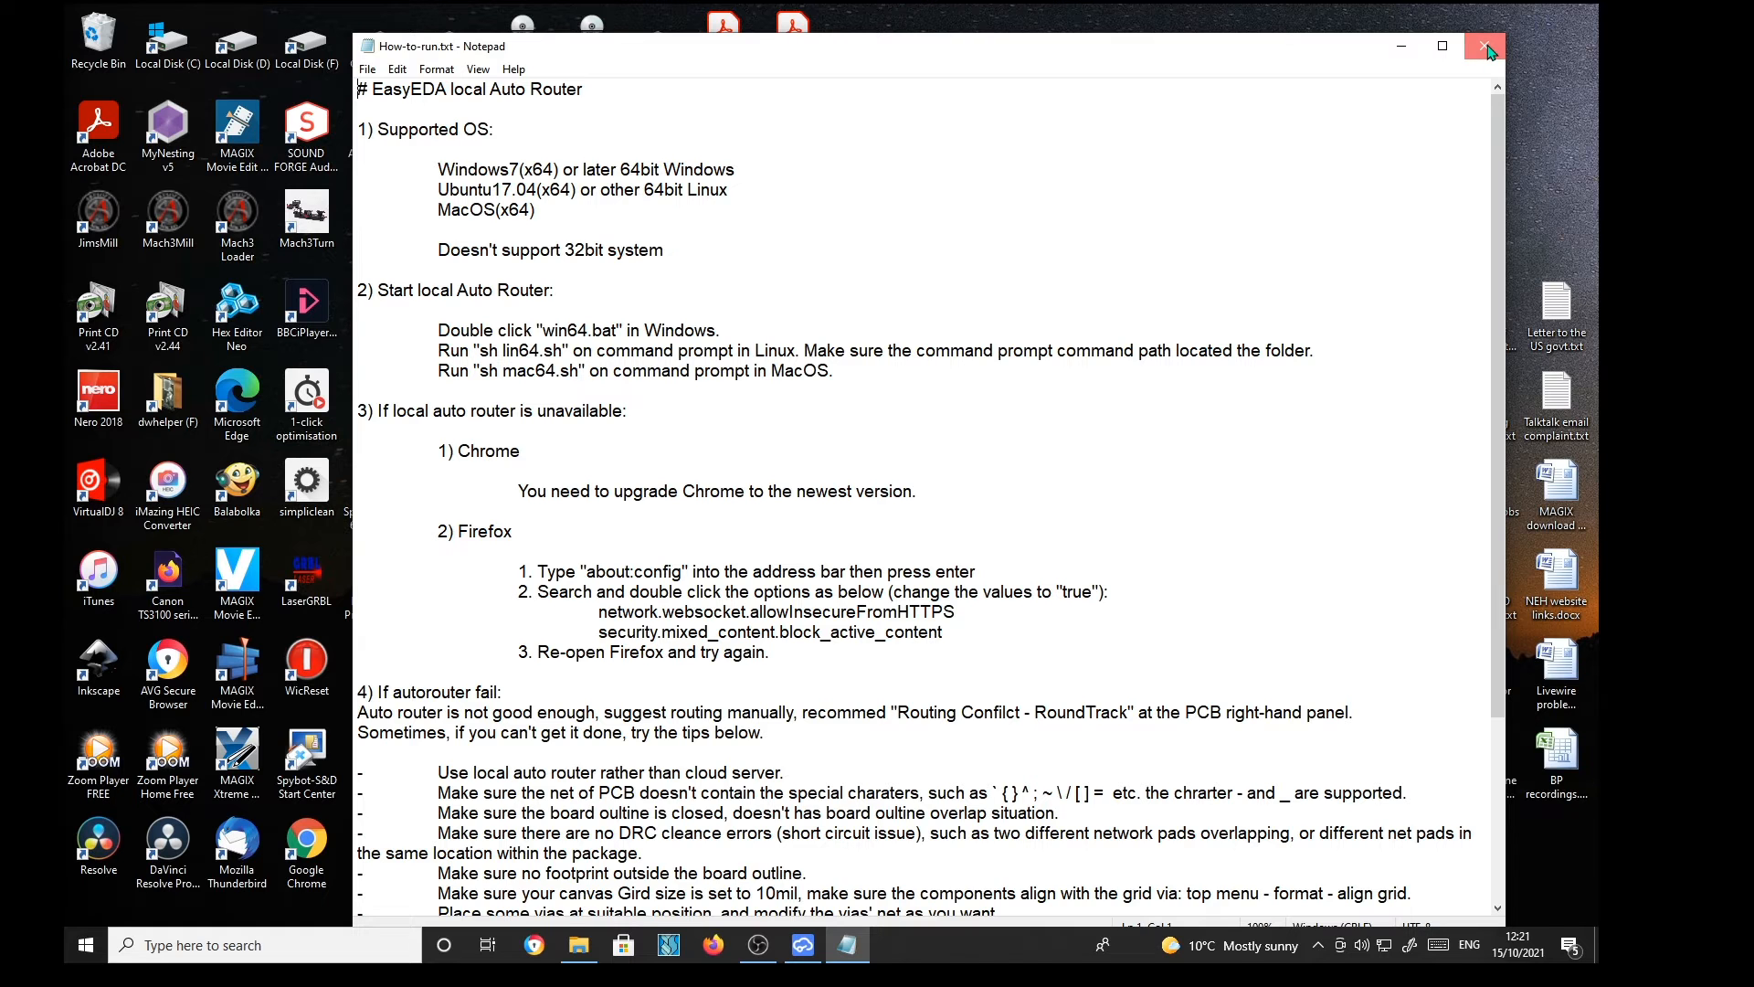
# Step: Close the How-to-run.txt instructions after reading them
pyautogui.click(1484, 46)
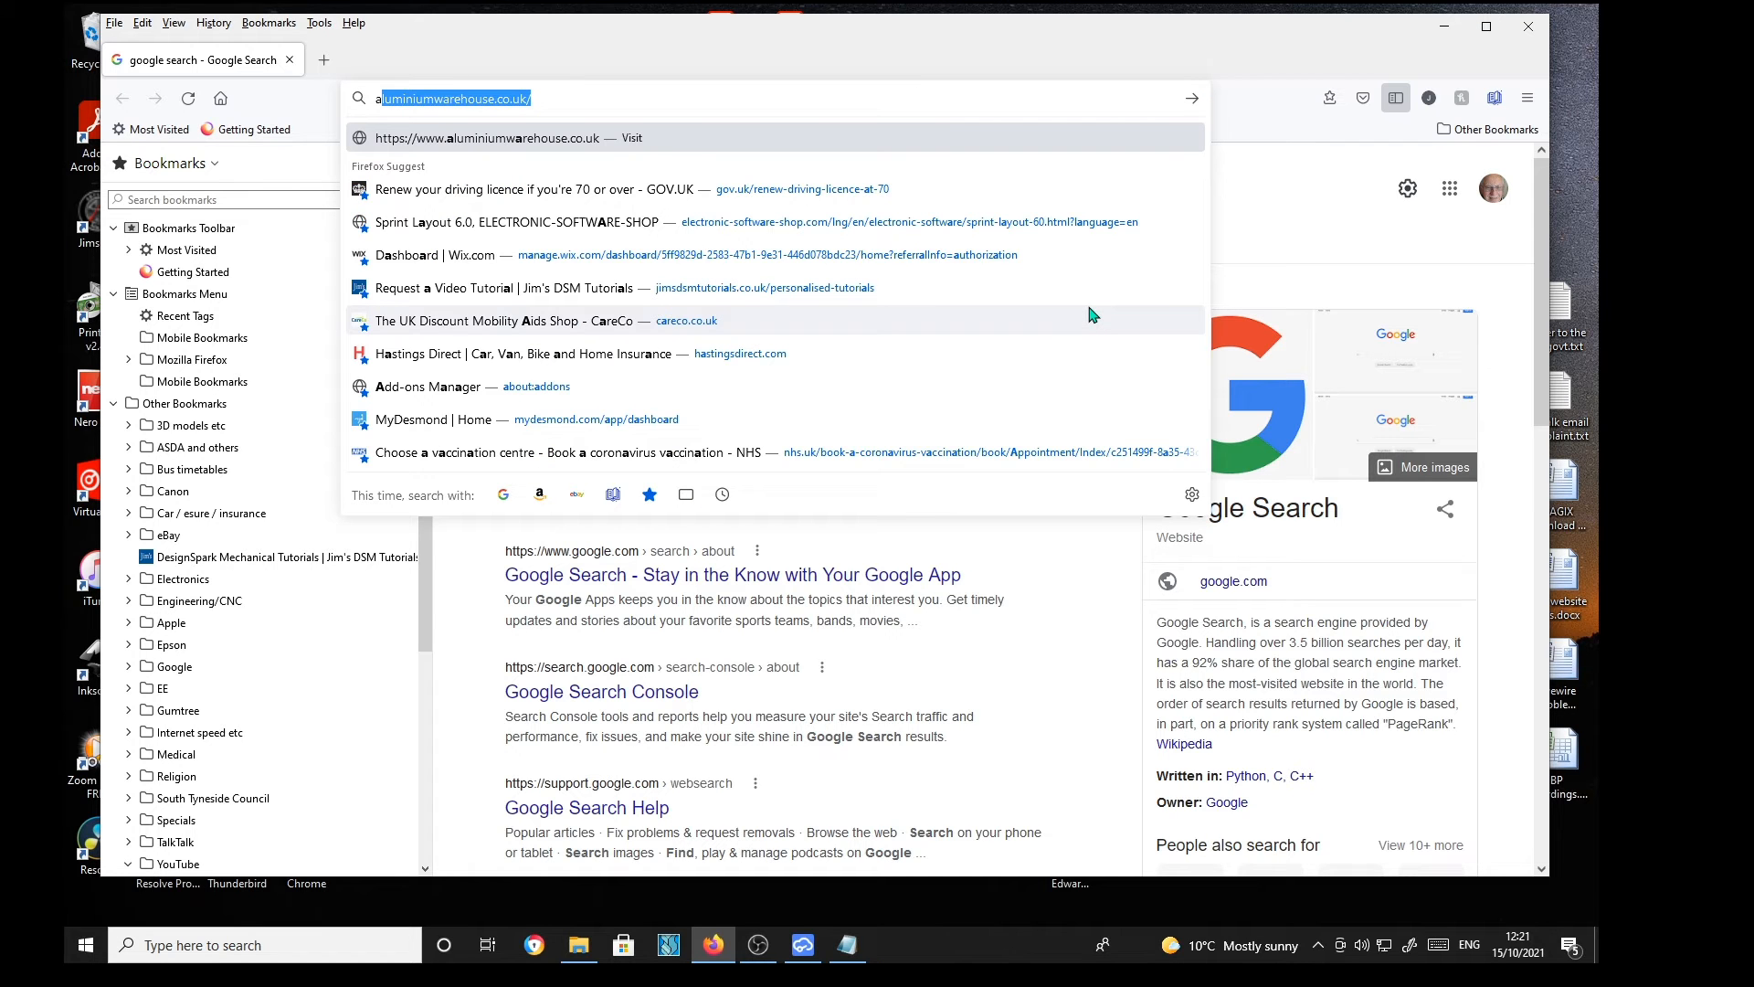
# Step: Reach Firefox's about:config preferences and accept the risk past the caution warning
pyautogui.write('about:config')
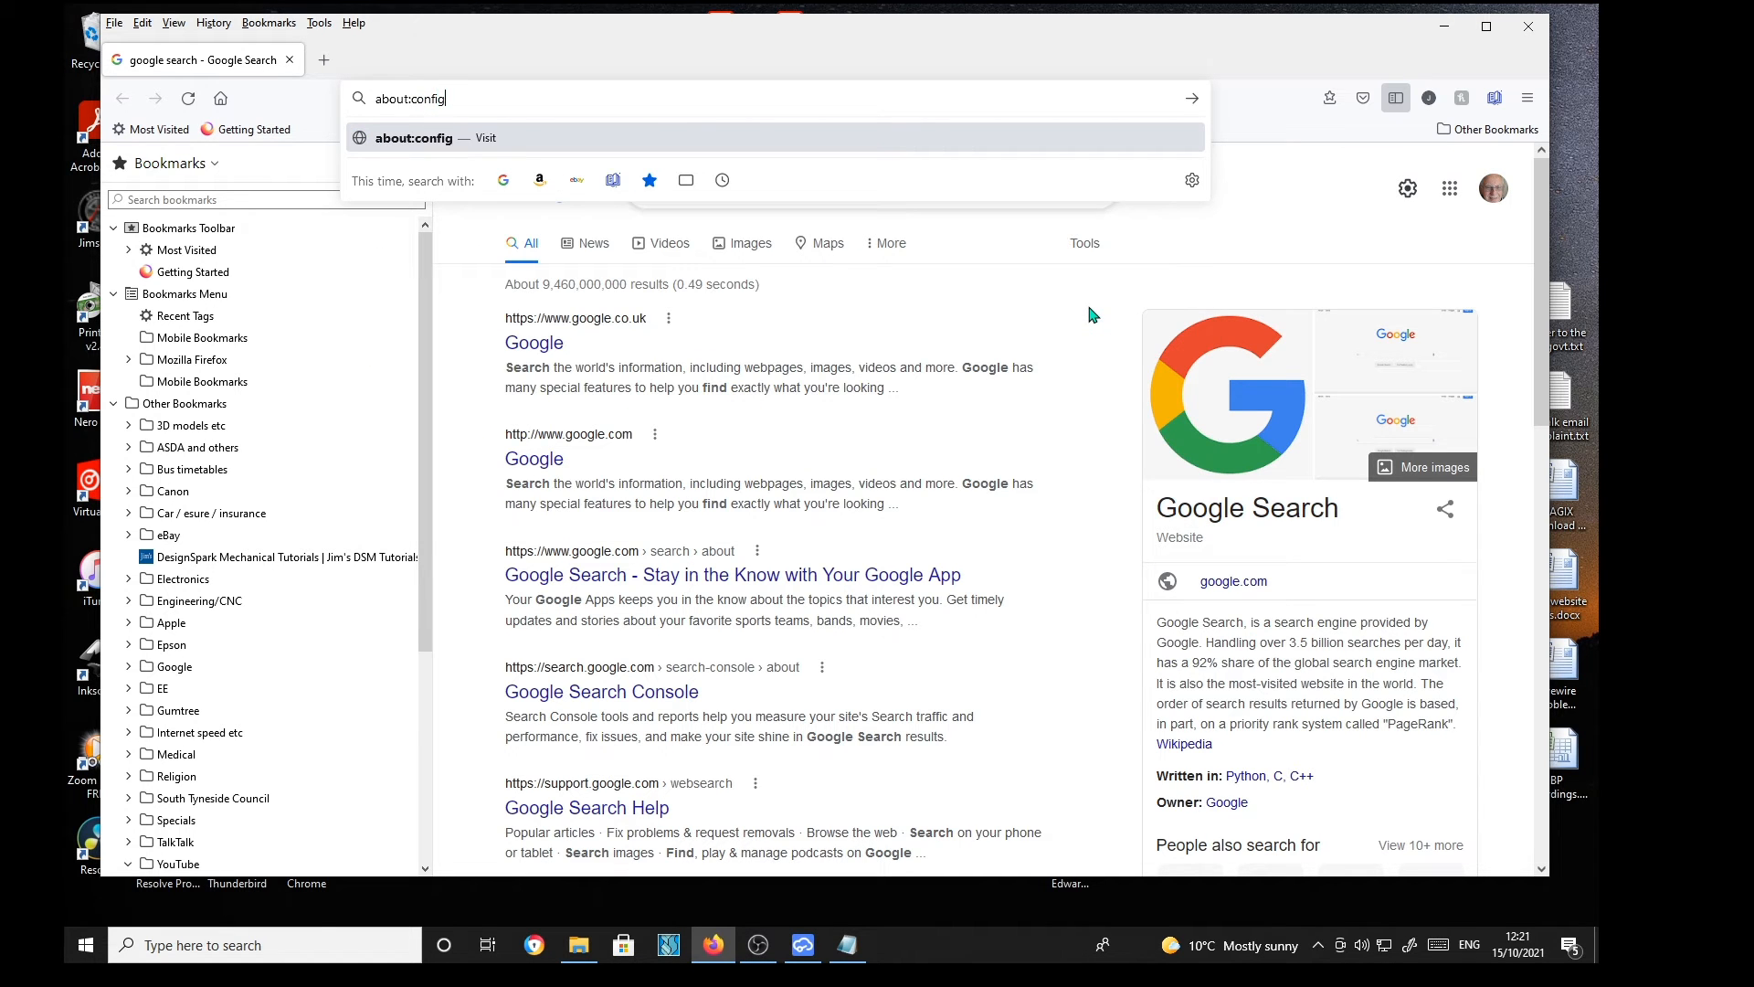
pyautogui.moveTo(1177, 105)
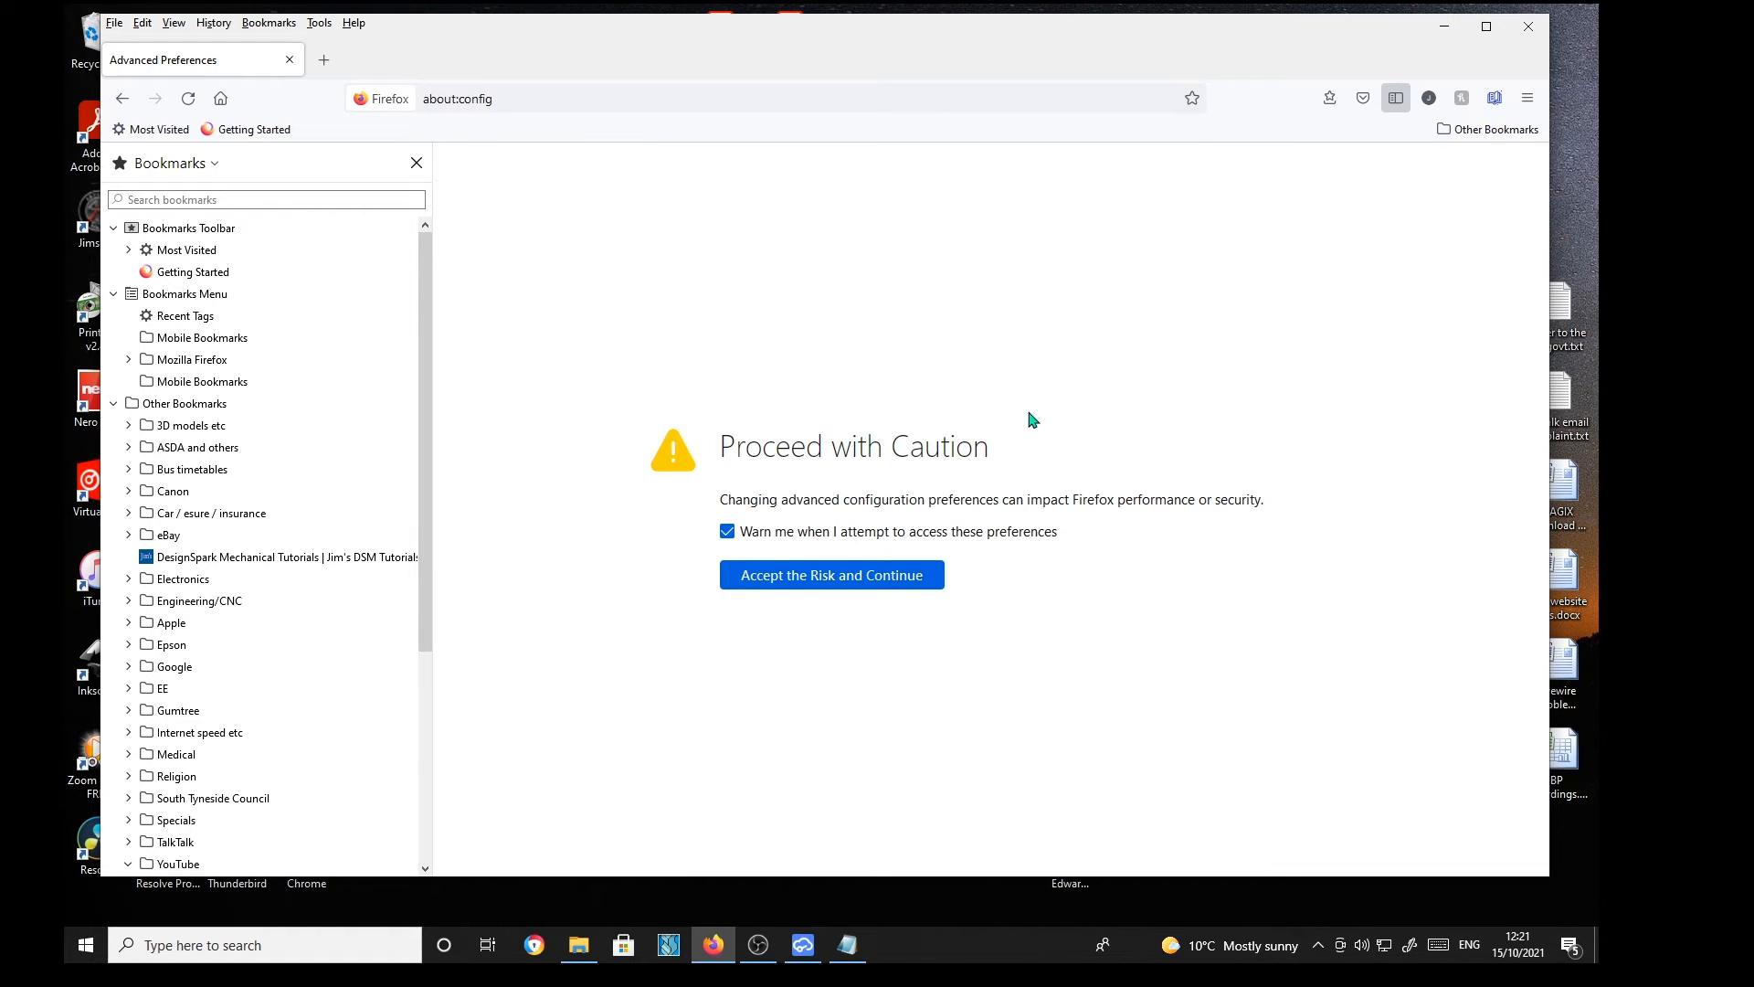
pyautogui.moveTo(753, 563)
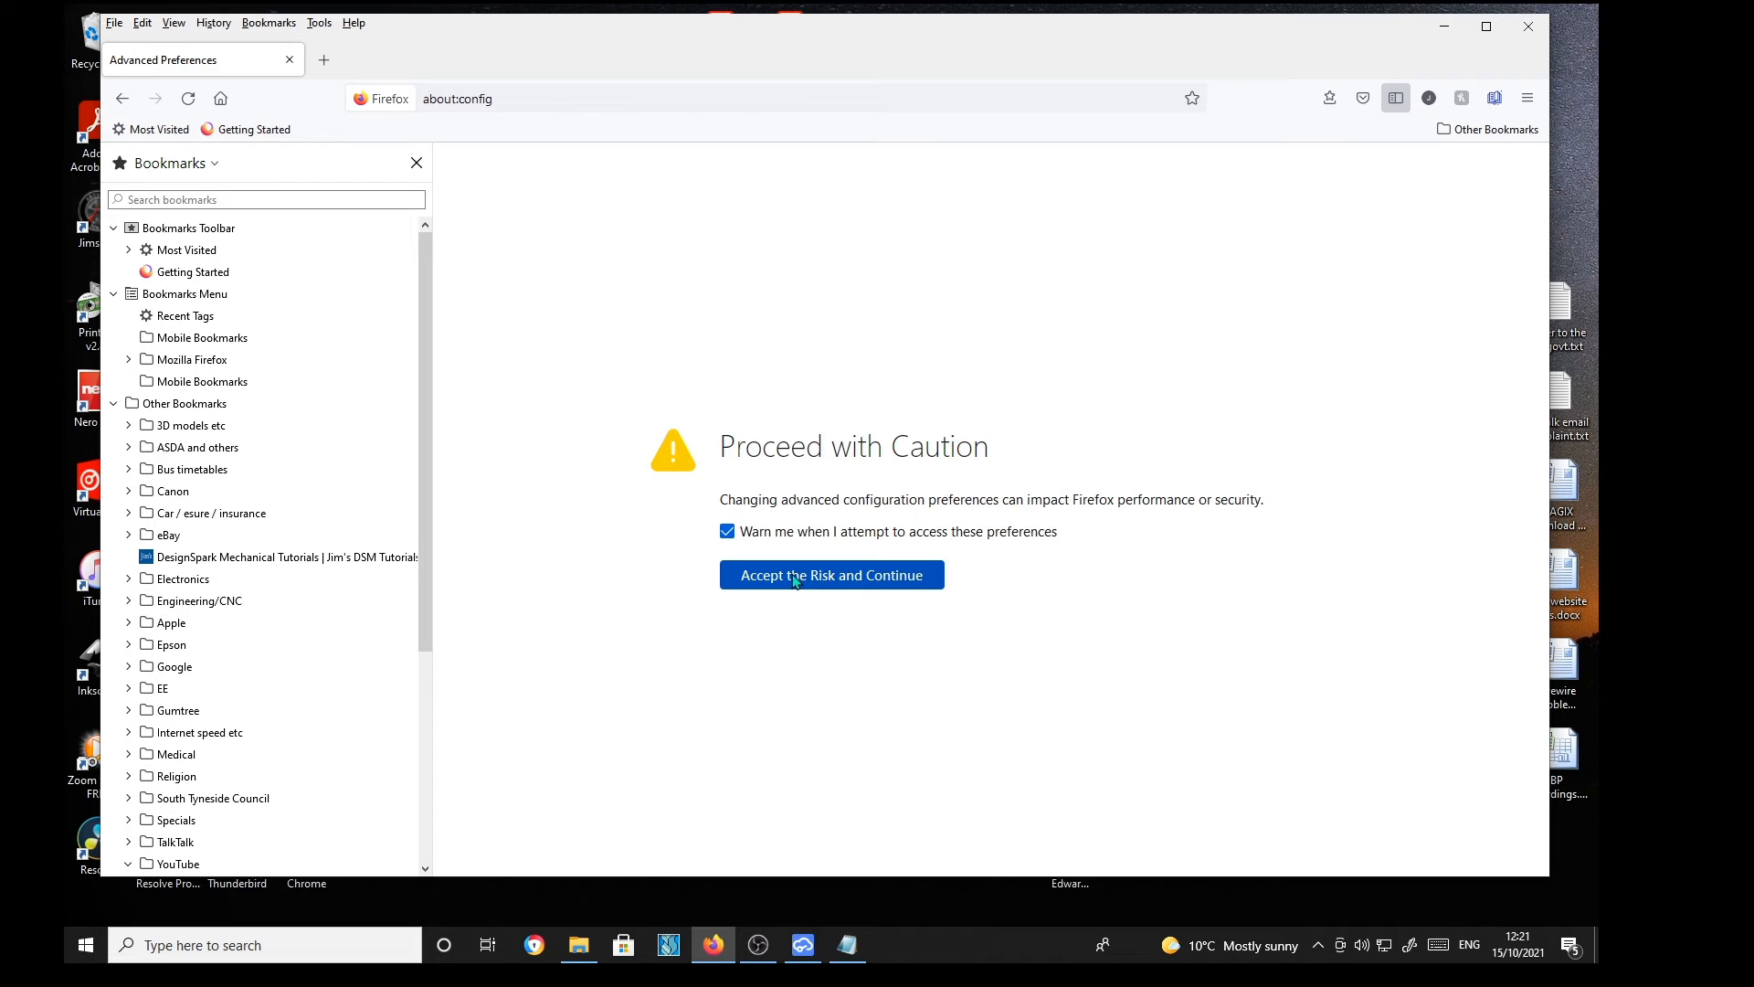
pyautogui.click(831, 574)
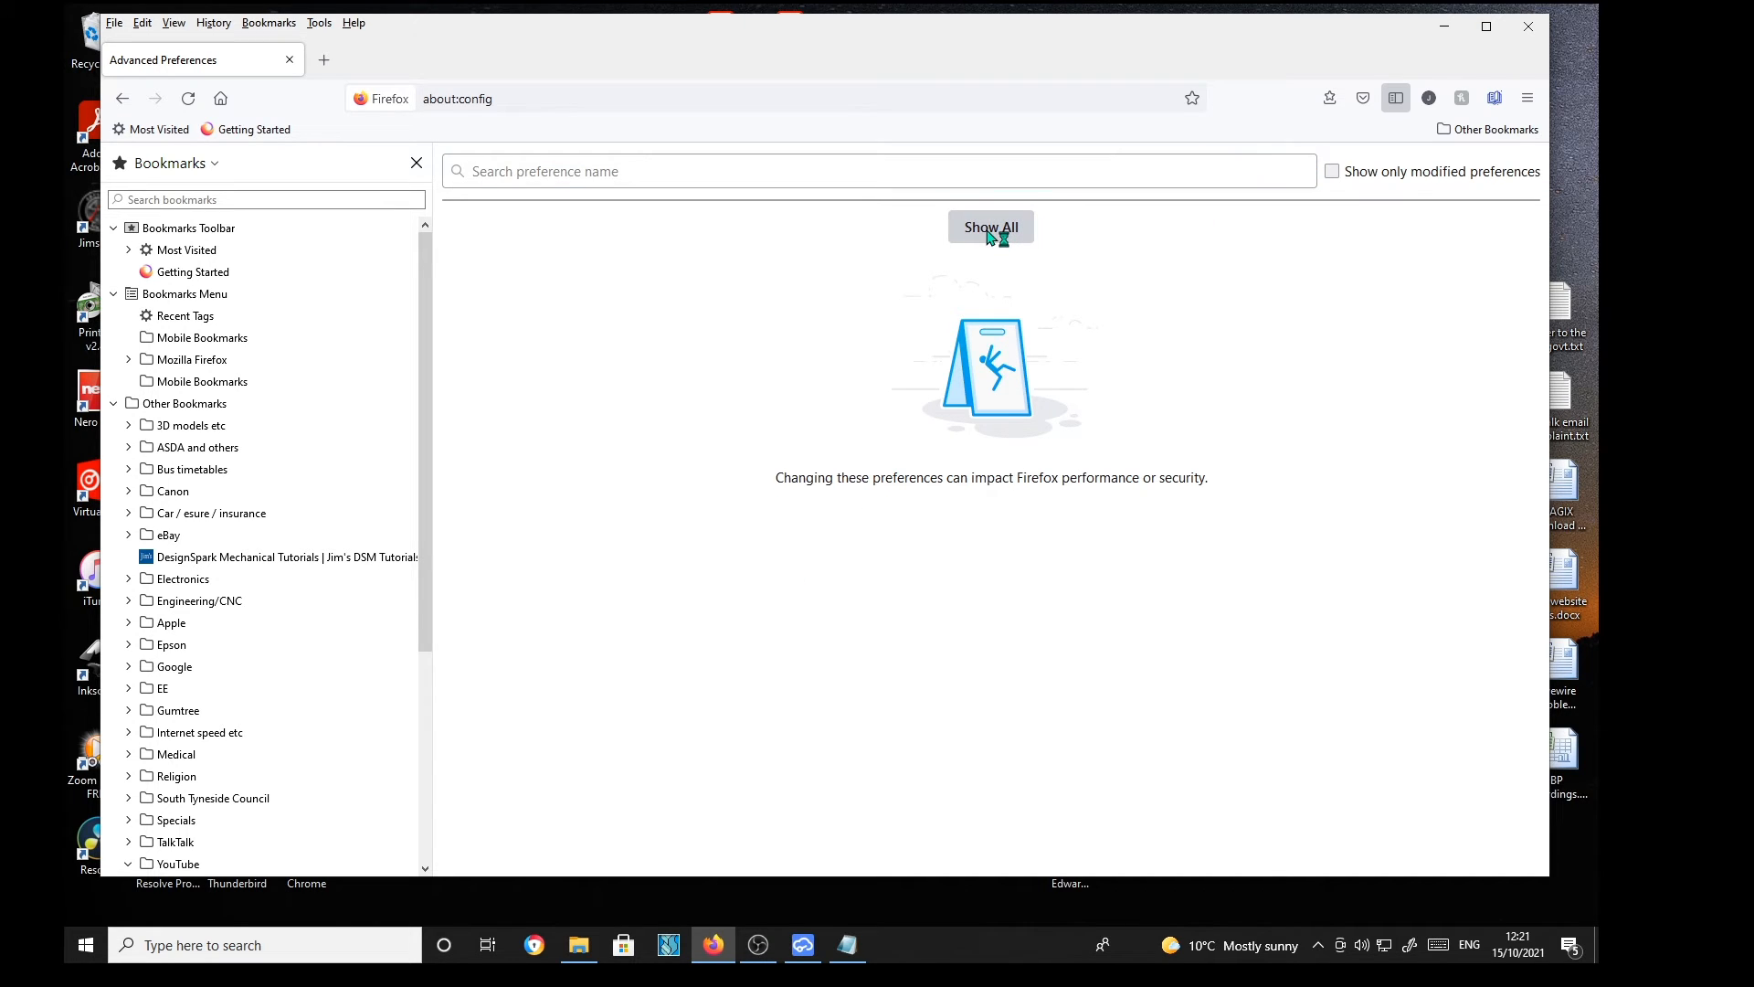
# Step: Show all advanced preferences and bring up the reference screenshot of the setting
pyautogui.click(990, 227)
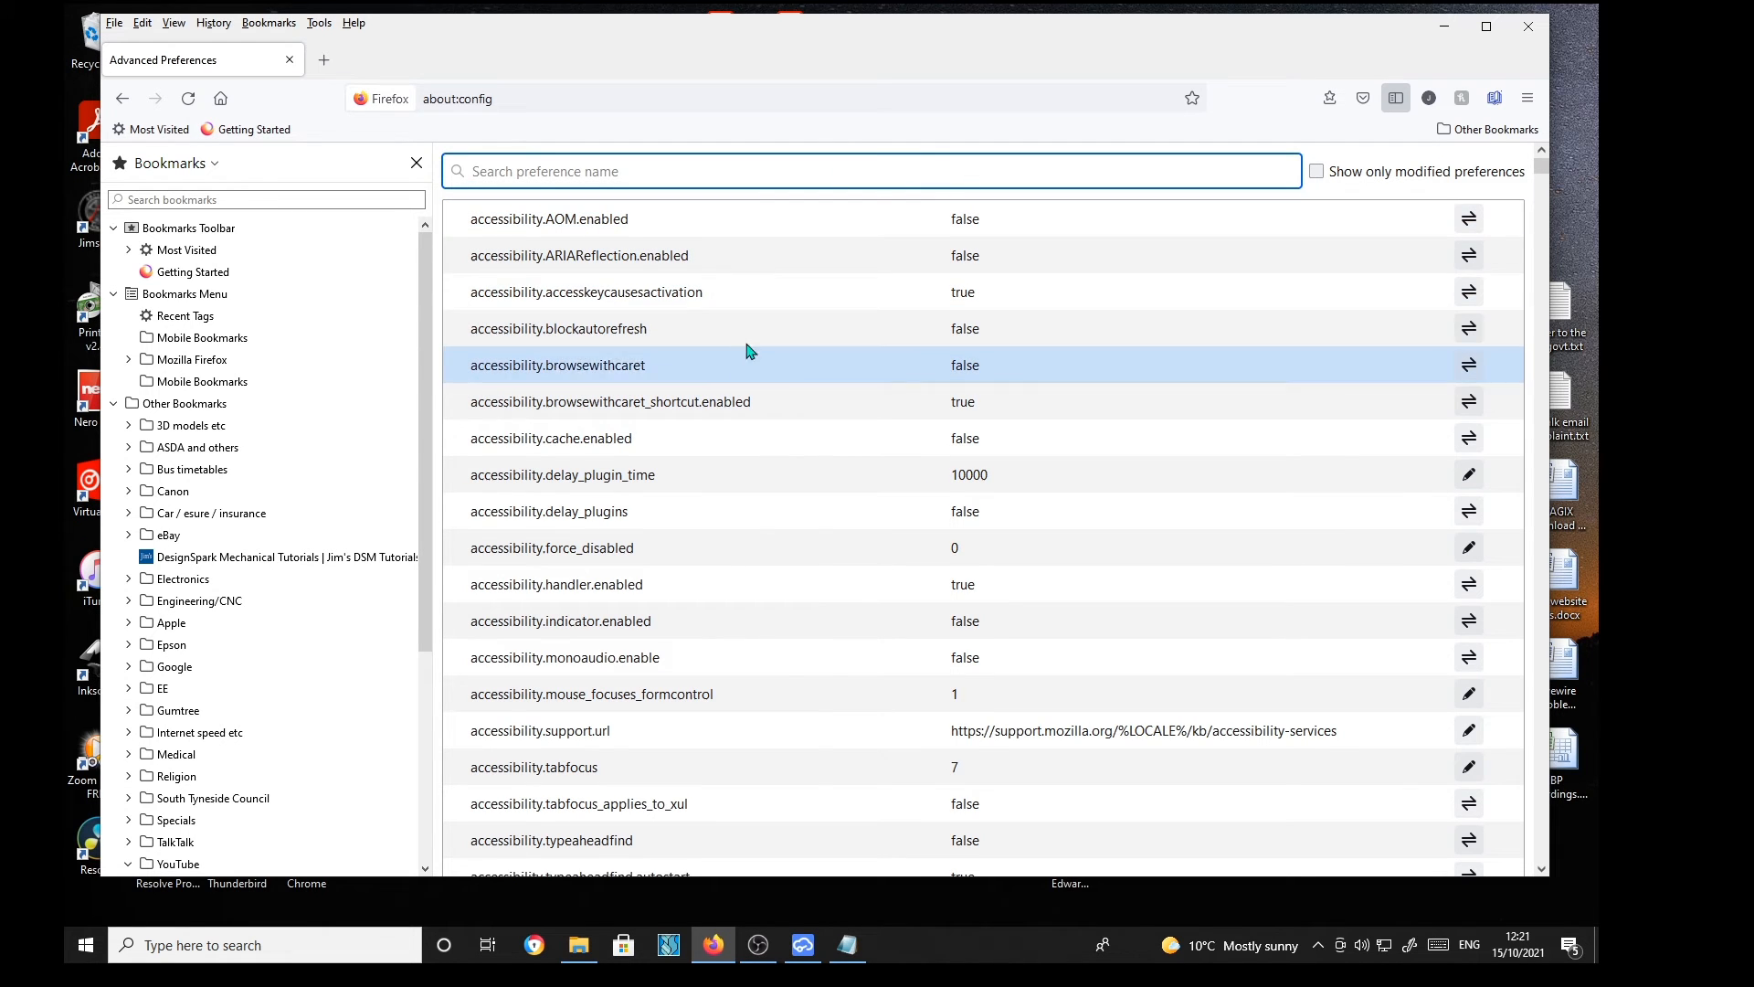
pyautogui.click(475, 99)
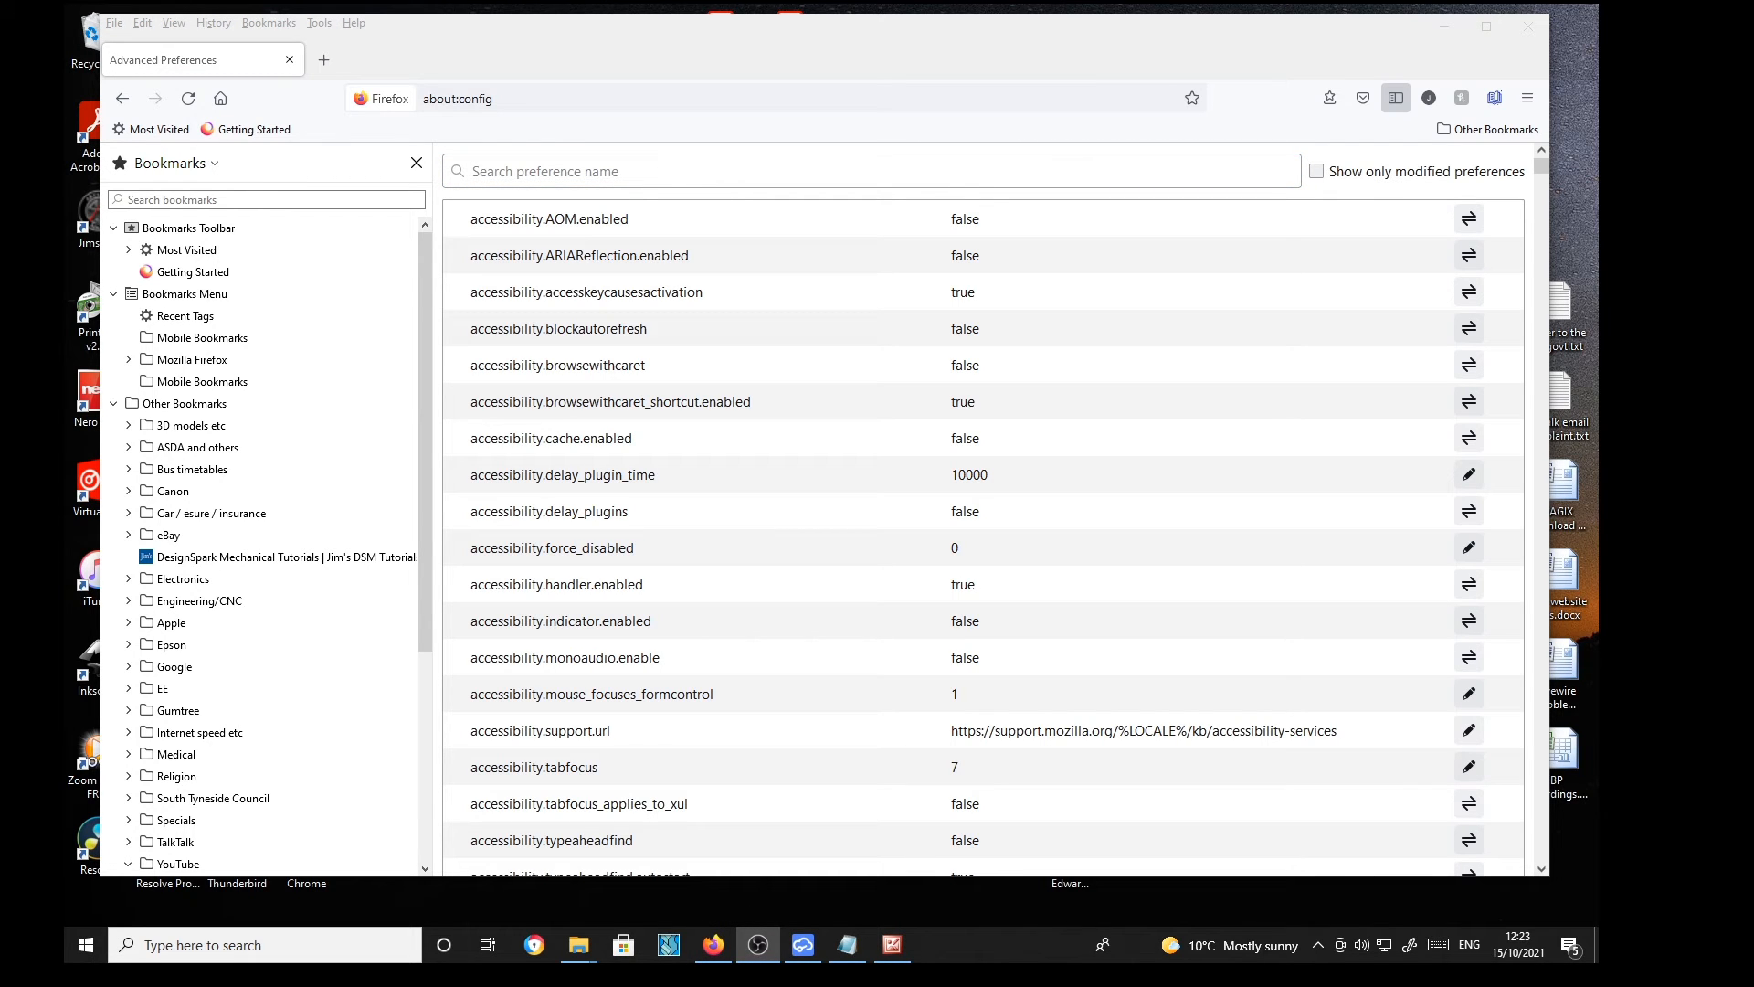
pyautogui.click(892, 945)
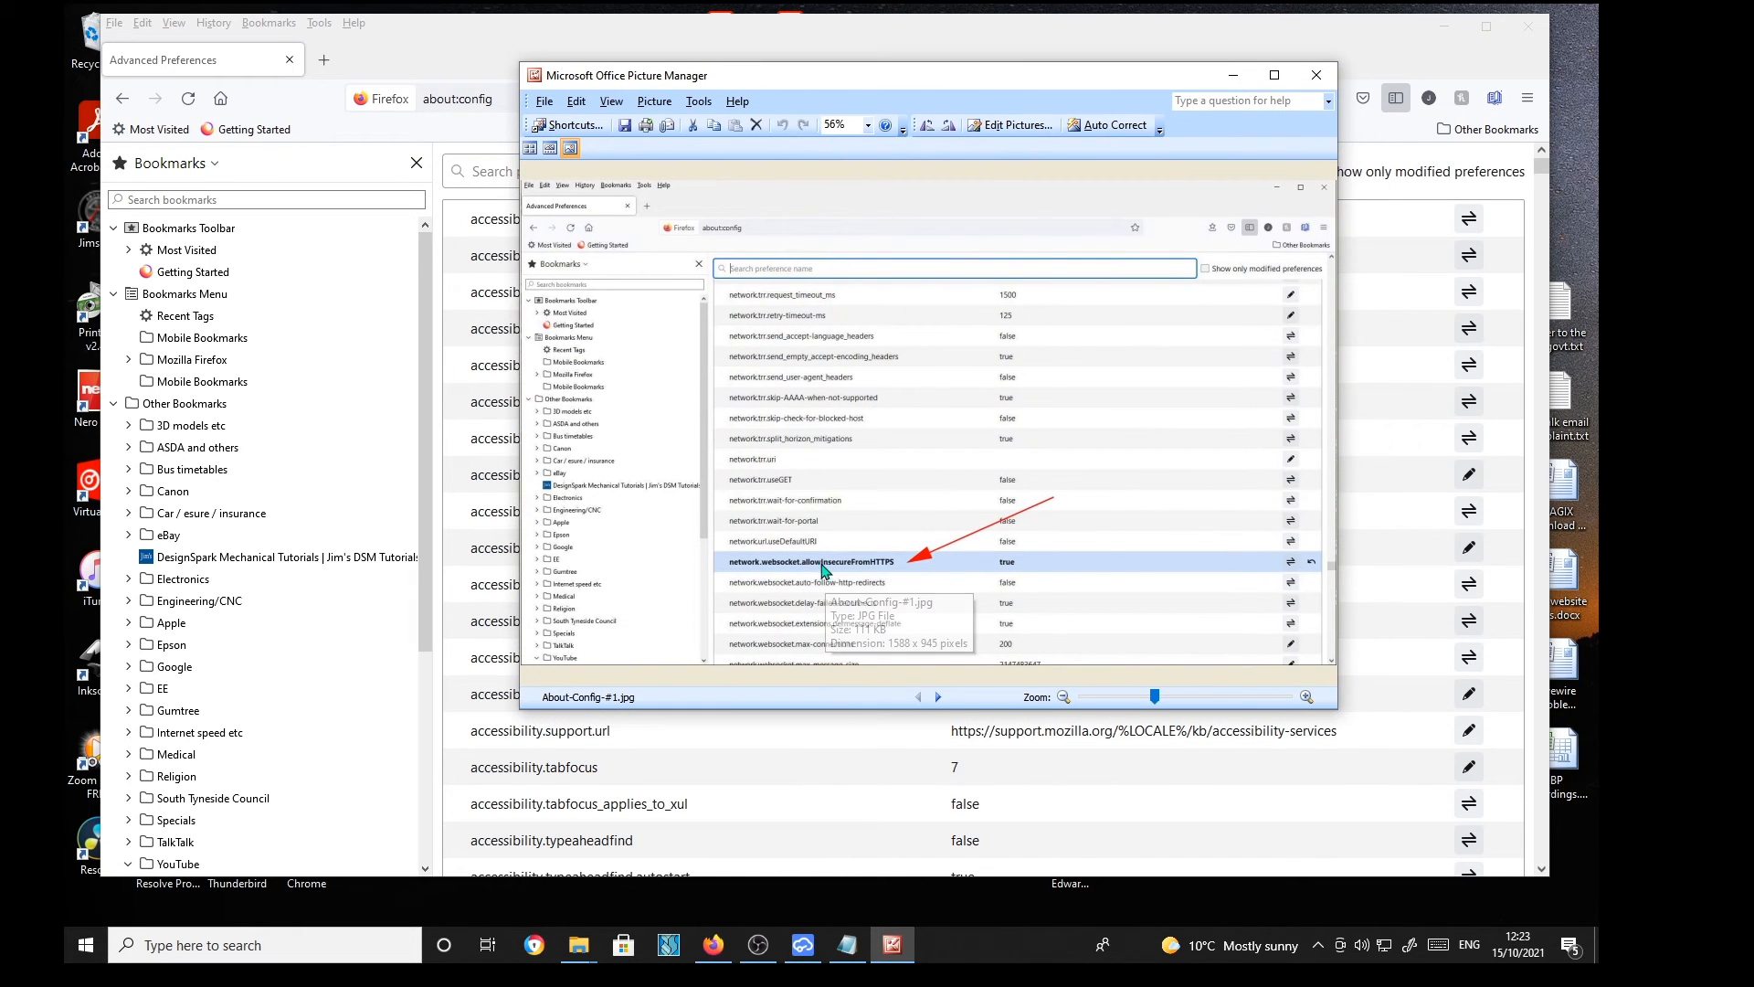
pyautogui.moveTo(786, 574)
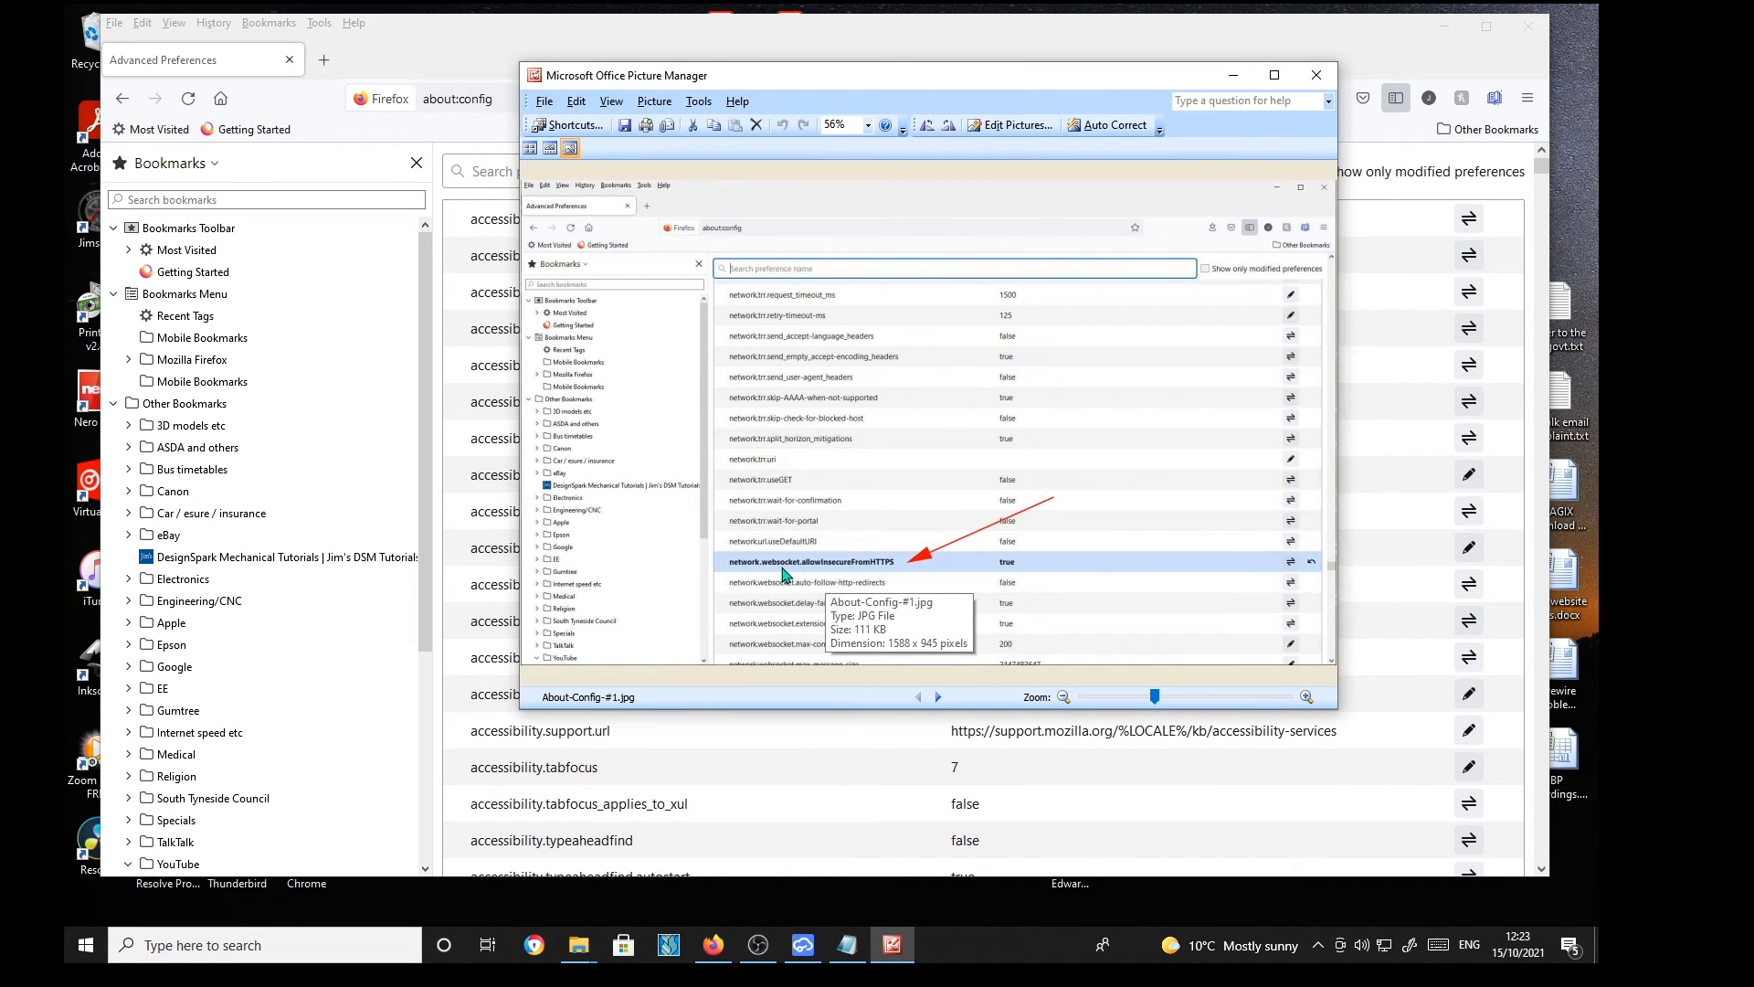
pyautogui.moveTo(830, 573)
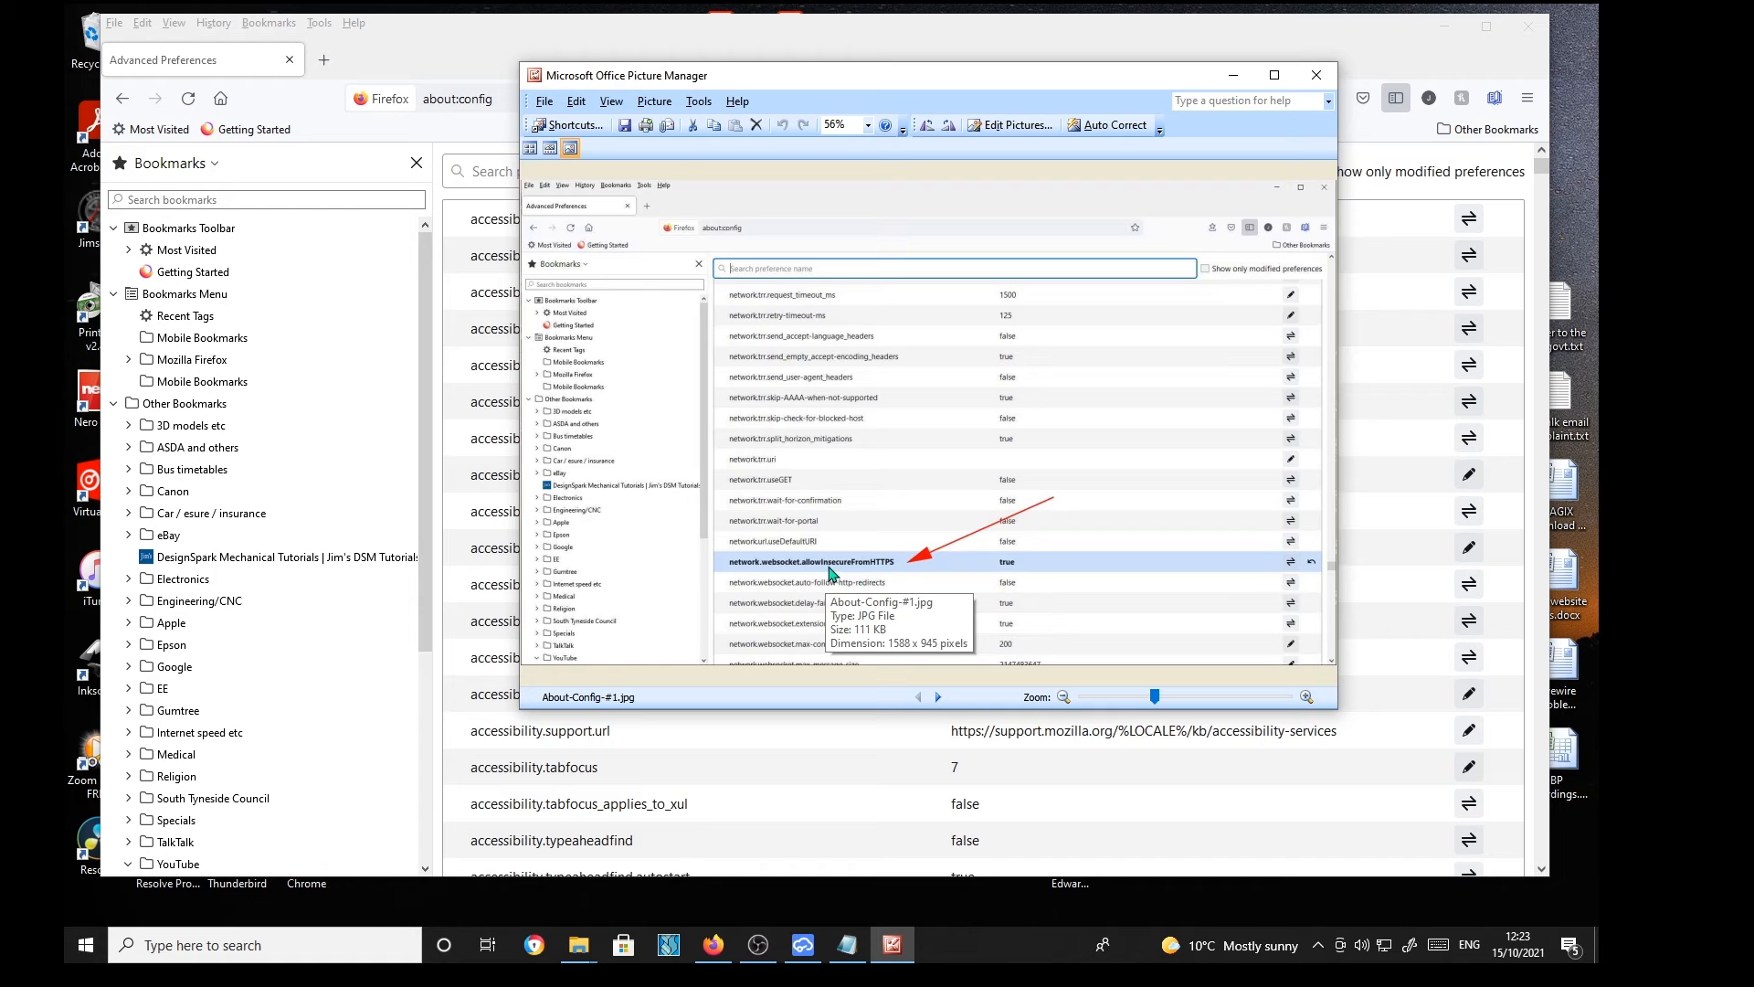
pyautogui.moveTo(877, 572)
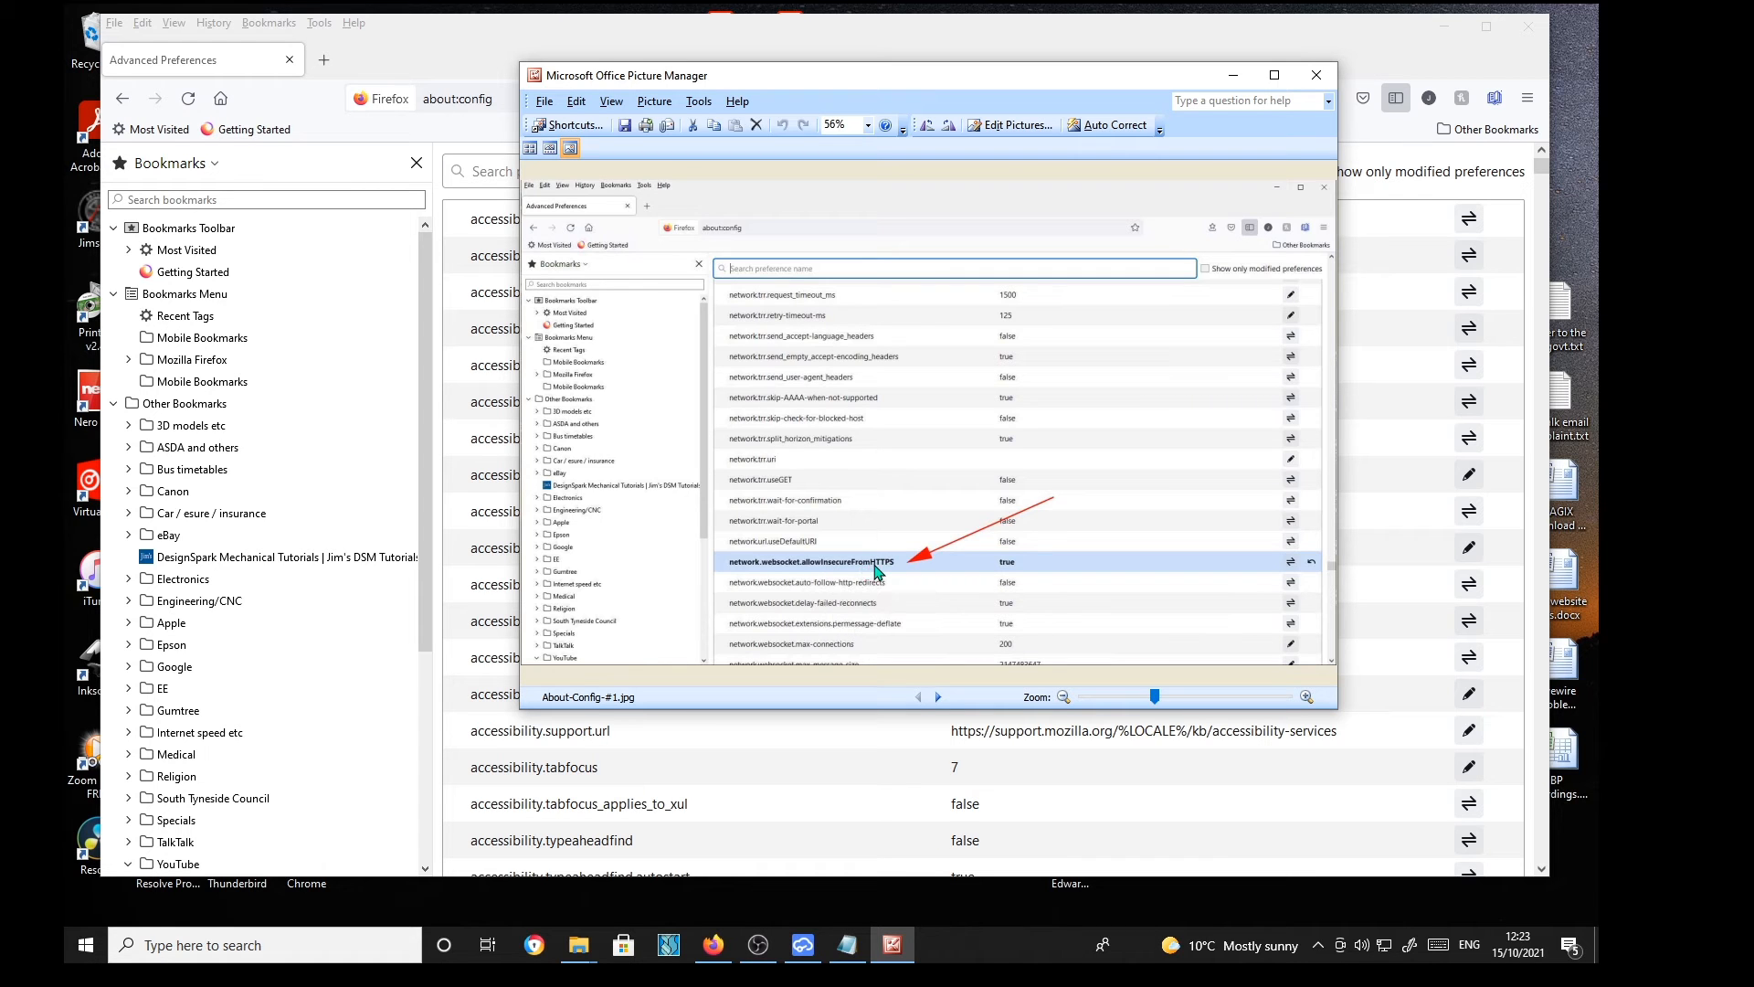
pyautogui.moveTo(1289, 676)
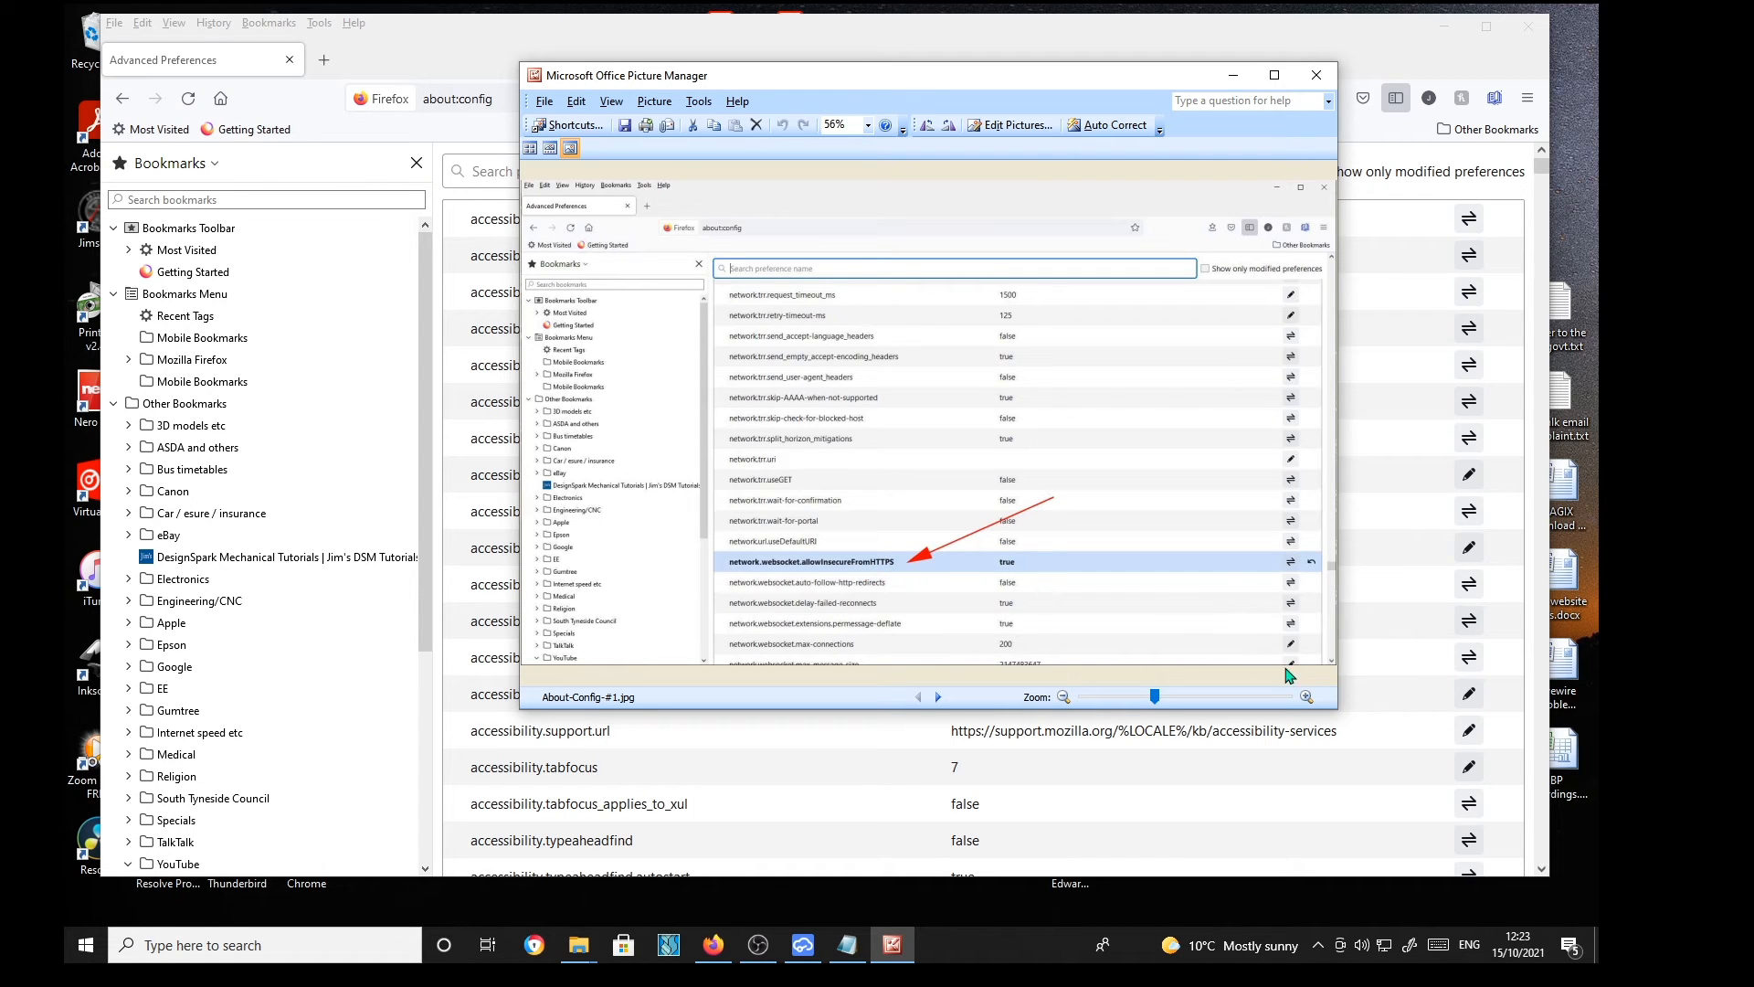
pyautogui.moveTo(1129, 92)
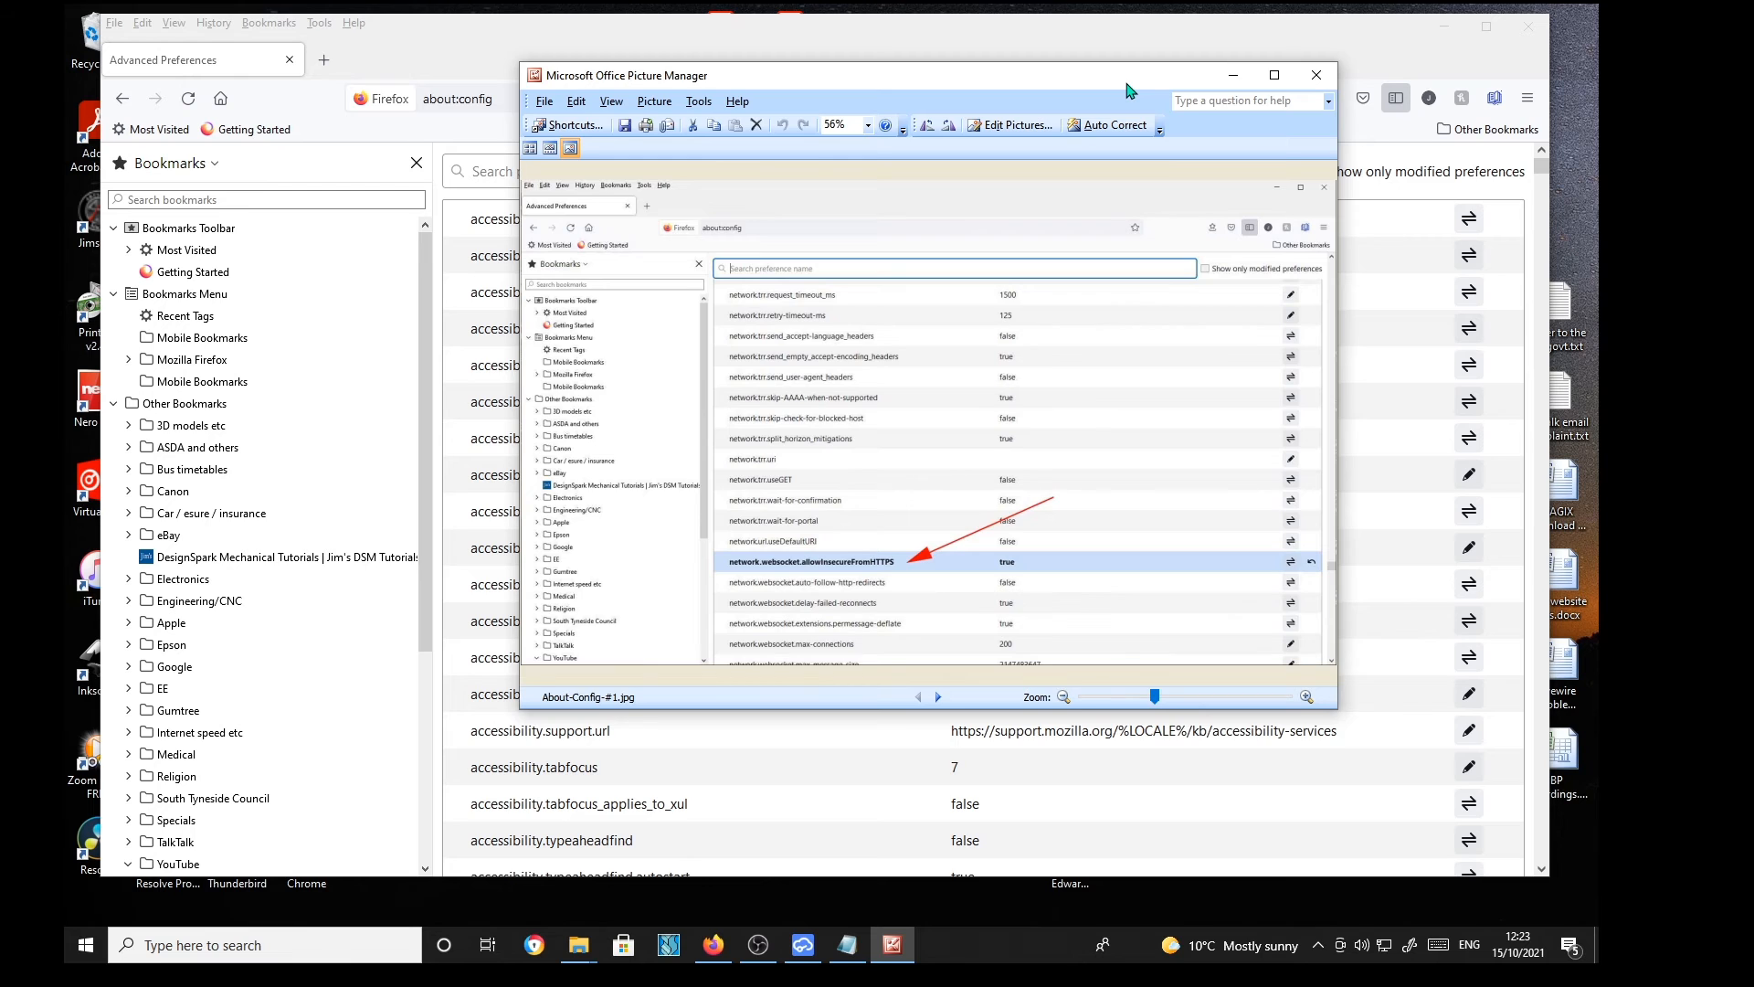
# Step: Put away the screenshot and scroll the list to network.websocket.allowInsecureFromHTTPS reading true
pyautogui.click(1316, 75)
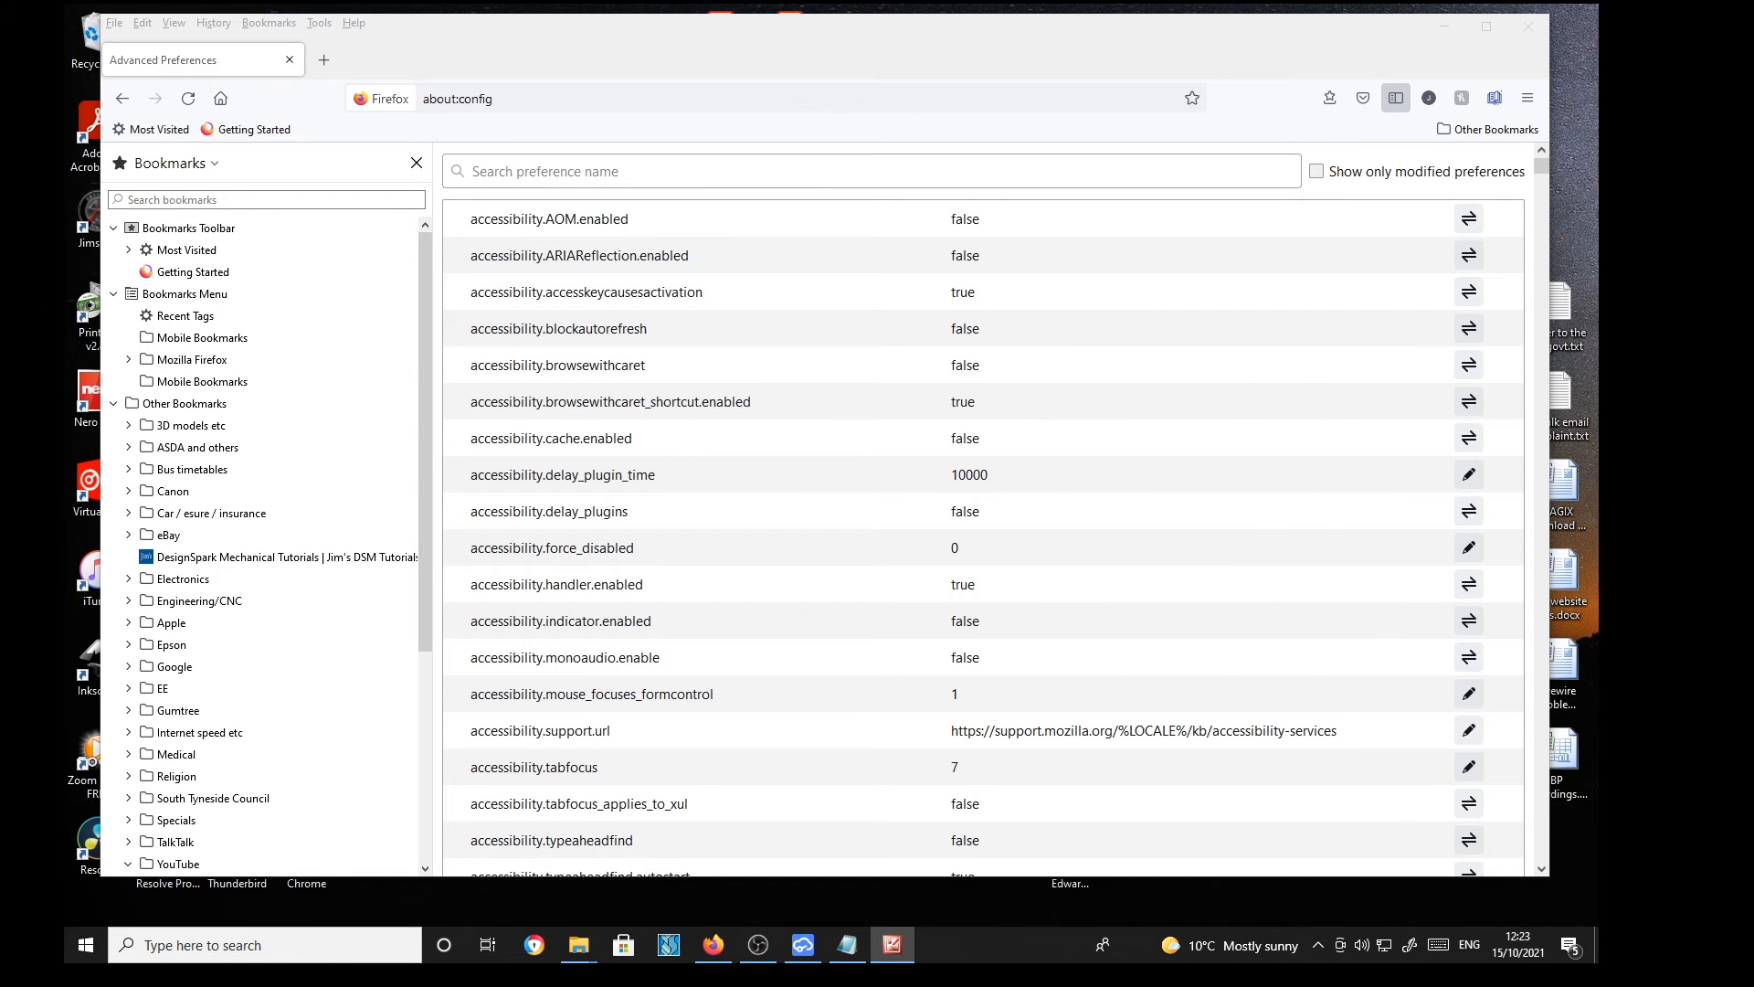
pyautogui.moveTo(1554, 188)
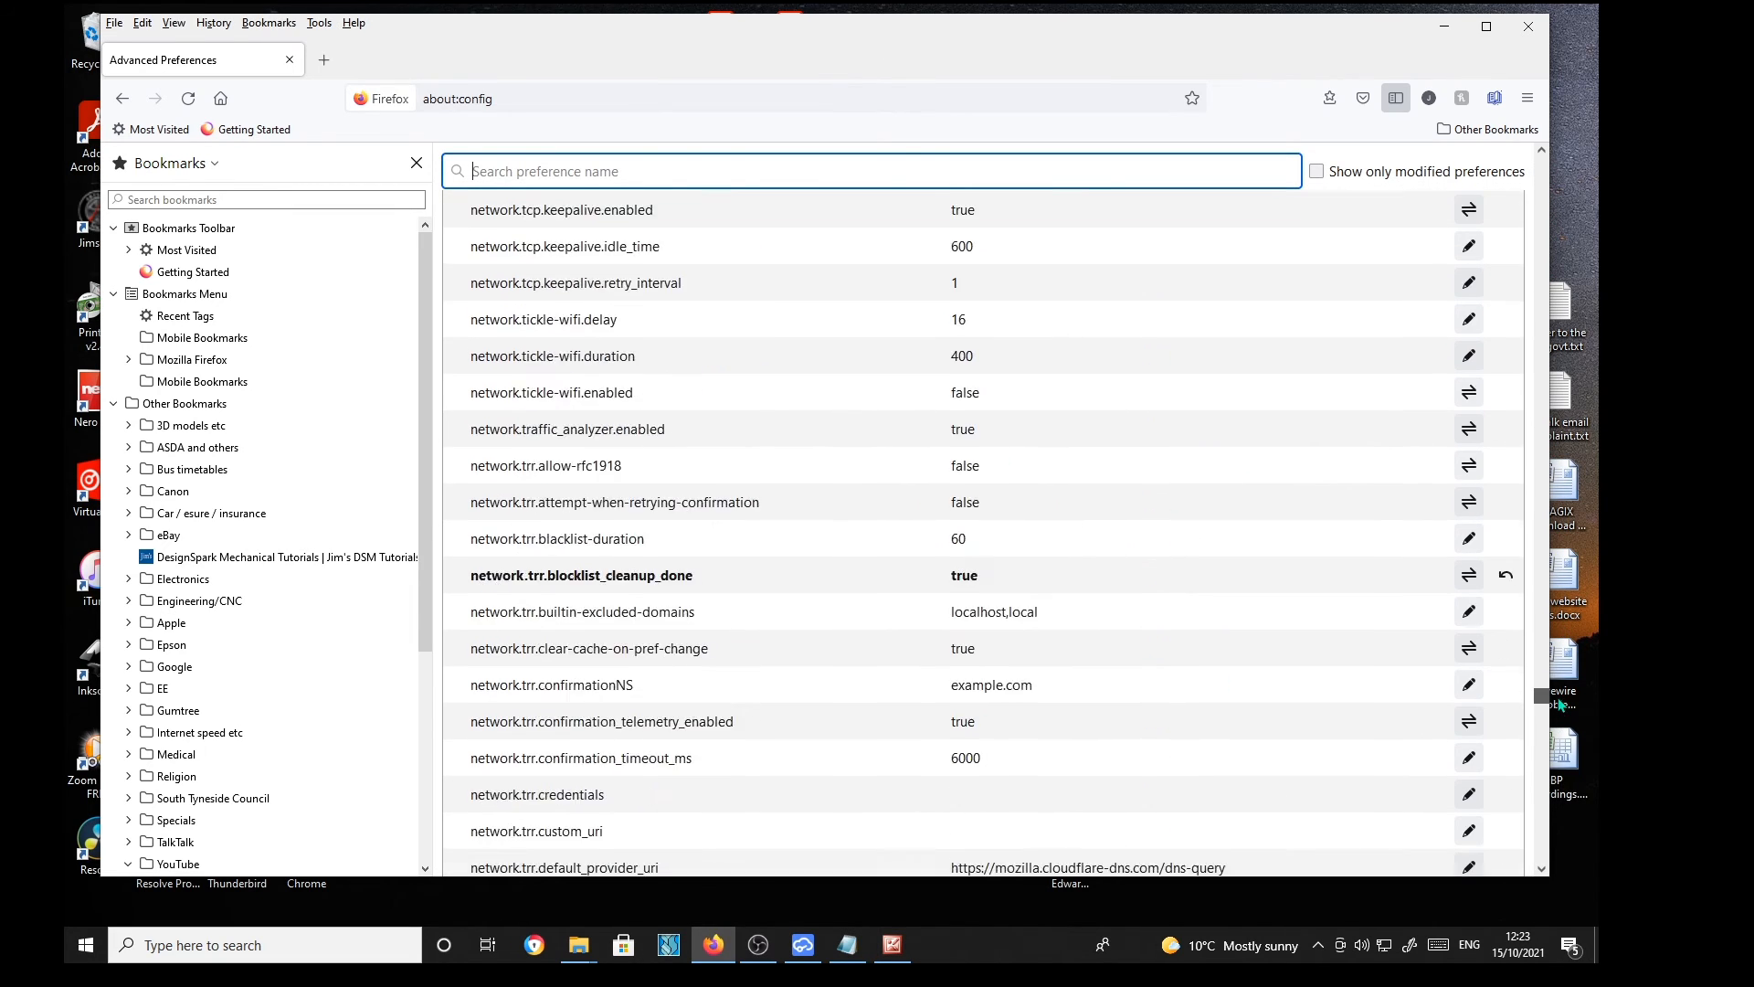
pyautogui.scroll(-3)
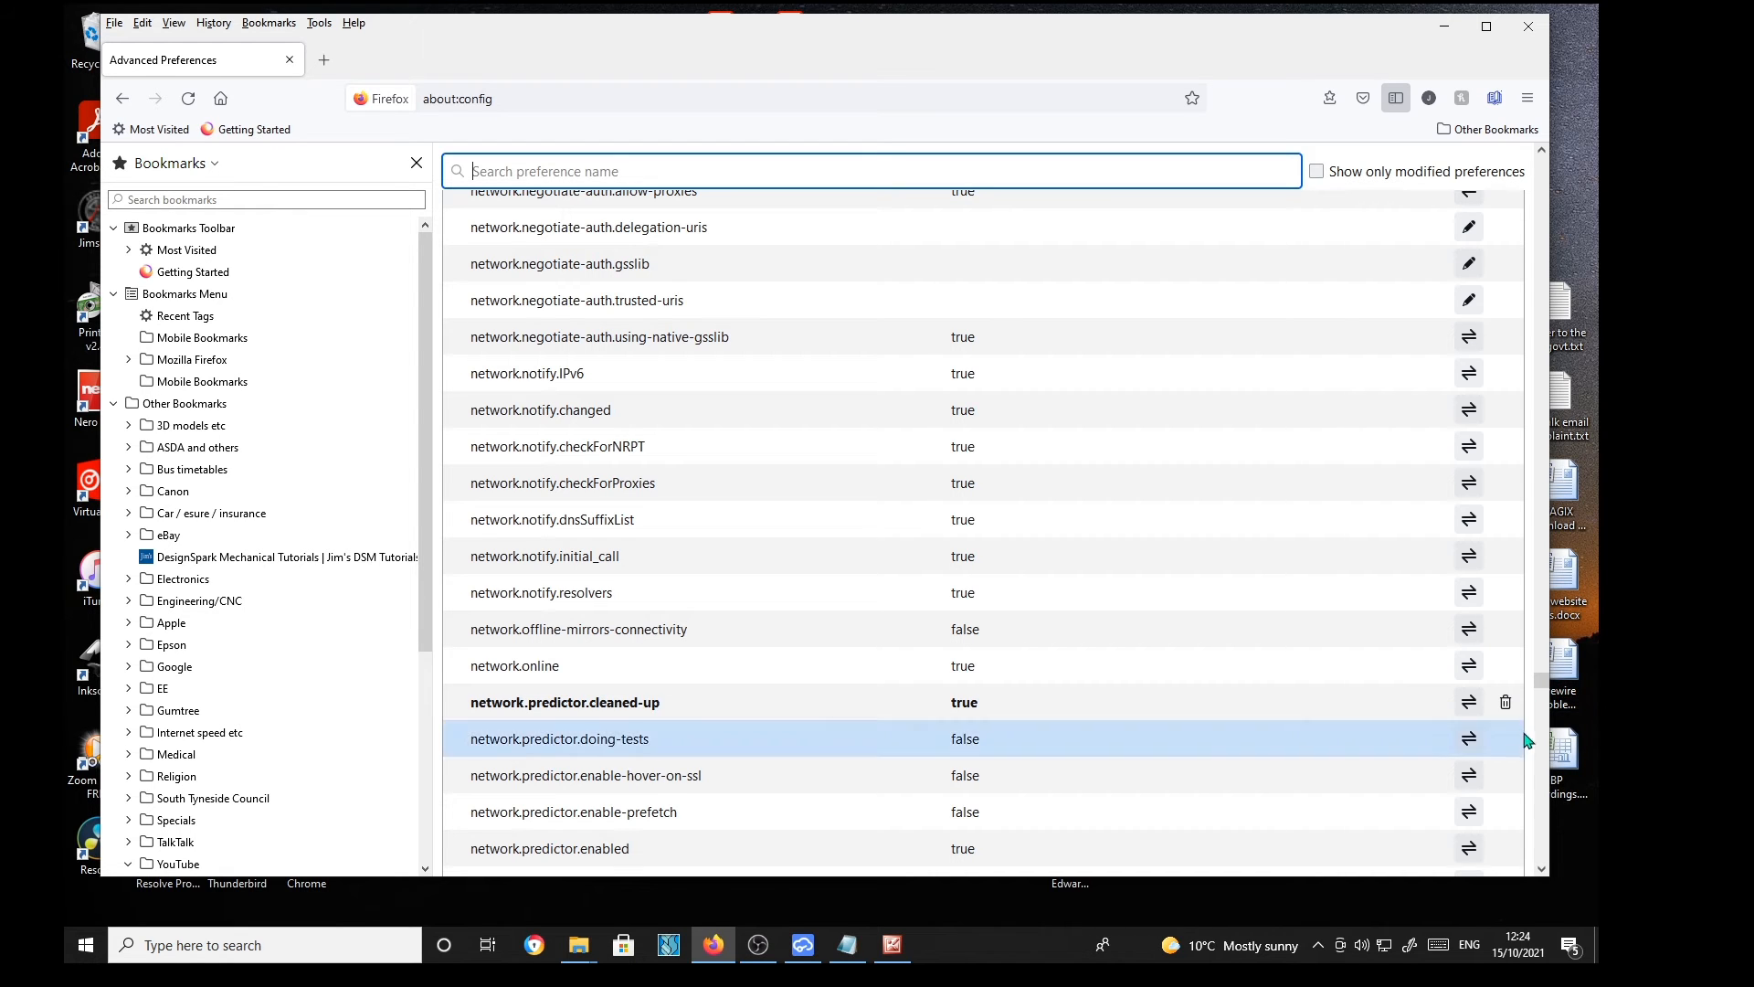
pyautogui.scroll(-3)
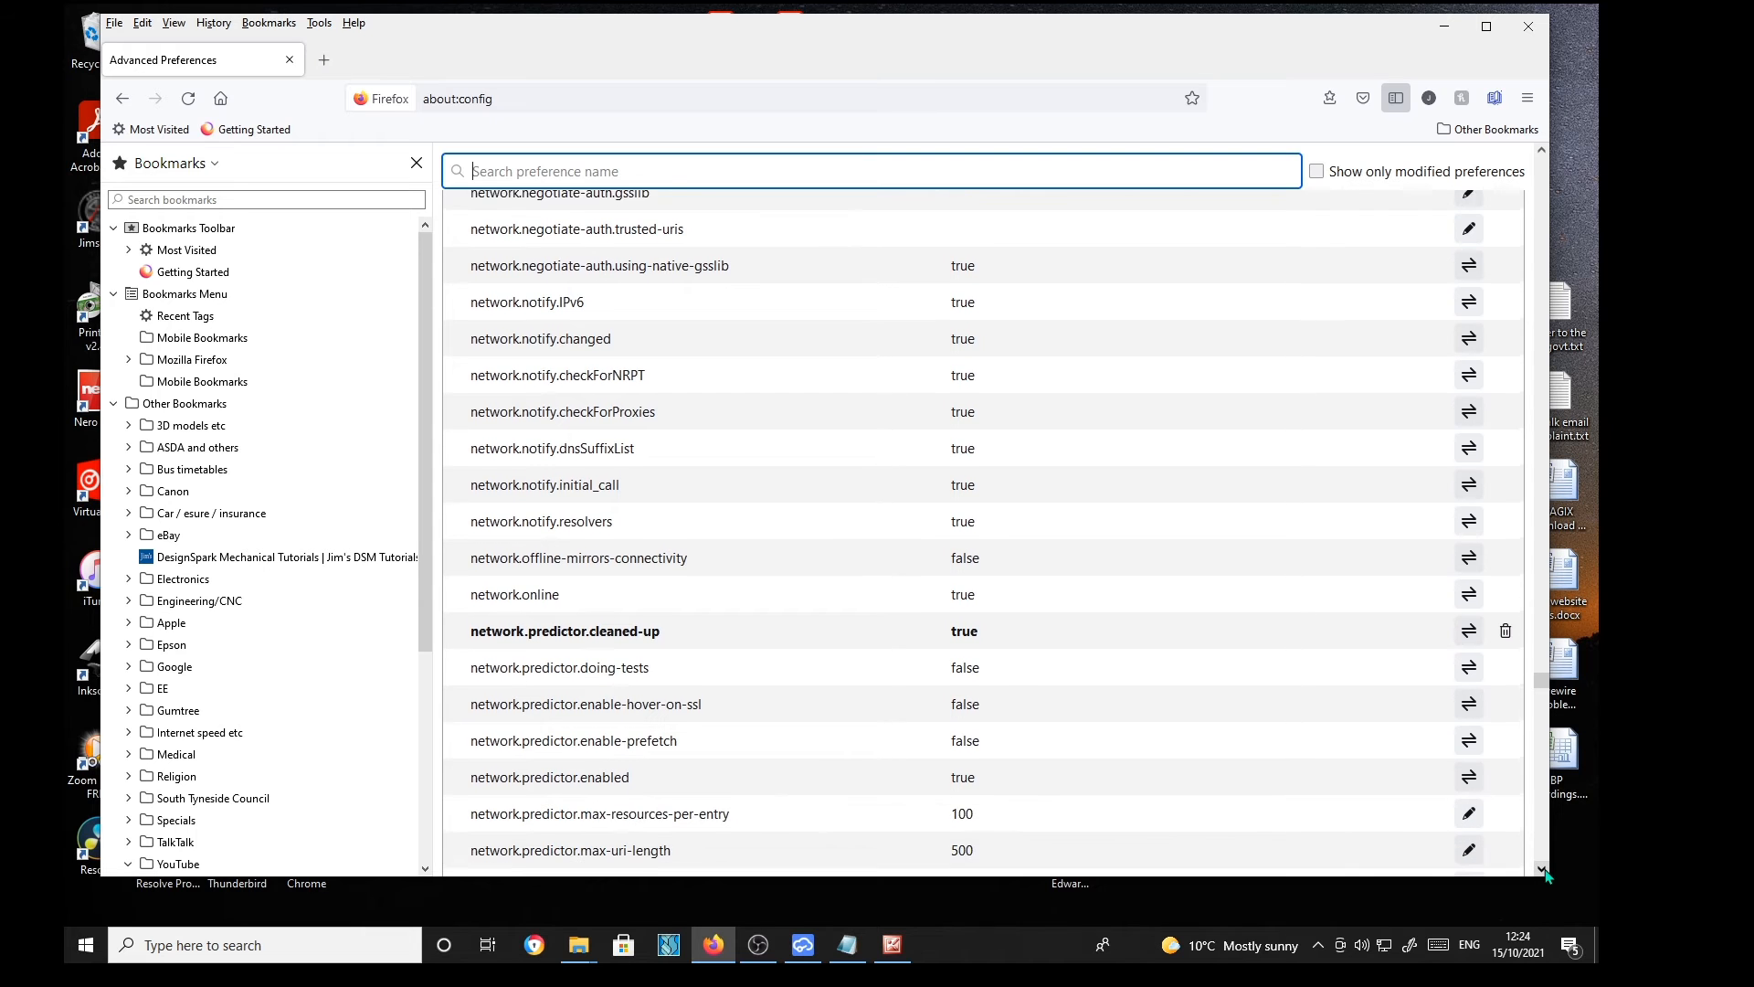
pyautogui.scroll(-3)
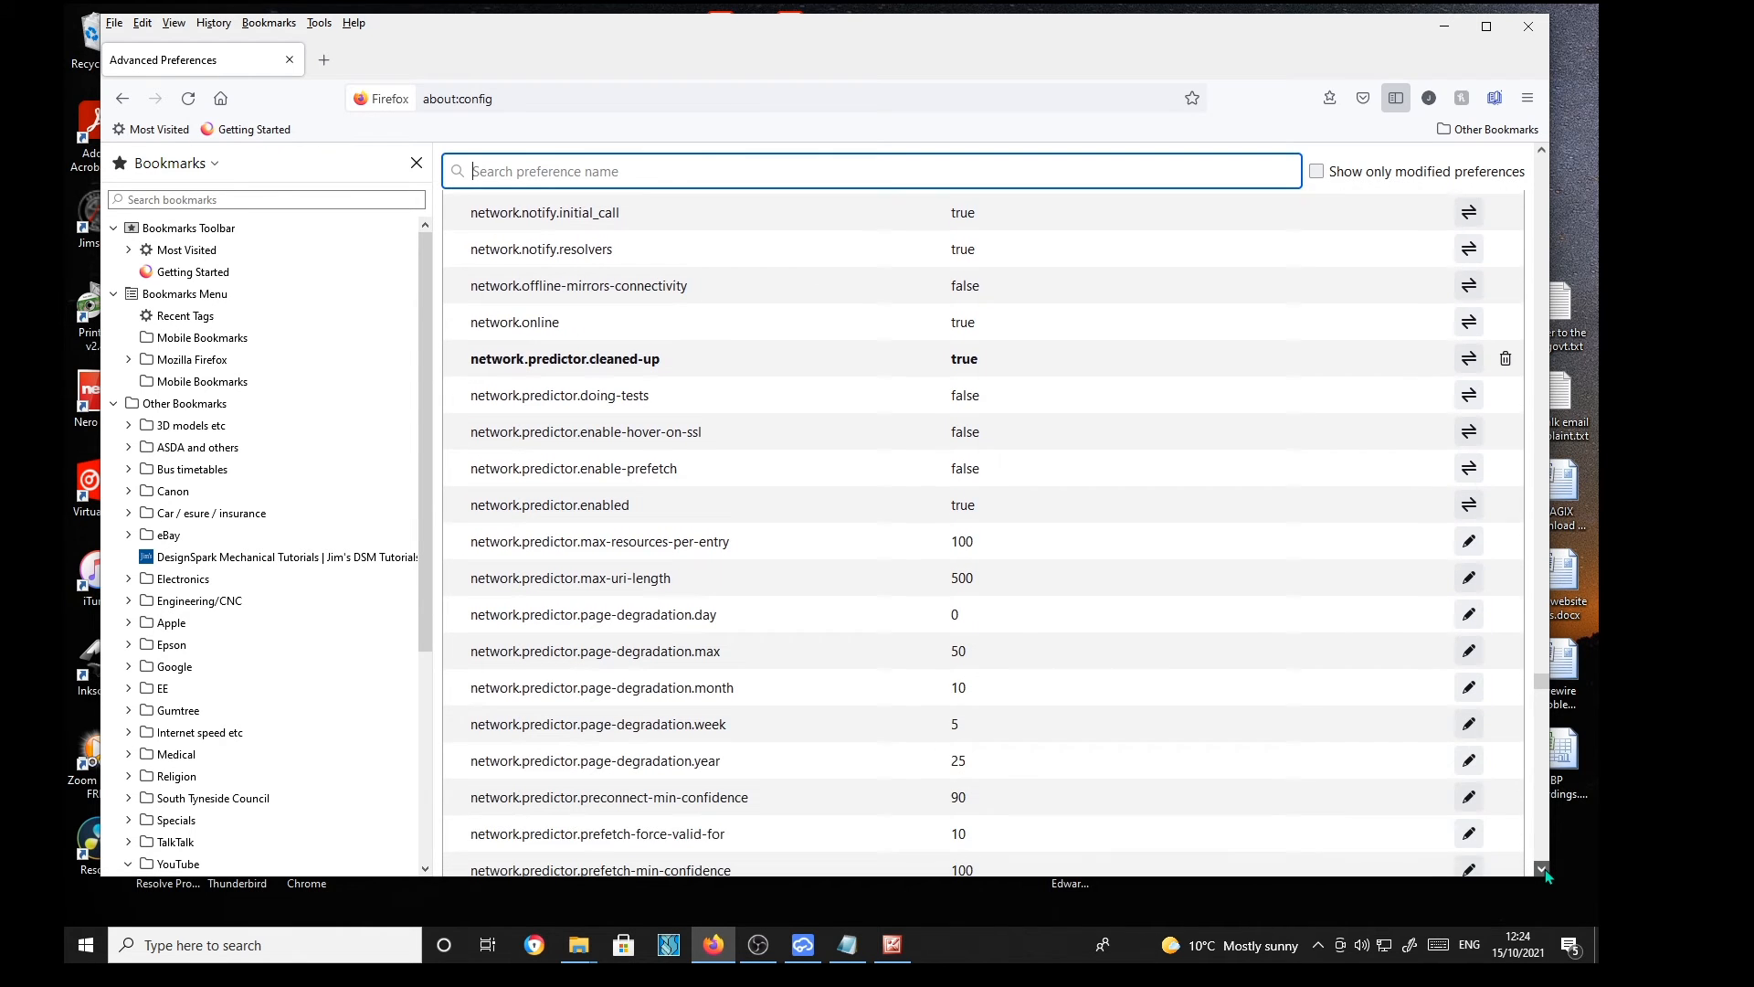
pyautogui.scroll(-3)
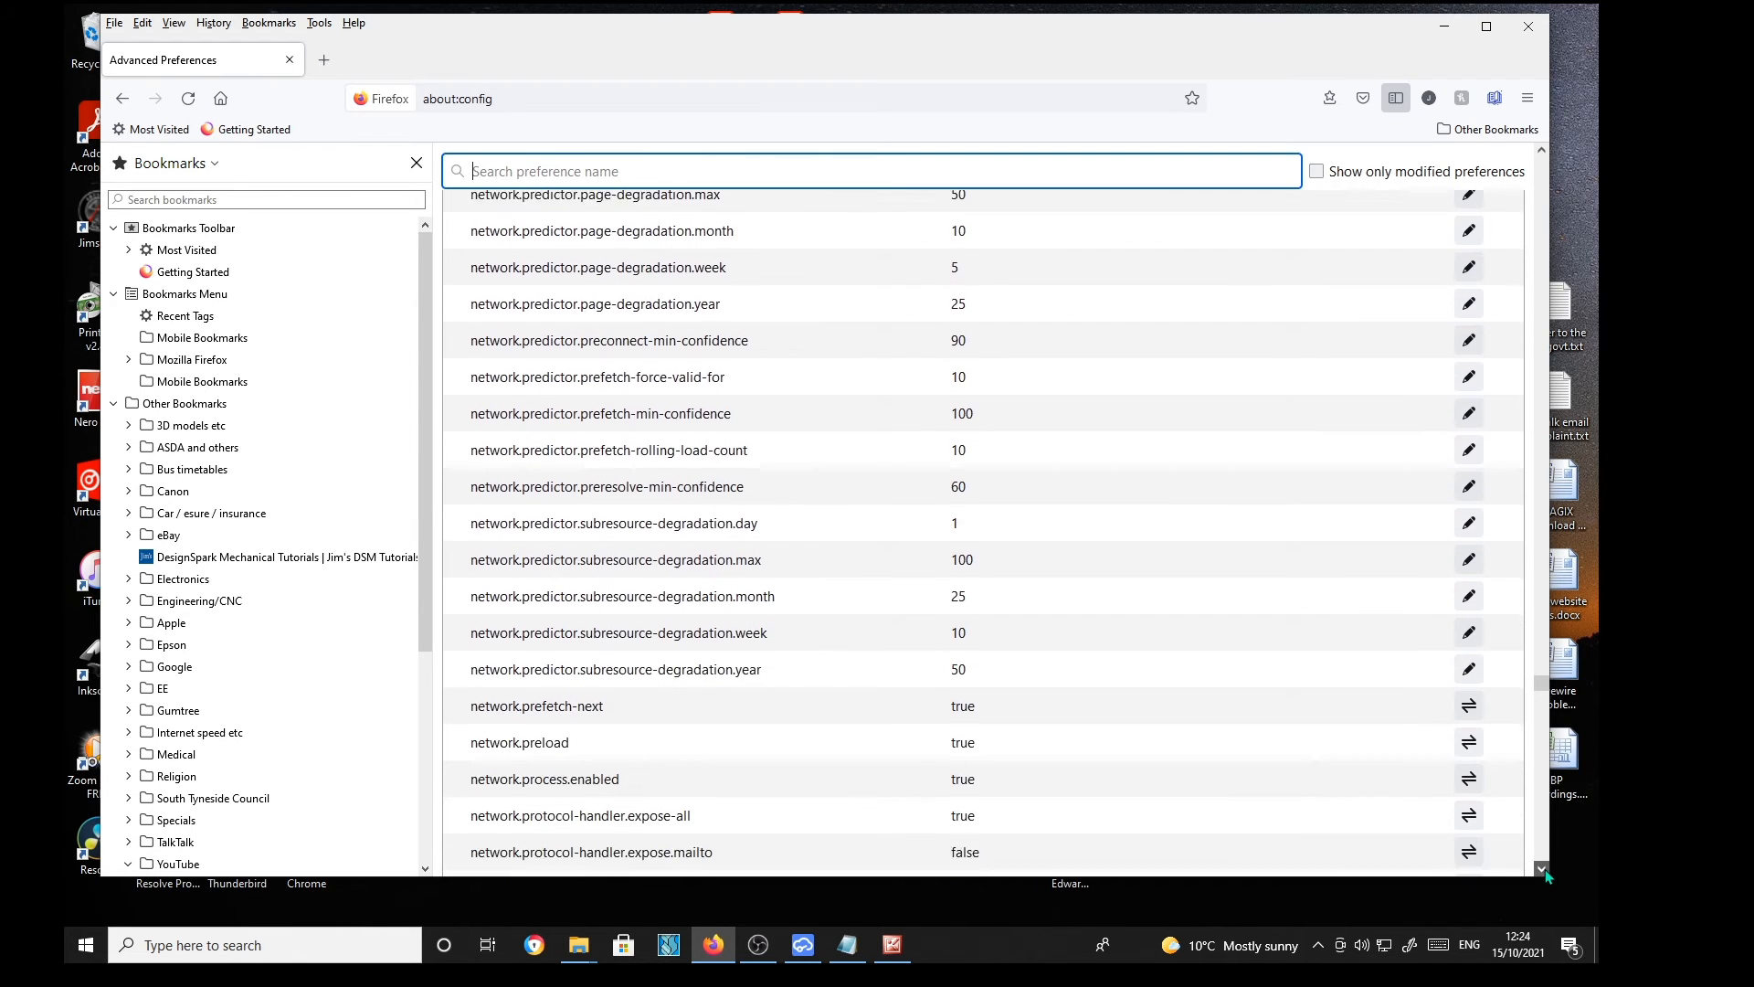
pyautogui.scroll(-3)
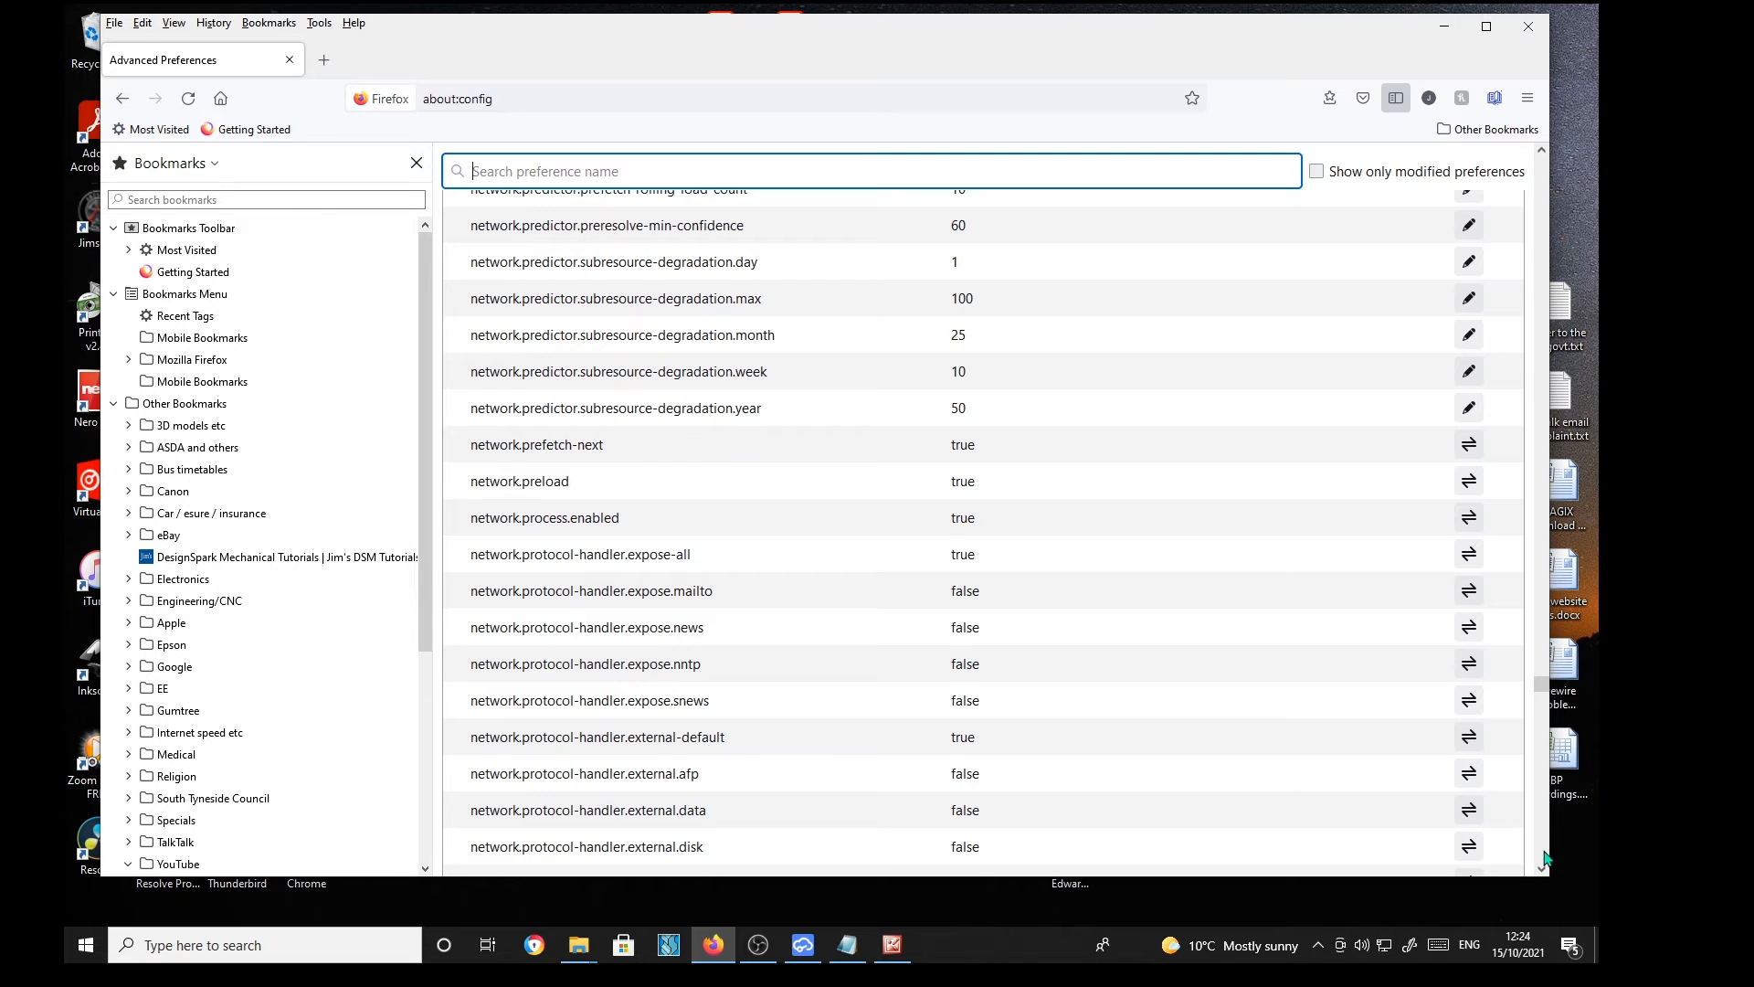
pyautogui.scroll(-3)
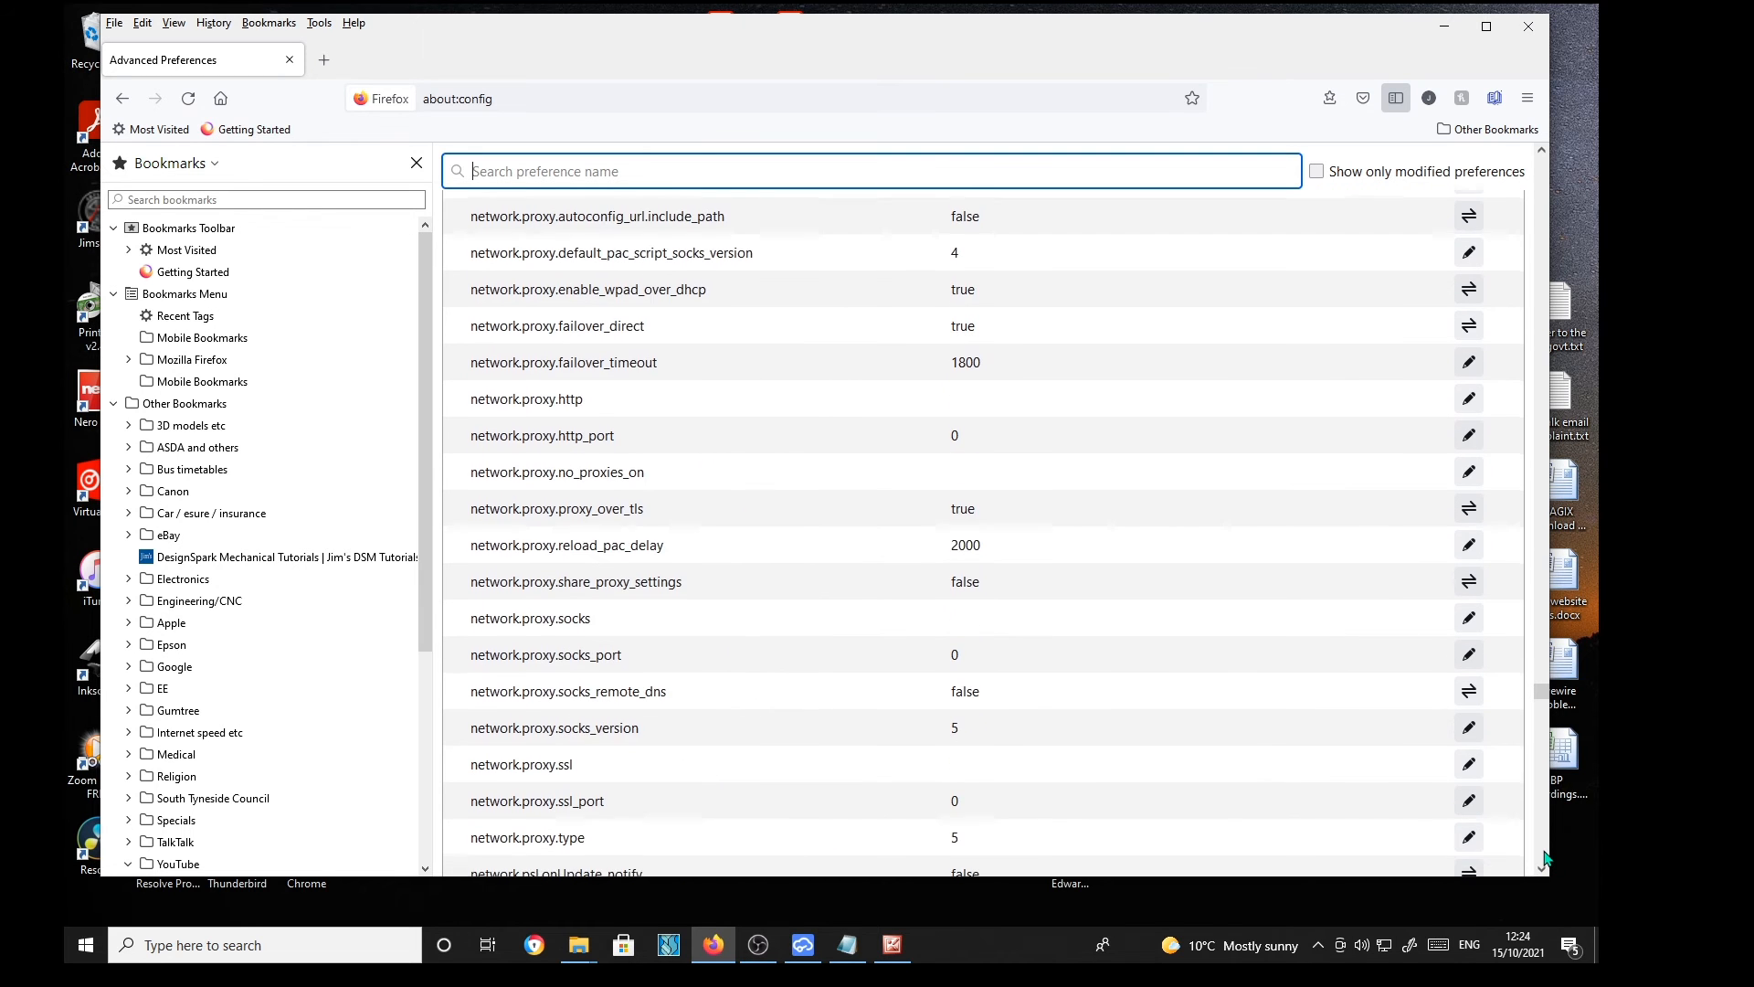
pyautogui.scroll(-3)
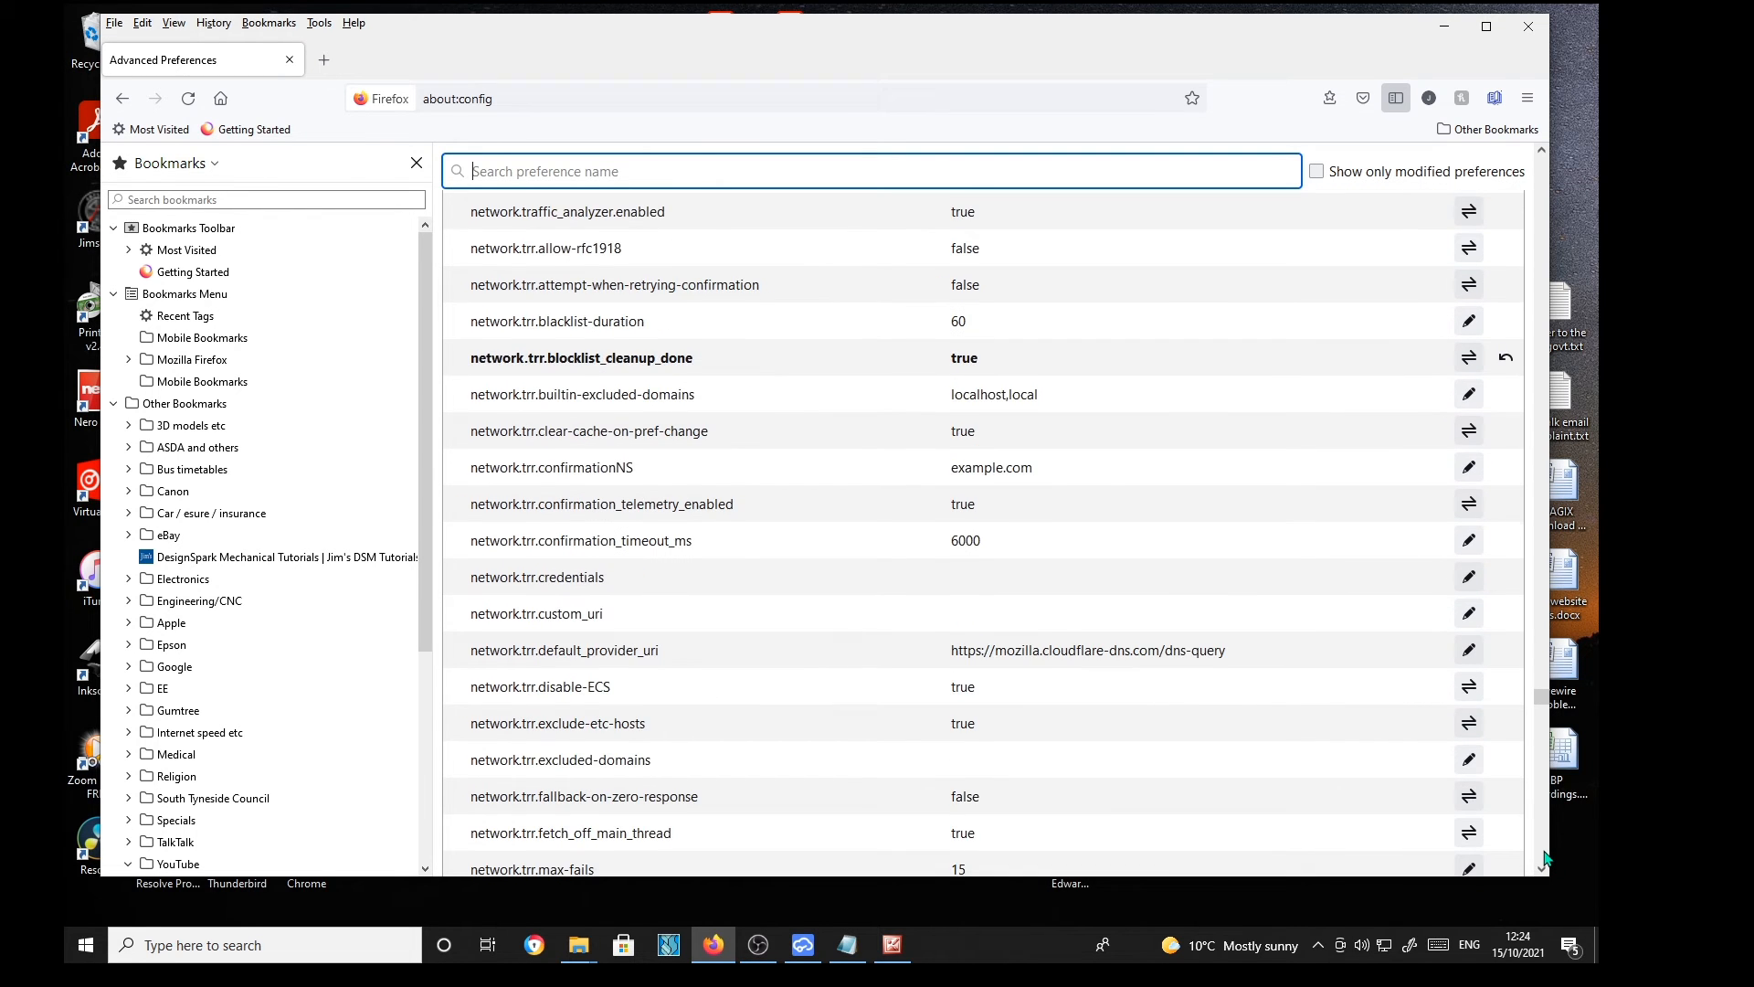
pyautogui.scroll(-3)
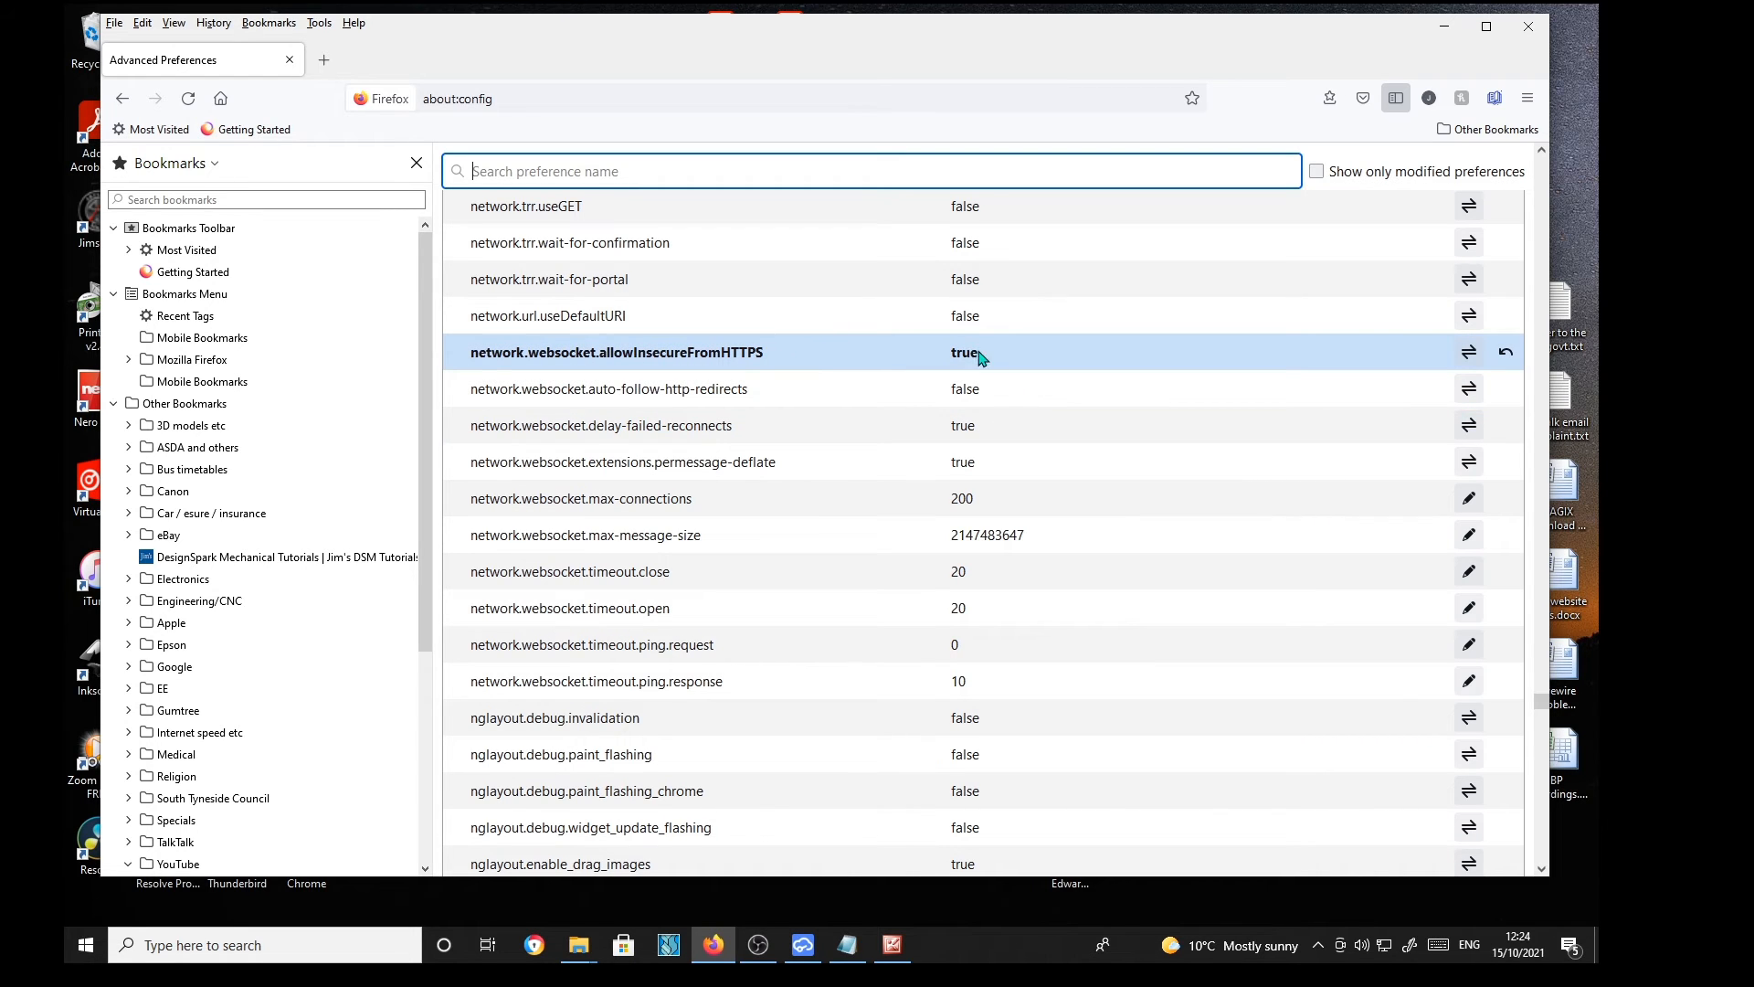
pyautogui.moveTo(967, 353)
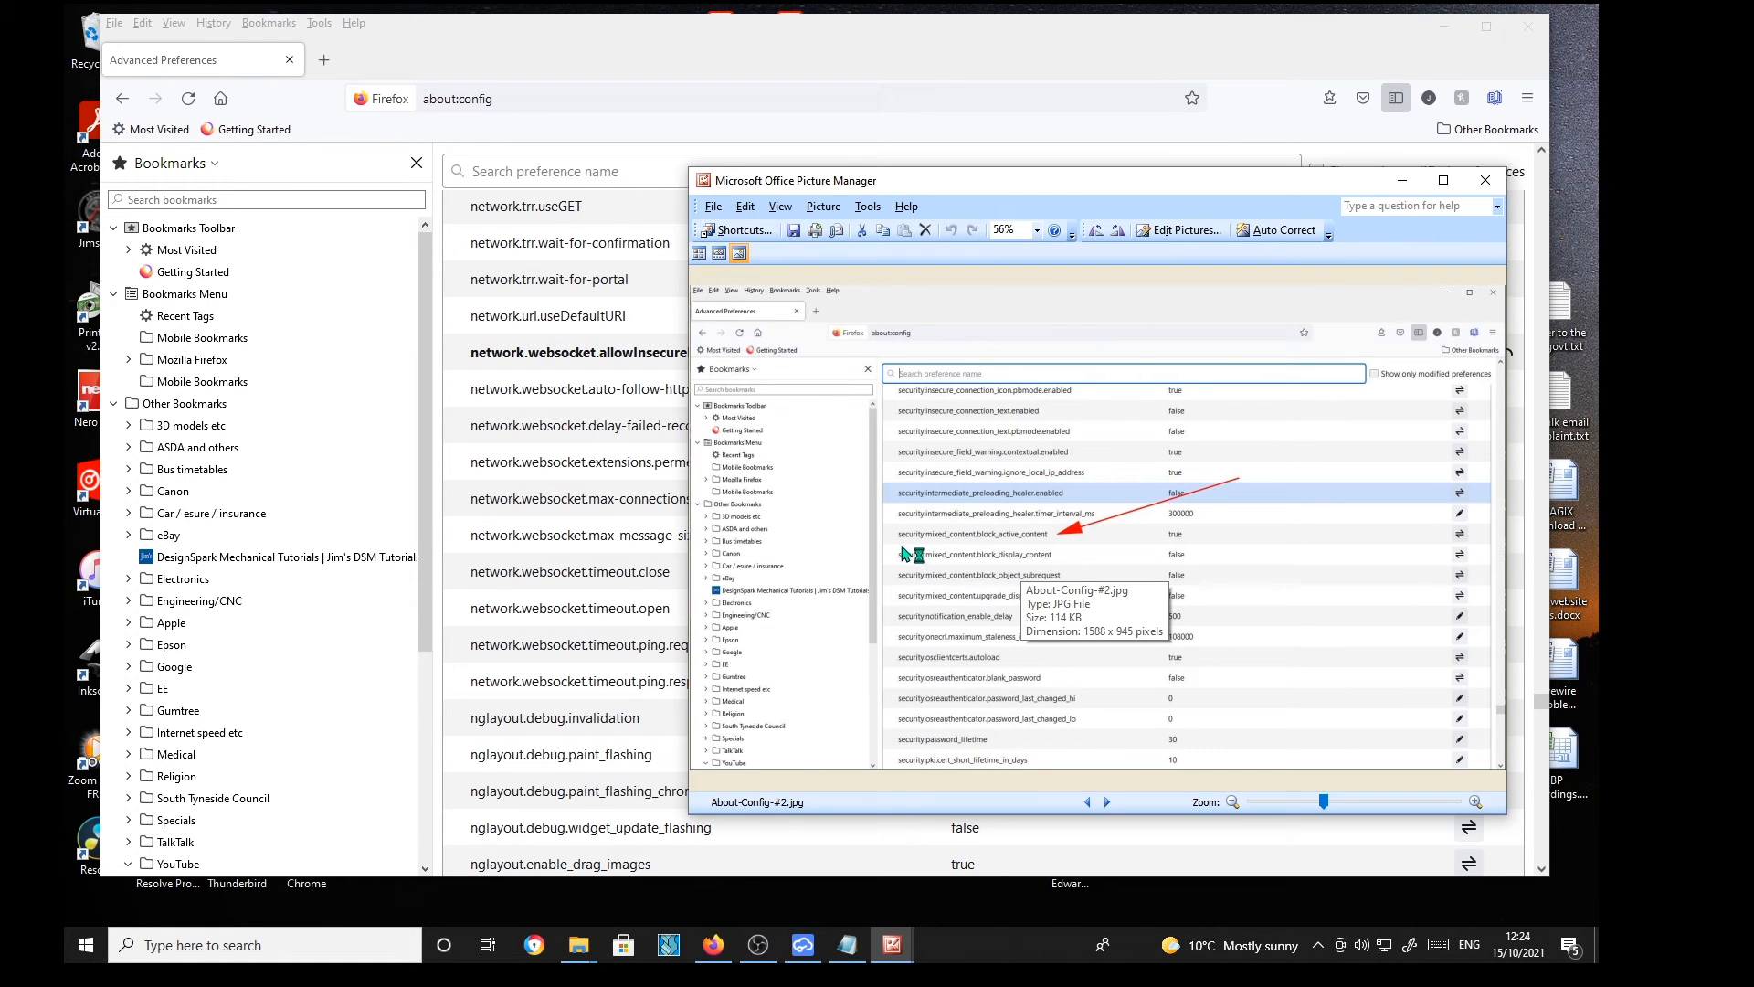
pyautogui.moveTo(967, 548)
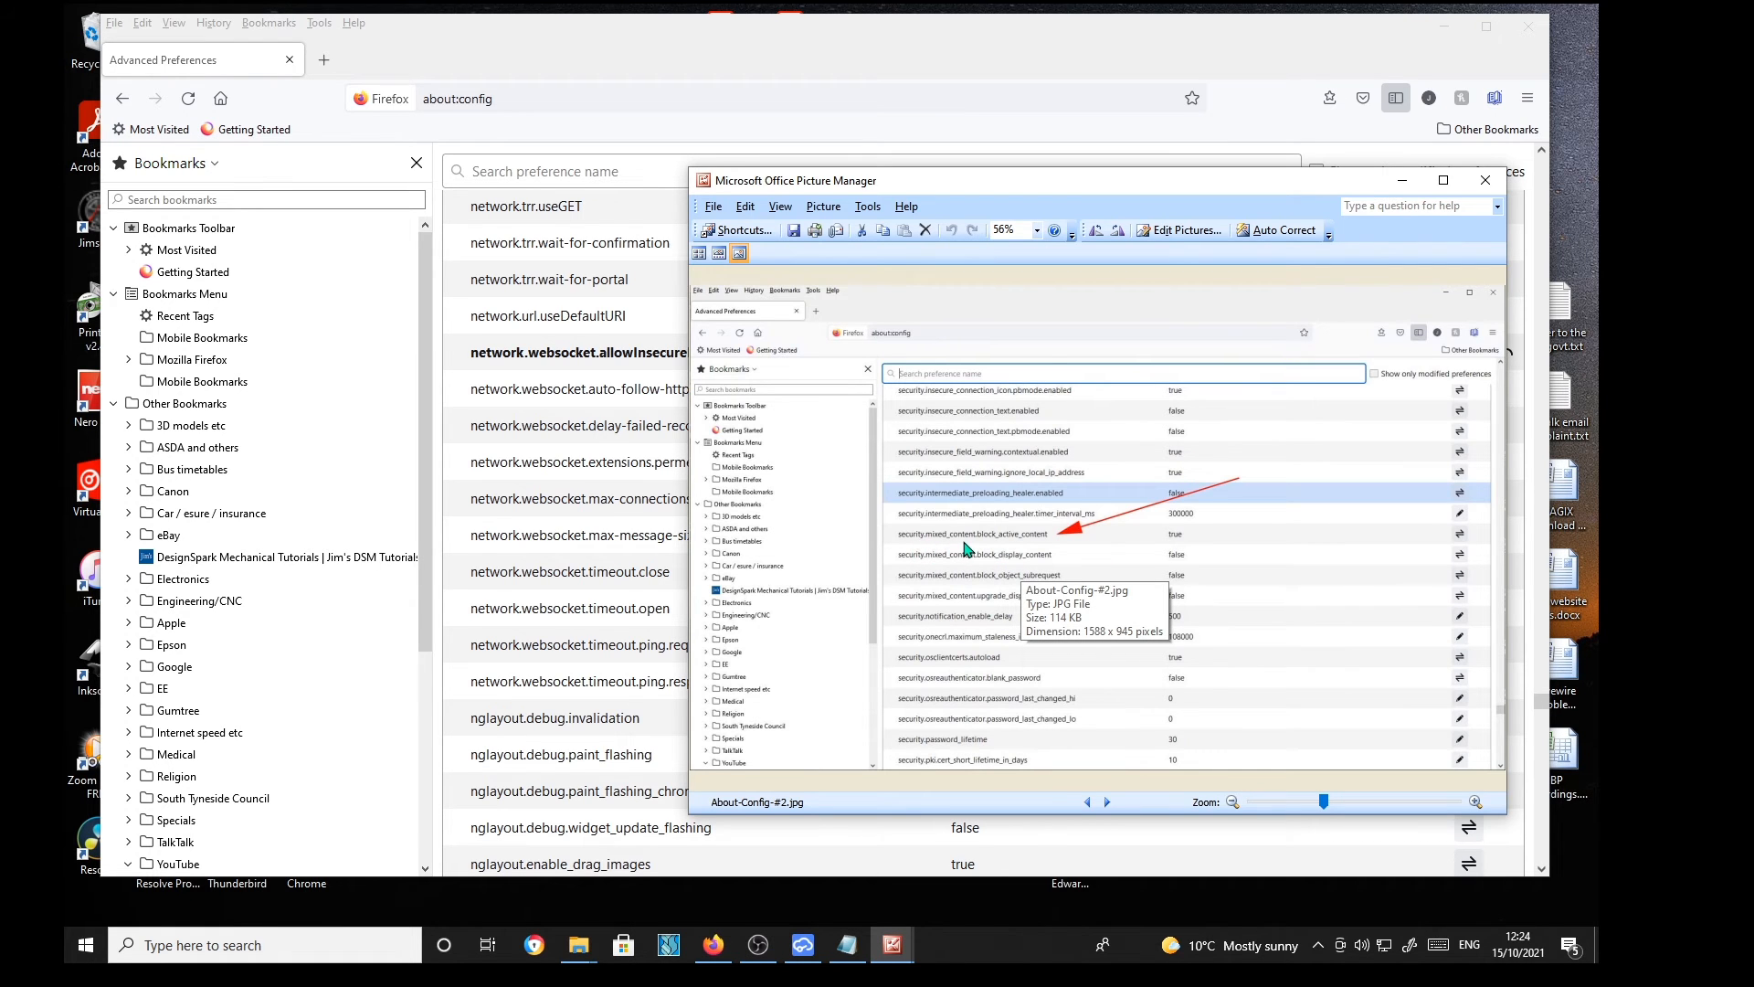
pyautogui.moveTo(1053, 547)
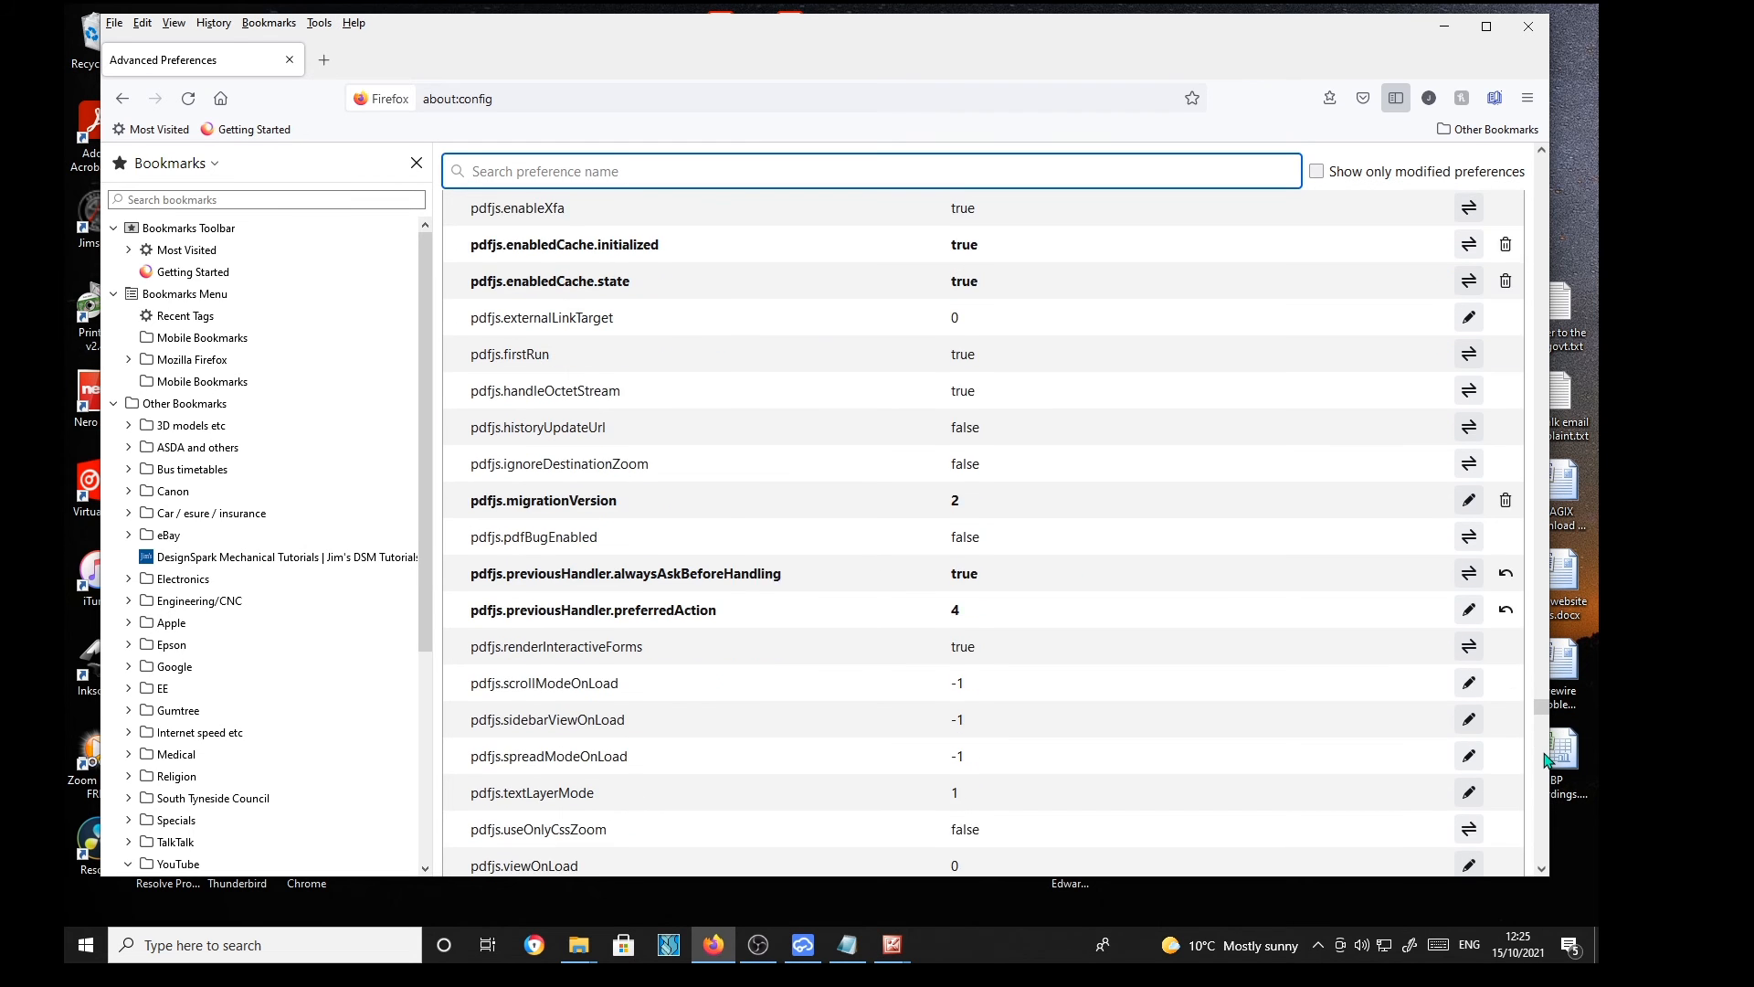
# Step: Scroll to security.mixed_content.block_active_content, confirm it is true, and close Firefox
pyautogui.scroll(-3)
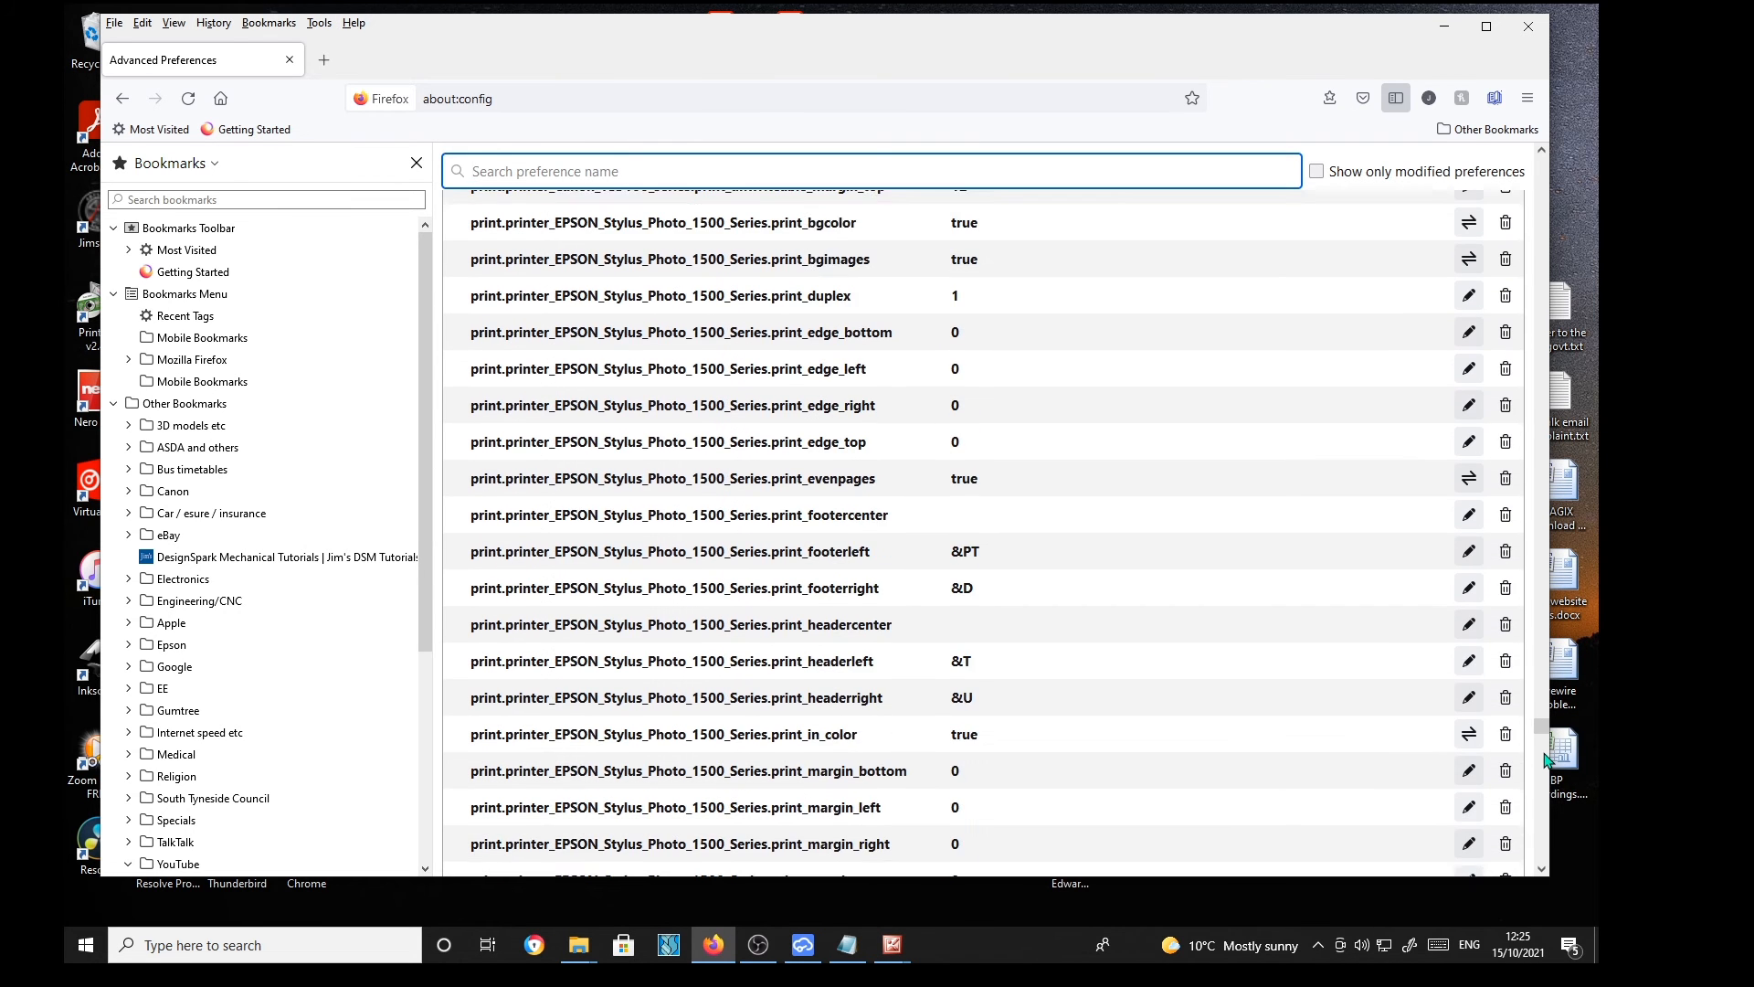
pyautogui.scroll(-3)
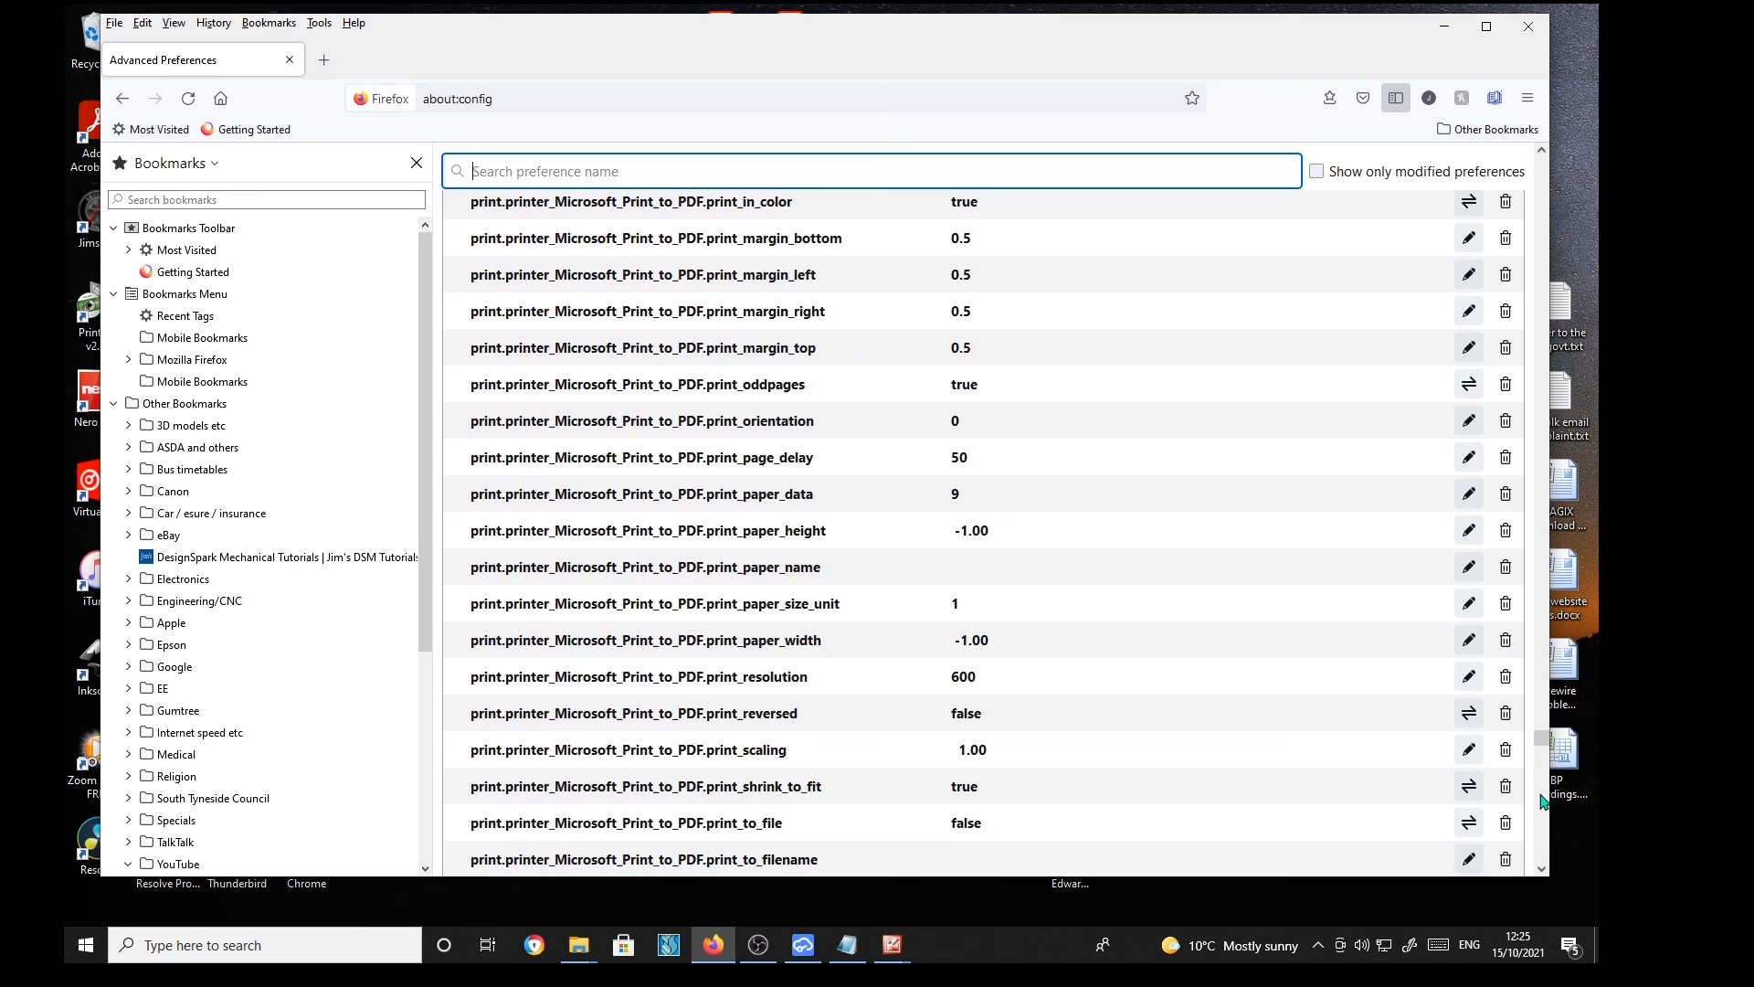
pyautogui.scroll(-3)
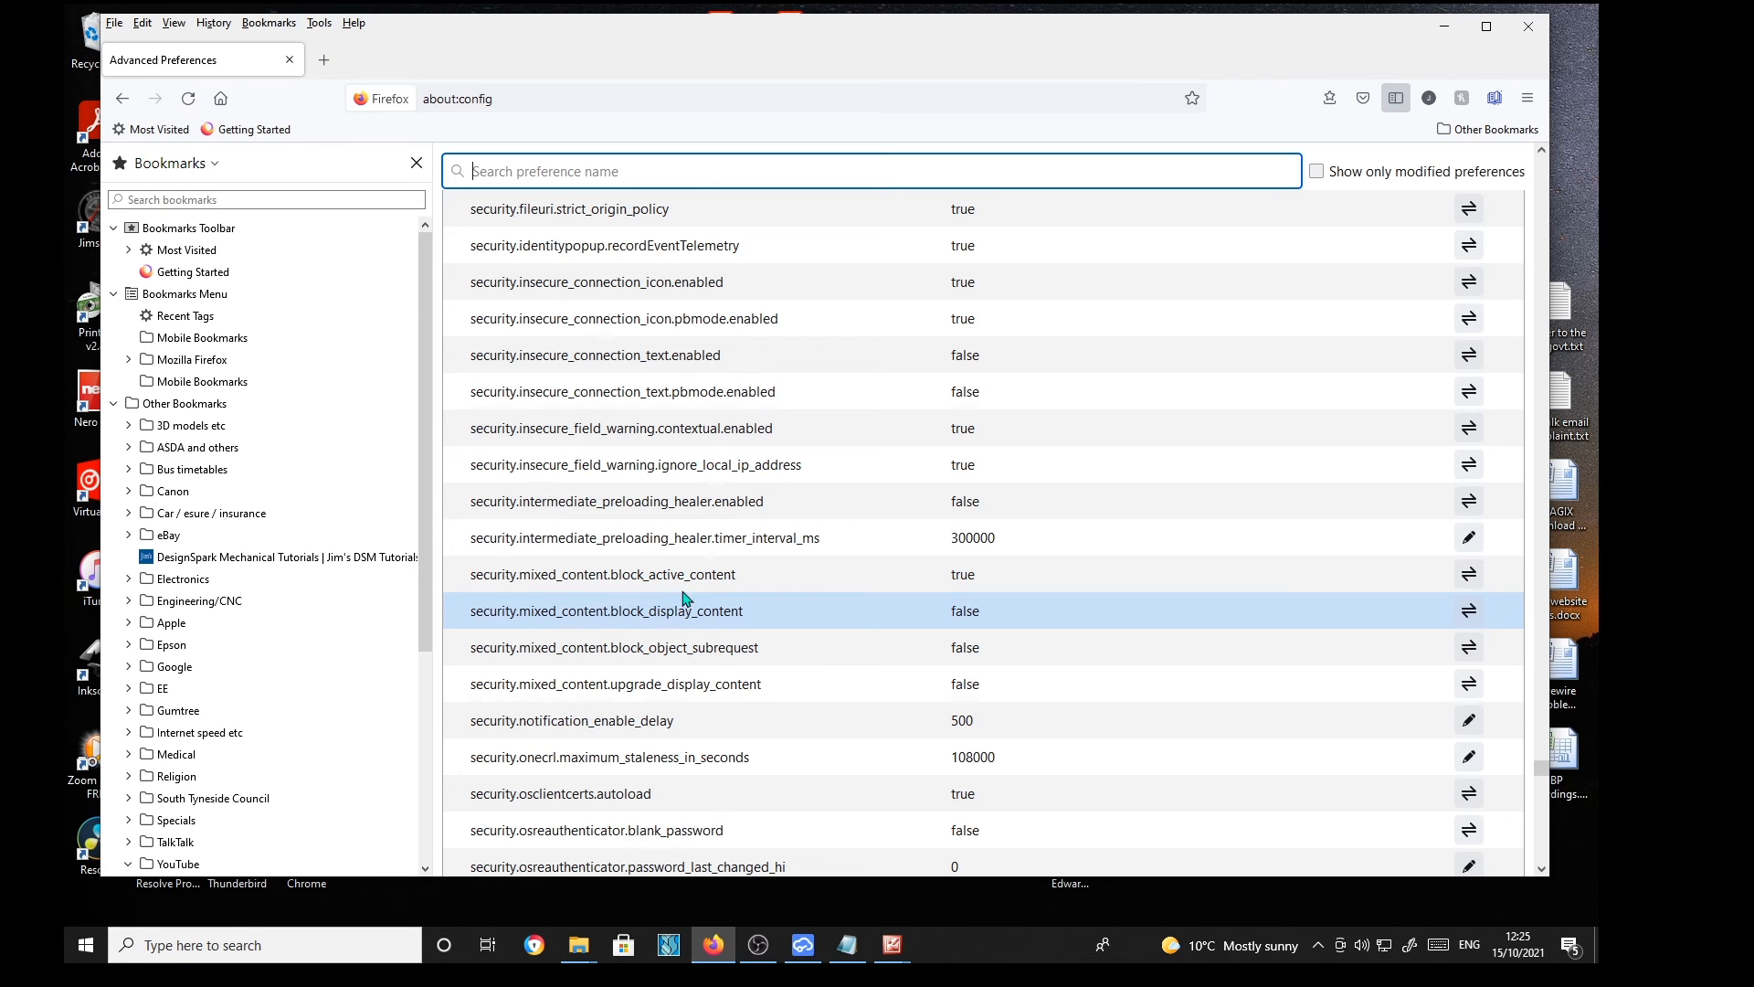
pyautogui.moveTo(695, 592)
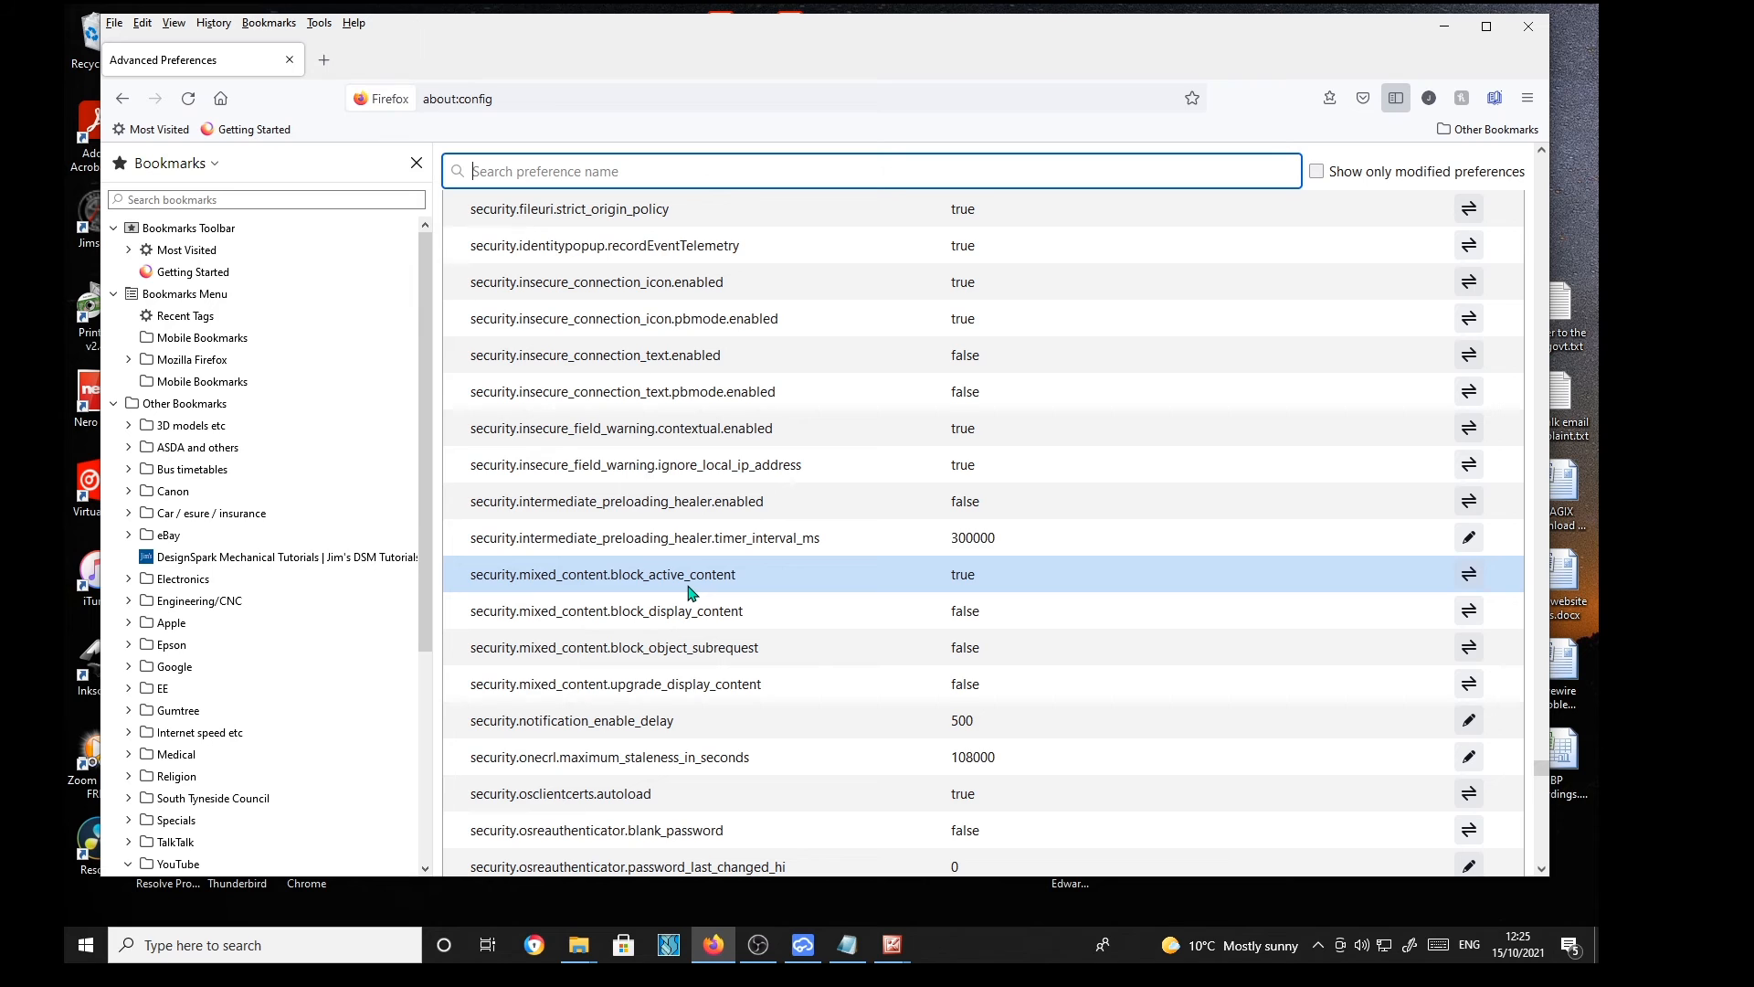
pyautogui.moveTo(680, 574)
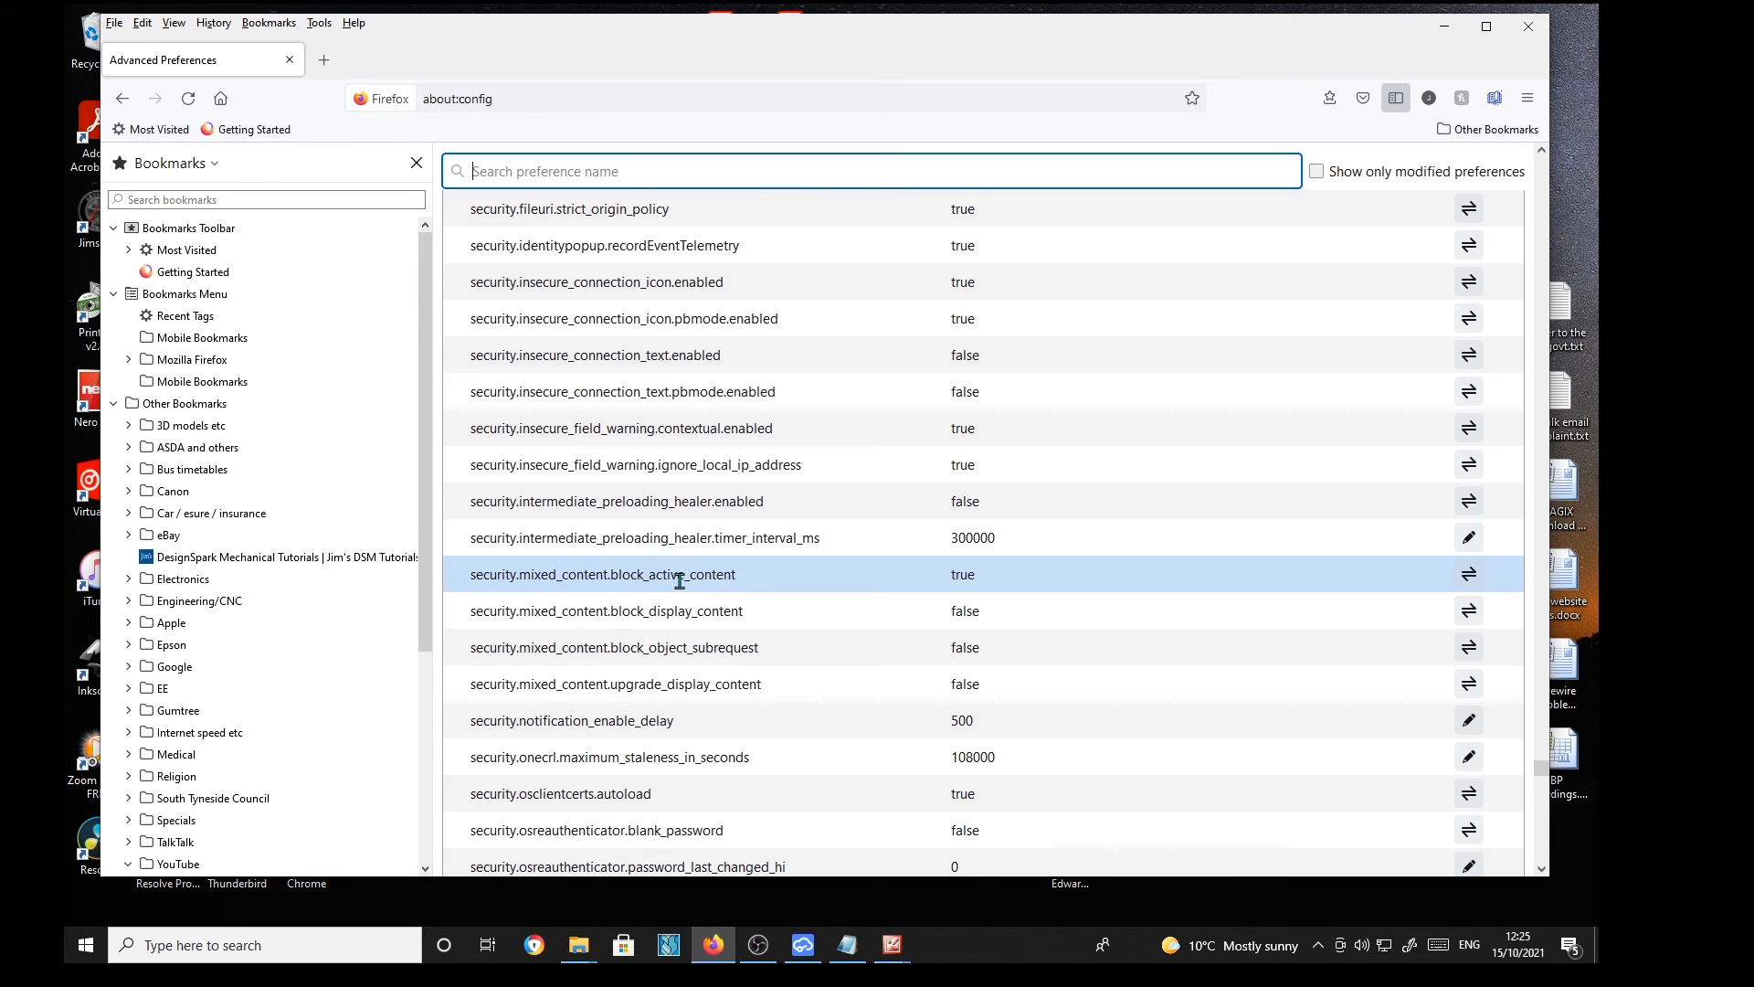
pyautogui.moveTo(987, 583)
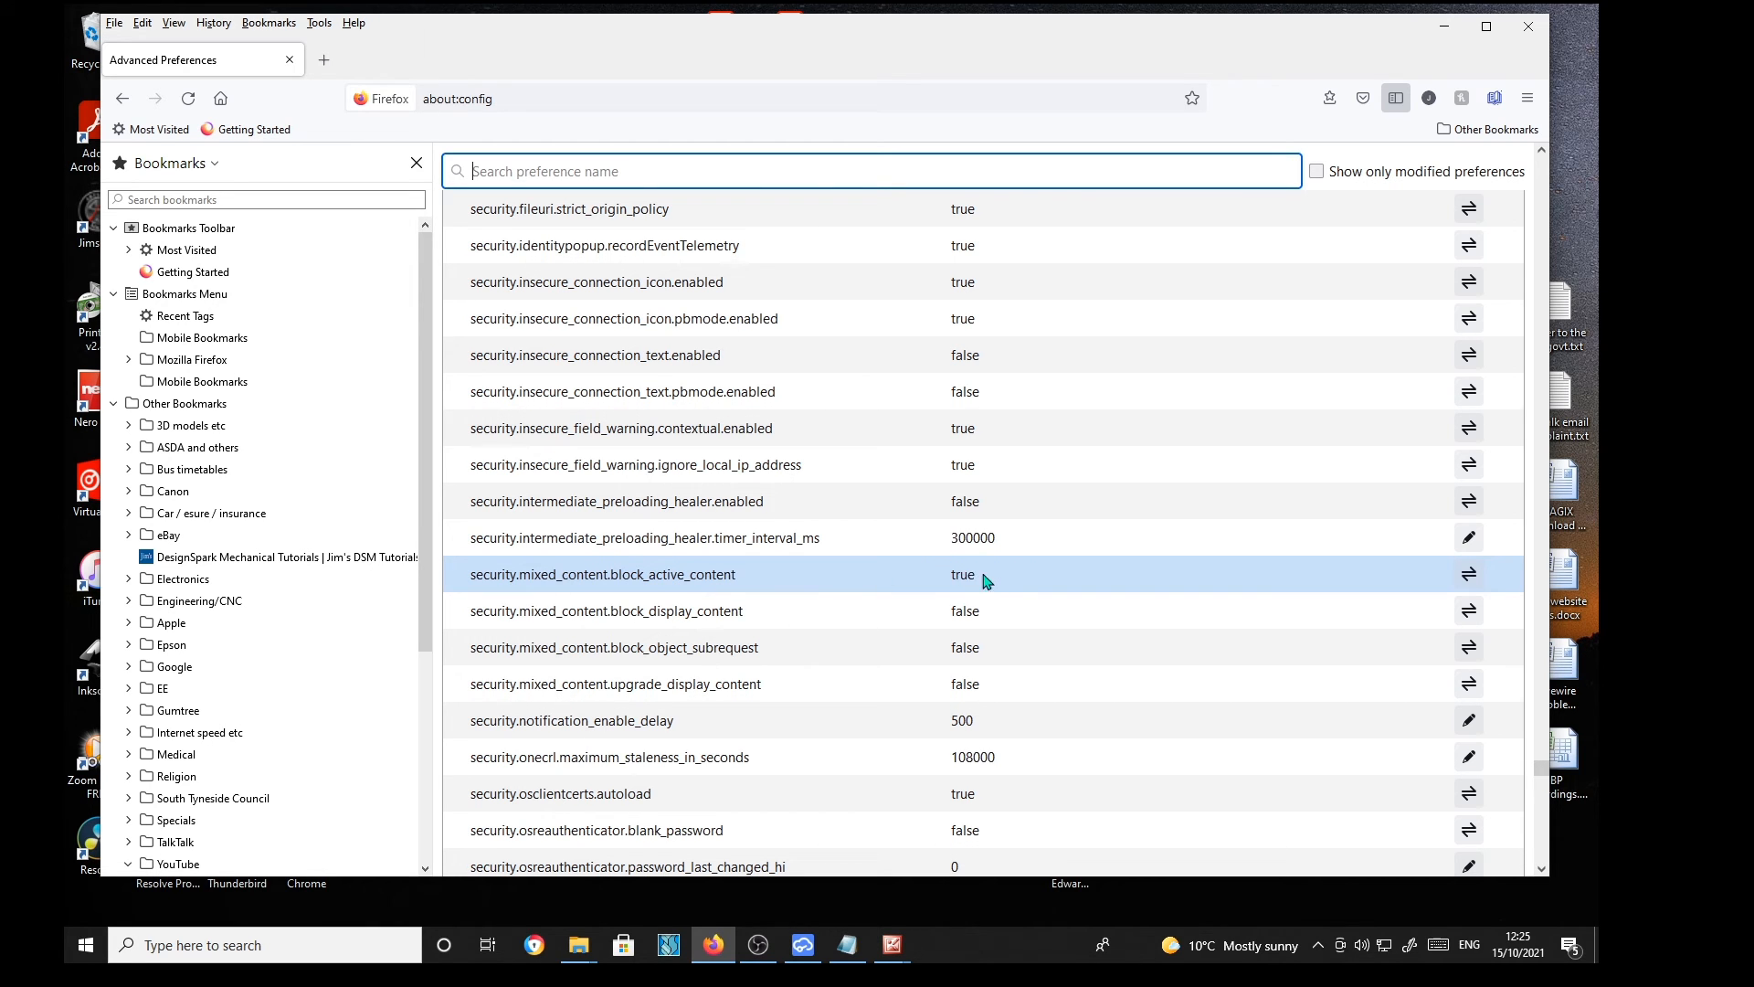
pyautogui.moveTo(981, 588)
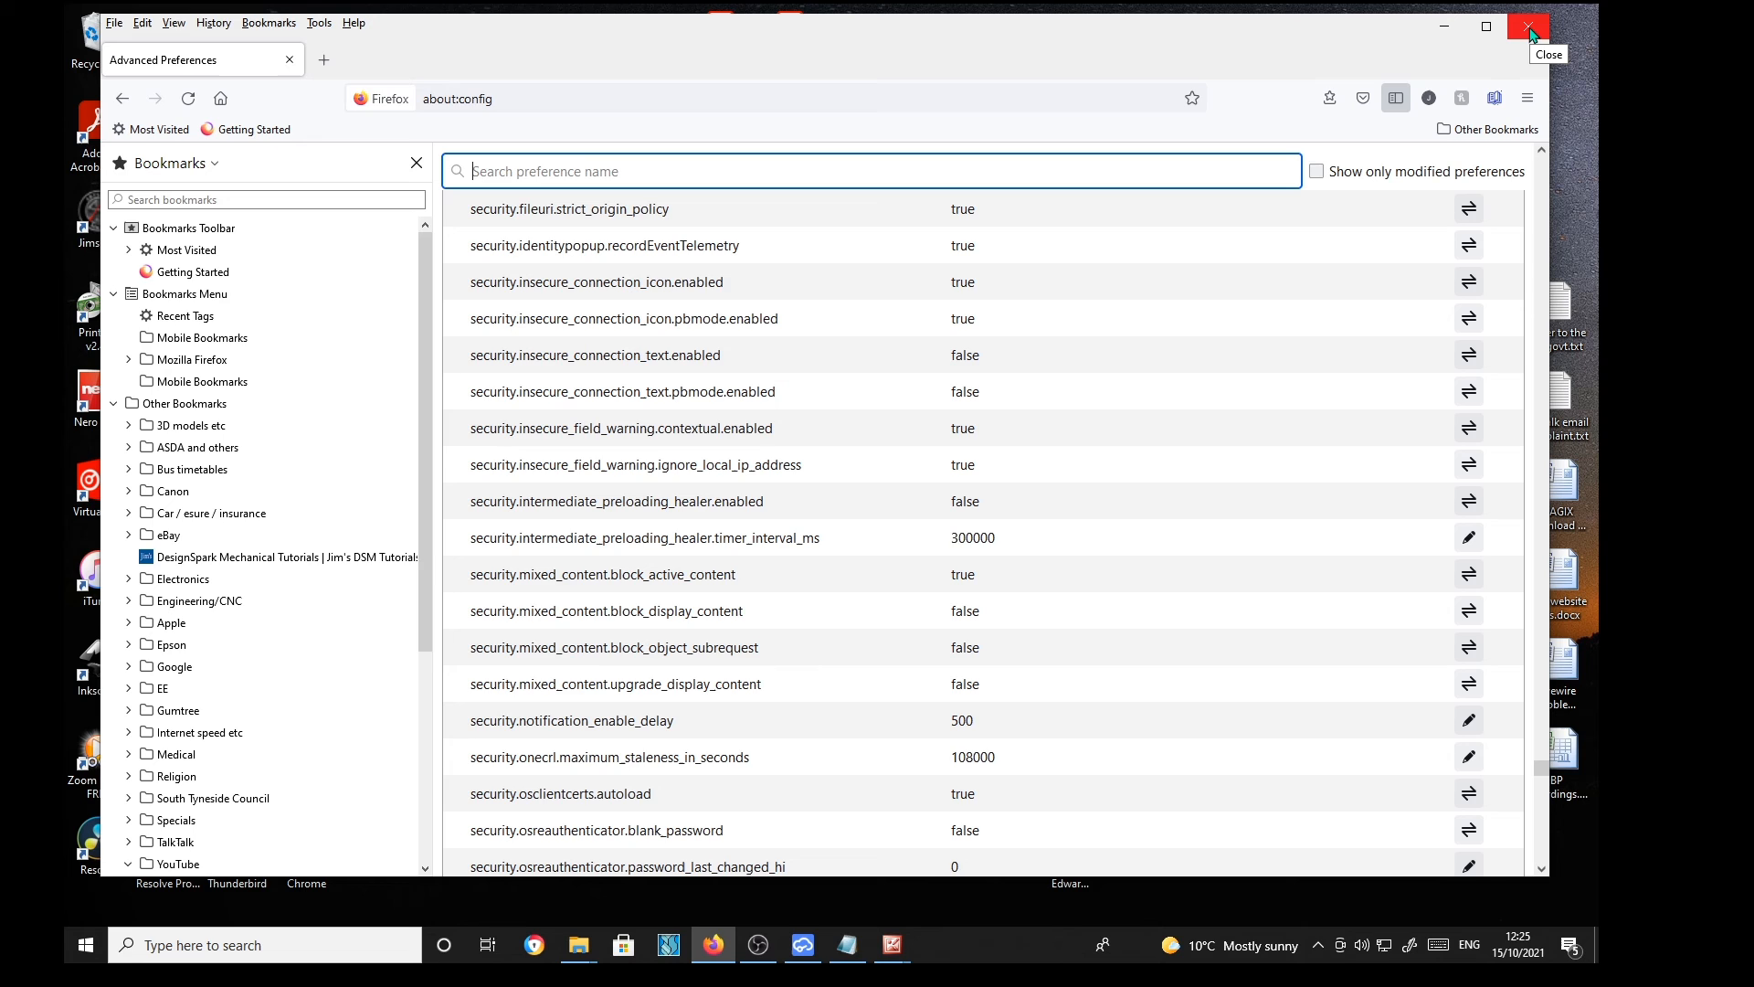
pyautogui.click(1528, 26)
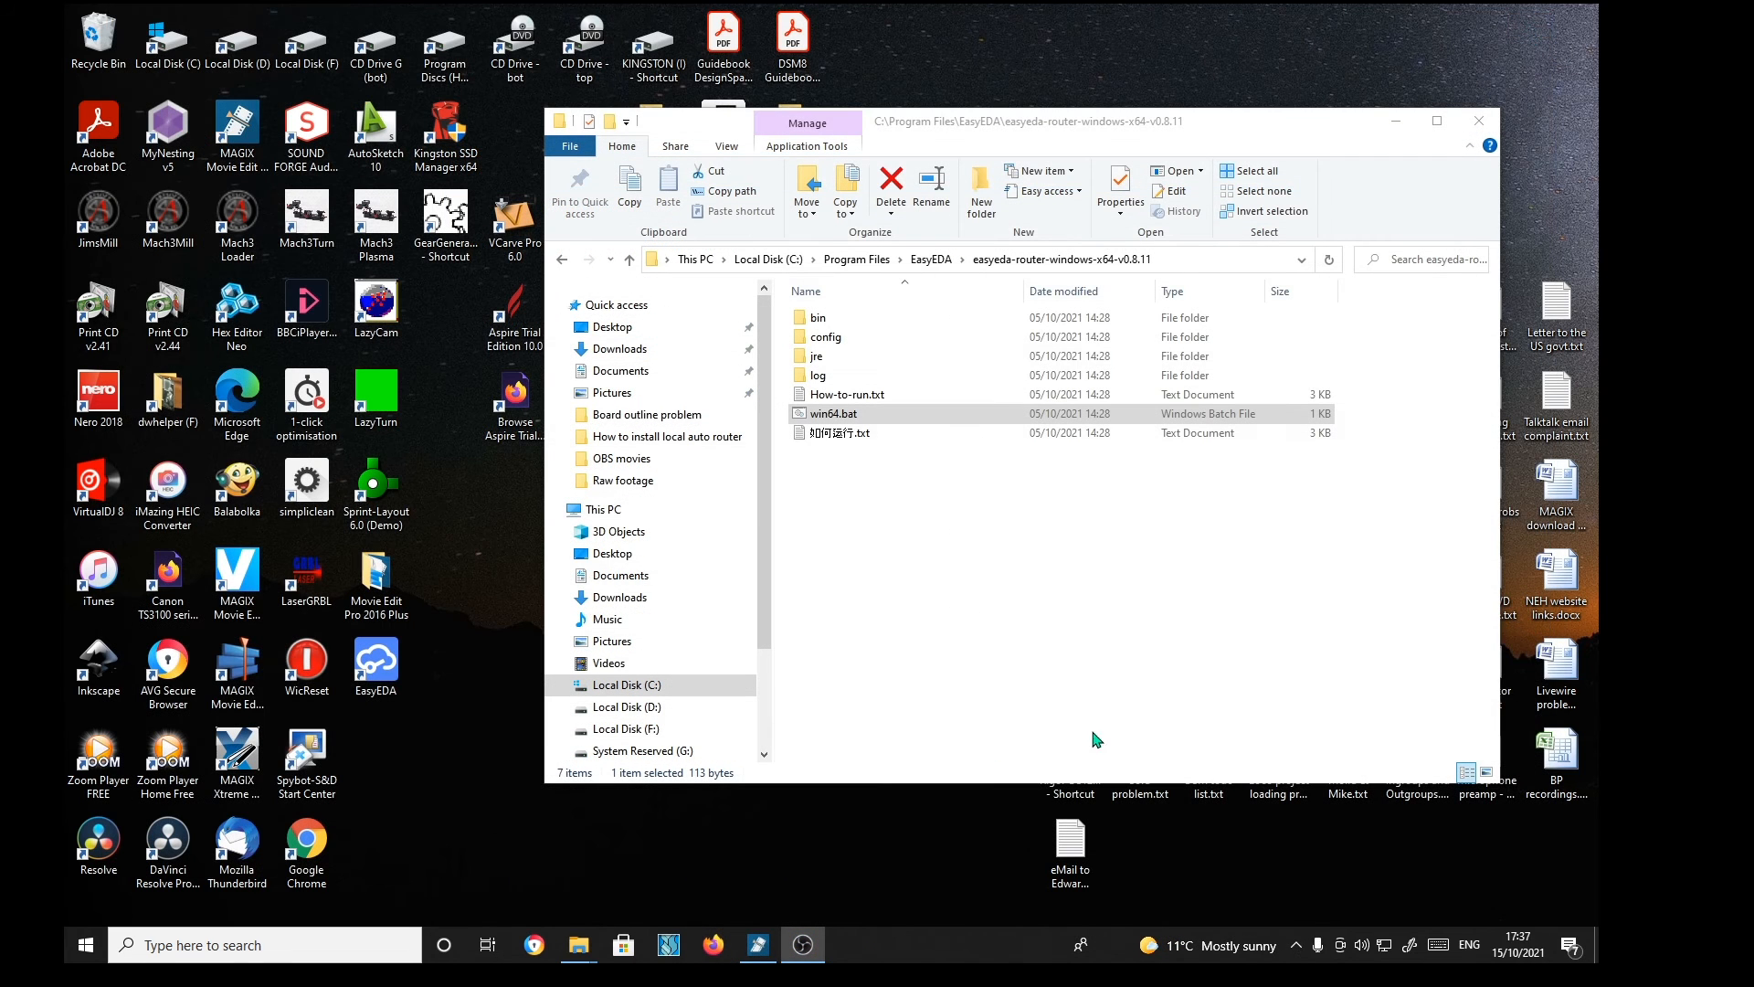
pyautogui.moveTo(1113, 657)
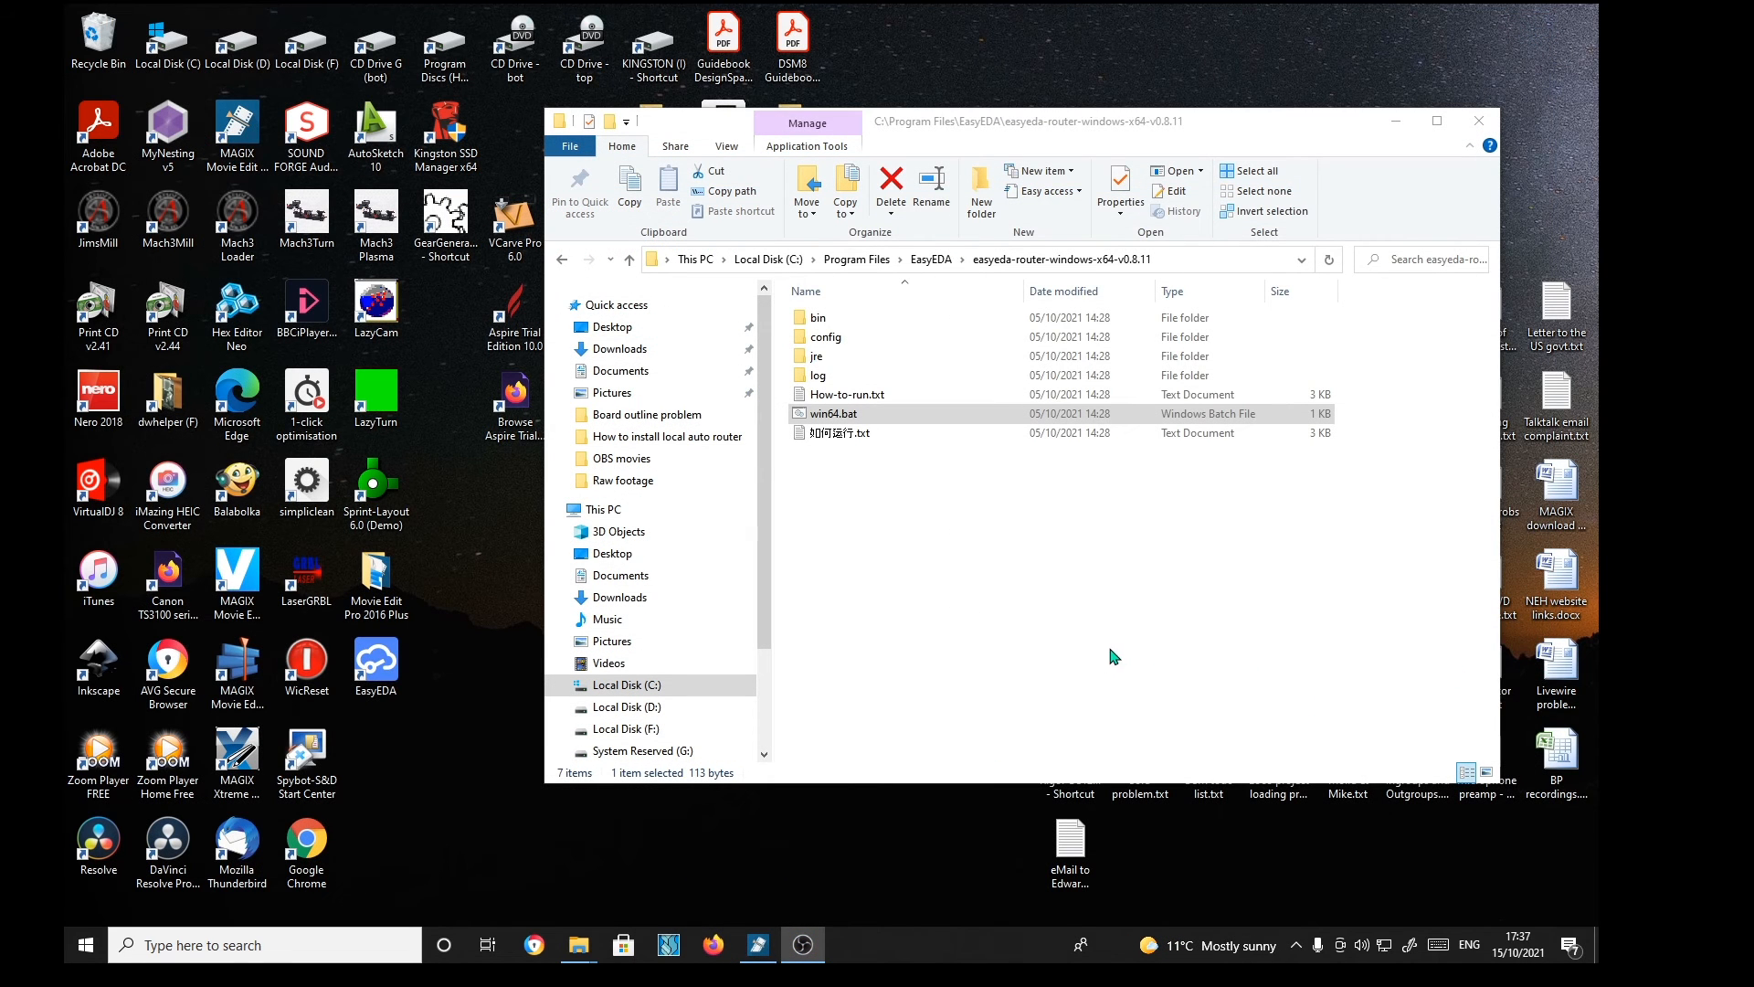
pyautogui.moveTo(1014, 596)
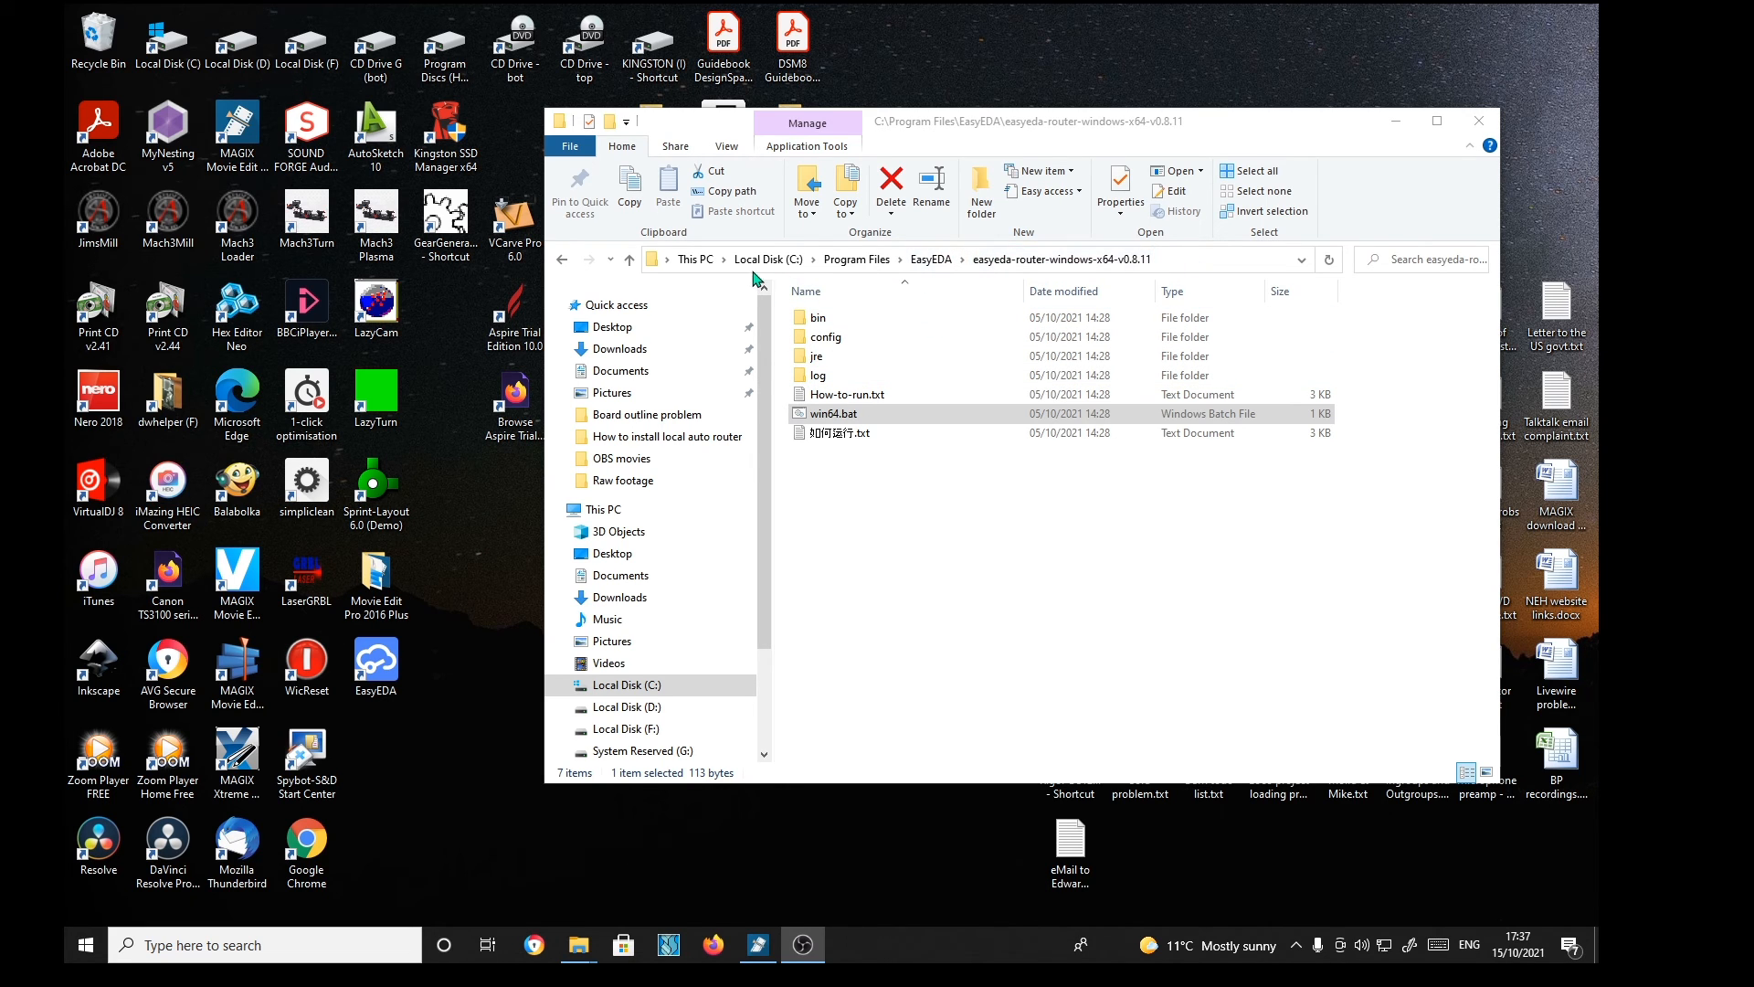
pyautogui.moveTo(929, 270)
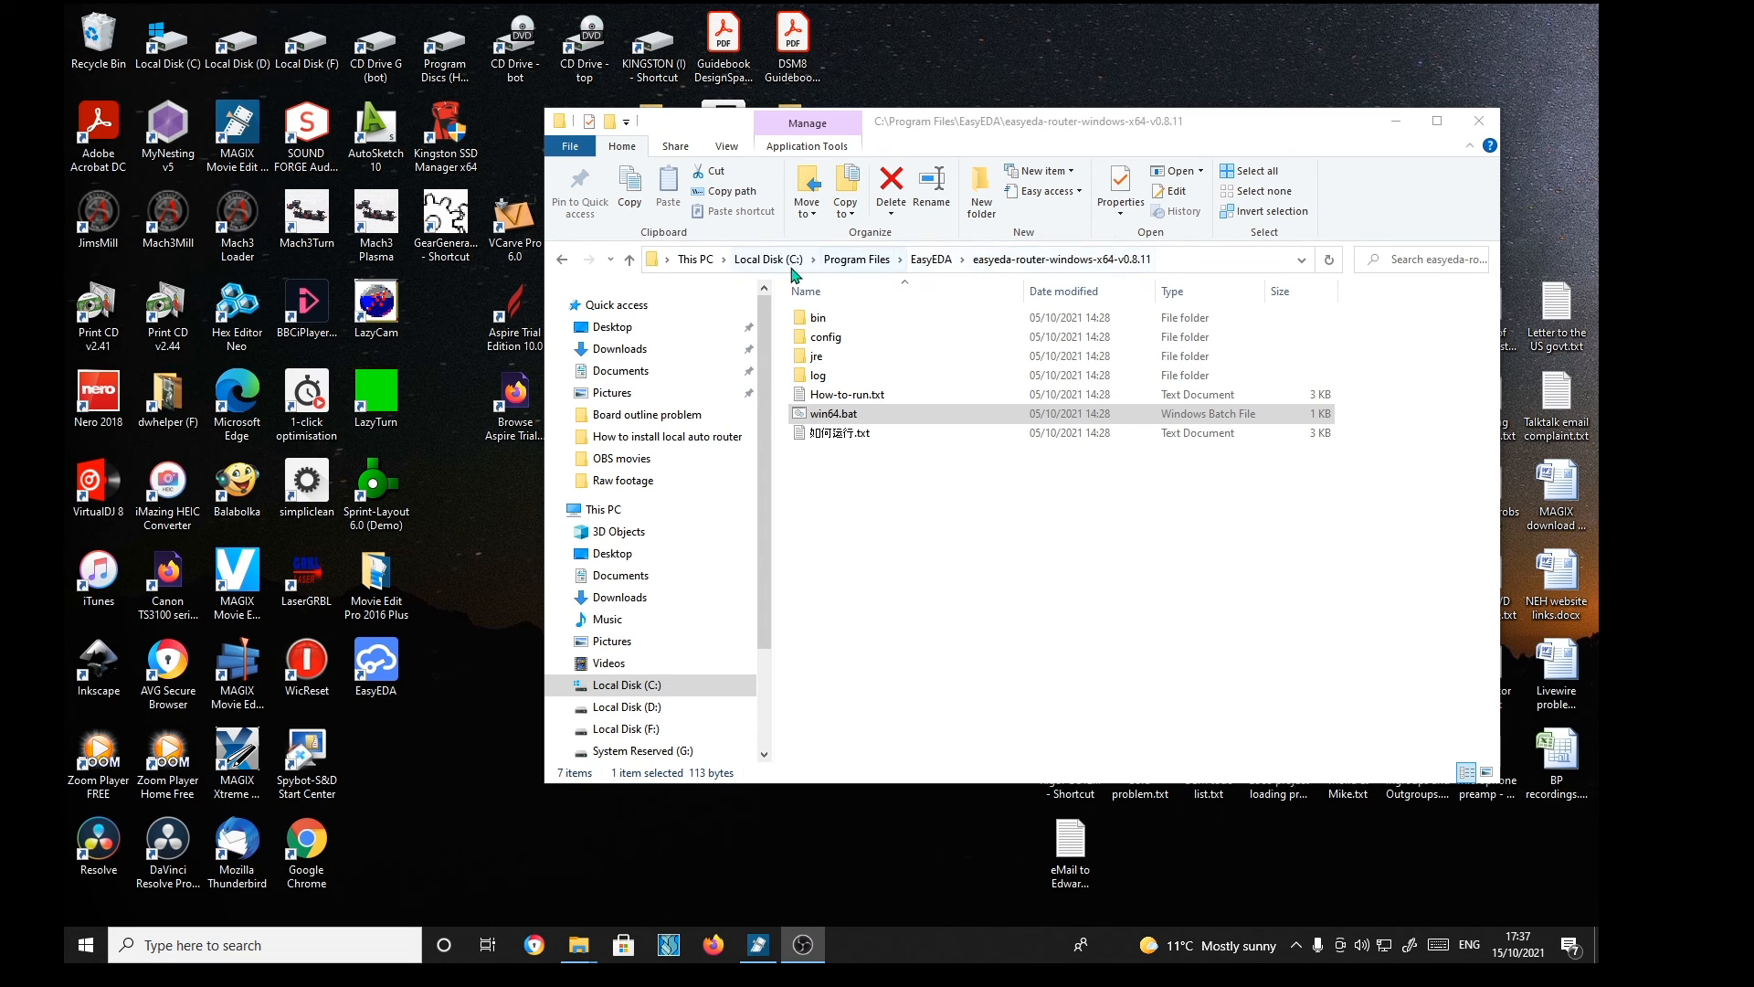
pyautogui.moveTo(896, 453)
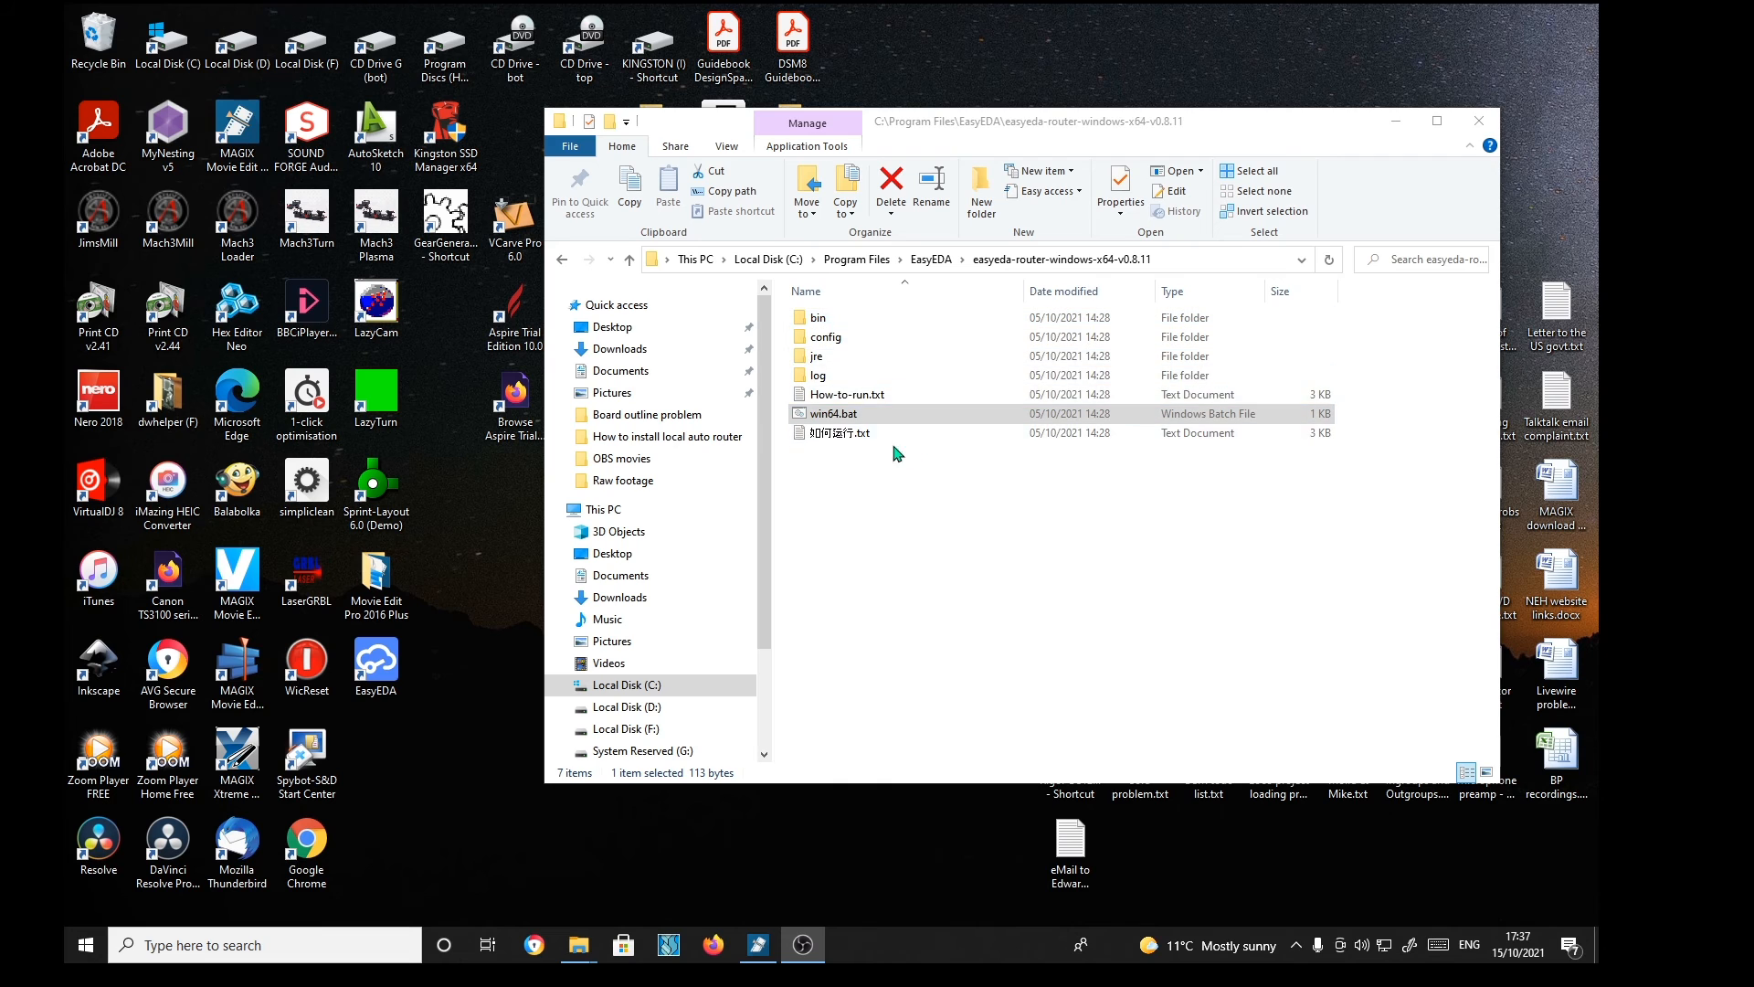
# Step: Run win64.bat from the easyeda-router-windows-x64-v0.8.11 folder to start the local router
pyautogui.click(834, 413)
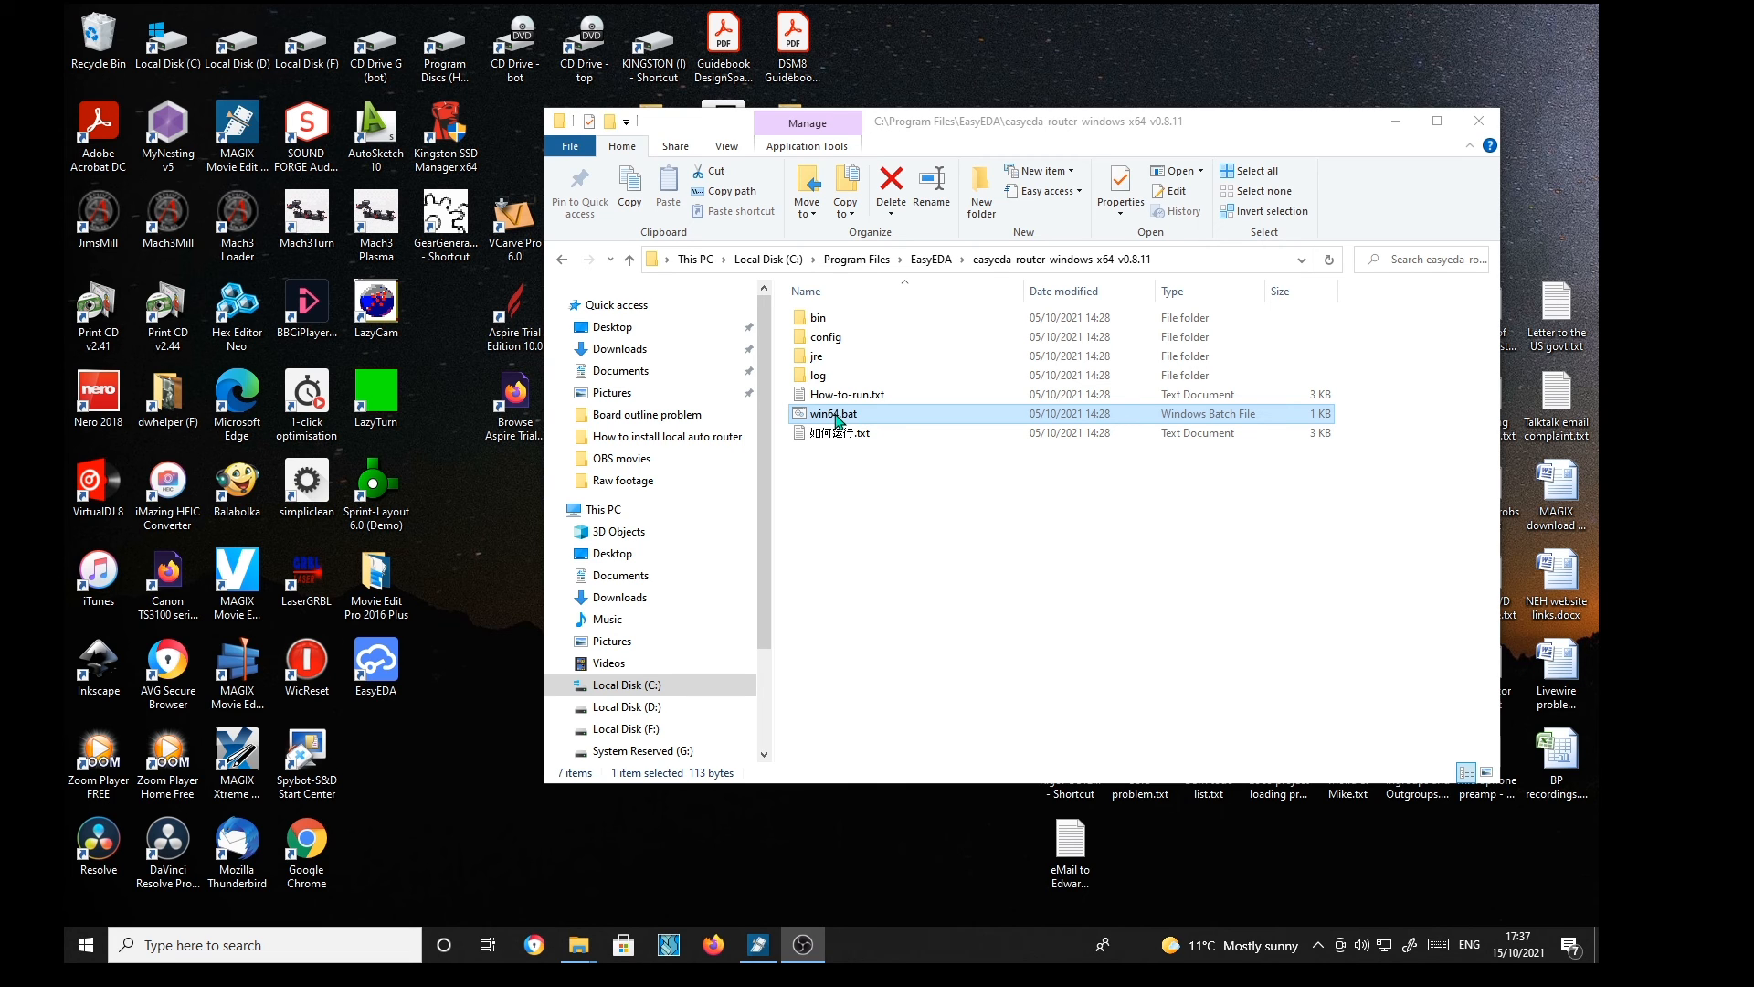
pyautogui.doubleClick(834, 413)
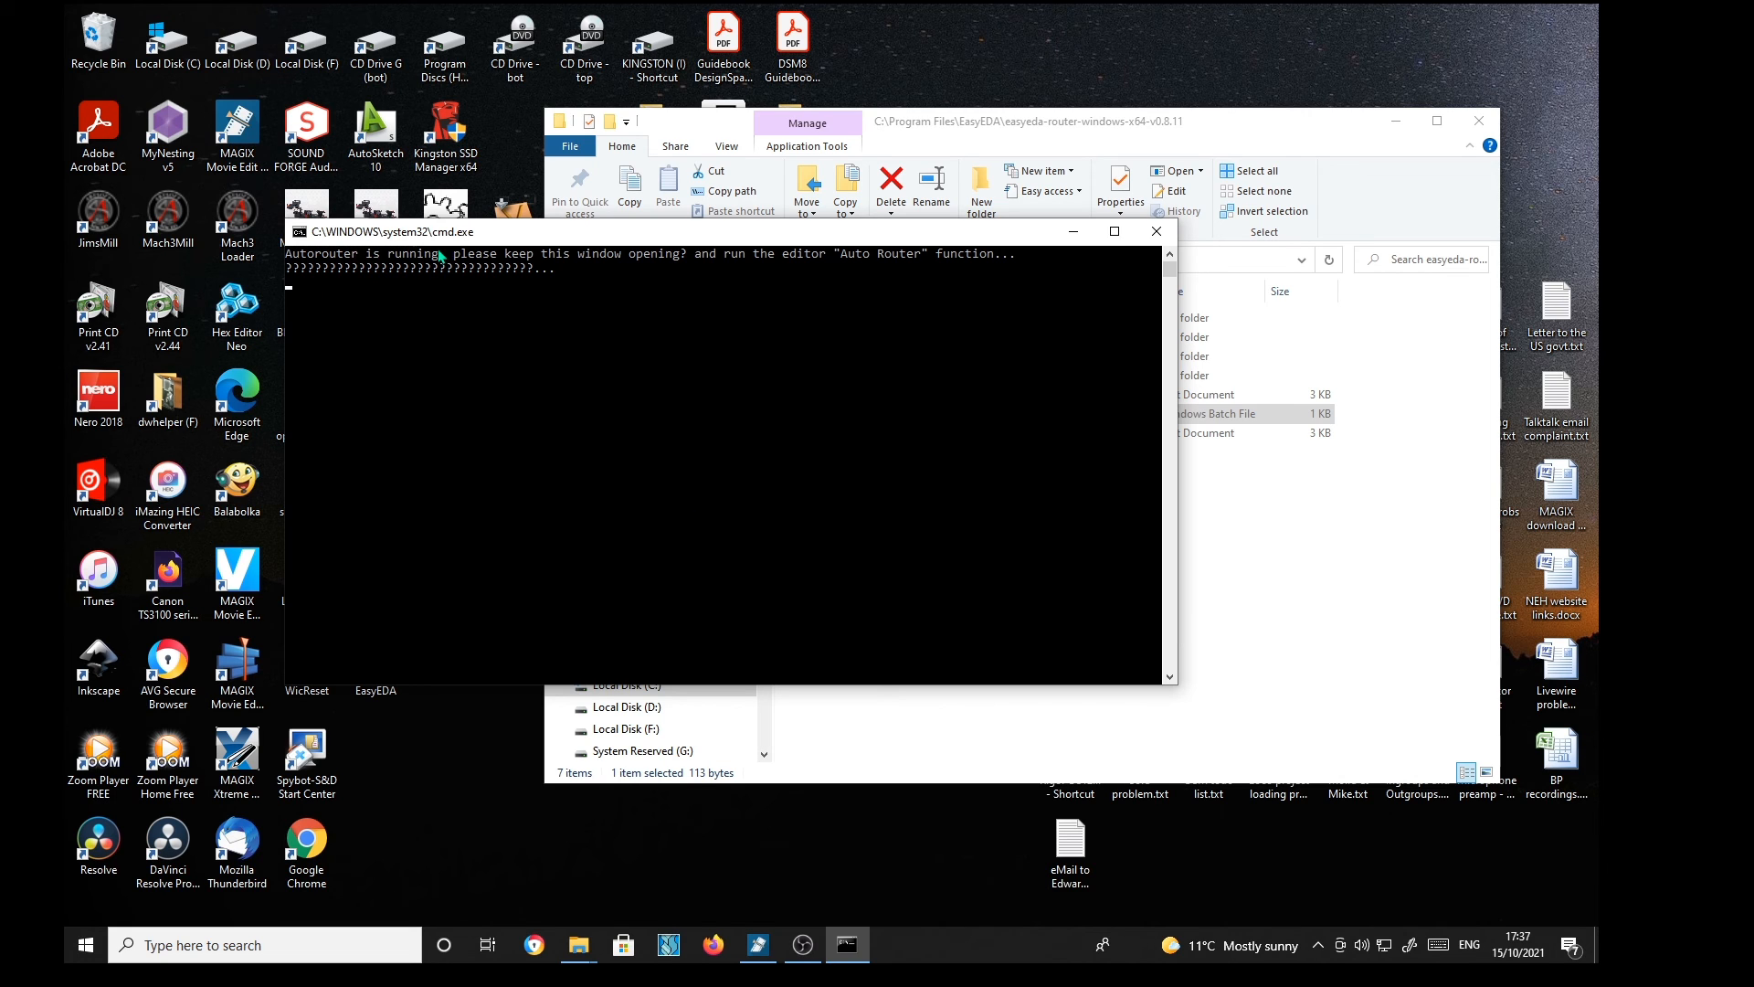
pyautogui.moveTo(823, 504)
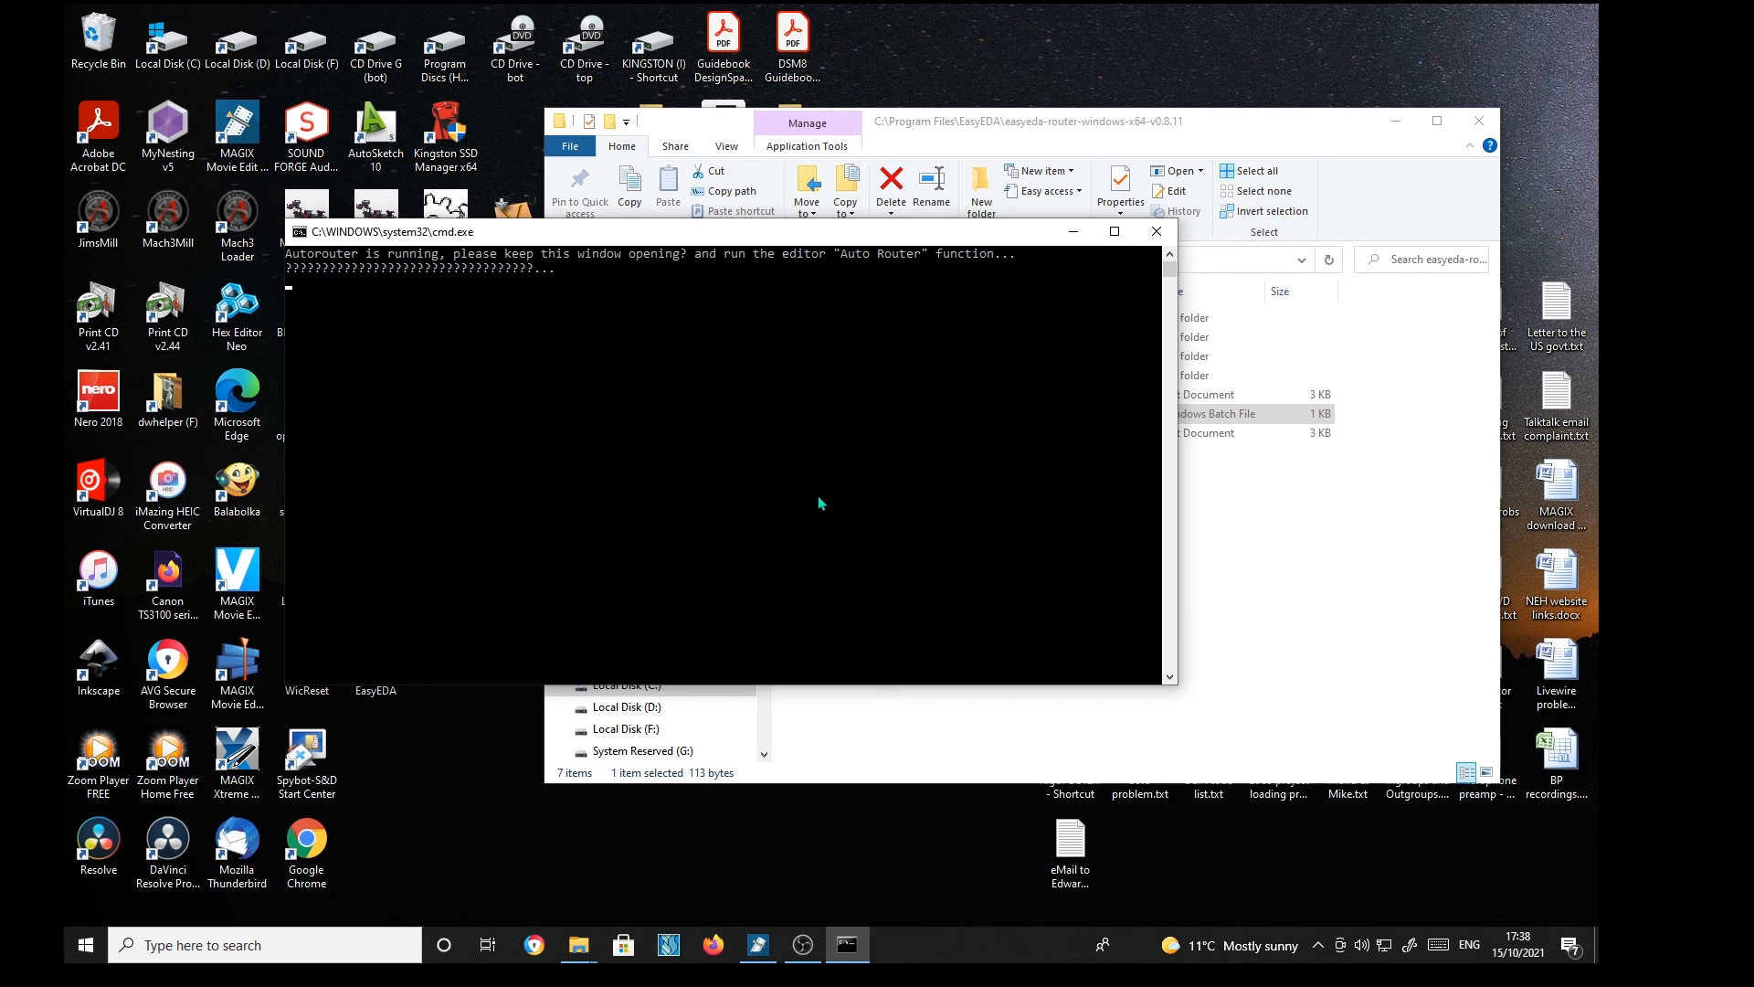
pyautogui.moveTo(1082, 257)
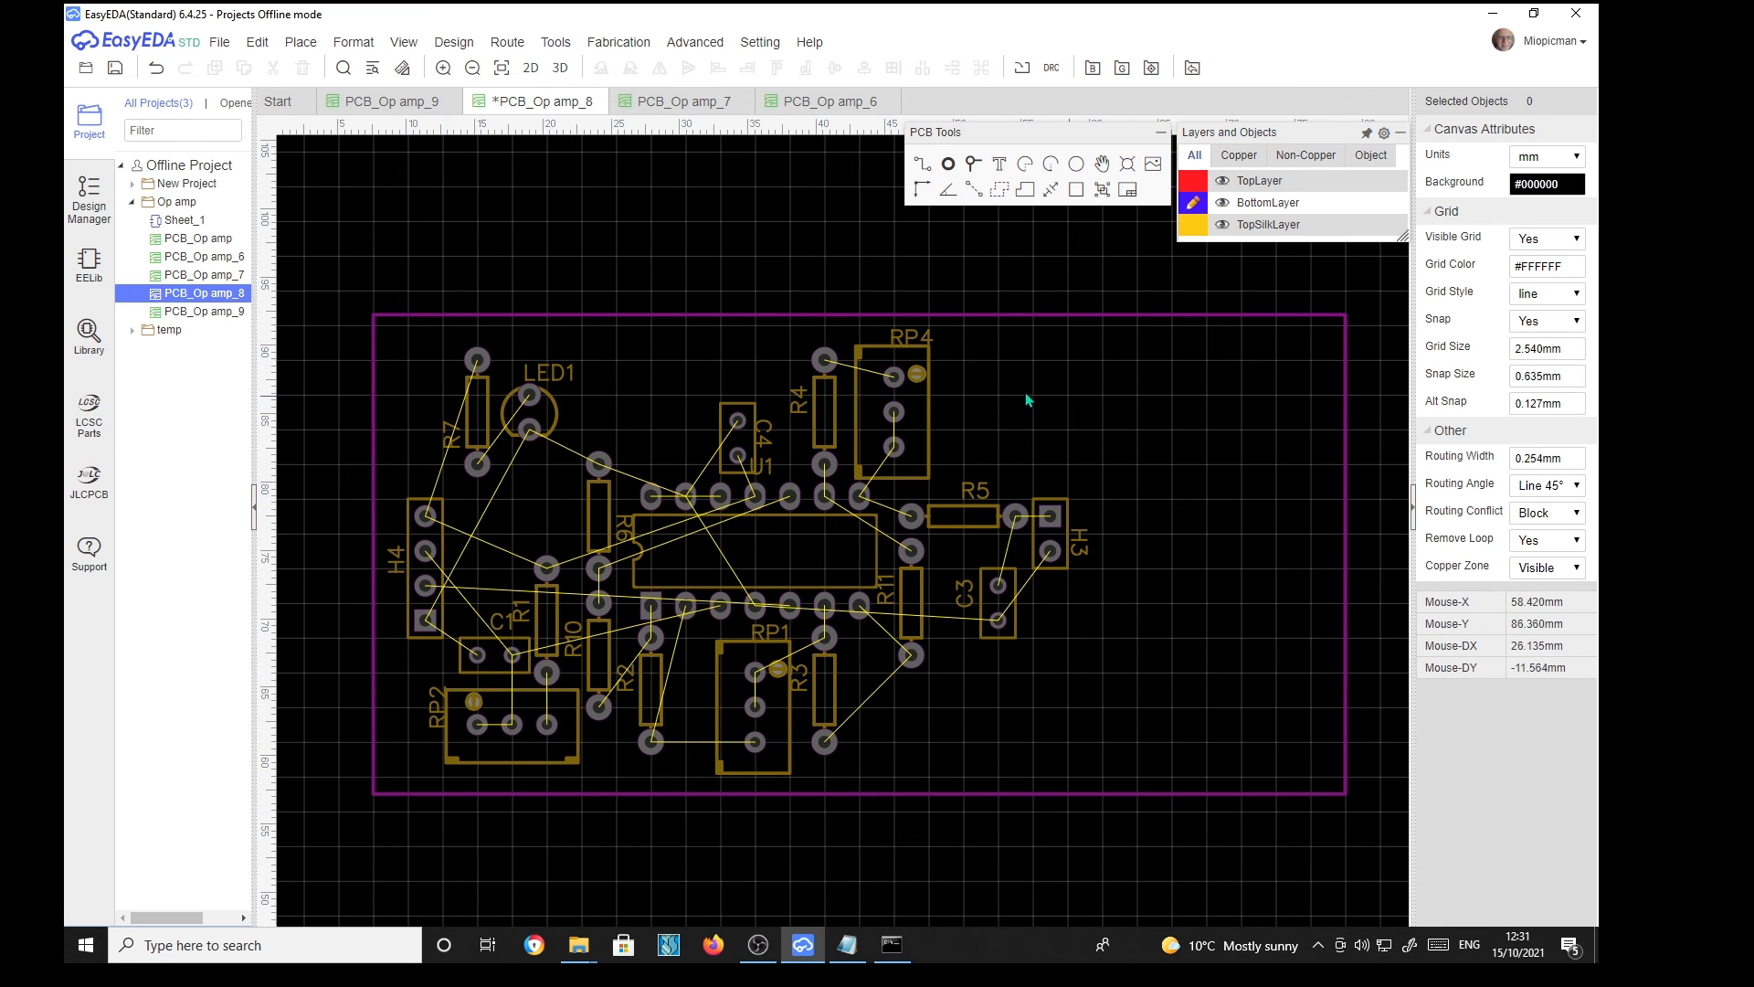
pyautogui.moveTo(954, 636)
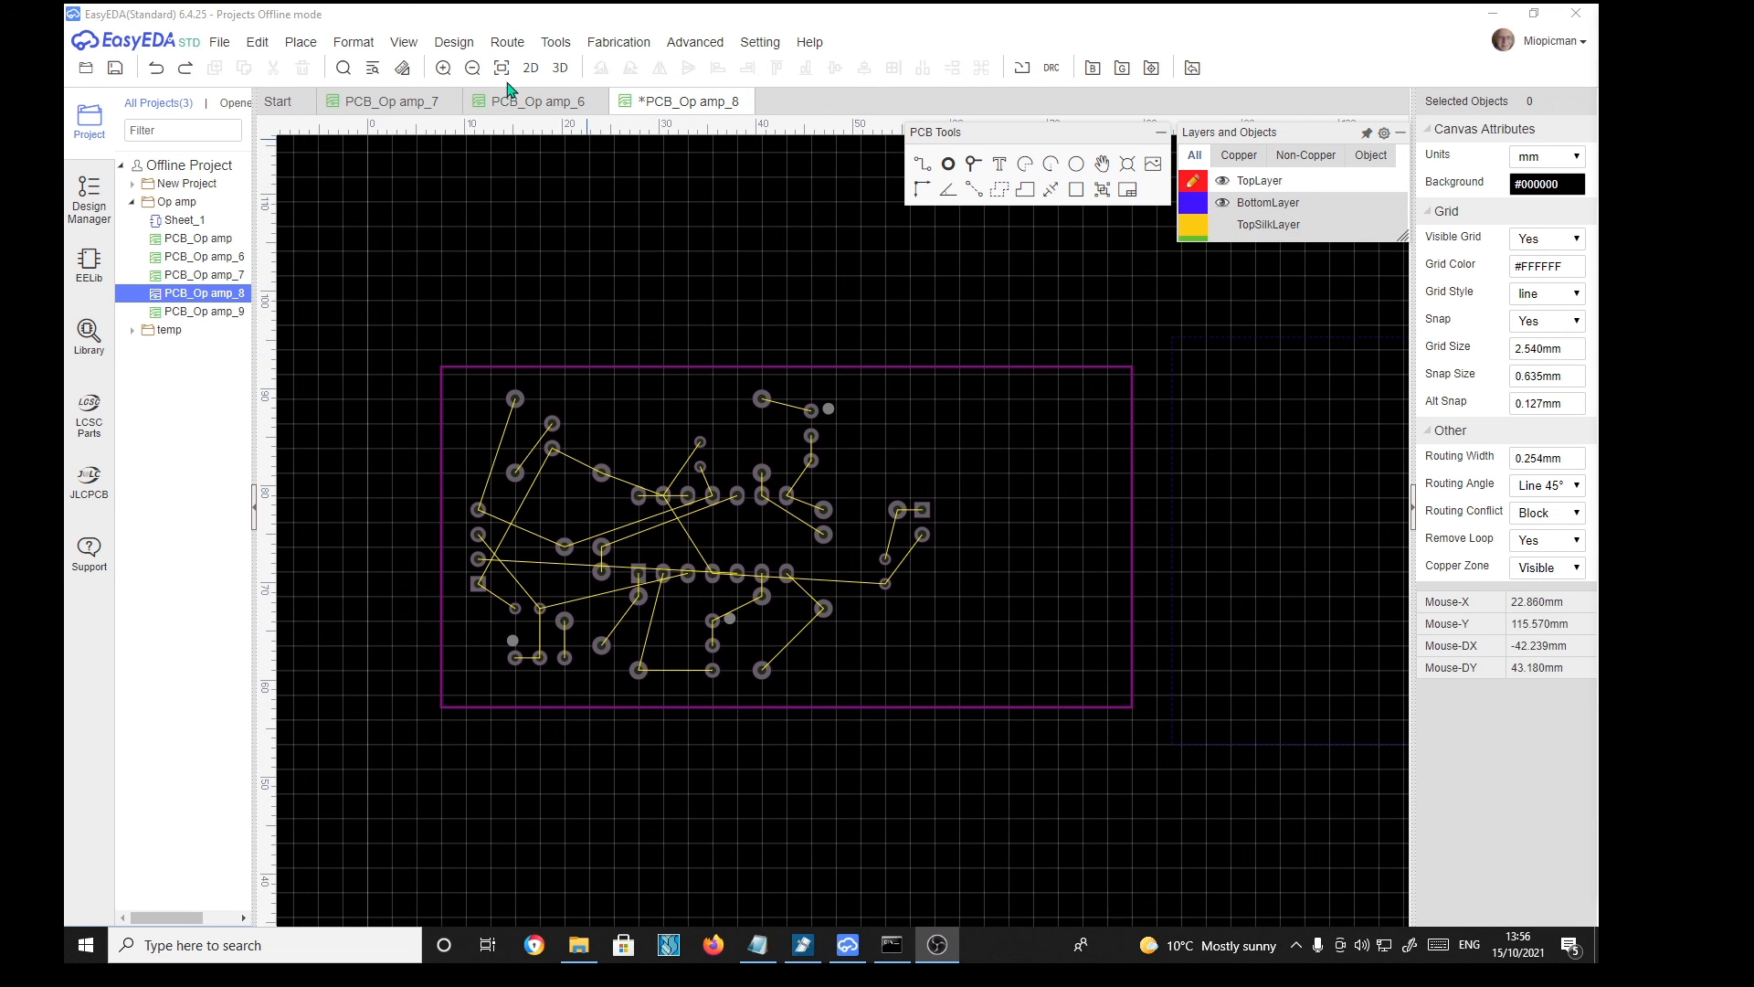
# Step: Bring up the Auto Router configuration from Route > Auto Route for PCB_Op amp_8
pyautogui.click(507, 42)
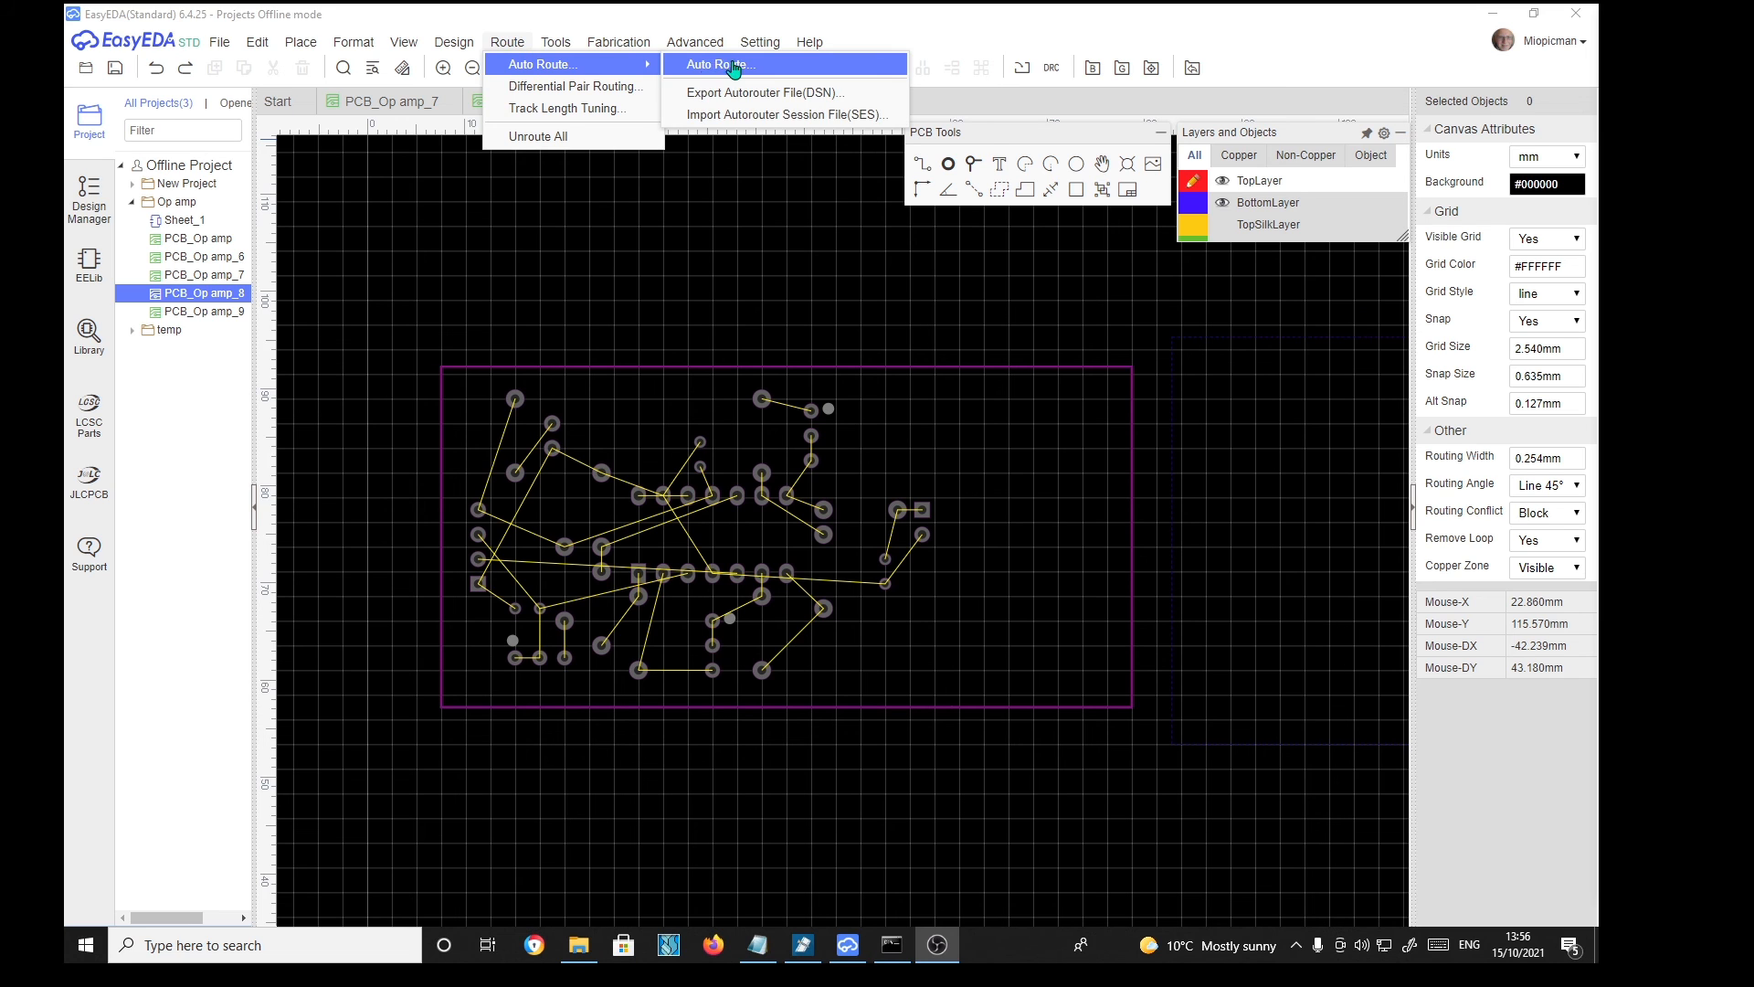
pyautogui.click(735, 66)
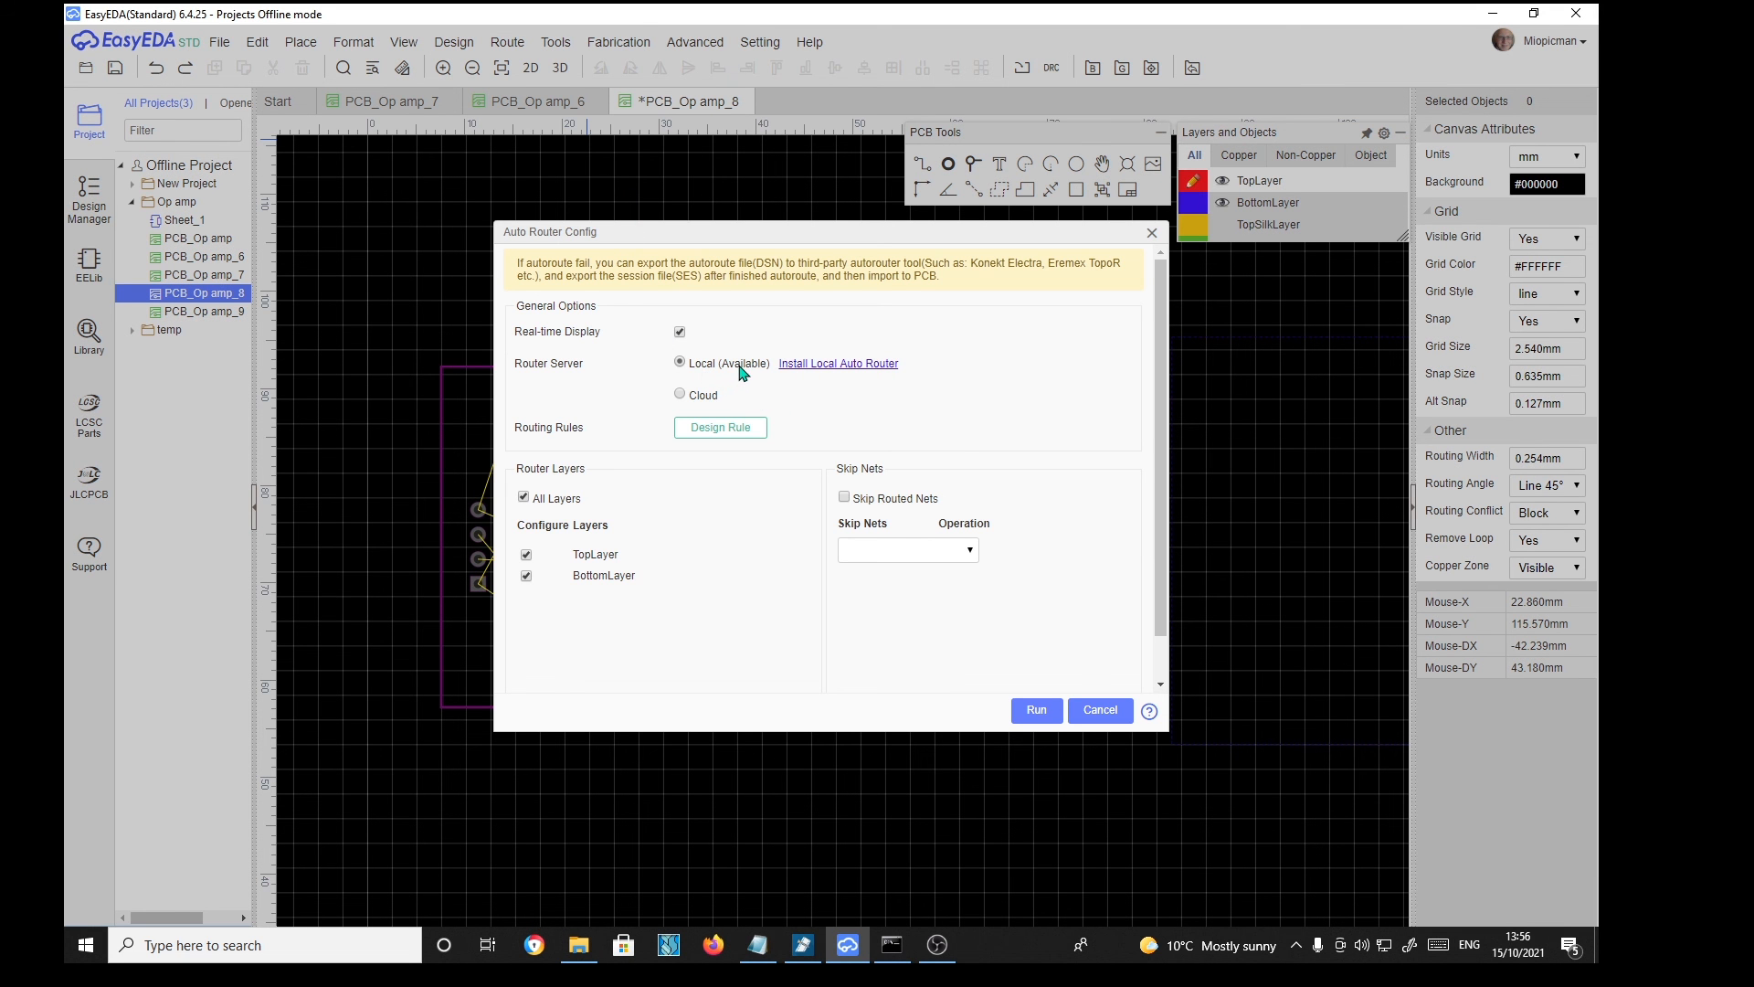
pyautogui.moveTo(770, 392)
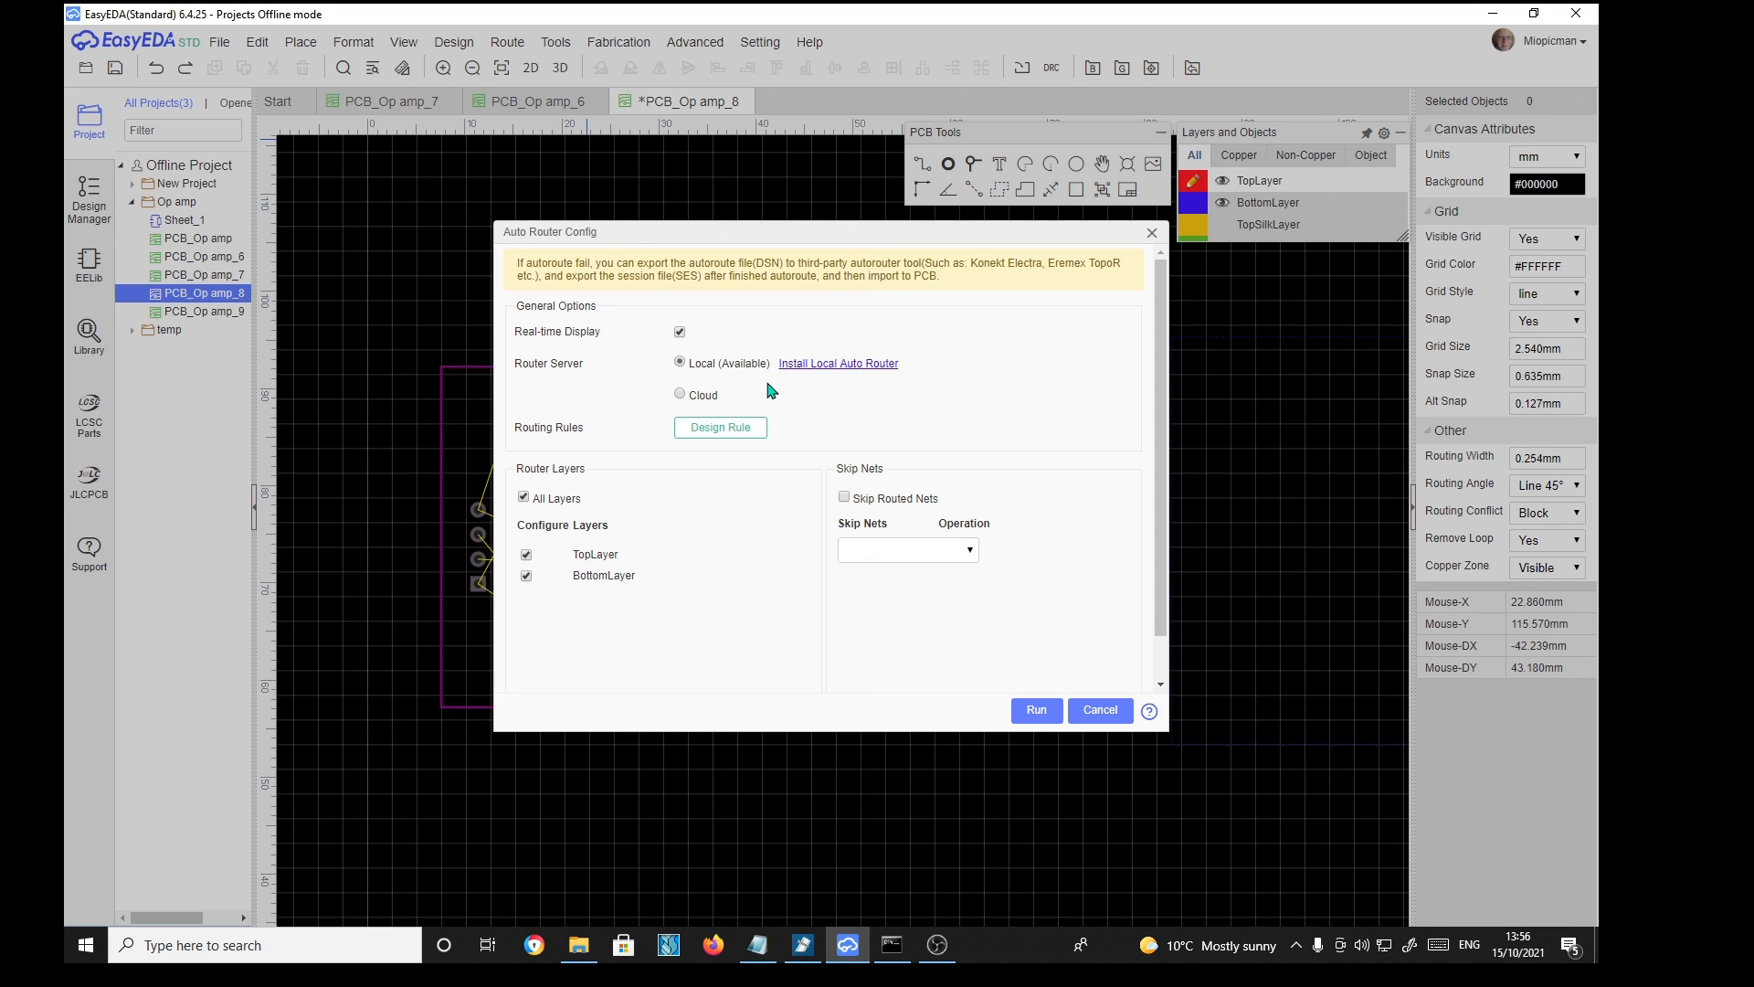
pyautogui.moveTo(563, 610)
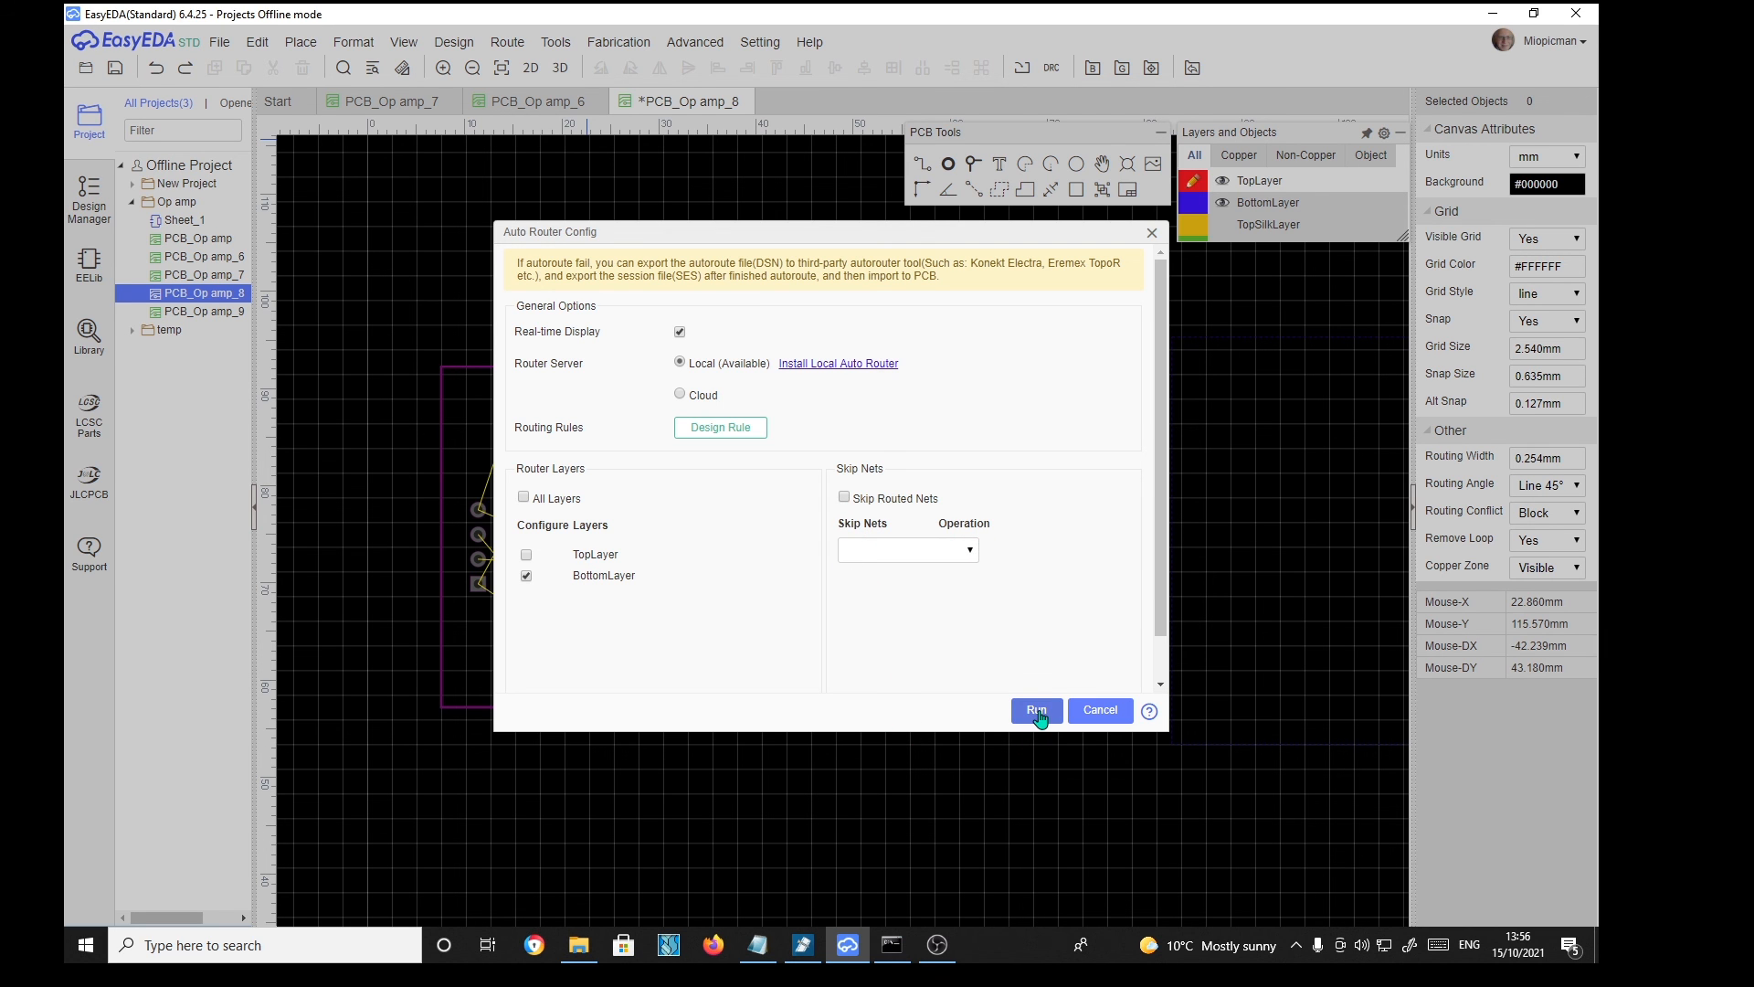
# Step: Run the auto router on BottomLayer only, completing all 55 connections
pyautogui.click(1037, 709)
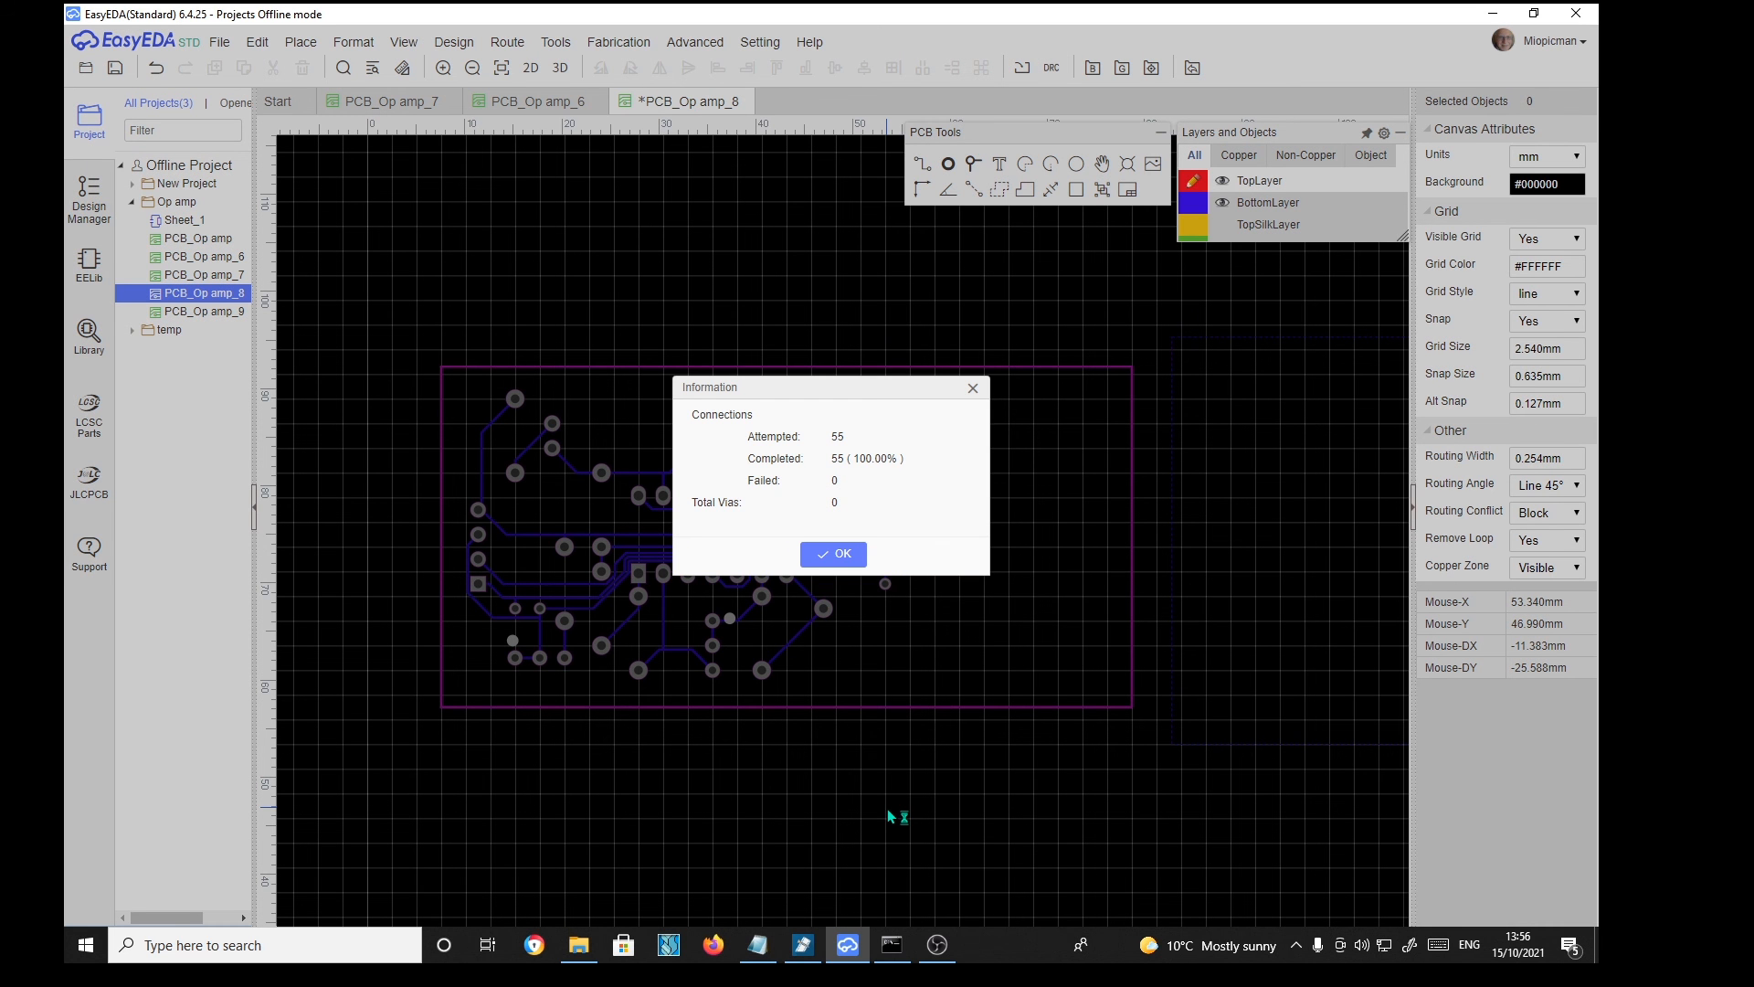
pyautogui.moveTo(840, 464)
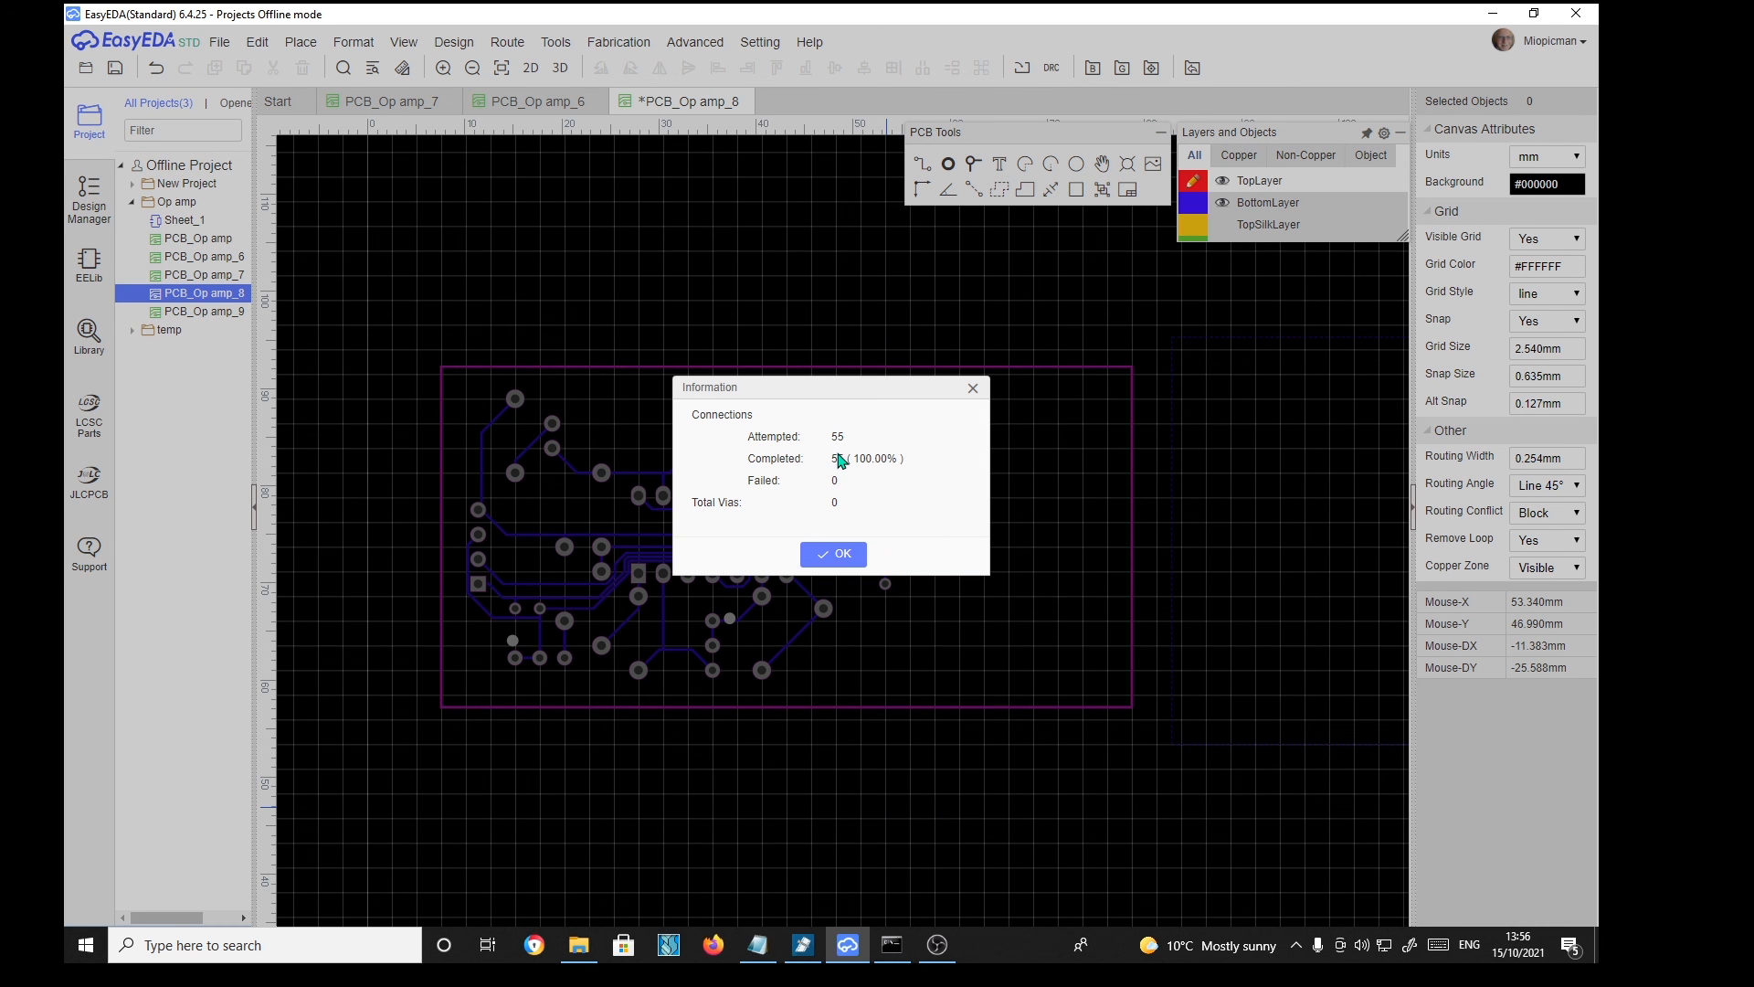
# Step: Dismiss the routing results summary so the copper area rebuilds
pyautogui.click(833, 553)
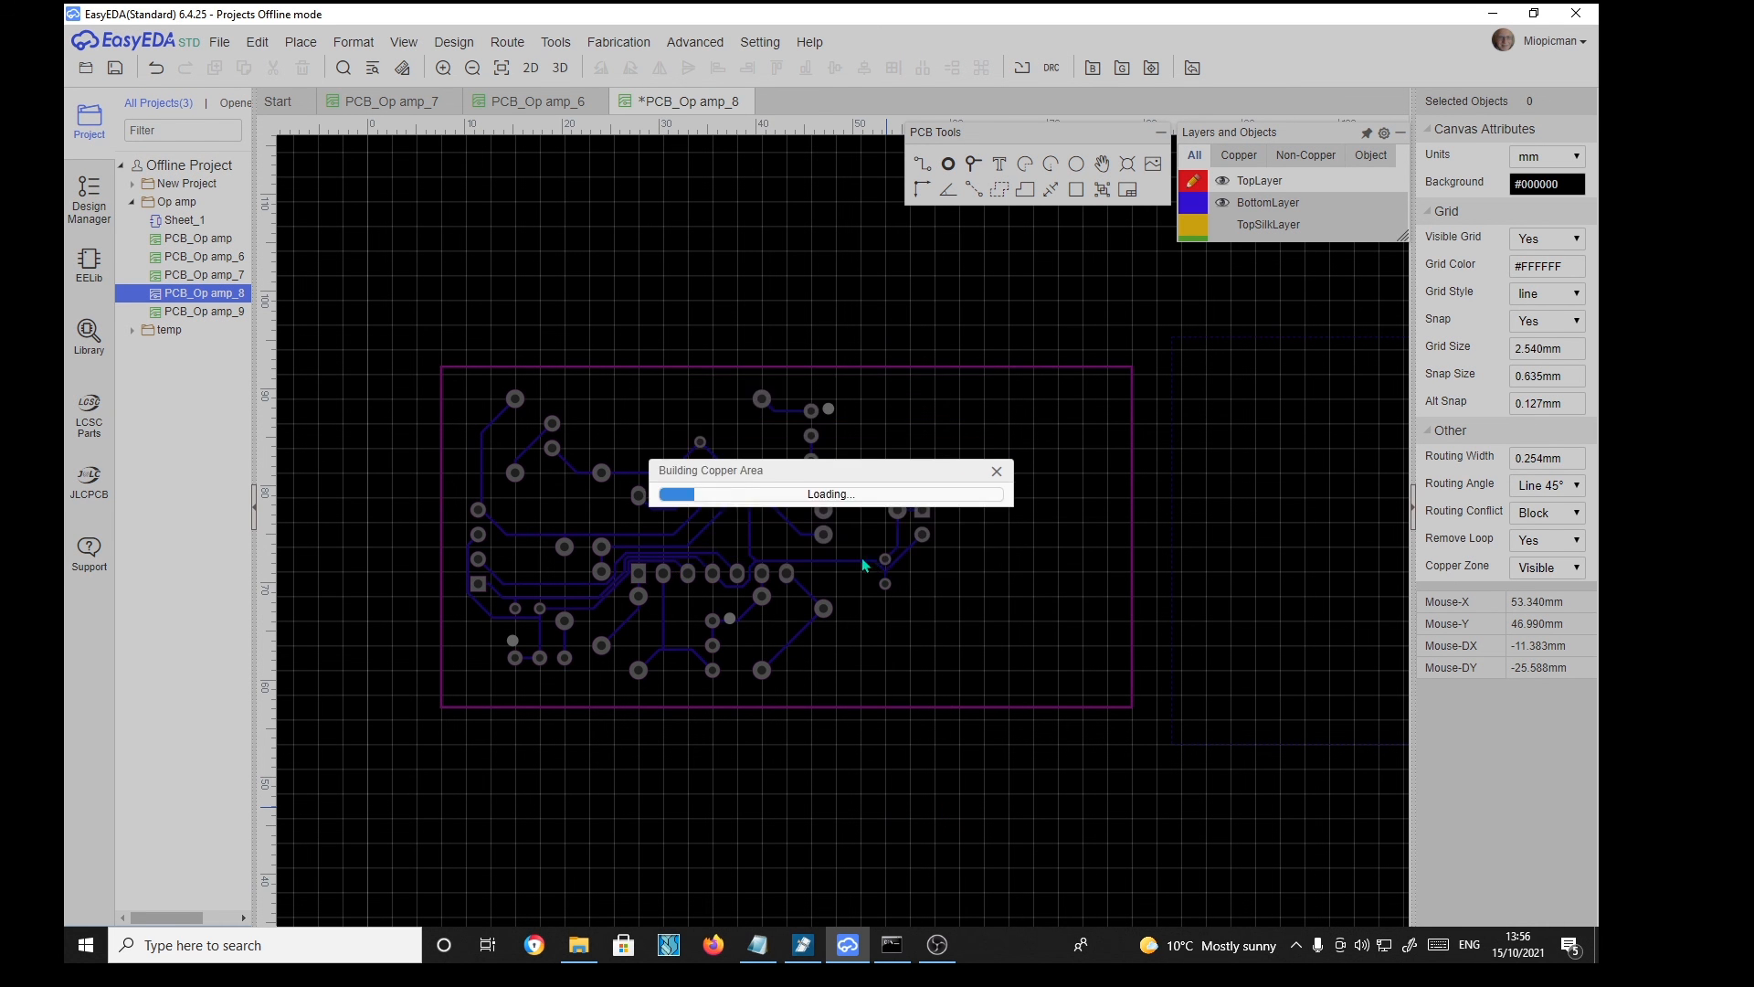